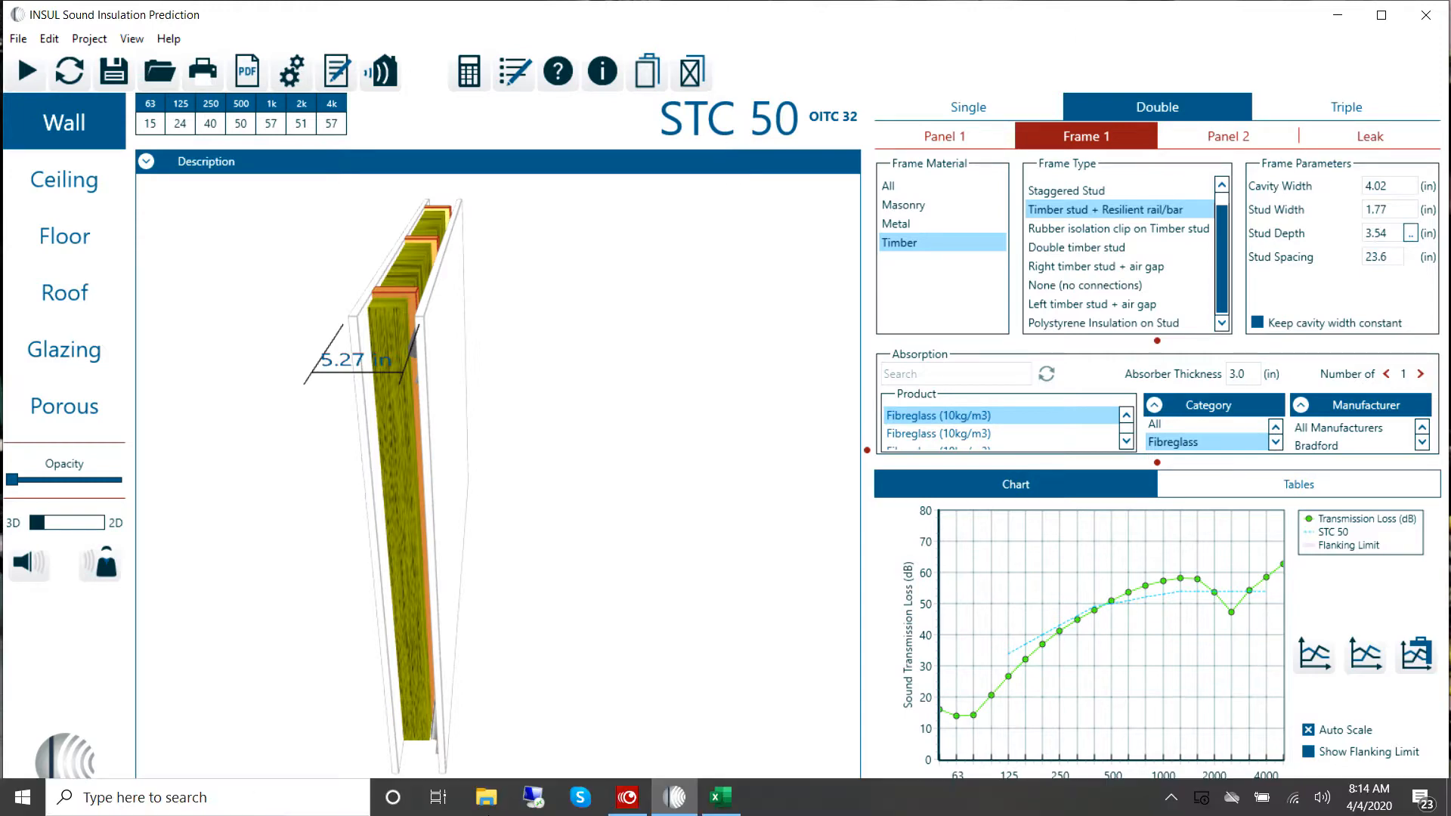
Bring the INSUL.xlsx workbook to the front from the taskbar
click(721, 796)
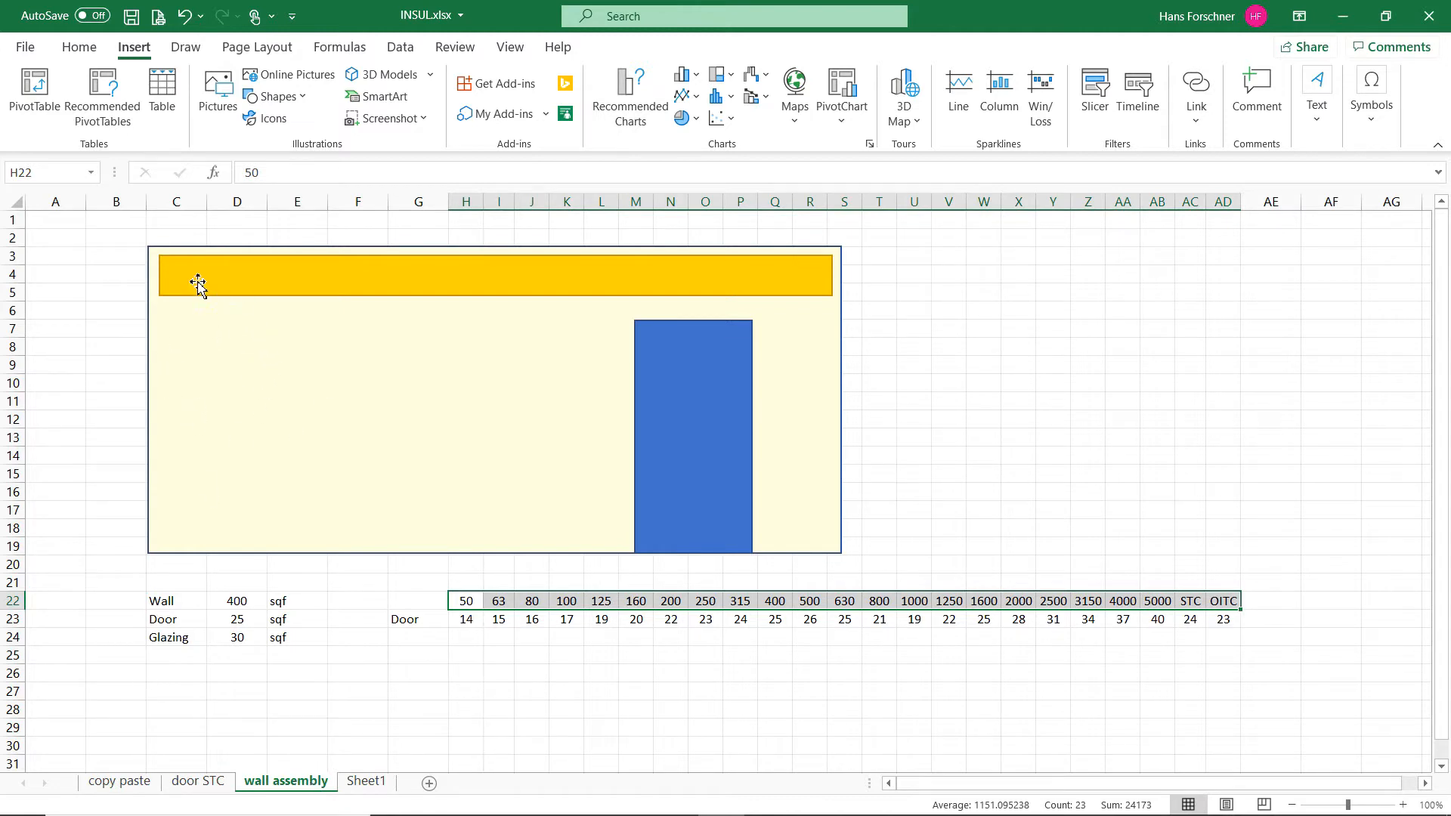
mouse_move(345, 311)
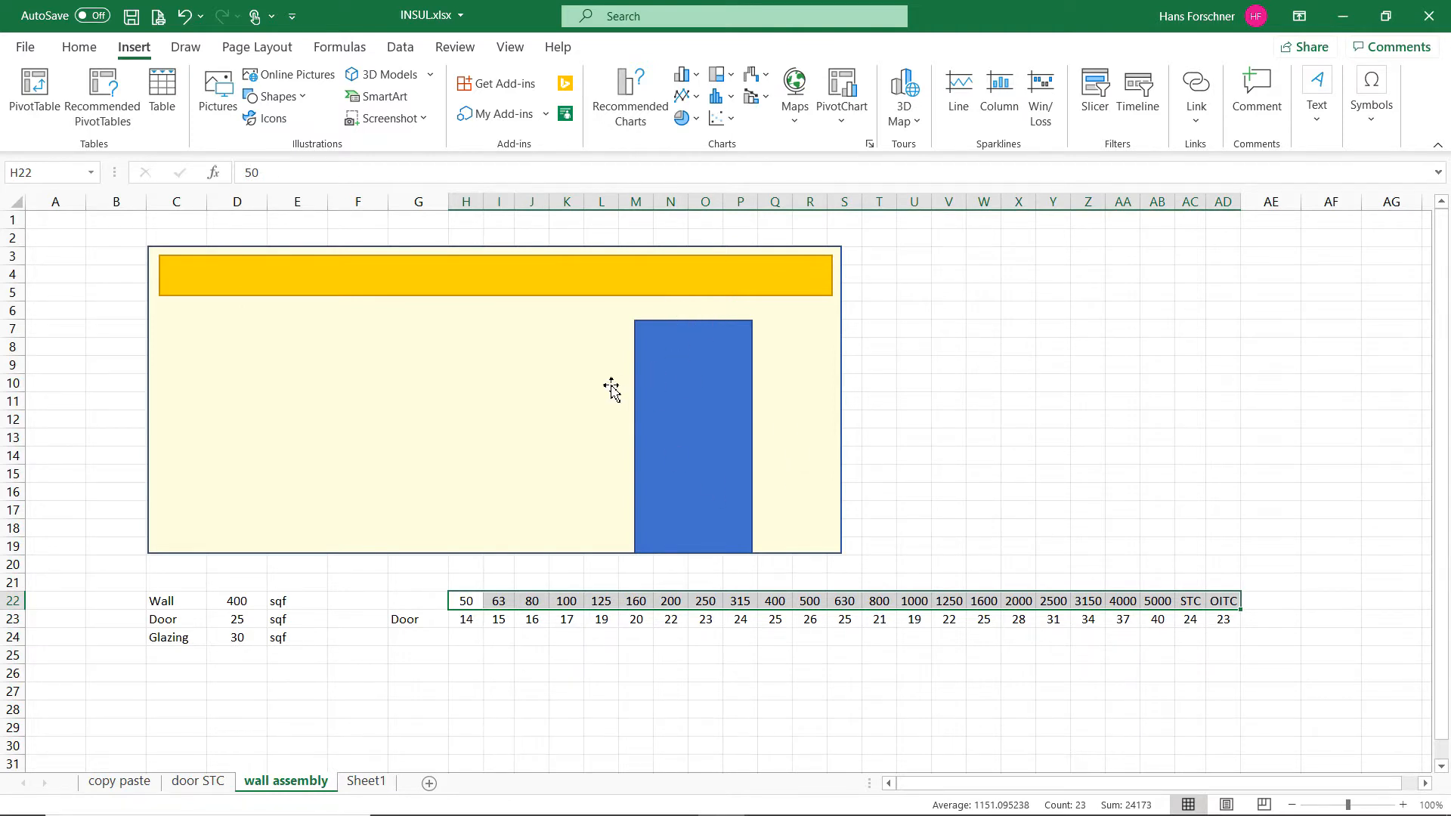
Highlight the 400 sqf wall area entry on the wall assembly sheet
click(238, 600)
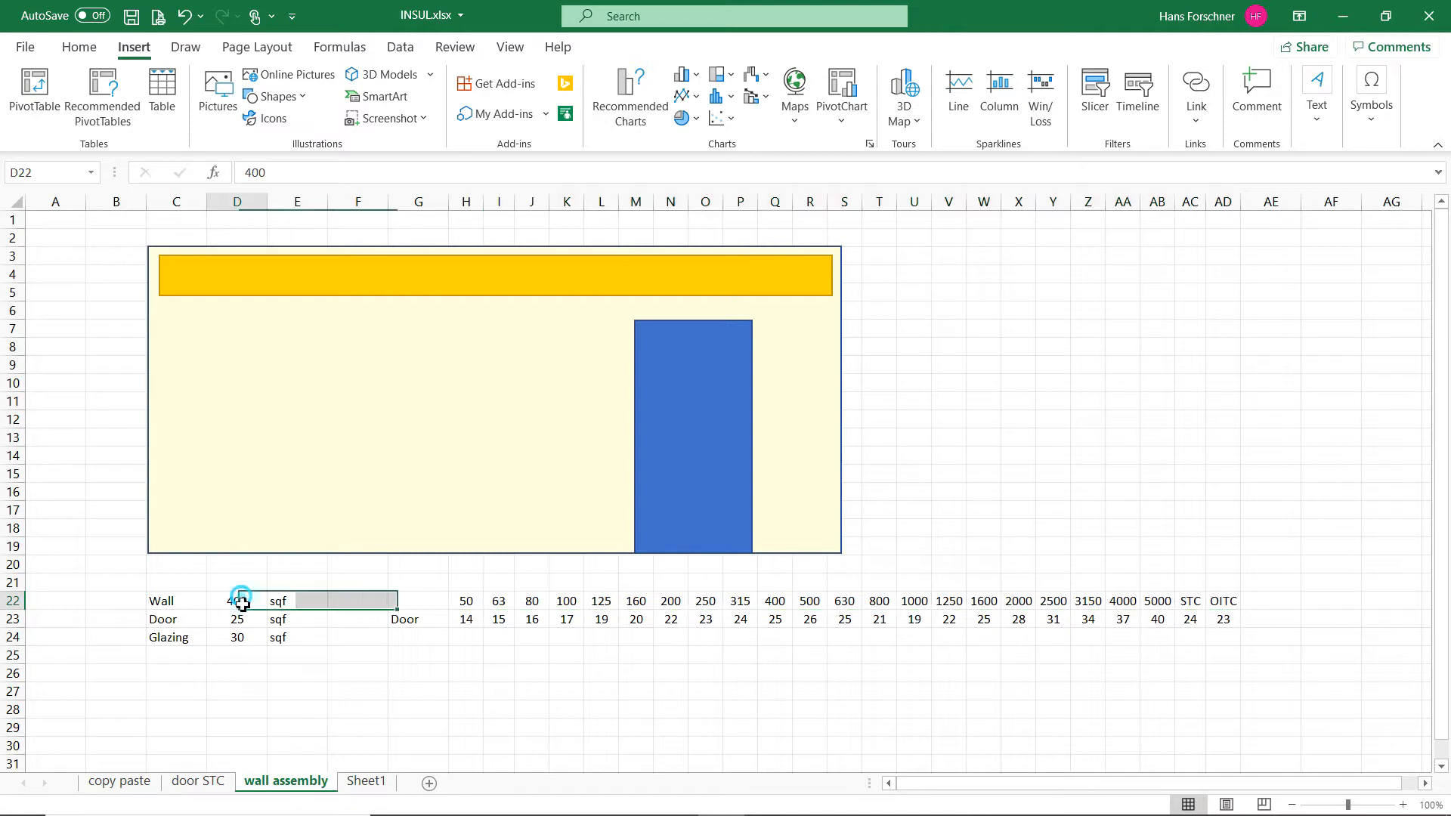
drag(237, 600, 237, 636)
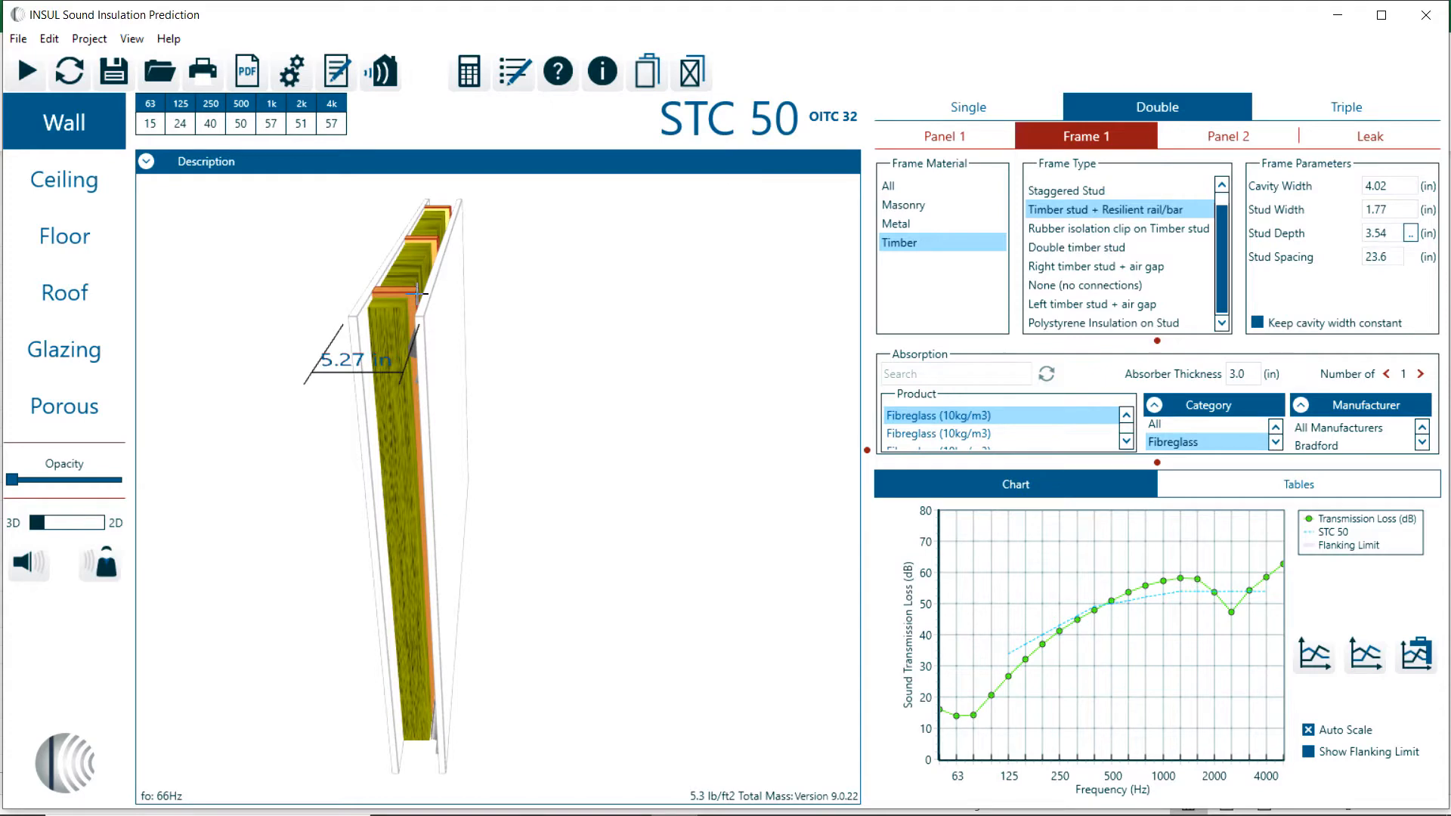
mouse_move(431, 316)
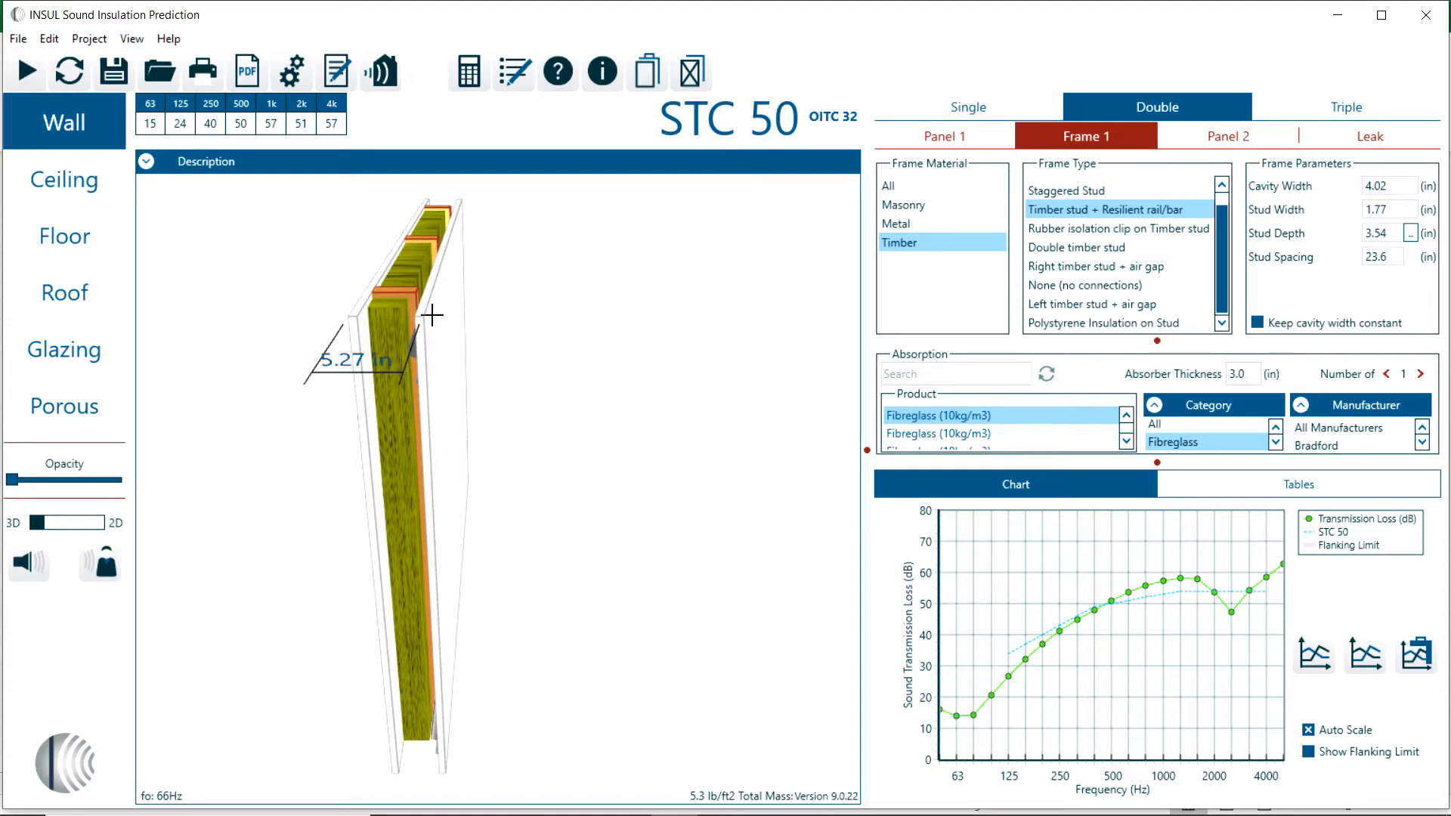
Review Panel 1's gypsum board properties unchanged, then show Panel 2 with 5/8" Type C gypsum
click(945, 136)
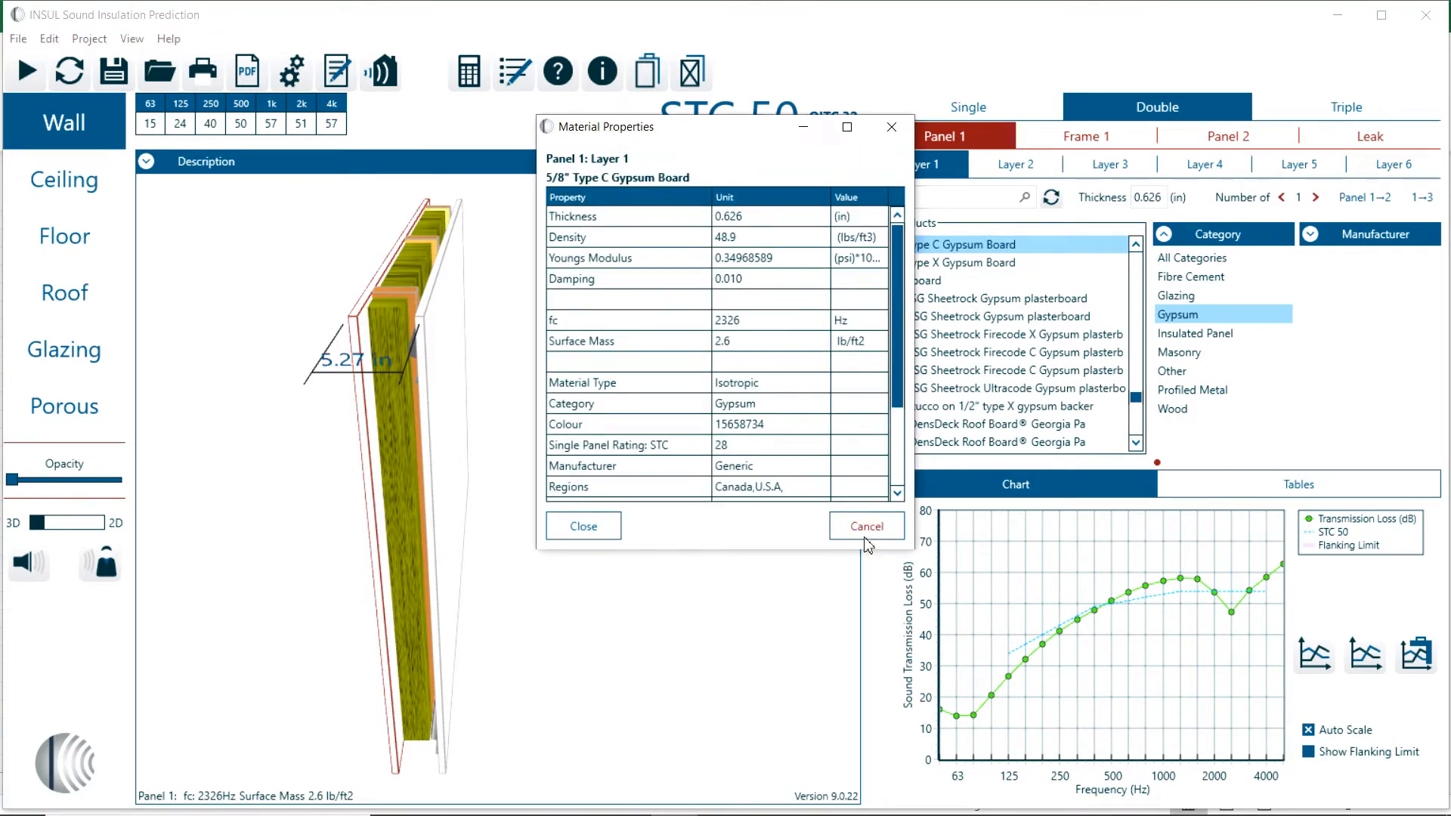
click(864, 526)
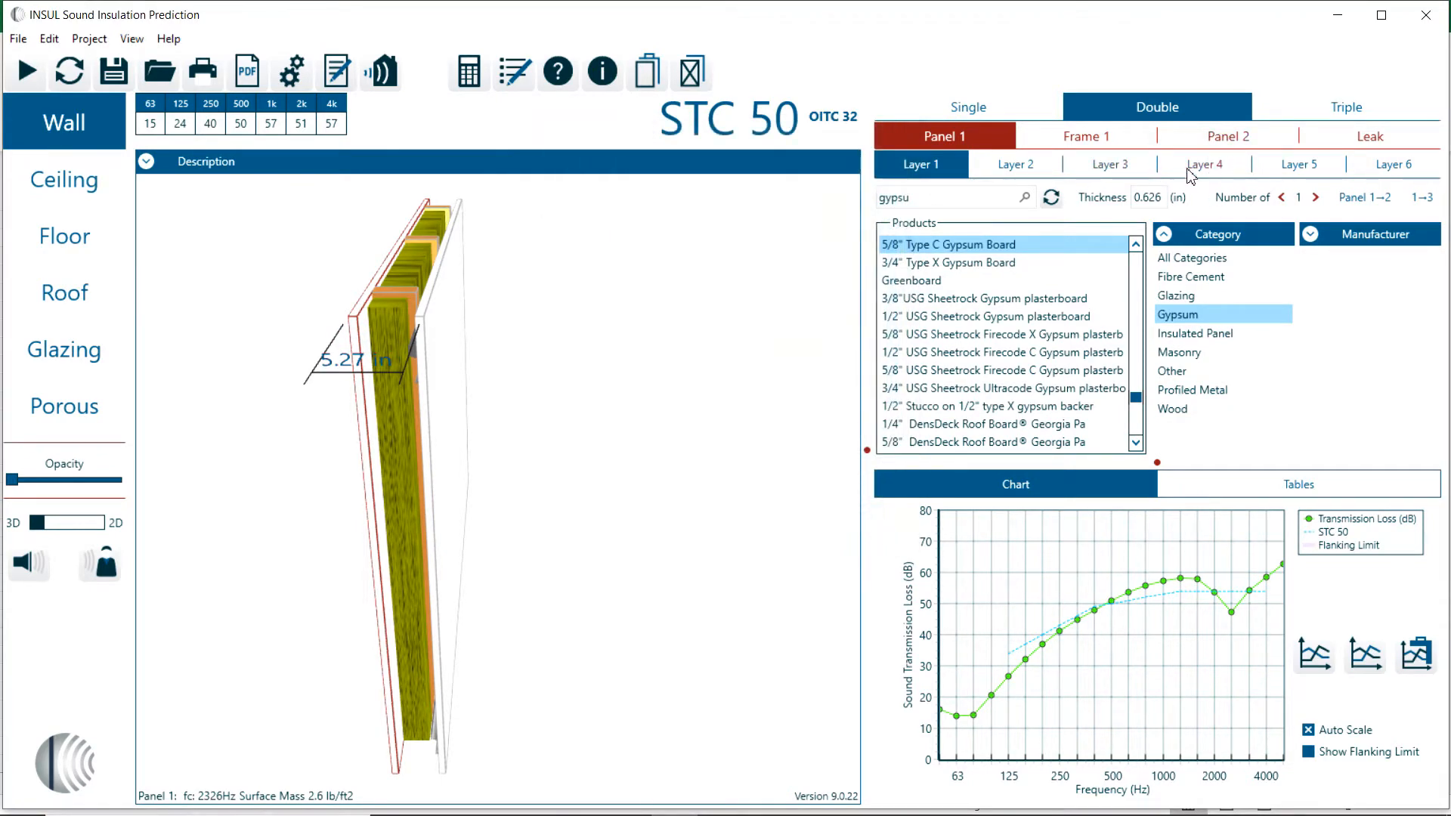
click(1228, 136)
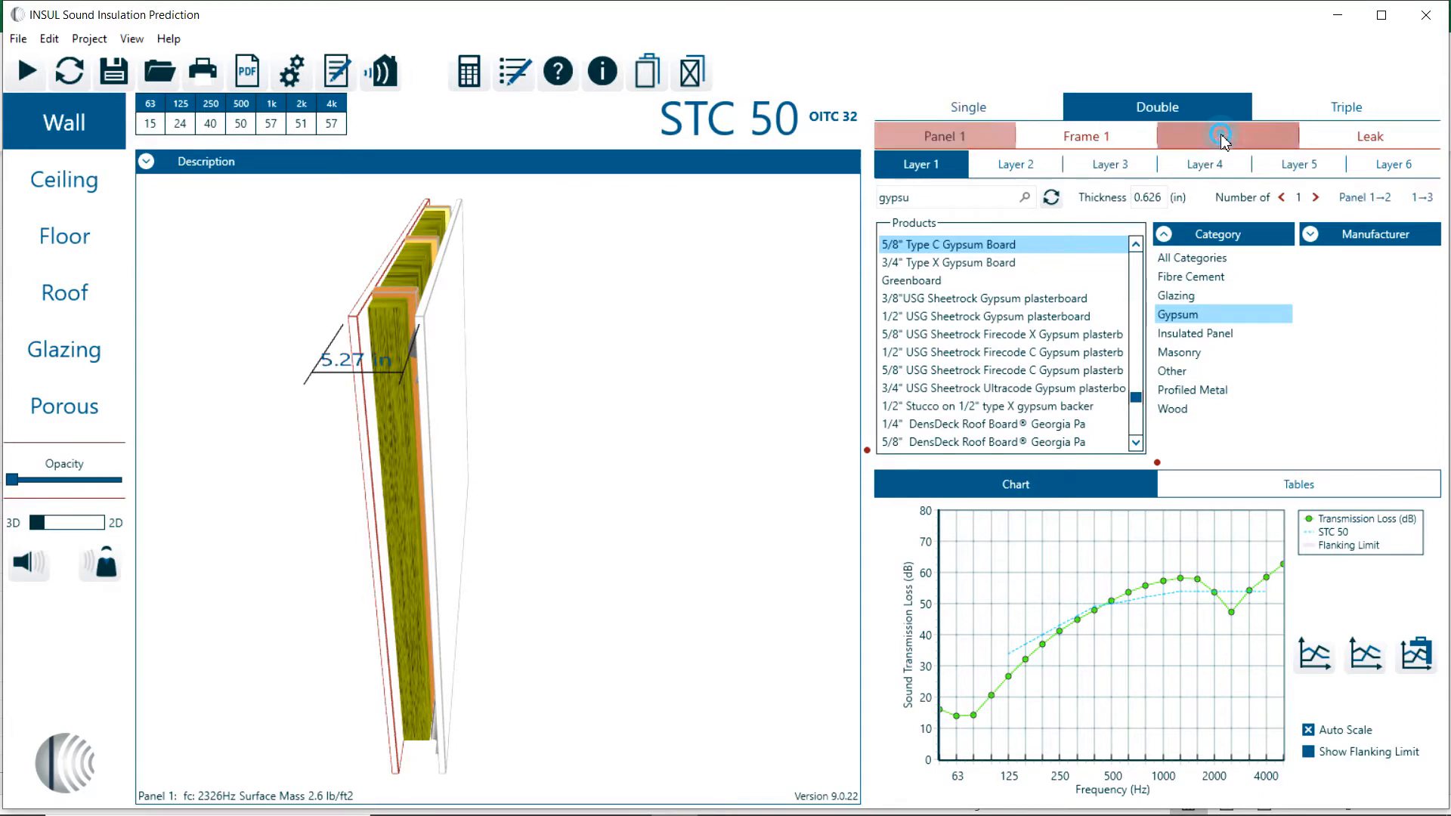
click(1227, 136)
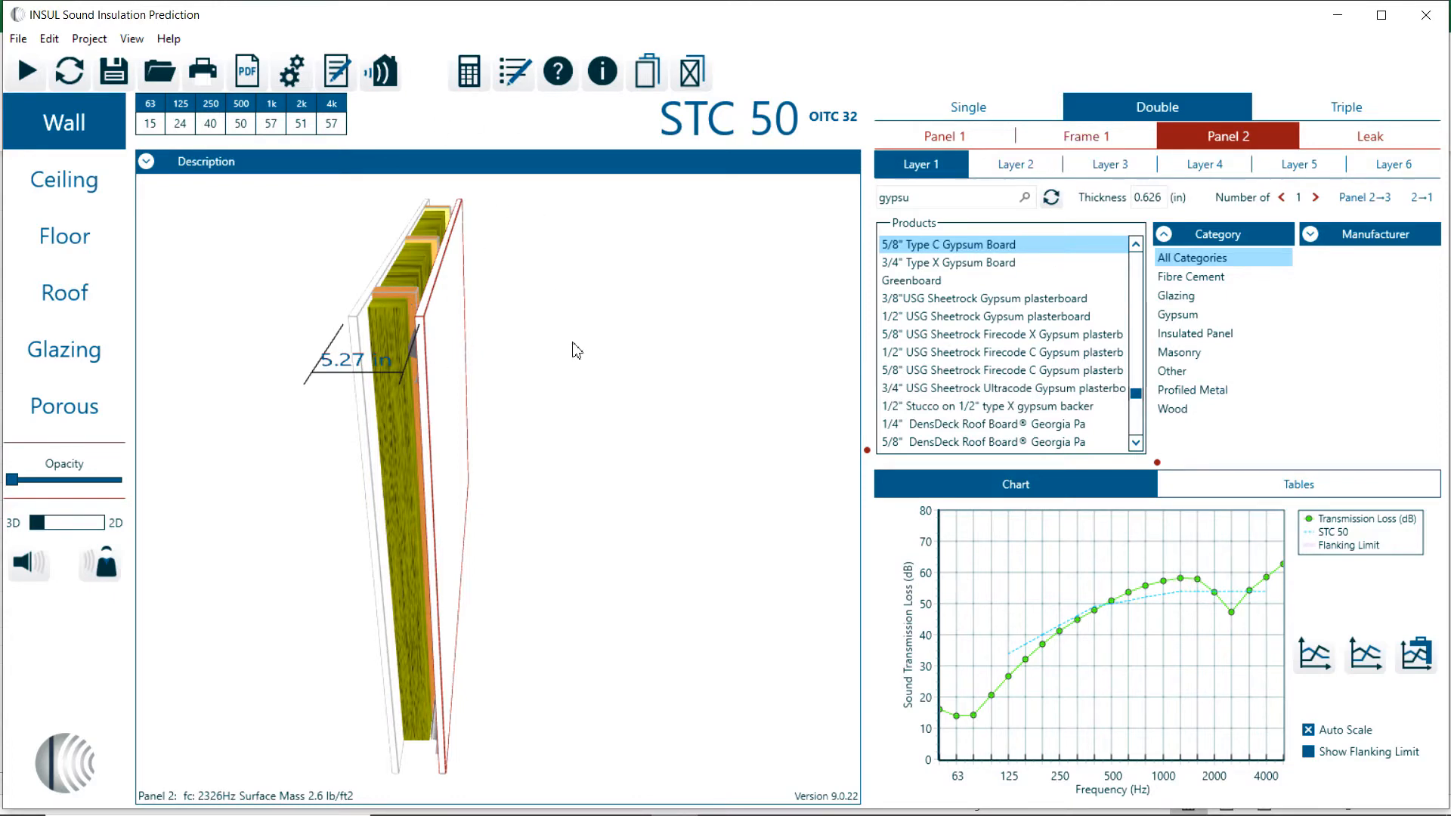
mouse_move(468, 72)
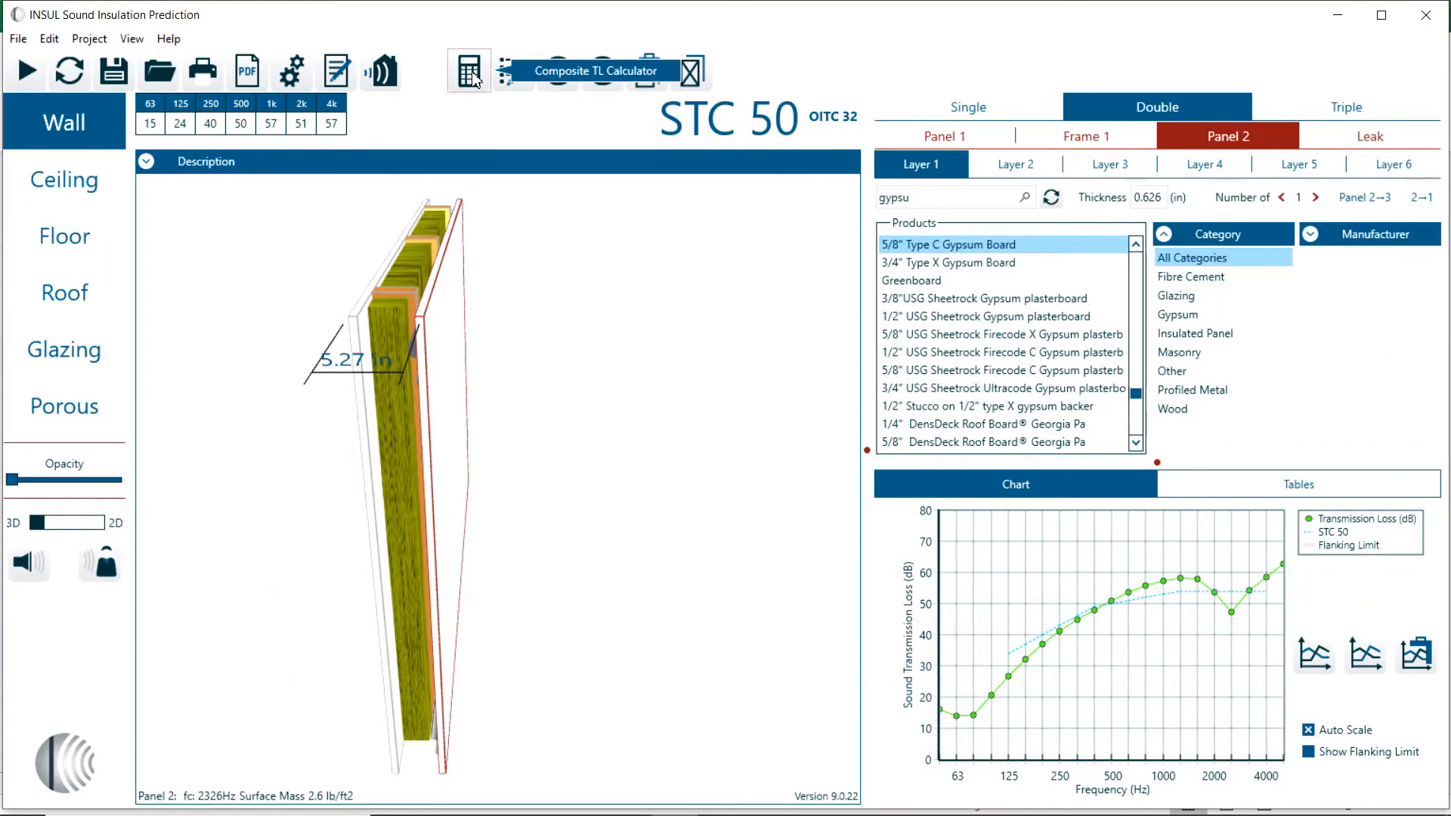
Add the wall to the Composite TL Calculator as a 400 ft² element and return to the main view
click(469, 71)
text(4)
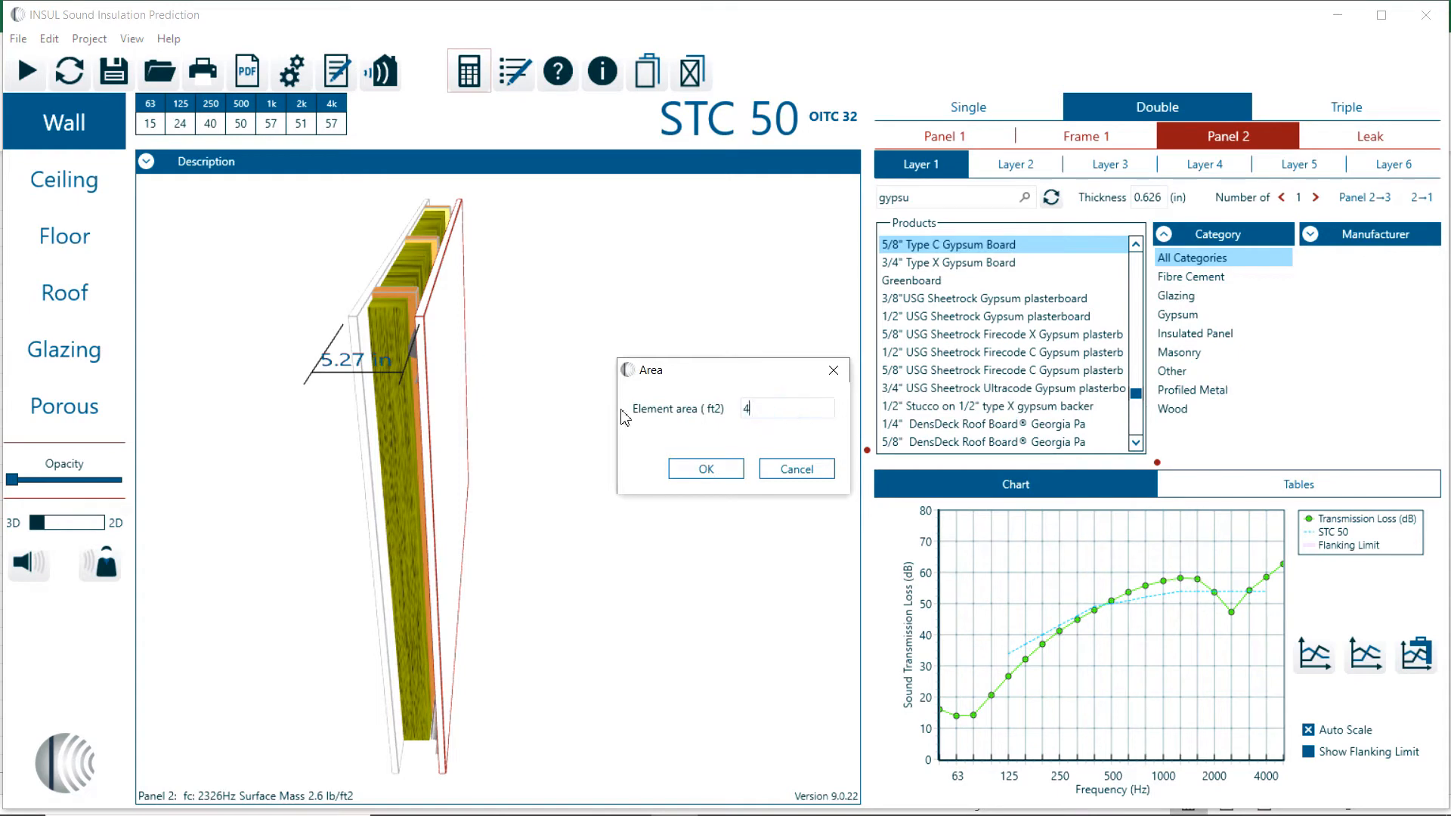
click(704, 469)
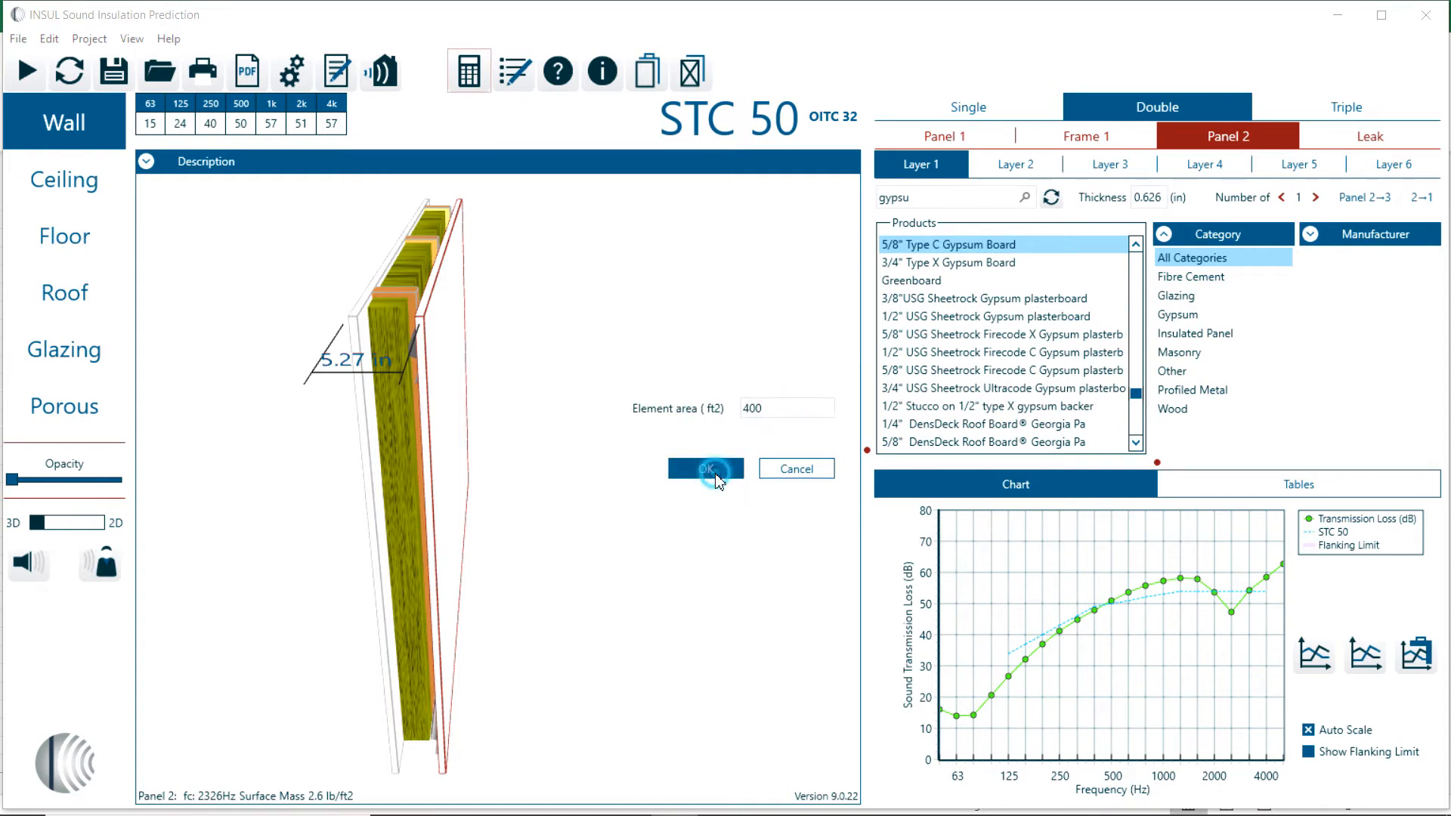
click(704, 469)
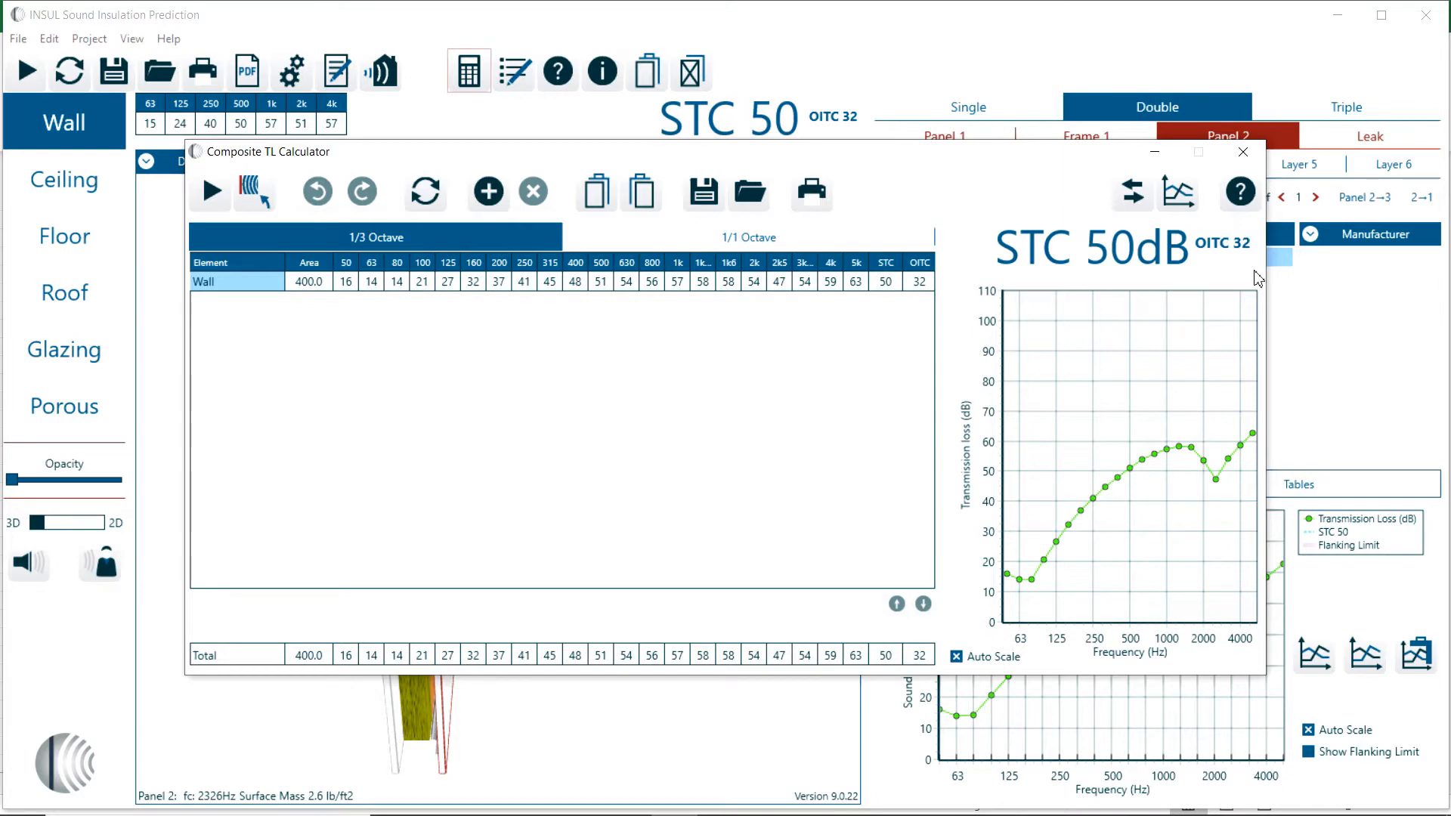
mouse_move(256, 192)
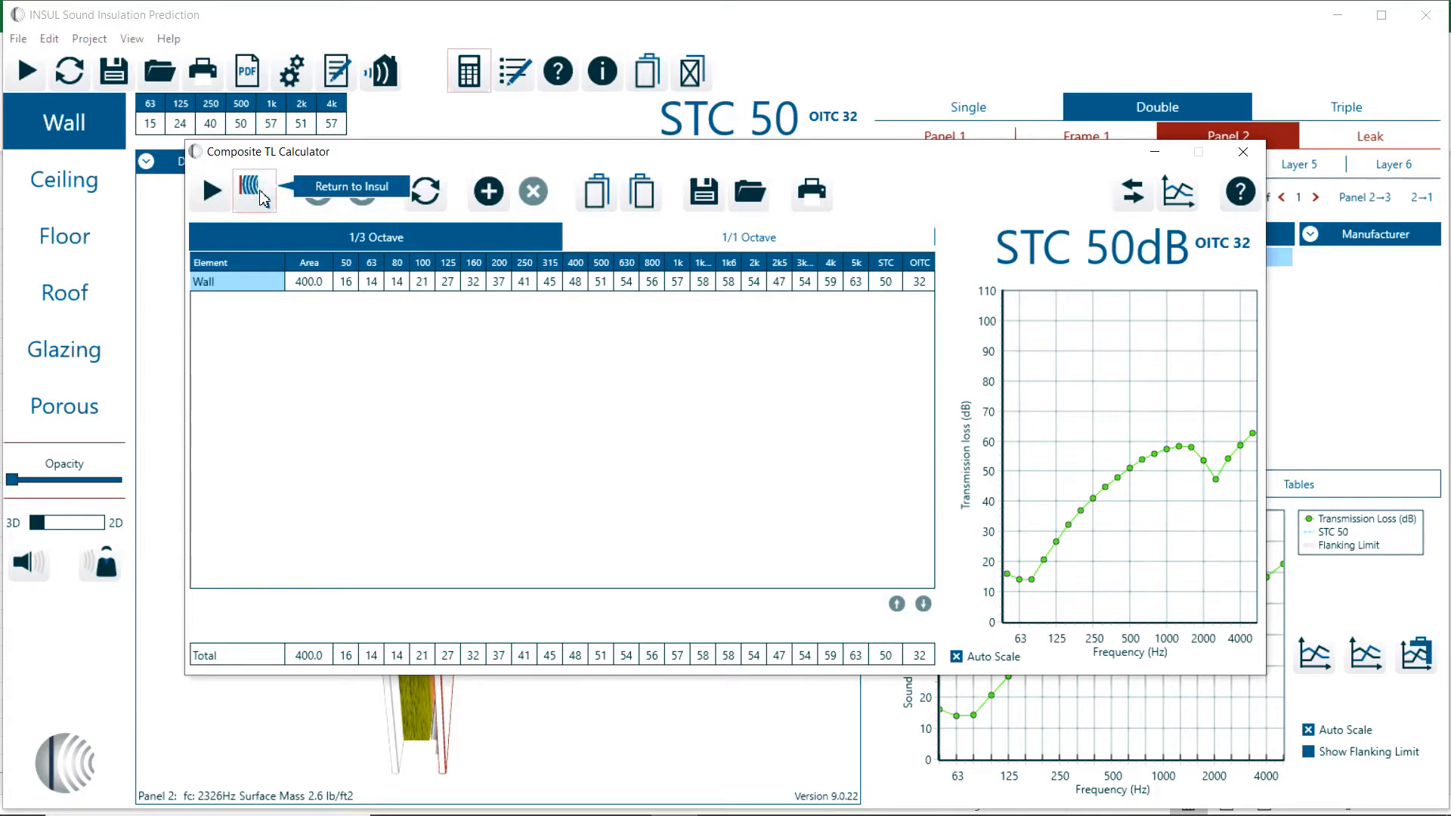
click(347, 186)
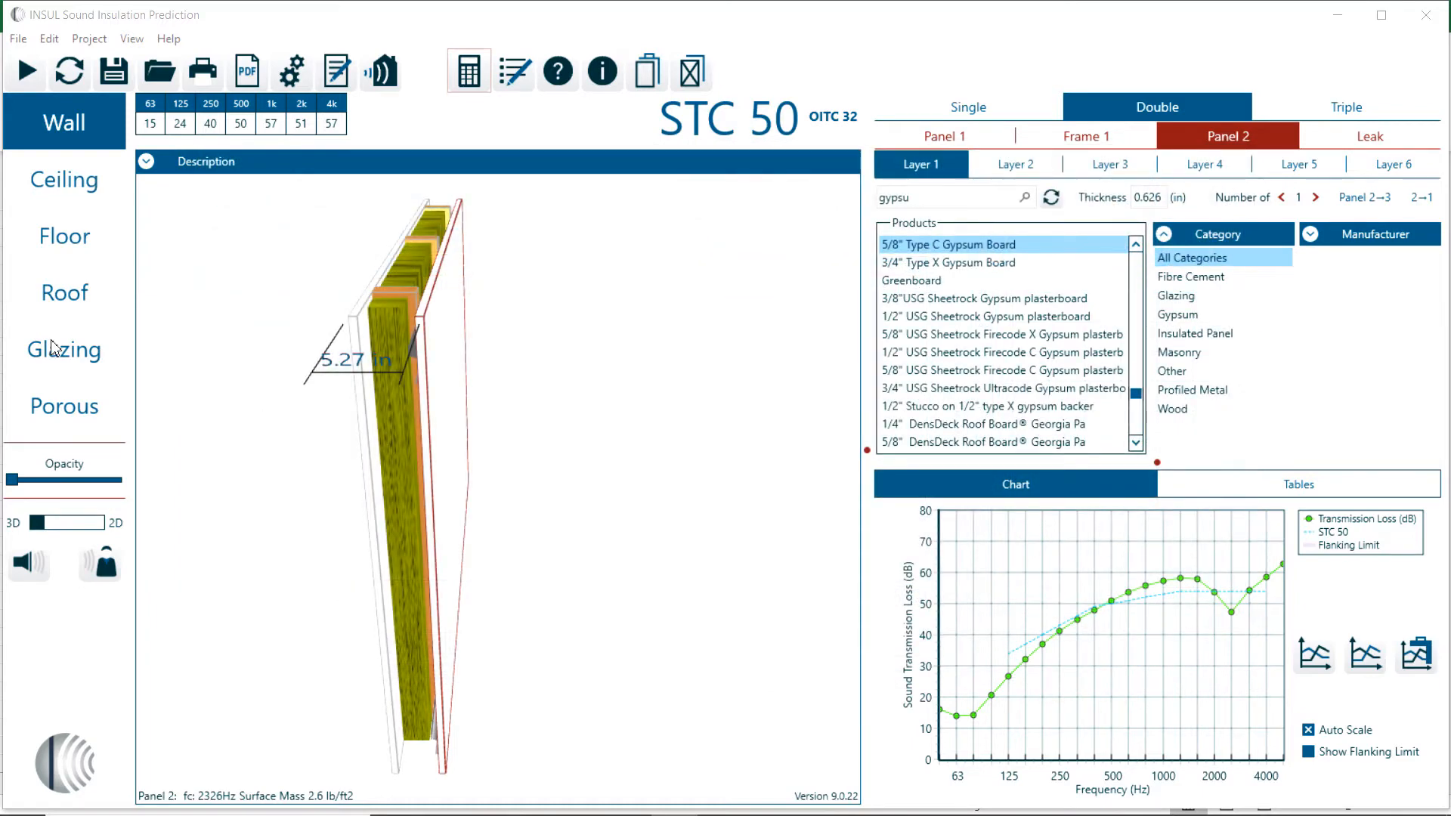
Make the glazing a single pane of Laminated Glass (generic PVB), rated STC 33
click(64, 349)
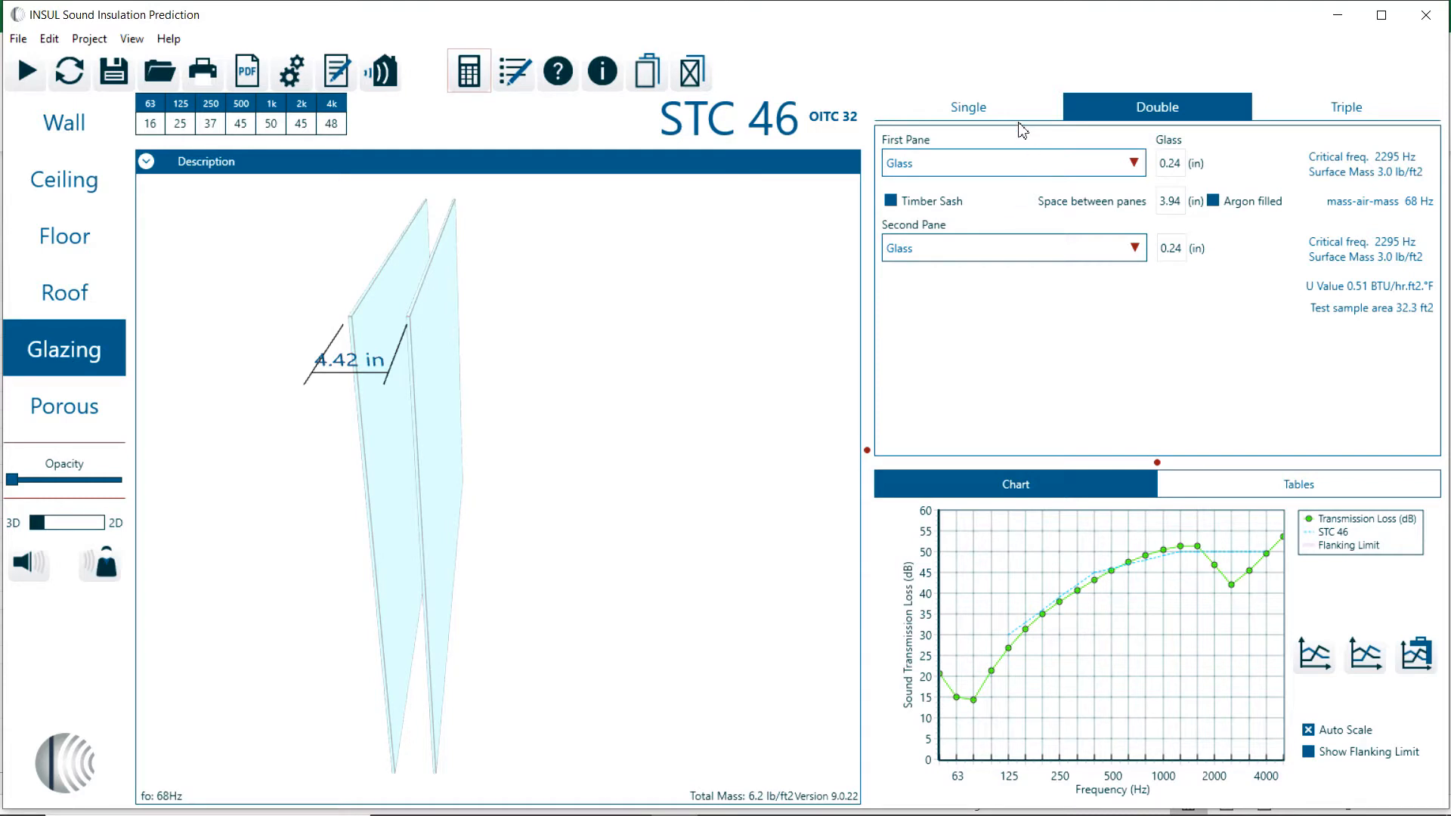
click(965, 106)
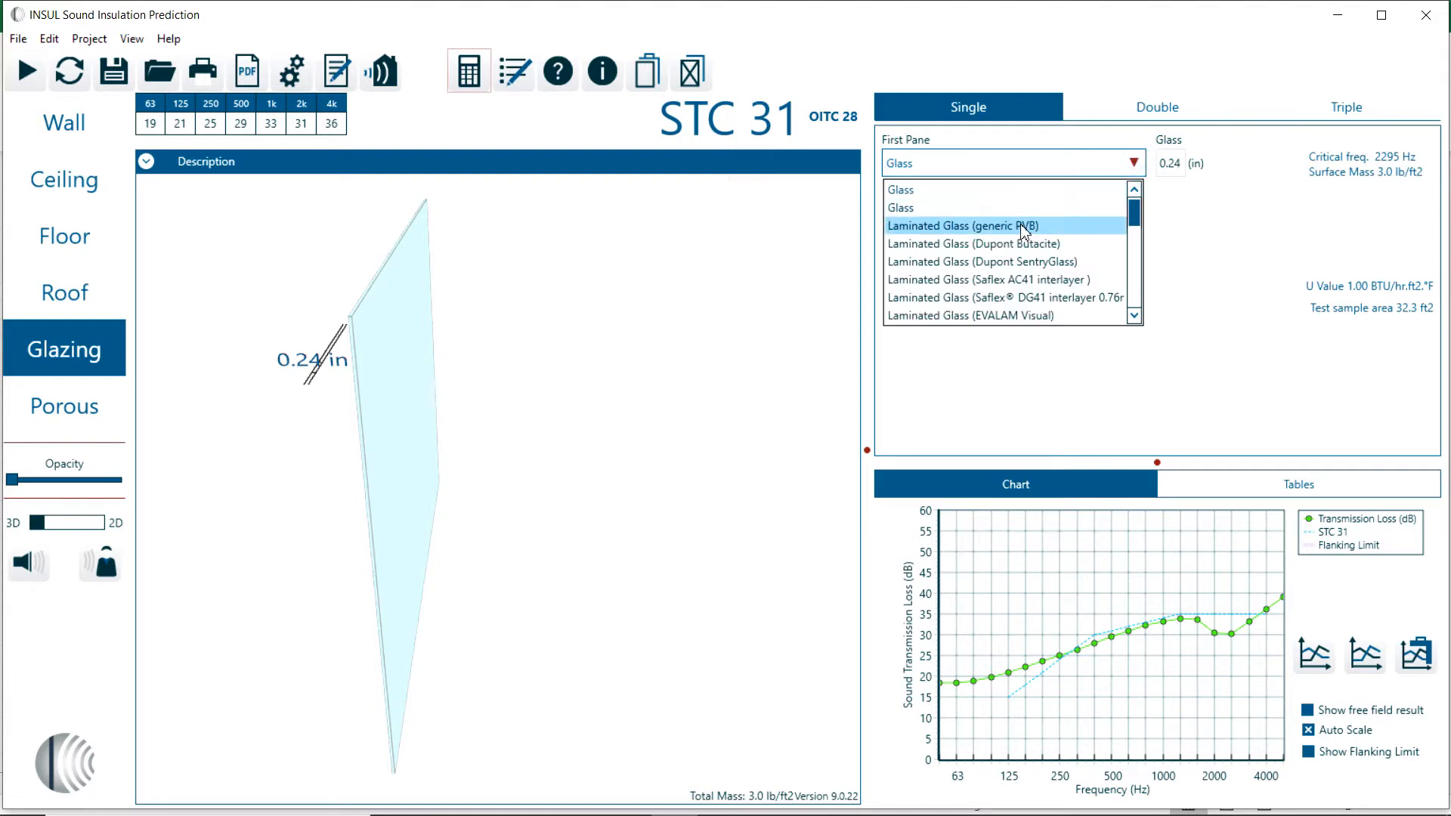
click(963, 226)
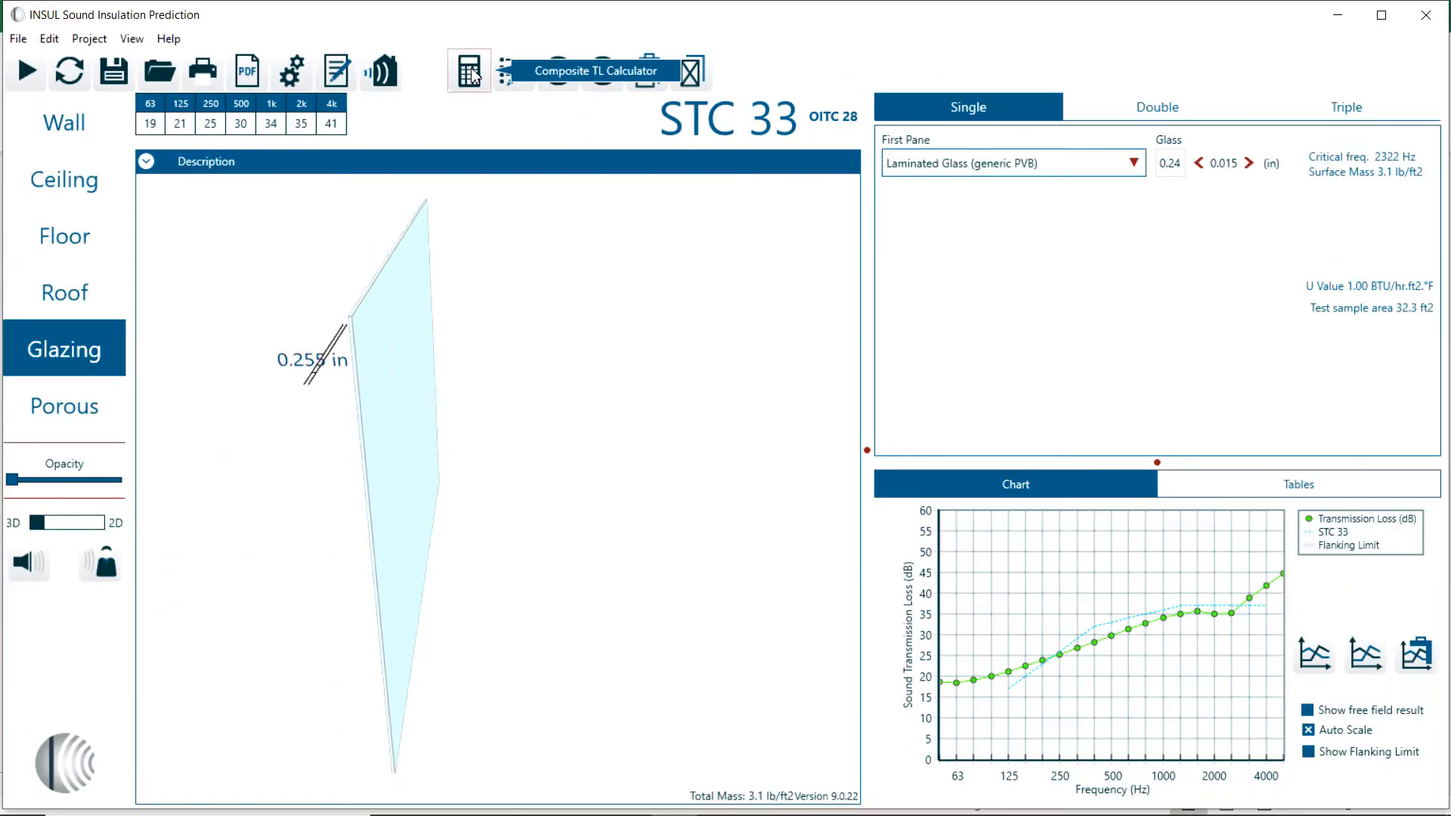
Add the glazing to the composite as a 25 ft² row named Glazing Element
click(468, 71)
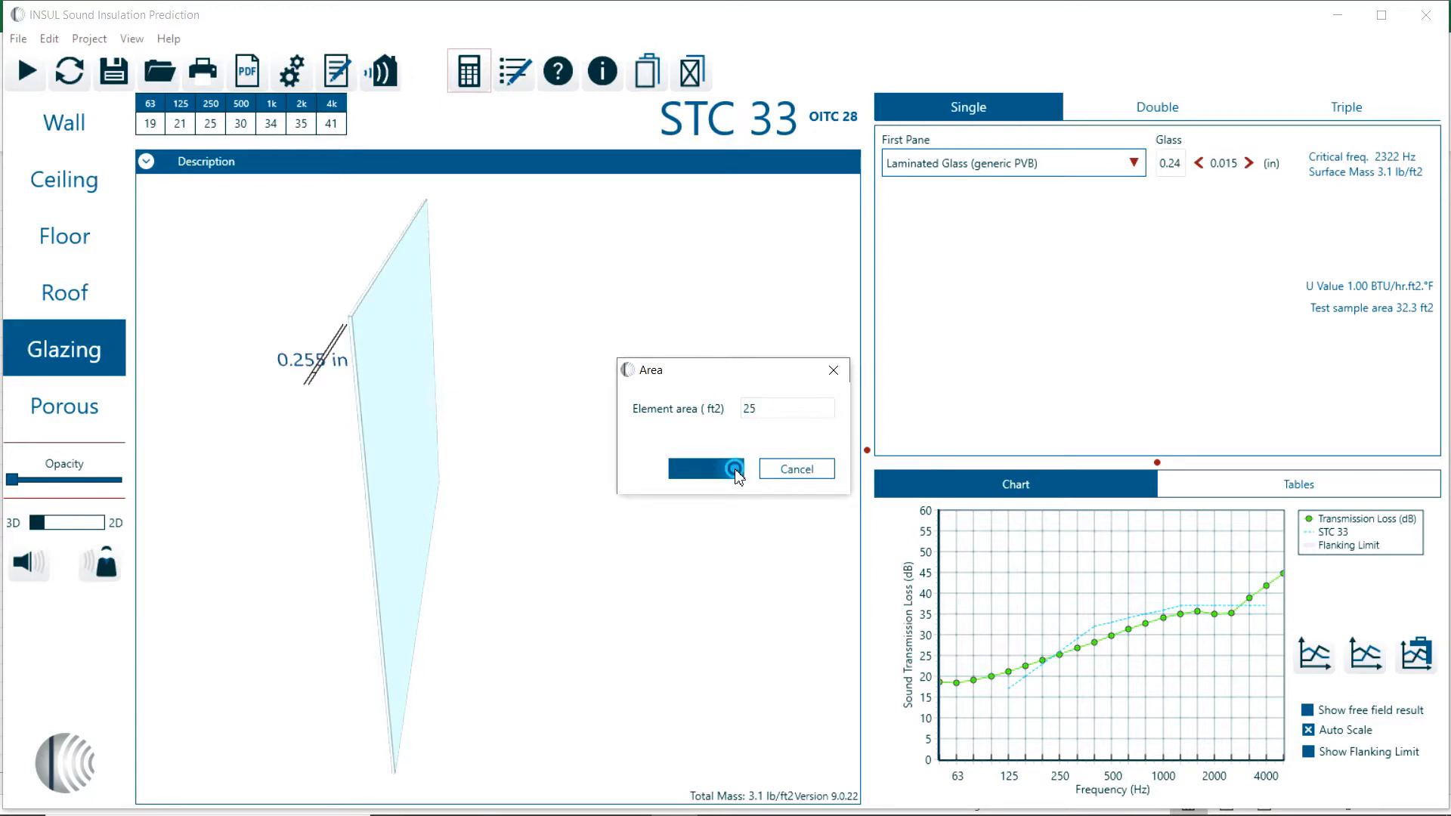
click(706, 468)
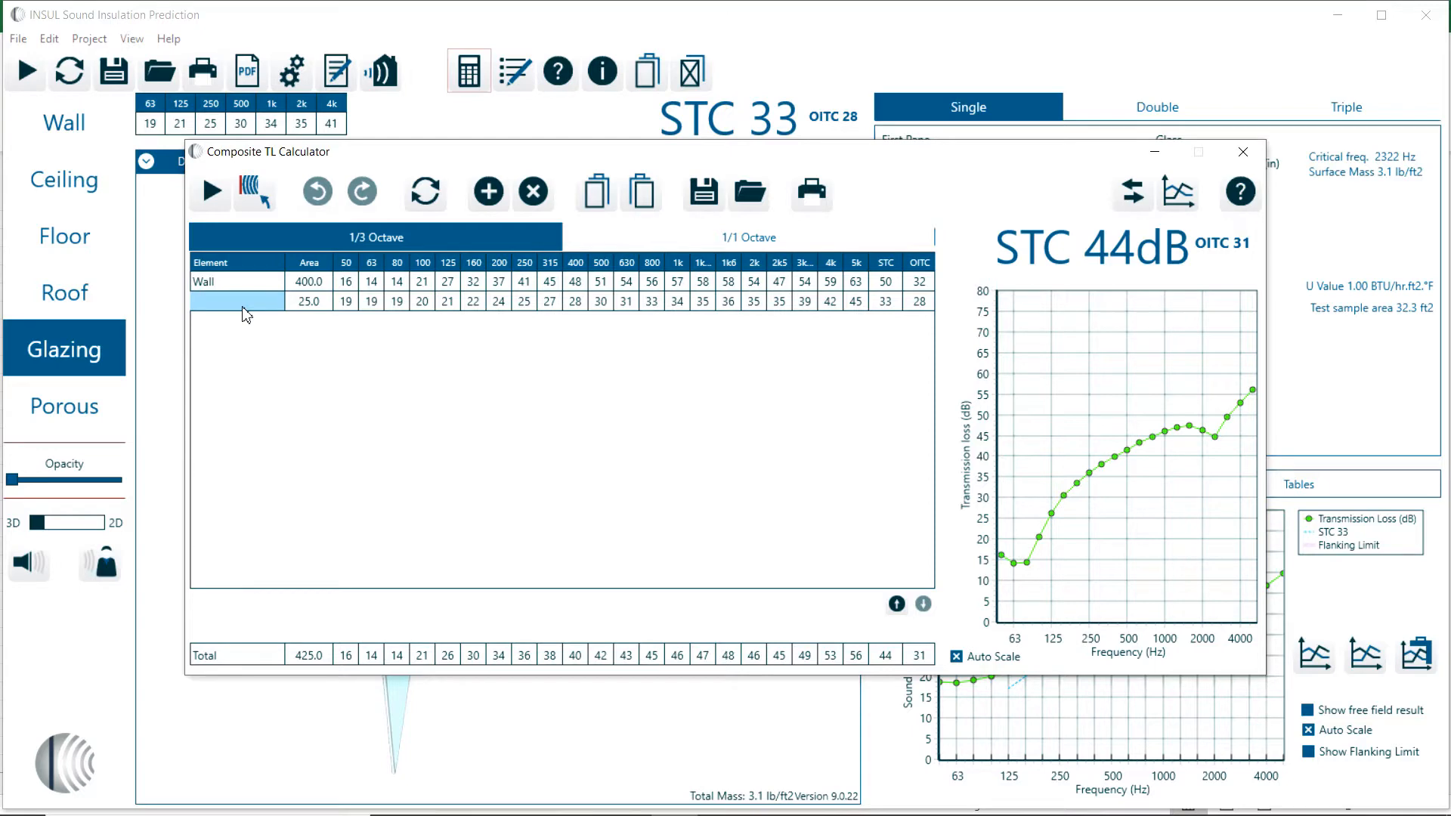
text(Glazing Element)
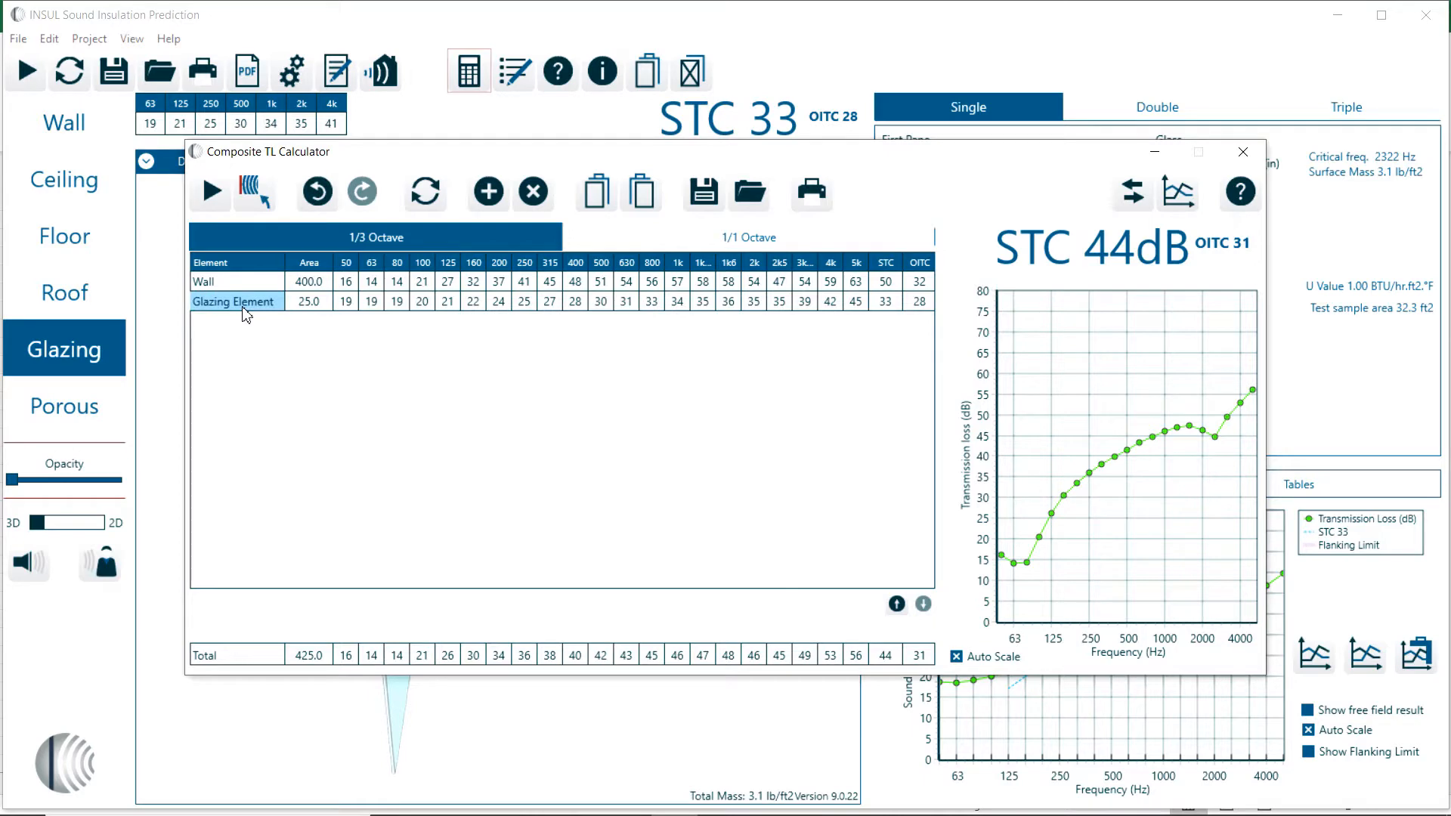
mouse_move(841, 278)
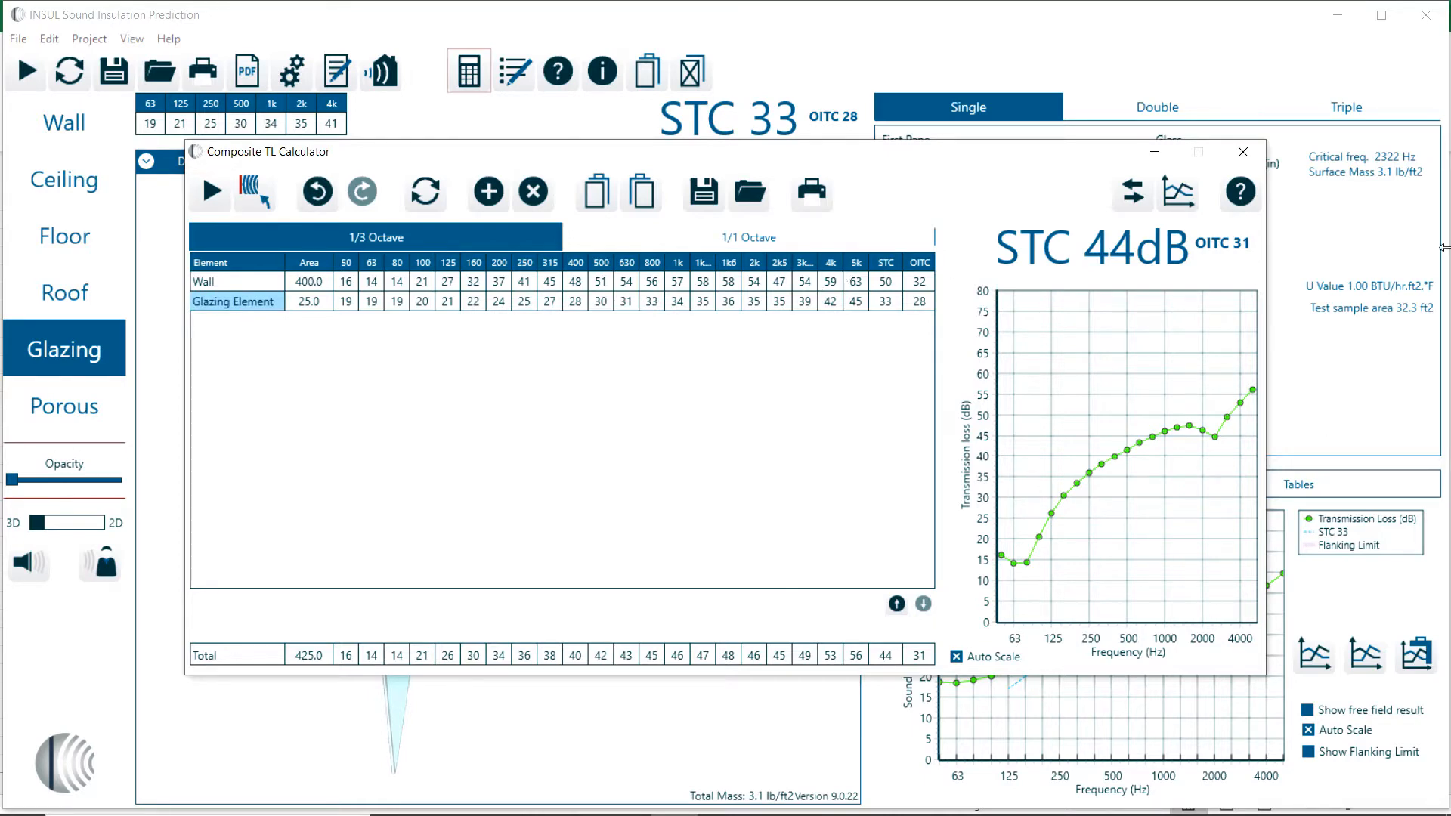
mouse_move(1177, 192)
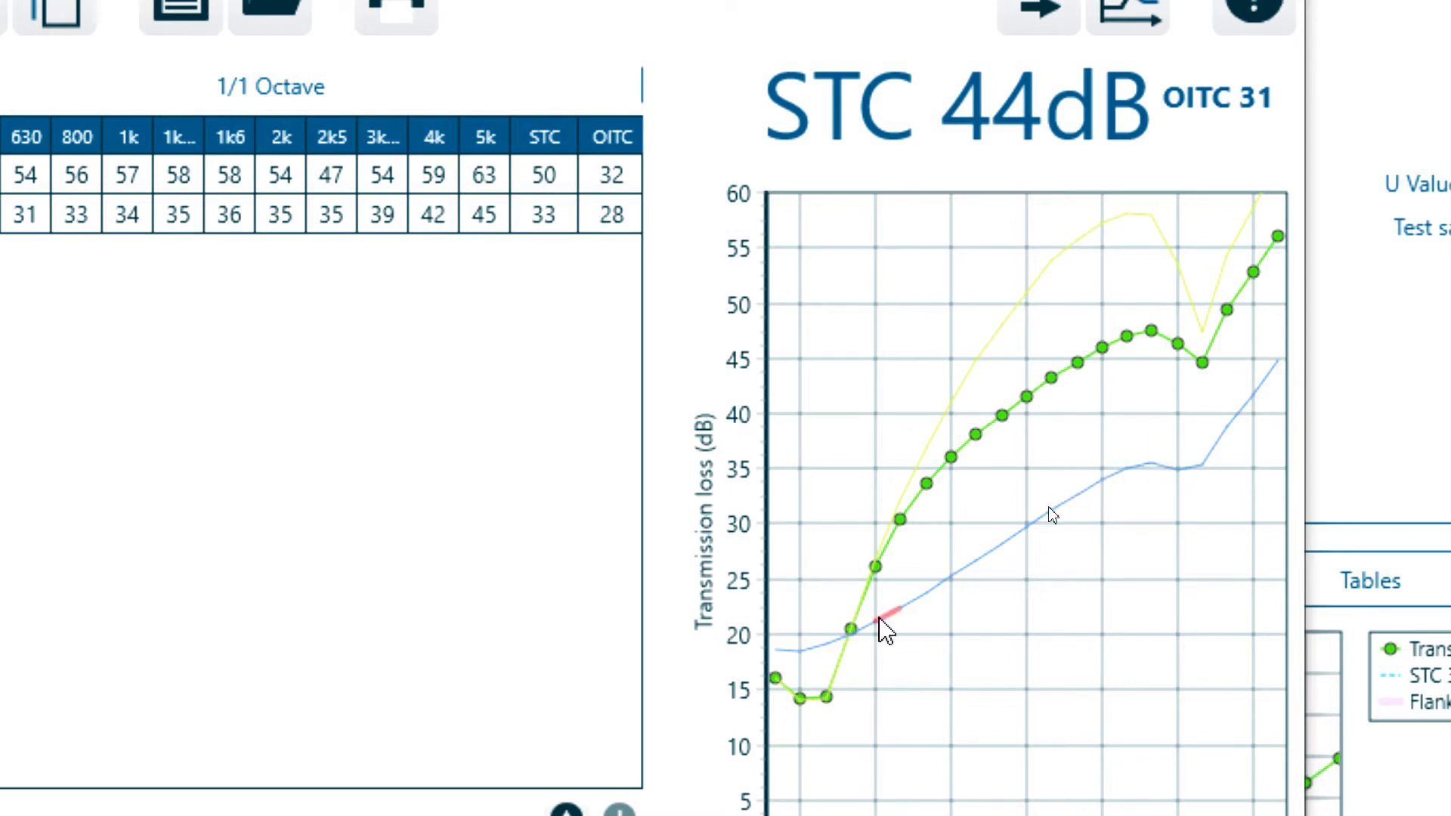
mouse_move(1222, 467)
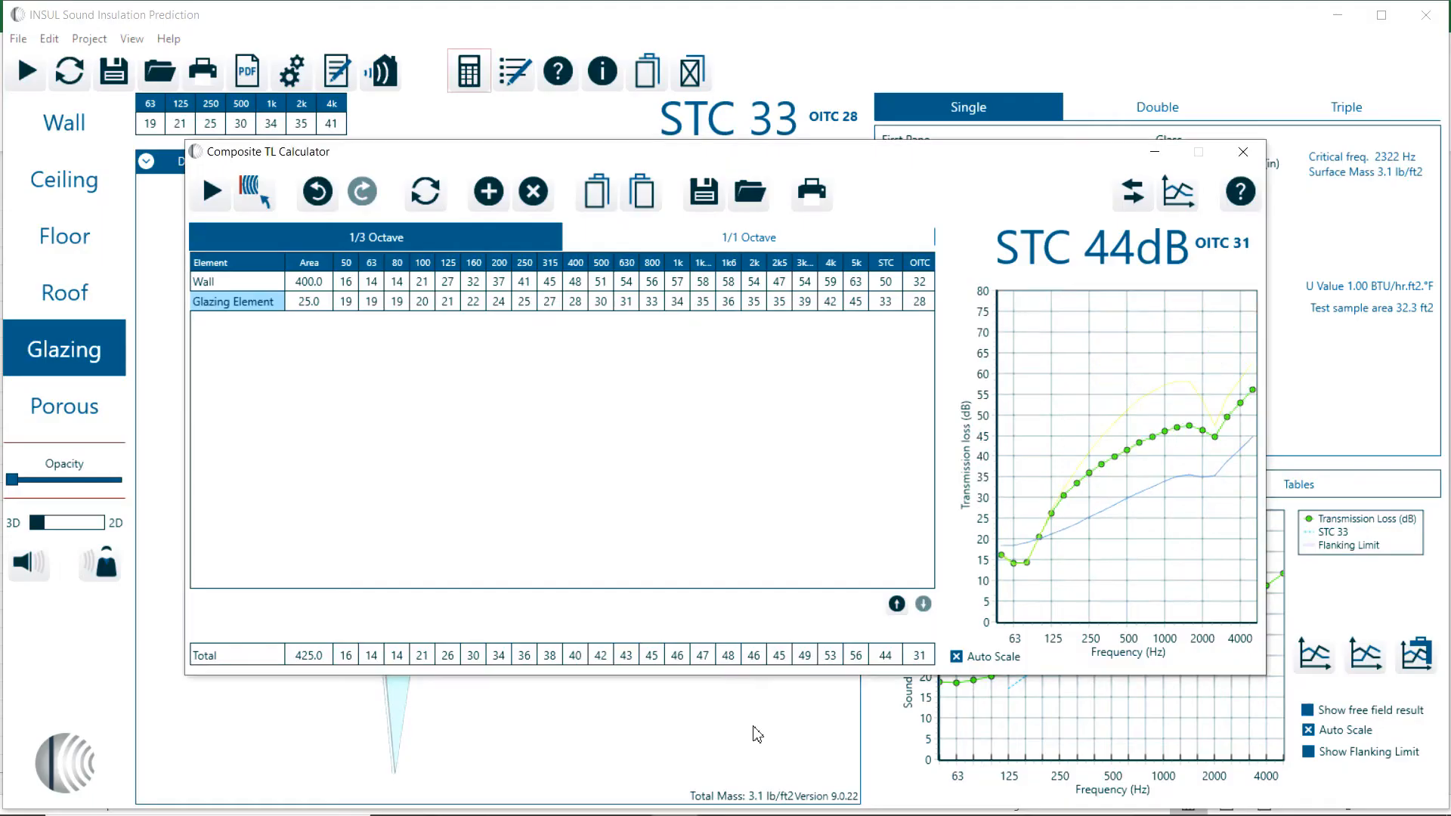
mouse_move(488, 192)
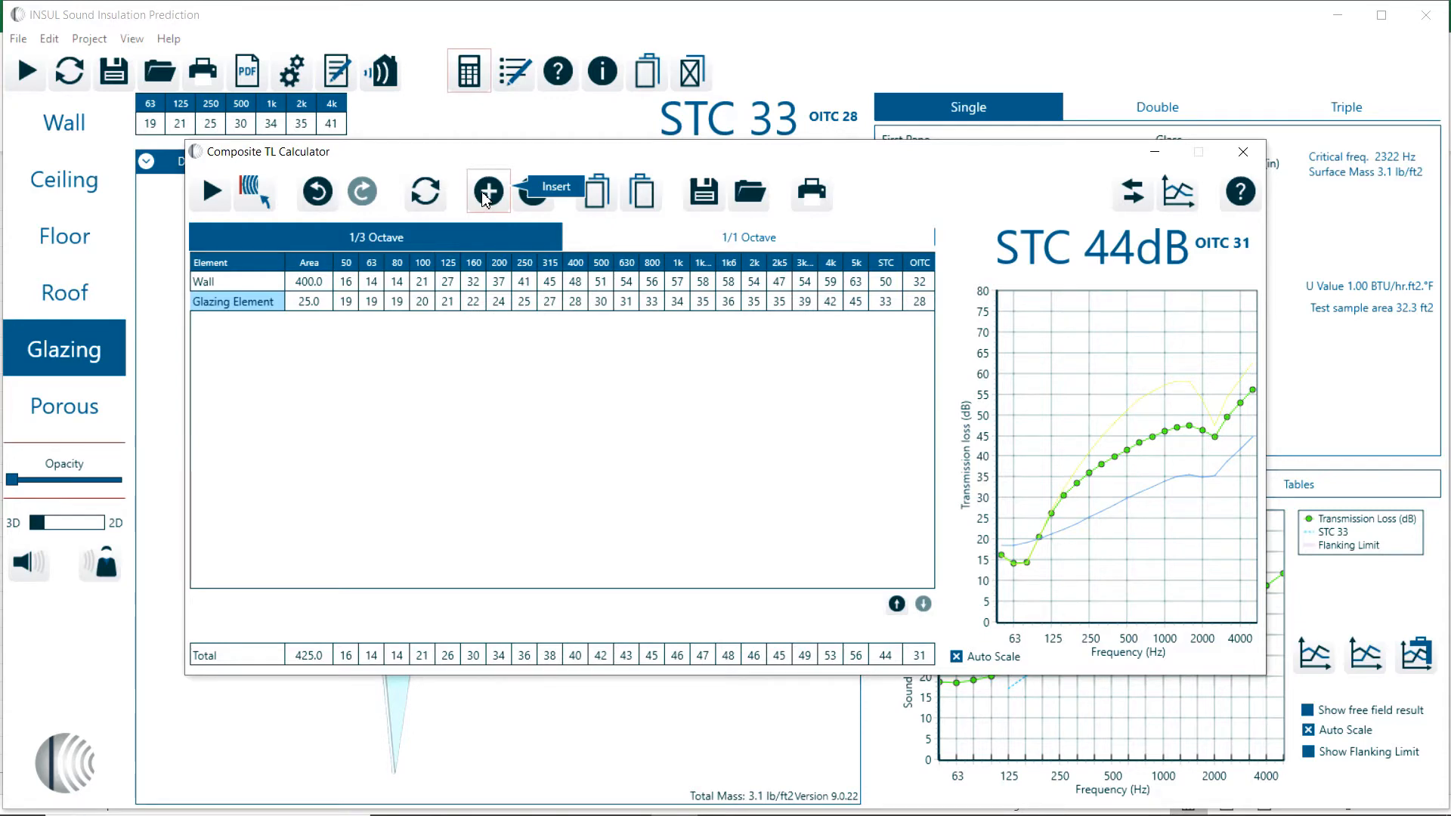
Add a Door row of 30 ft² with the copied transmission-loss values pasted in
click(487, 192)
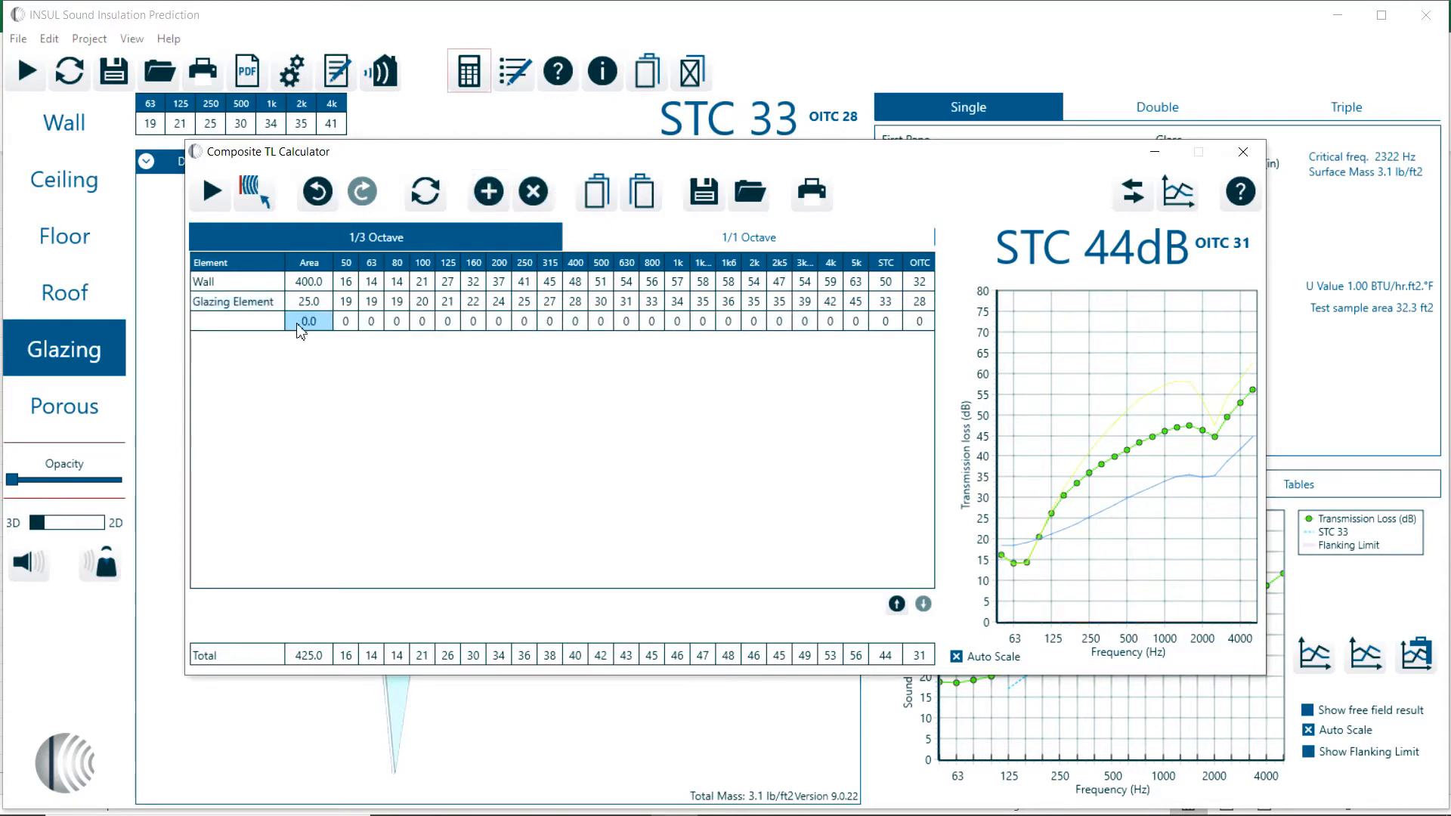
text(Door)
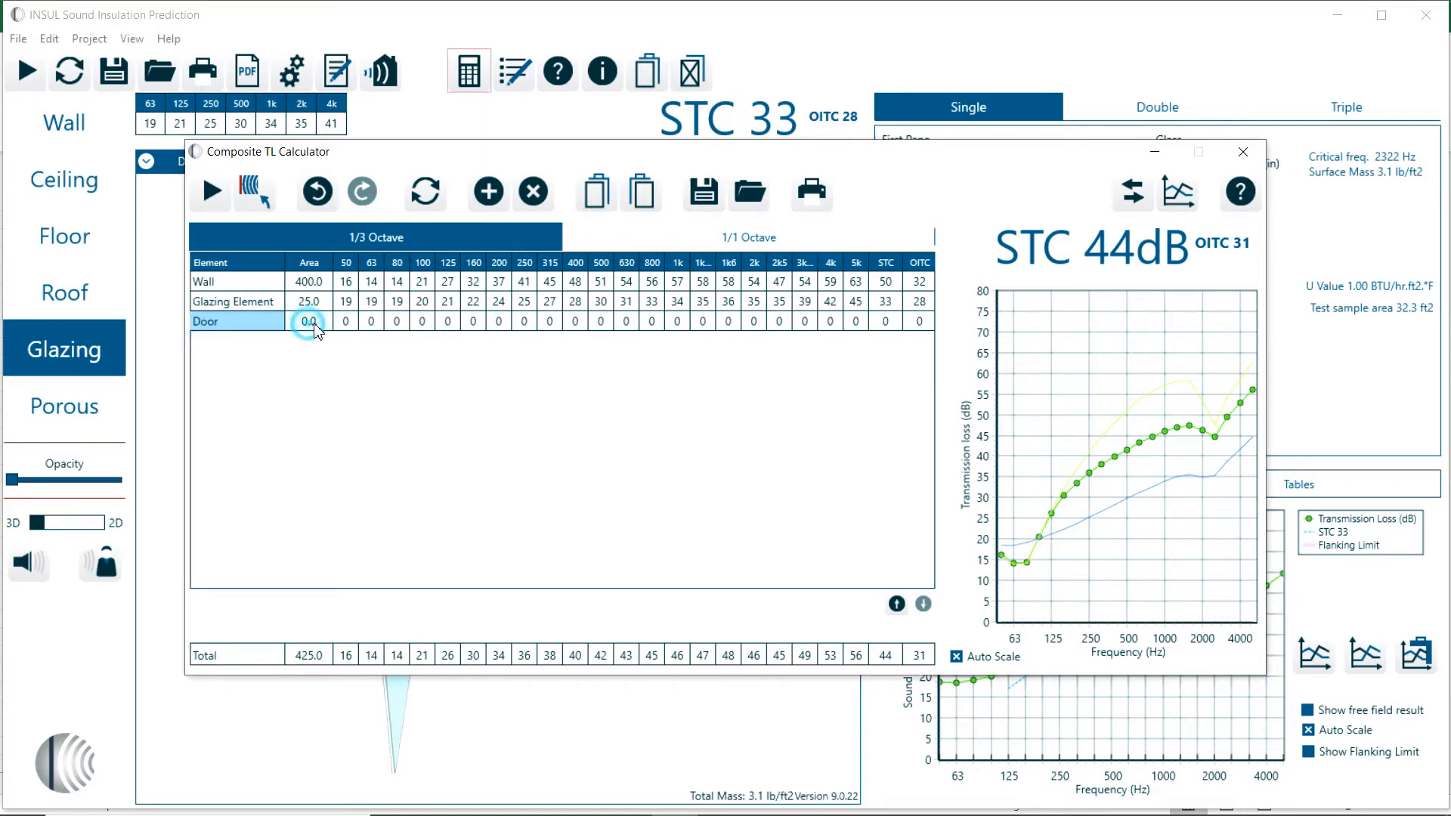
click(309, 321)
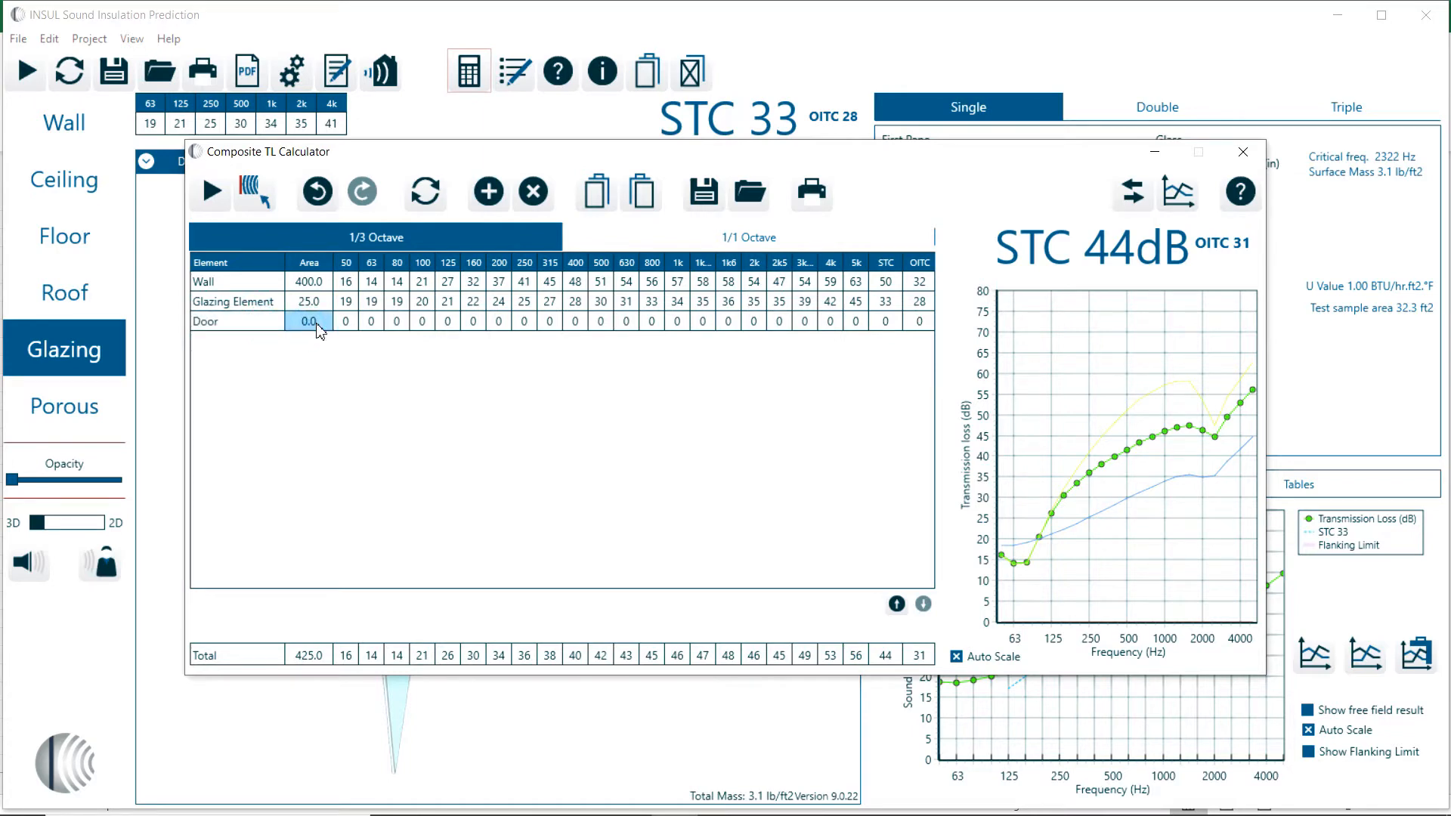
text(30)
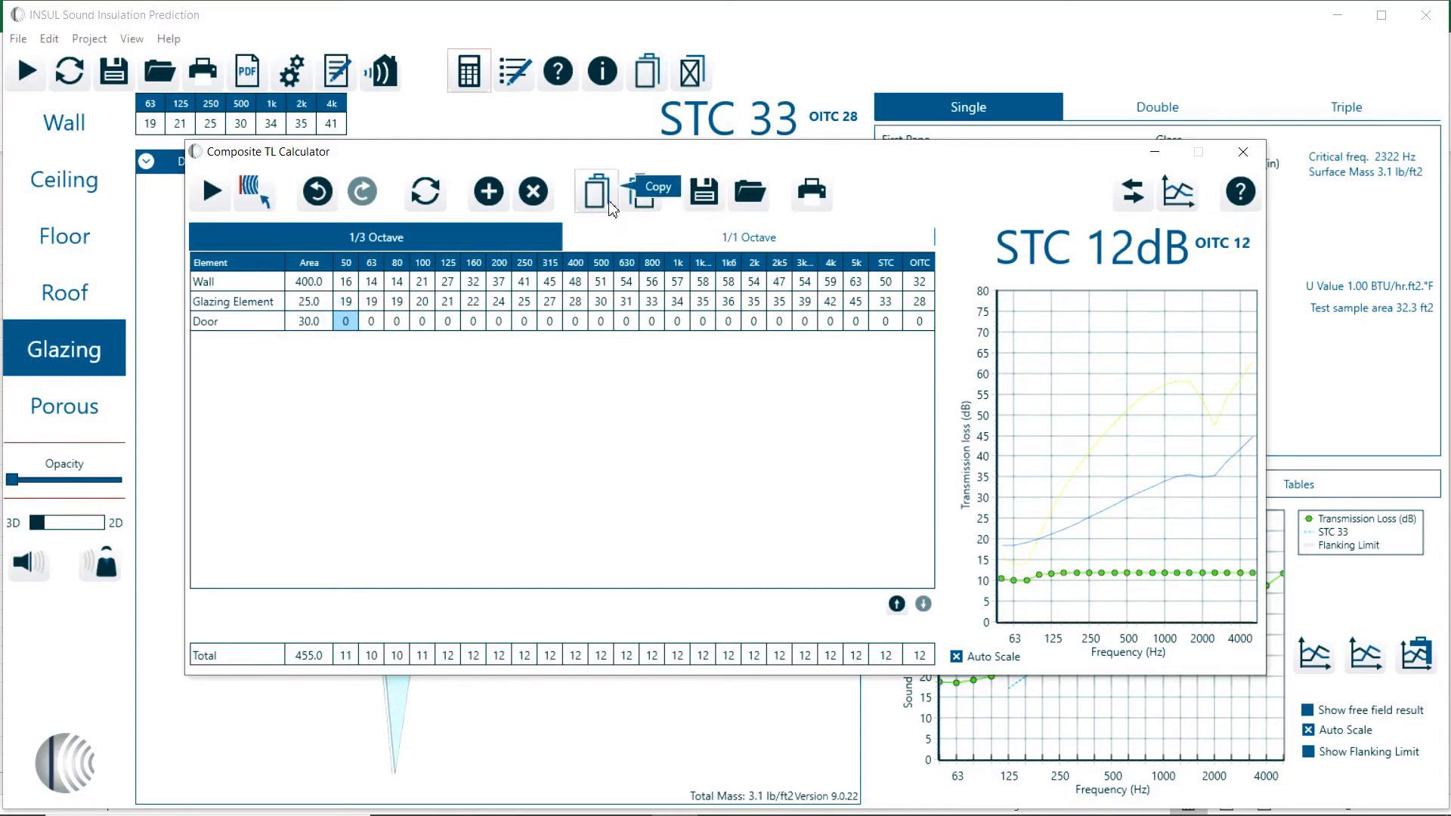
mouse_move(641, 192)
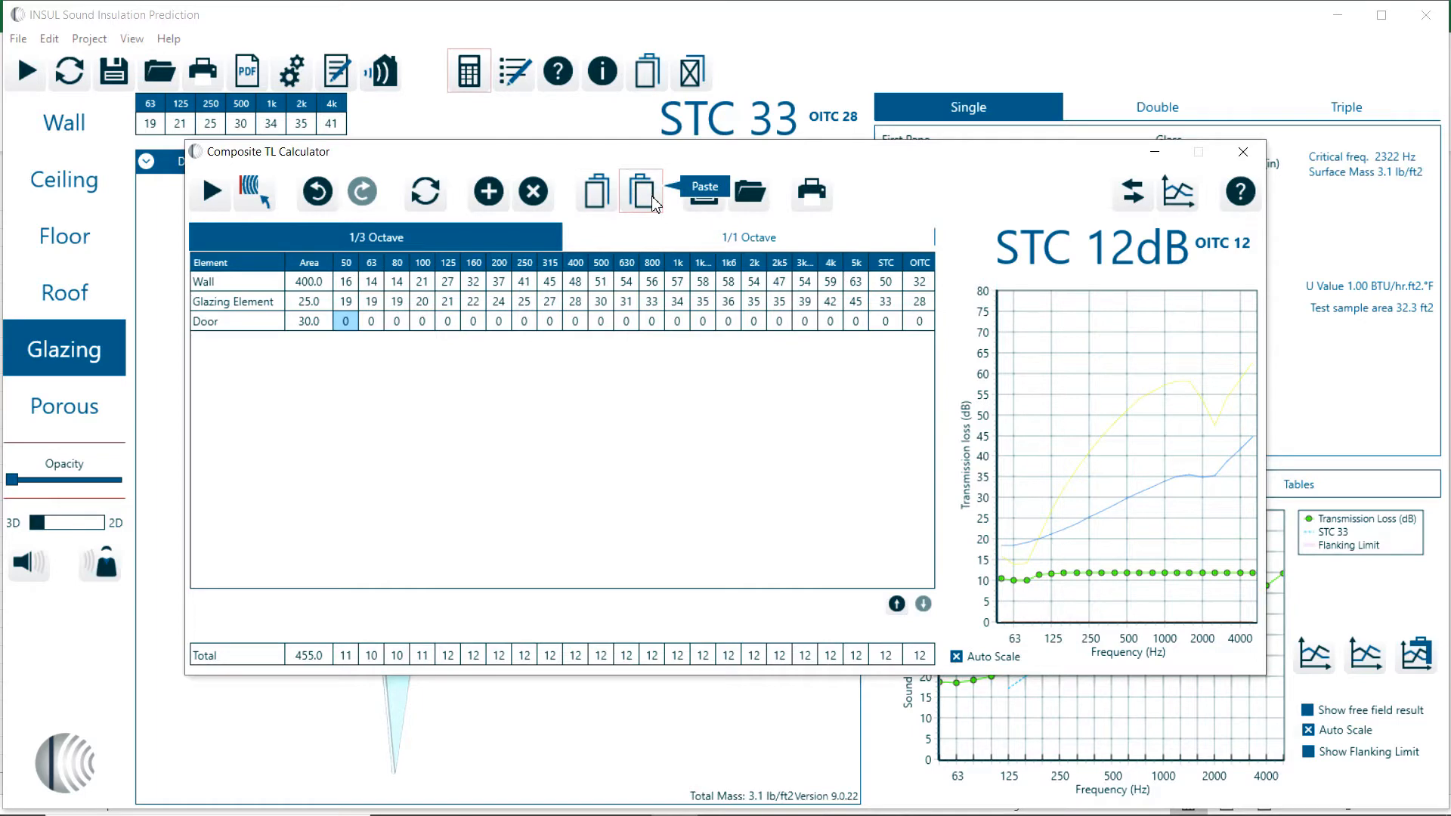
click(641, 192)
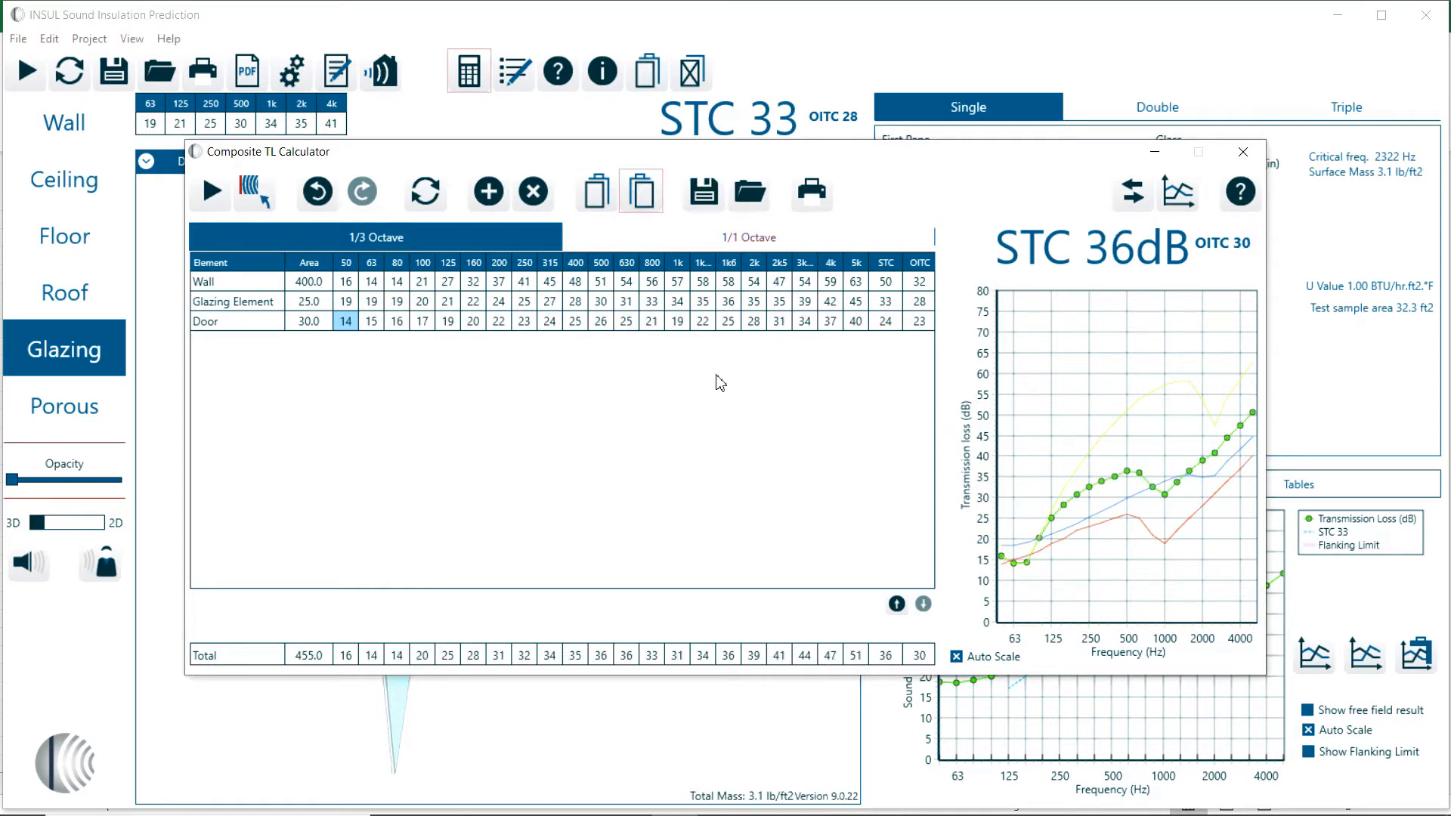
mouse_move(773, 414)
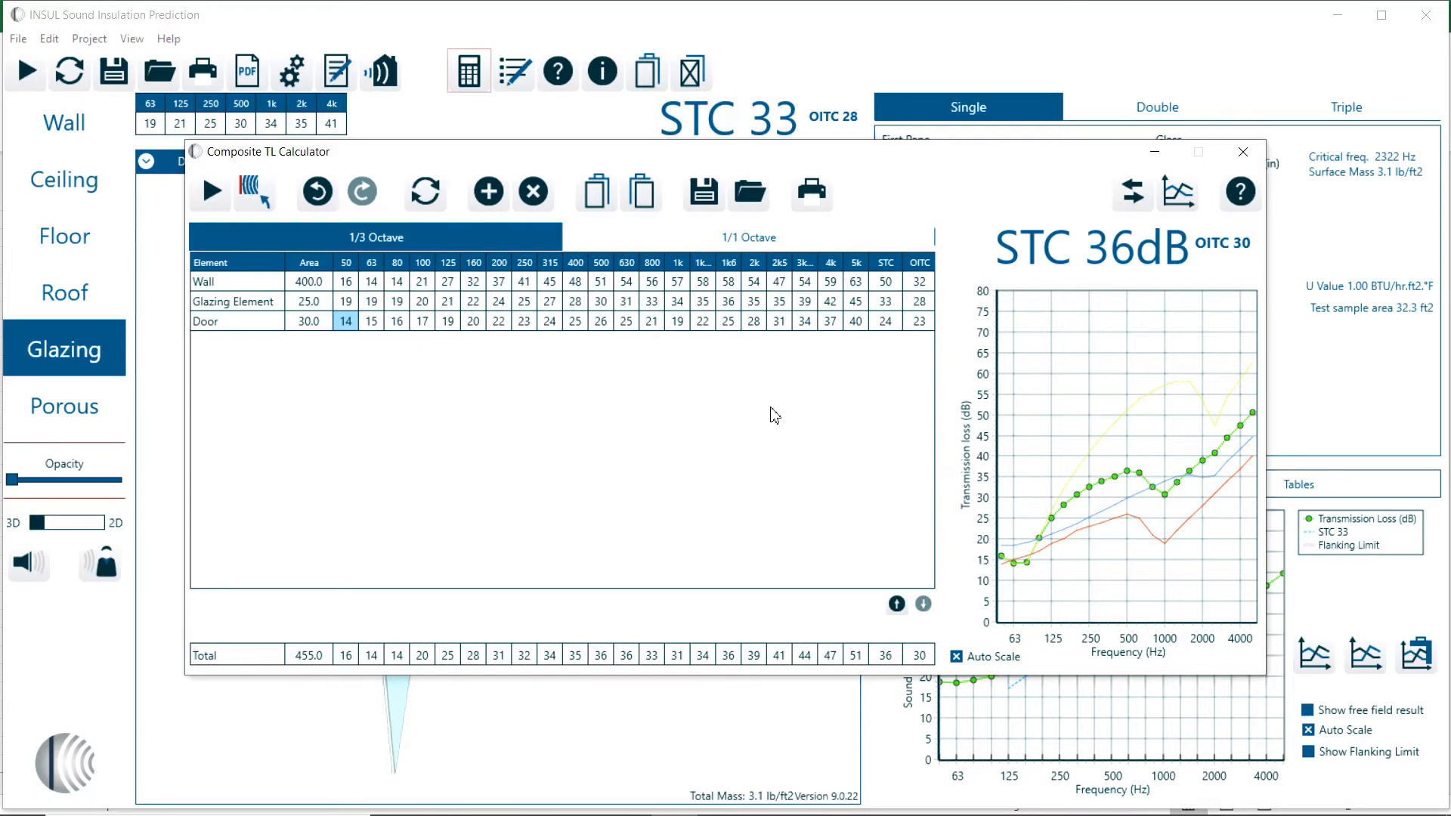
mouse_move(1160, 383)
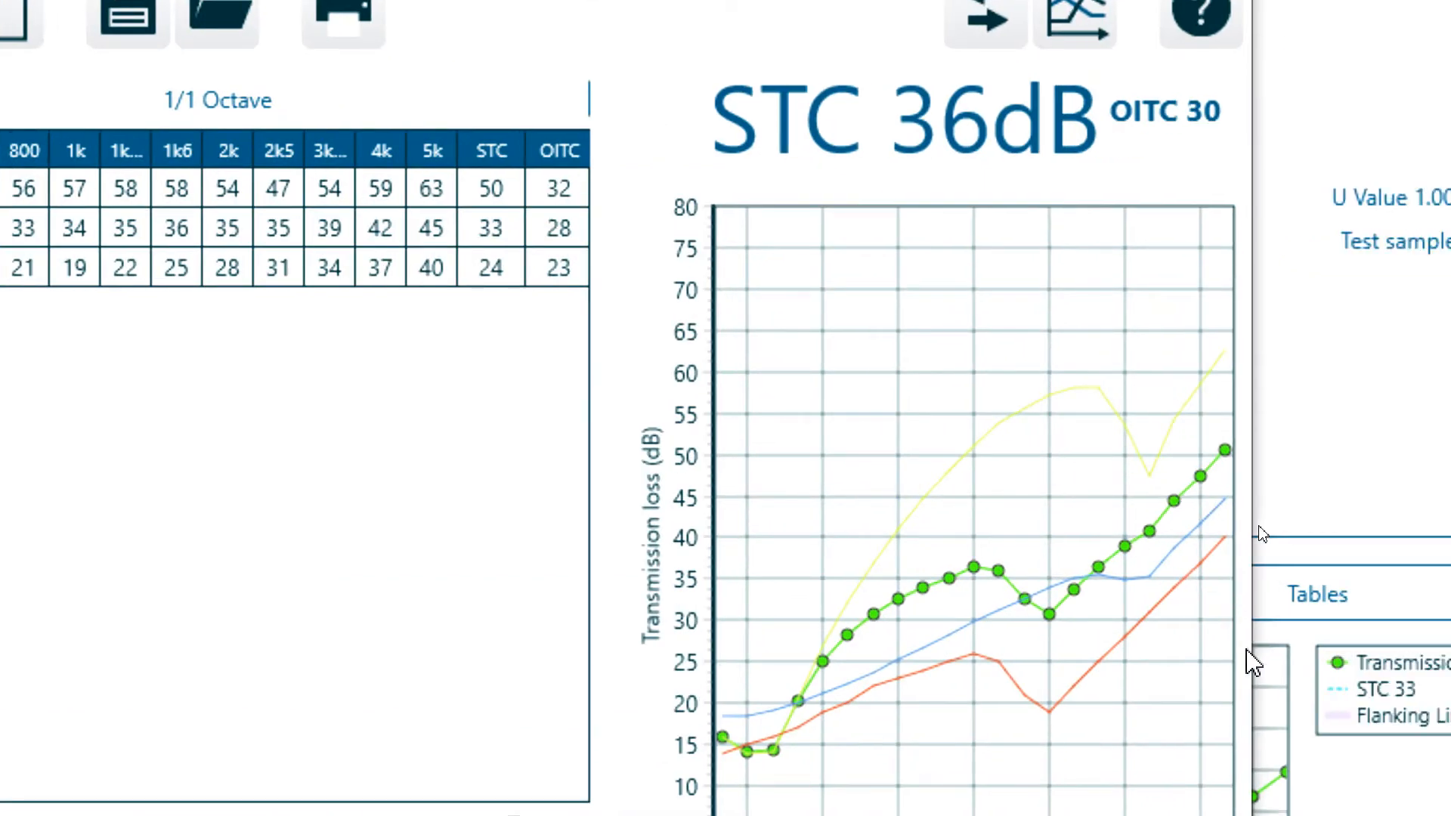
mouse_move(1240, 707)
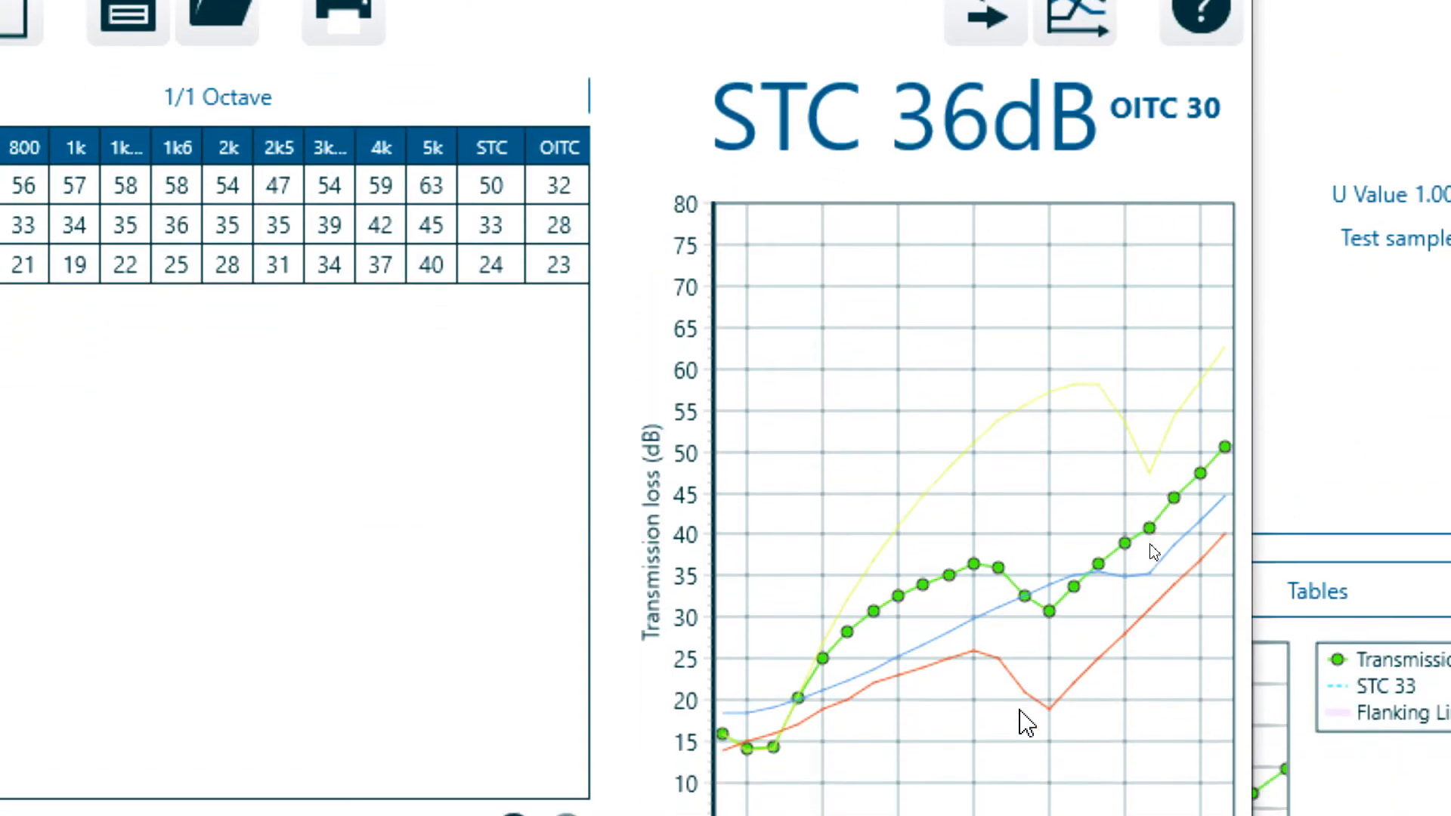
mouse_move(1135, 502)
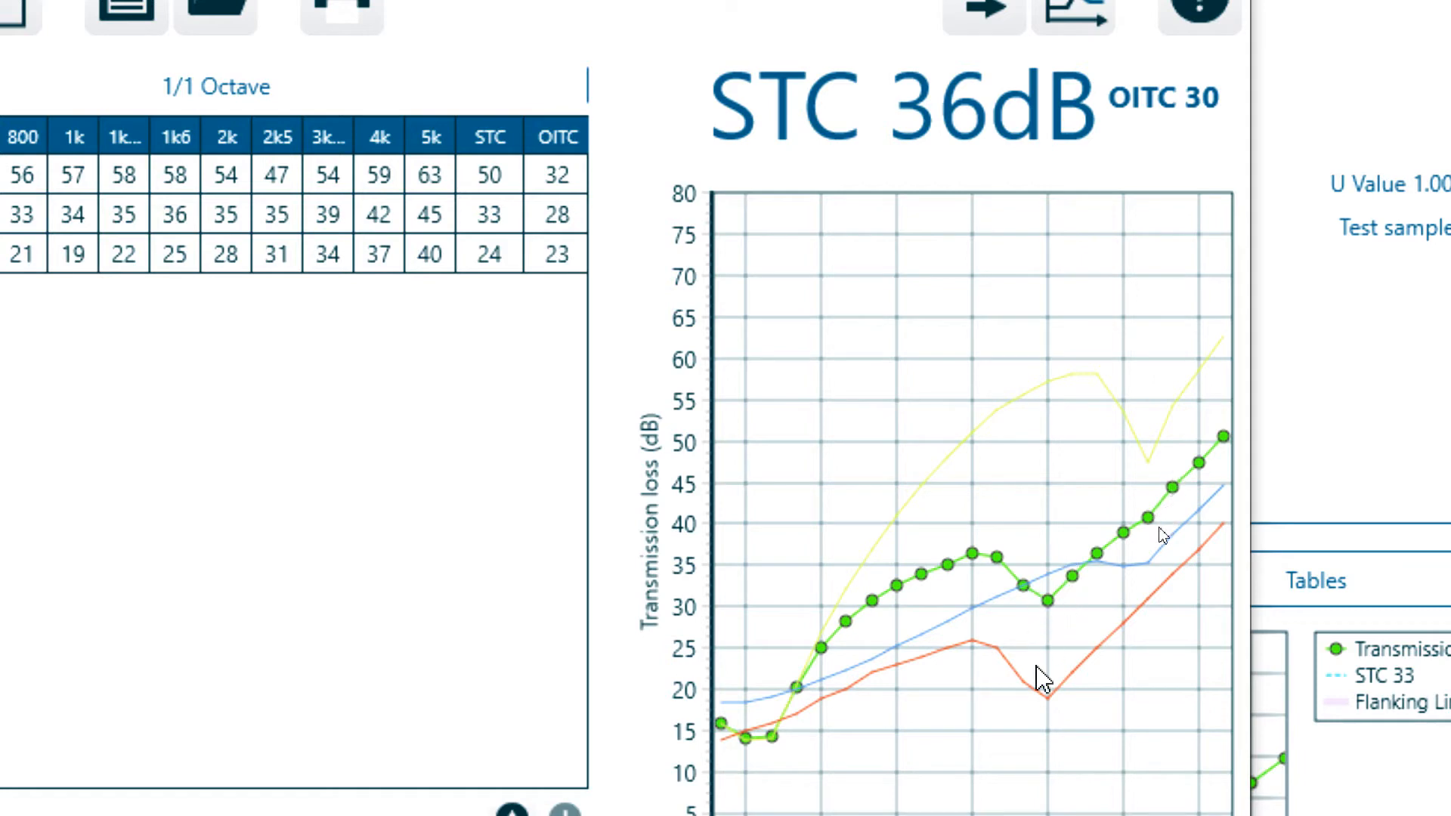
mouse_move(1054, 711)
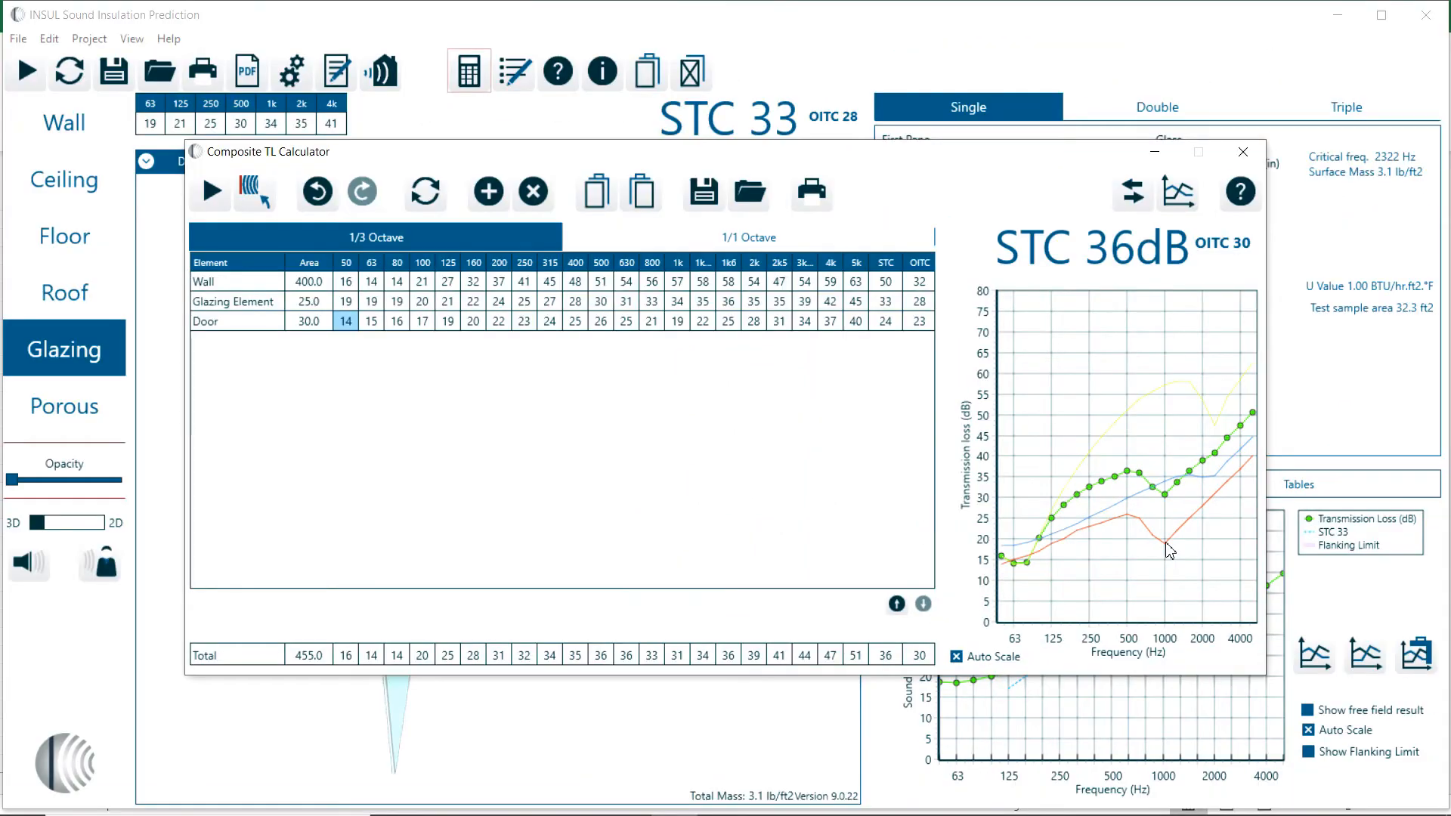
mouse_move(639, 192)
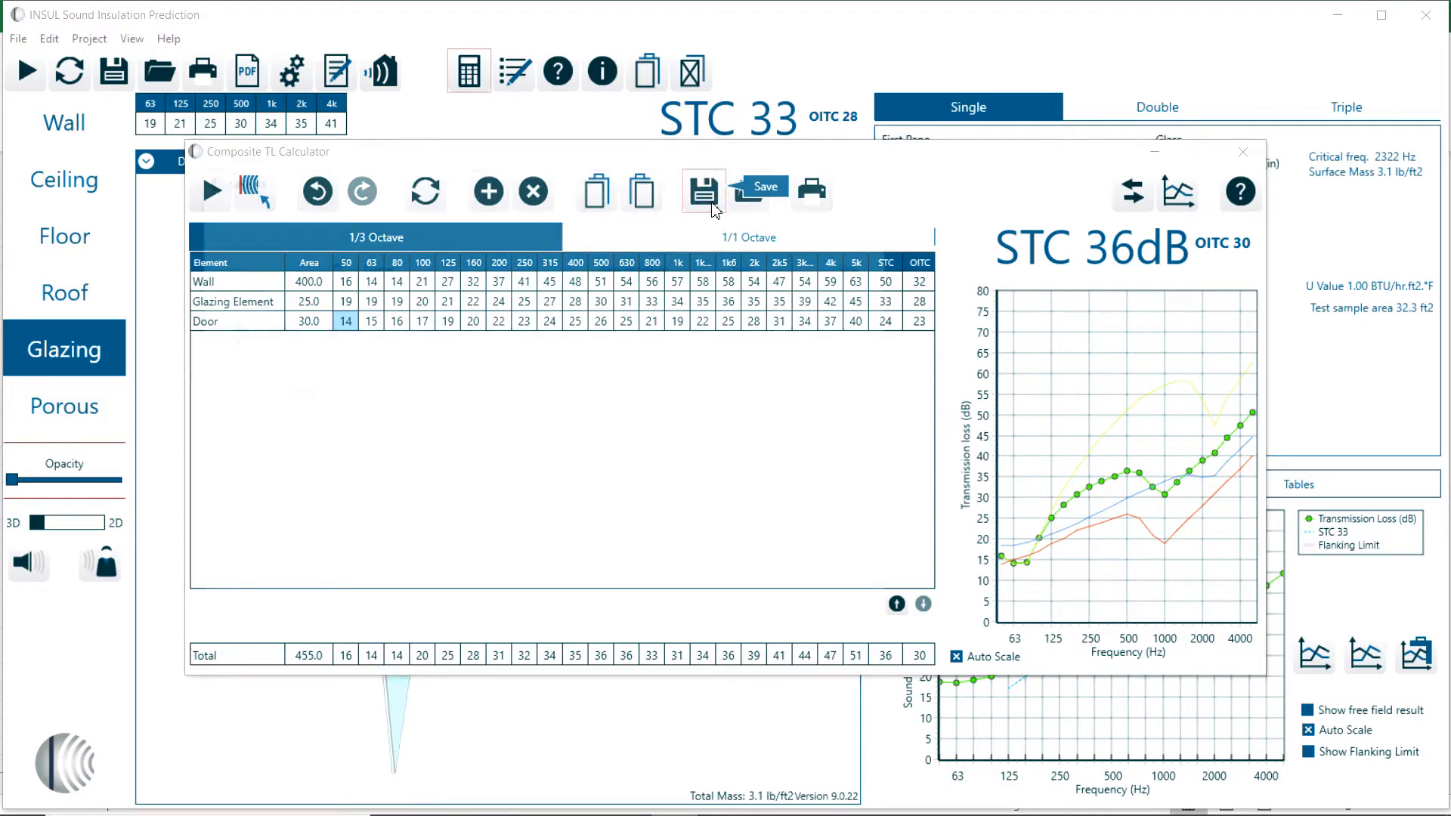
Save the composite as office - hallway assembly.cns and enter 50 for the glazing element area
click(702, 191)
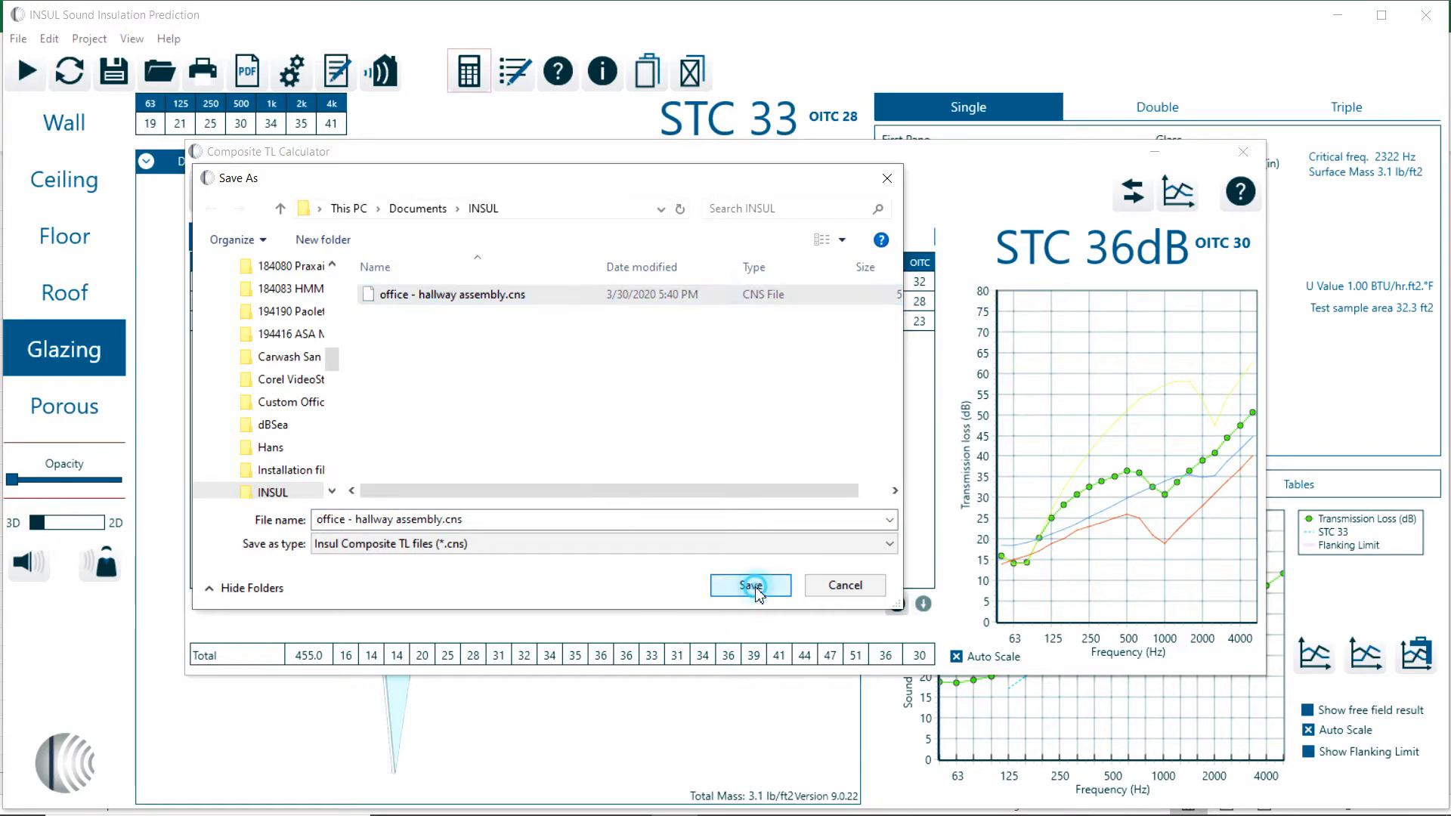
click(750, 585)
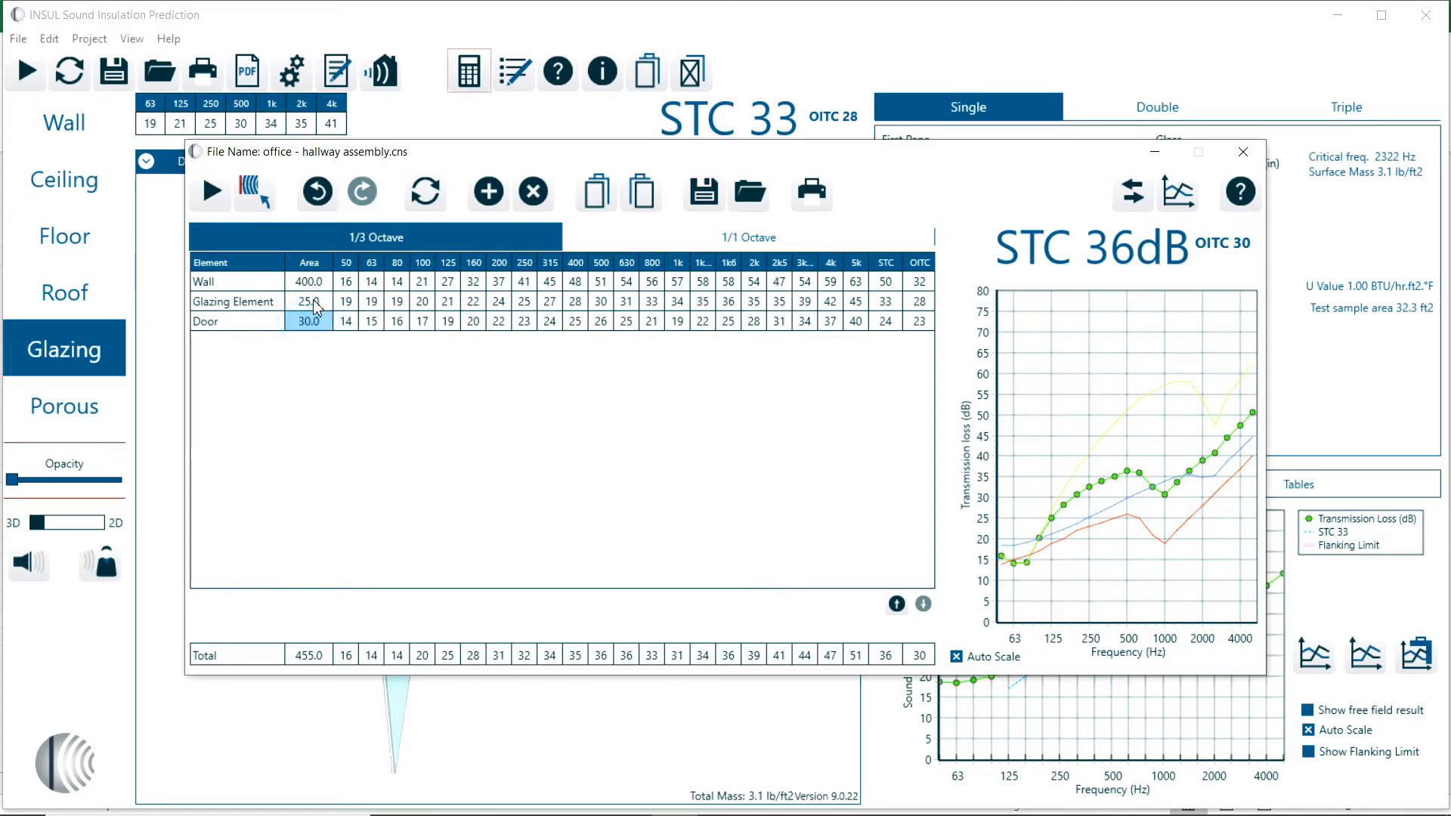
click(308, 302)
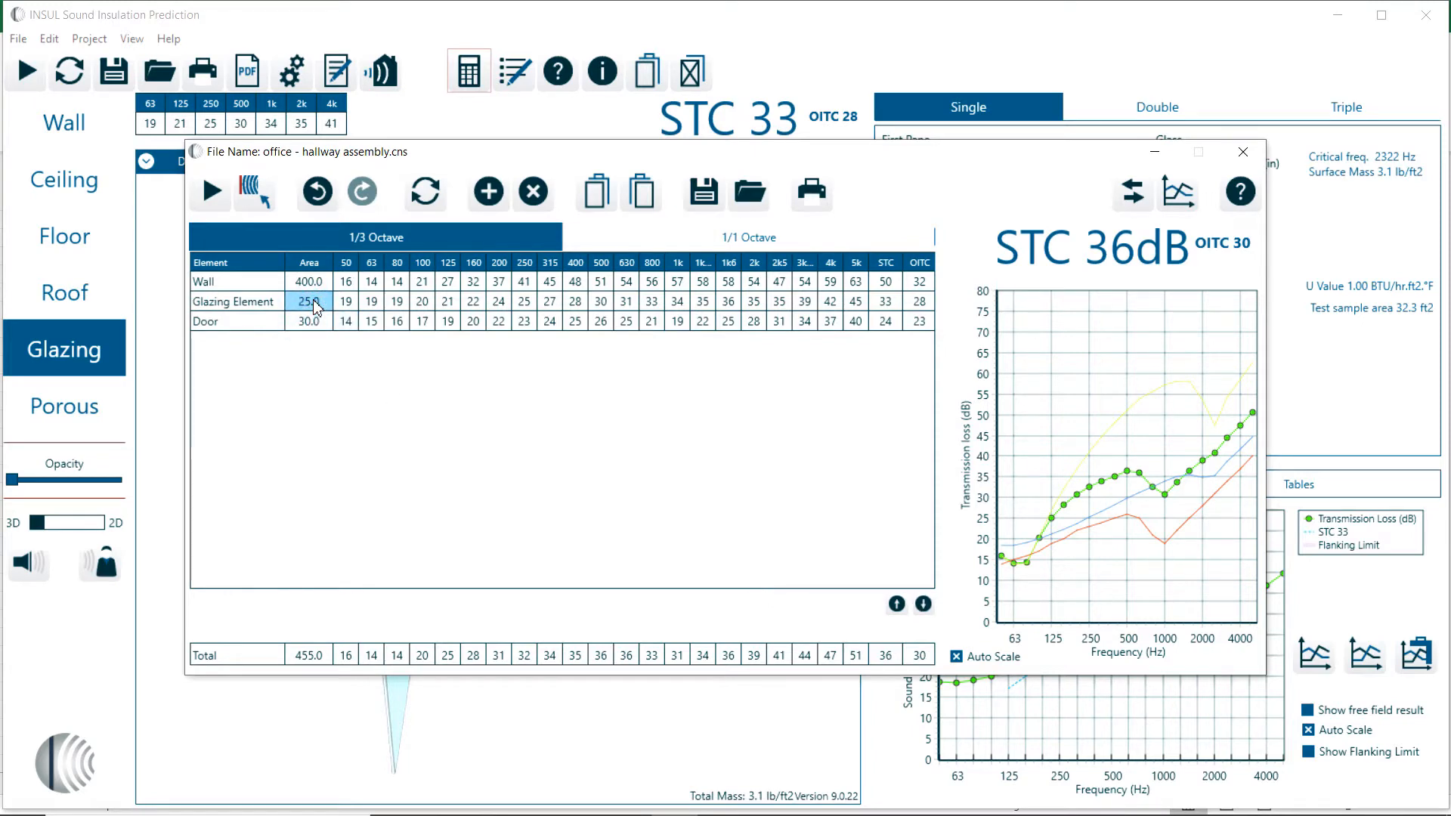
text(50)
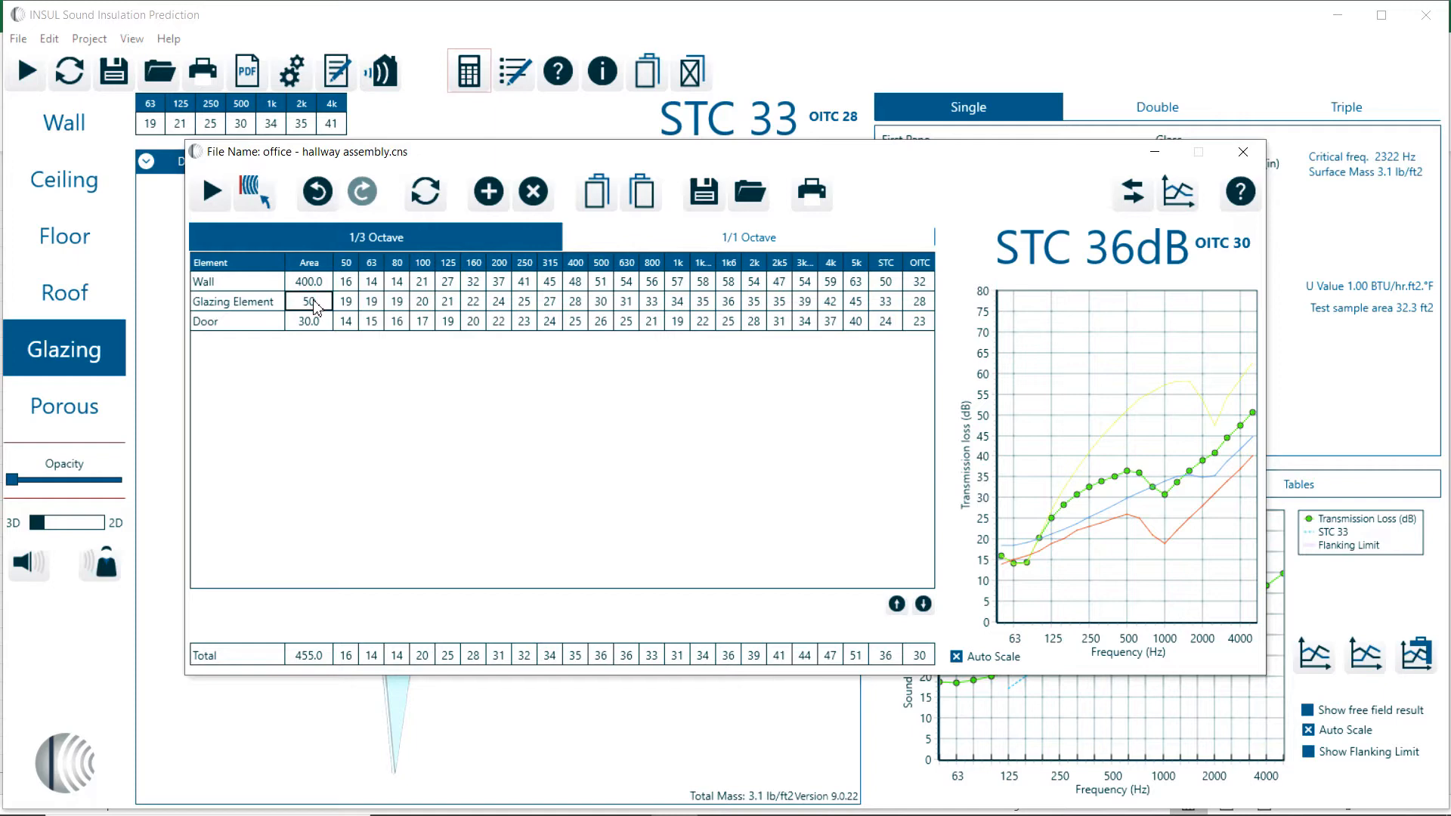
Try a 200 ft² glazing element area and recalculate the composite rating
click(309, 301)
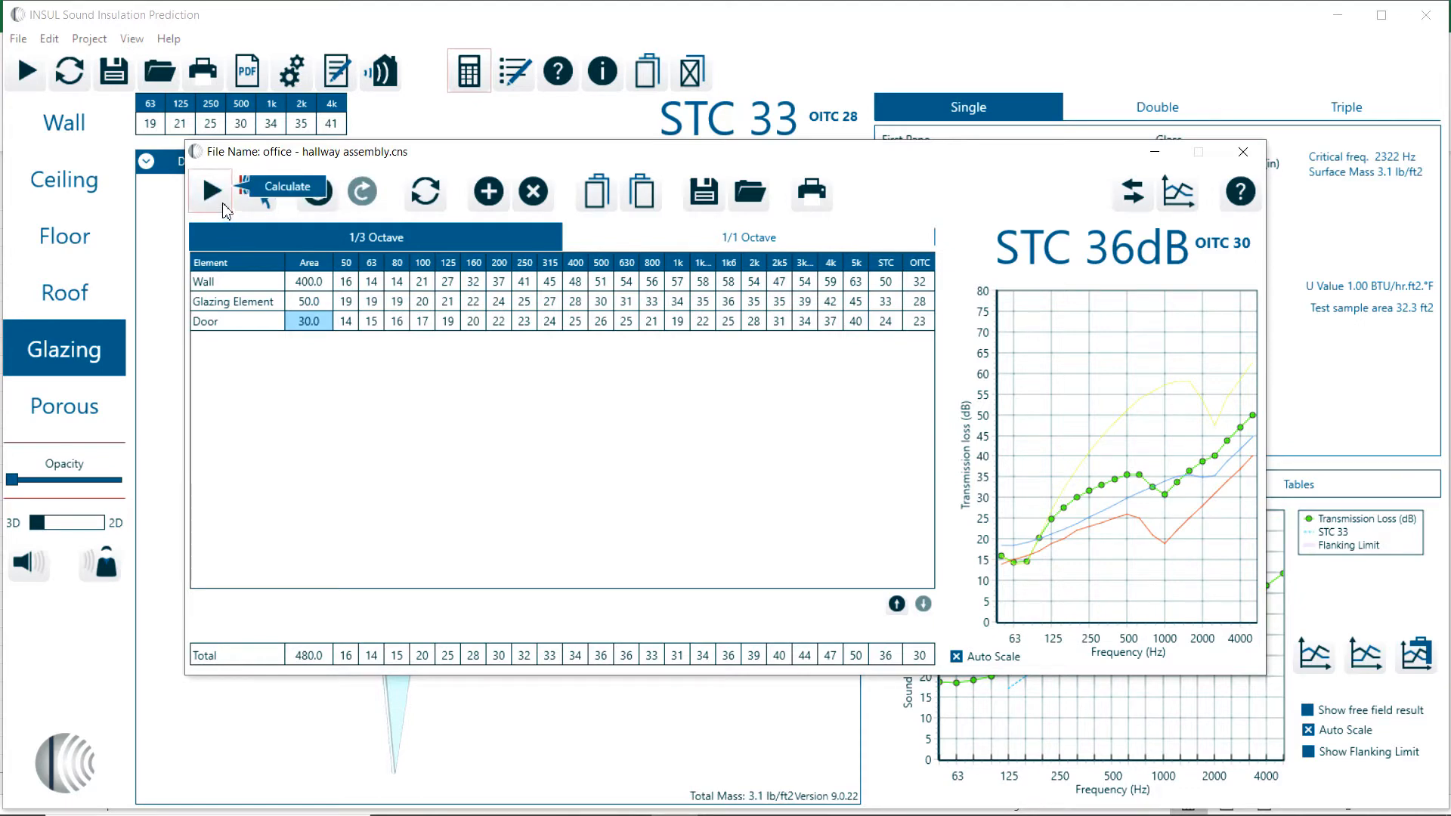
click(308, 301)
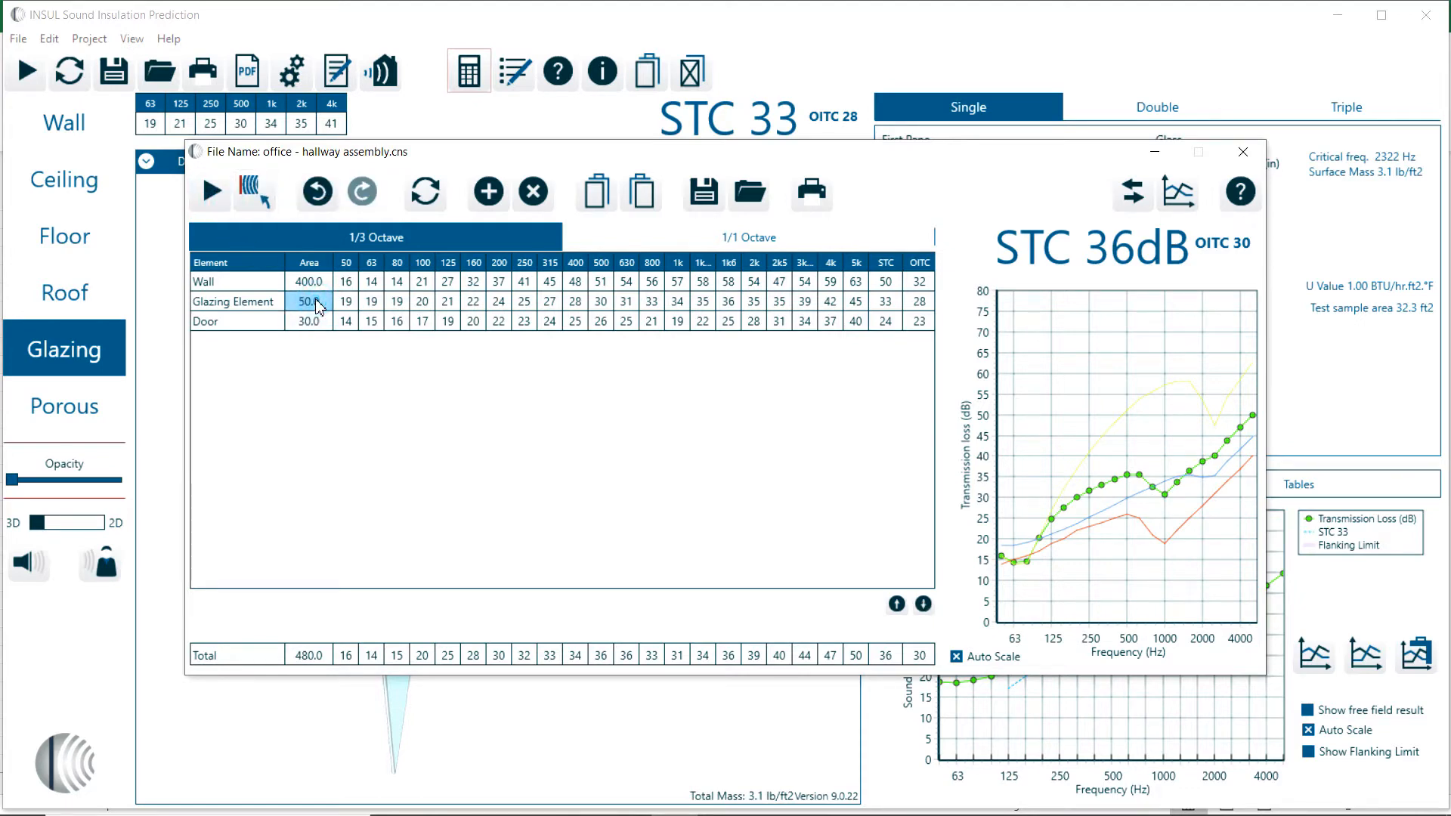
text(200)
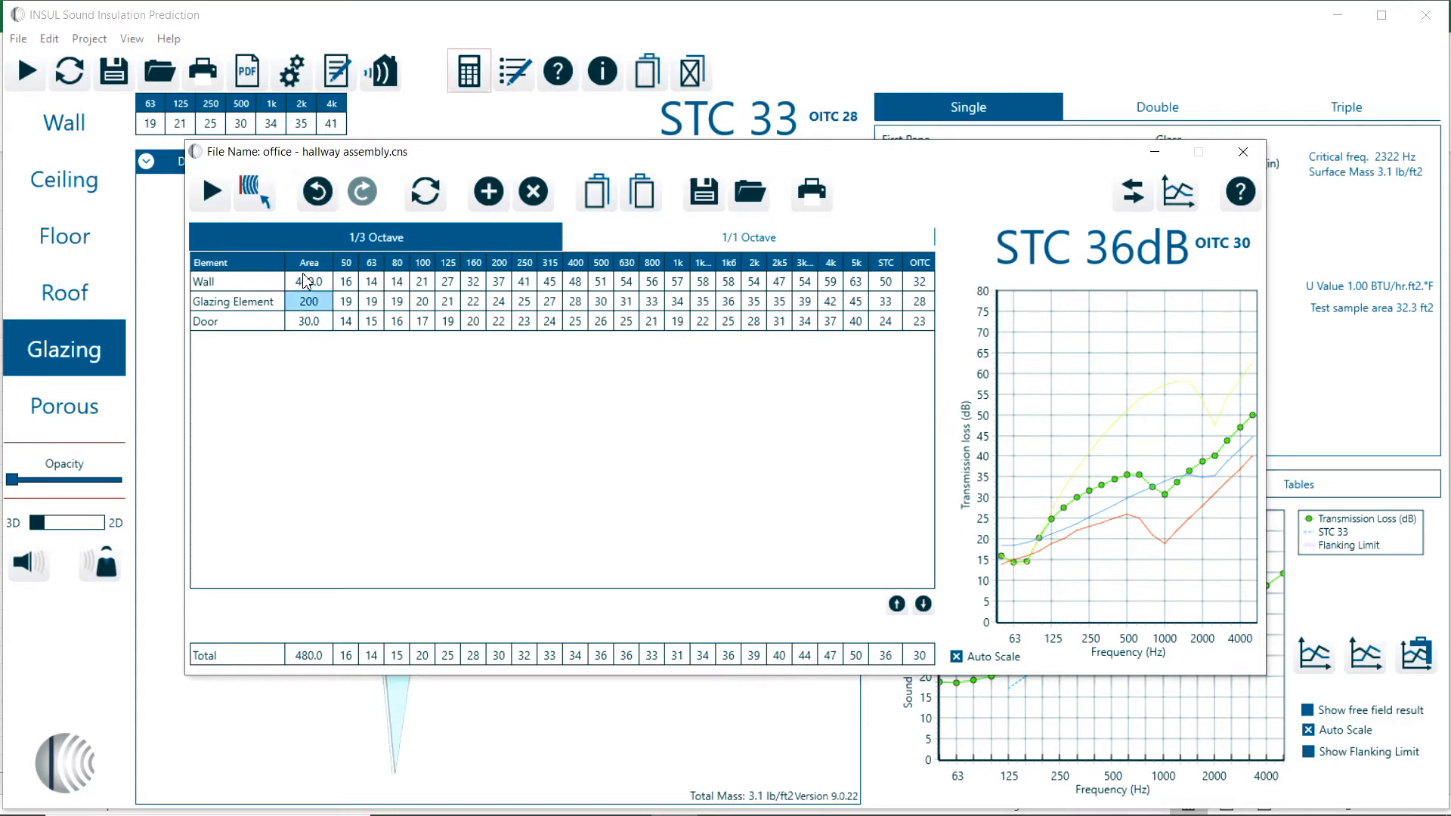
mouse_move(210, 192)
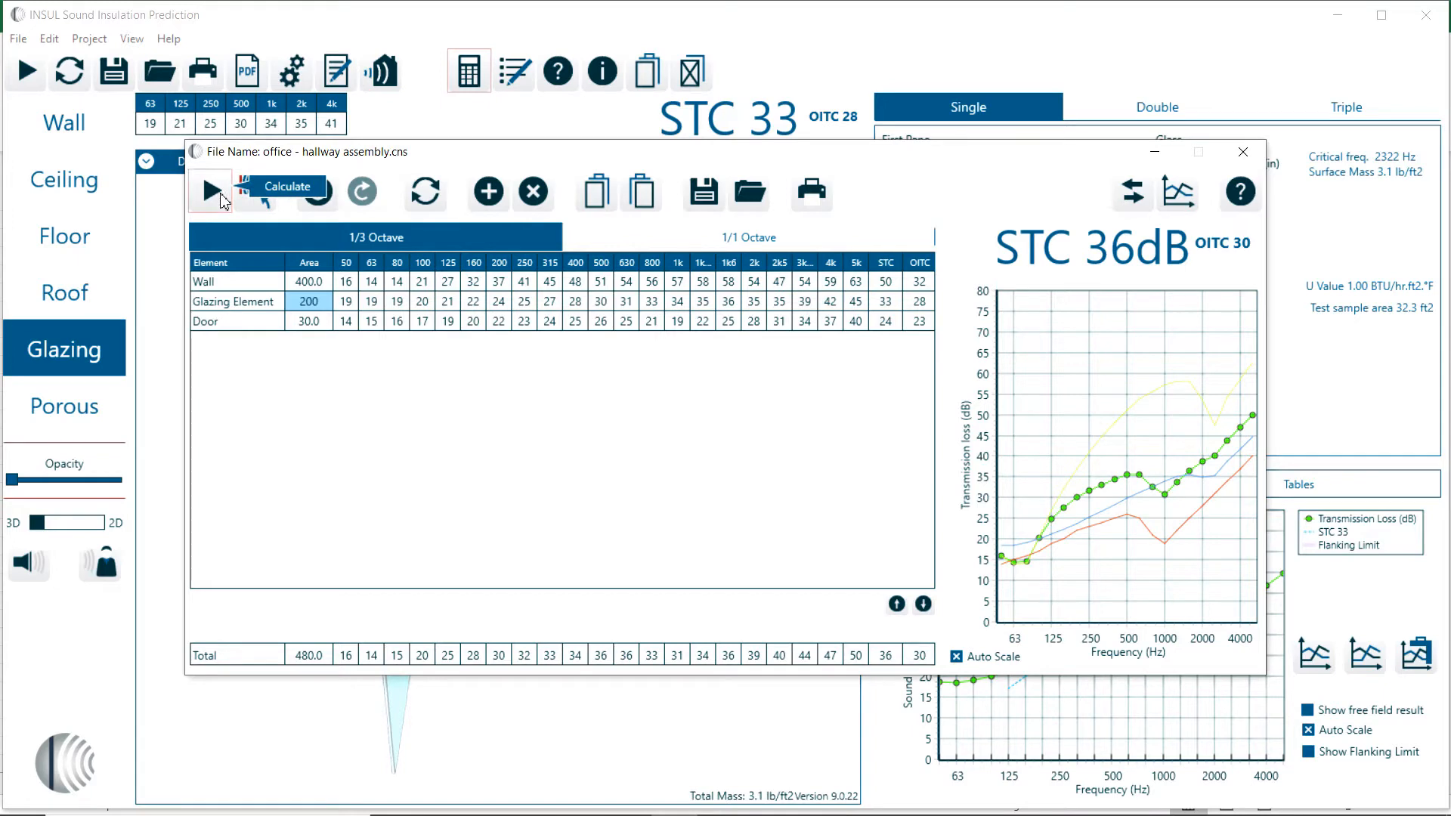
click(210, 192)
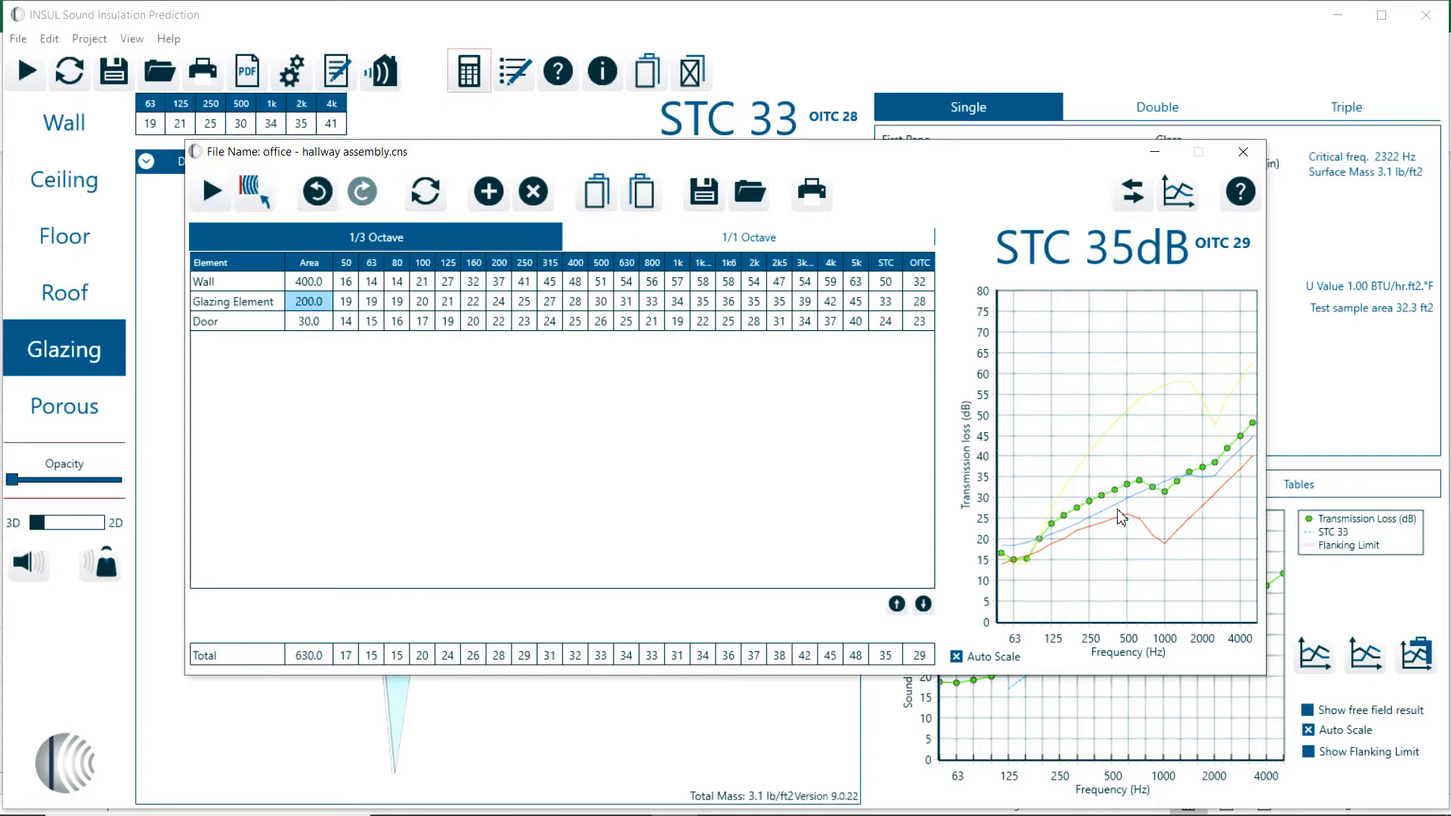
mouse_move(1181, 497)
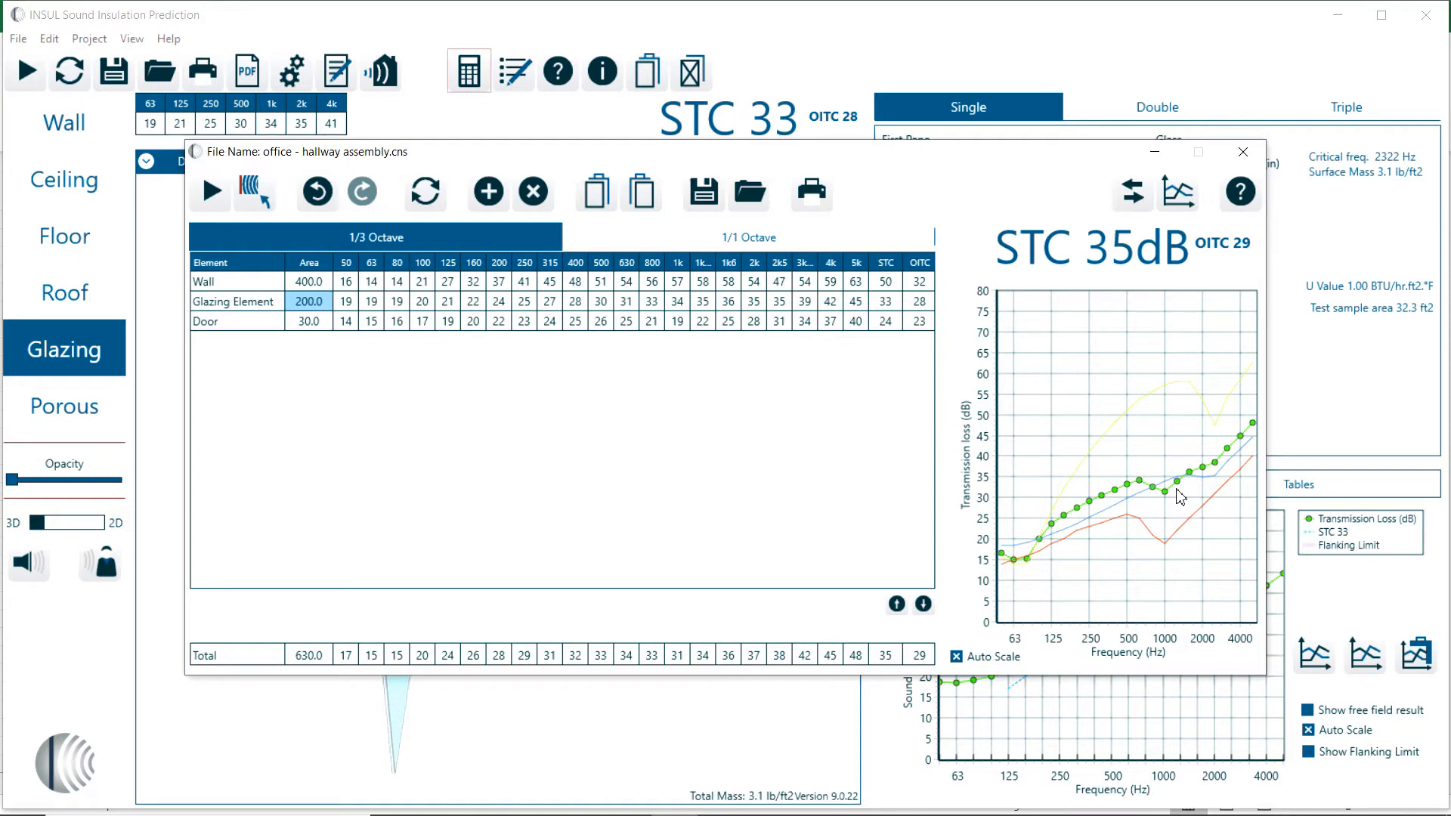
Restore the glazing element area to 50 ft² and close the composite calculator
text(50)
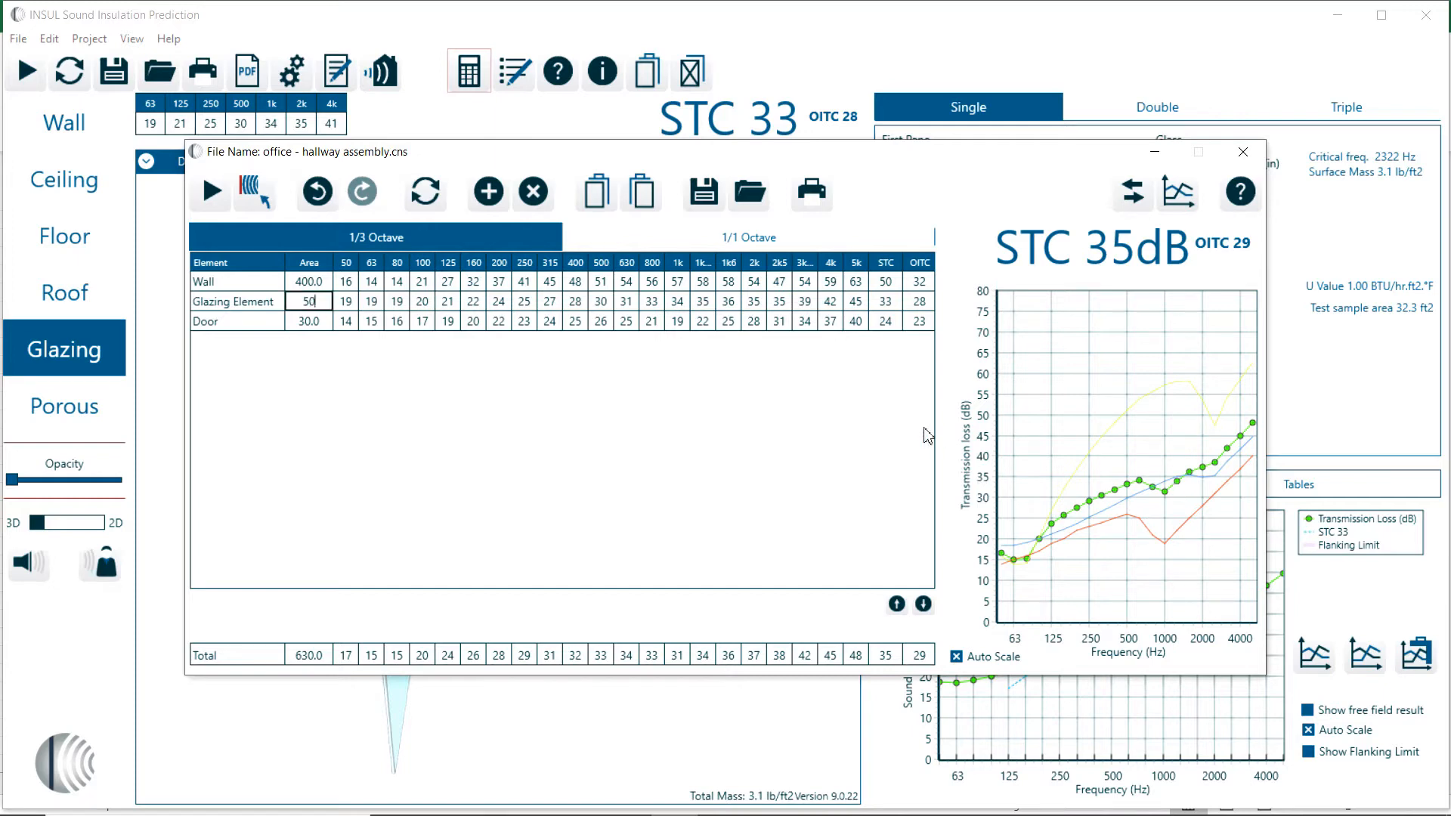
mouse_move(211, 192)
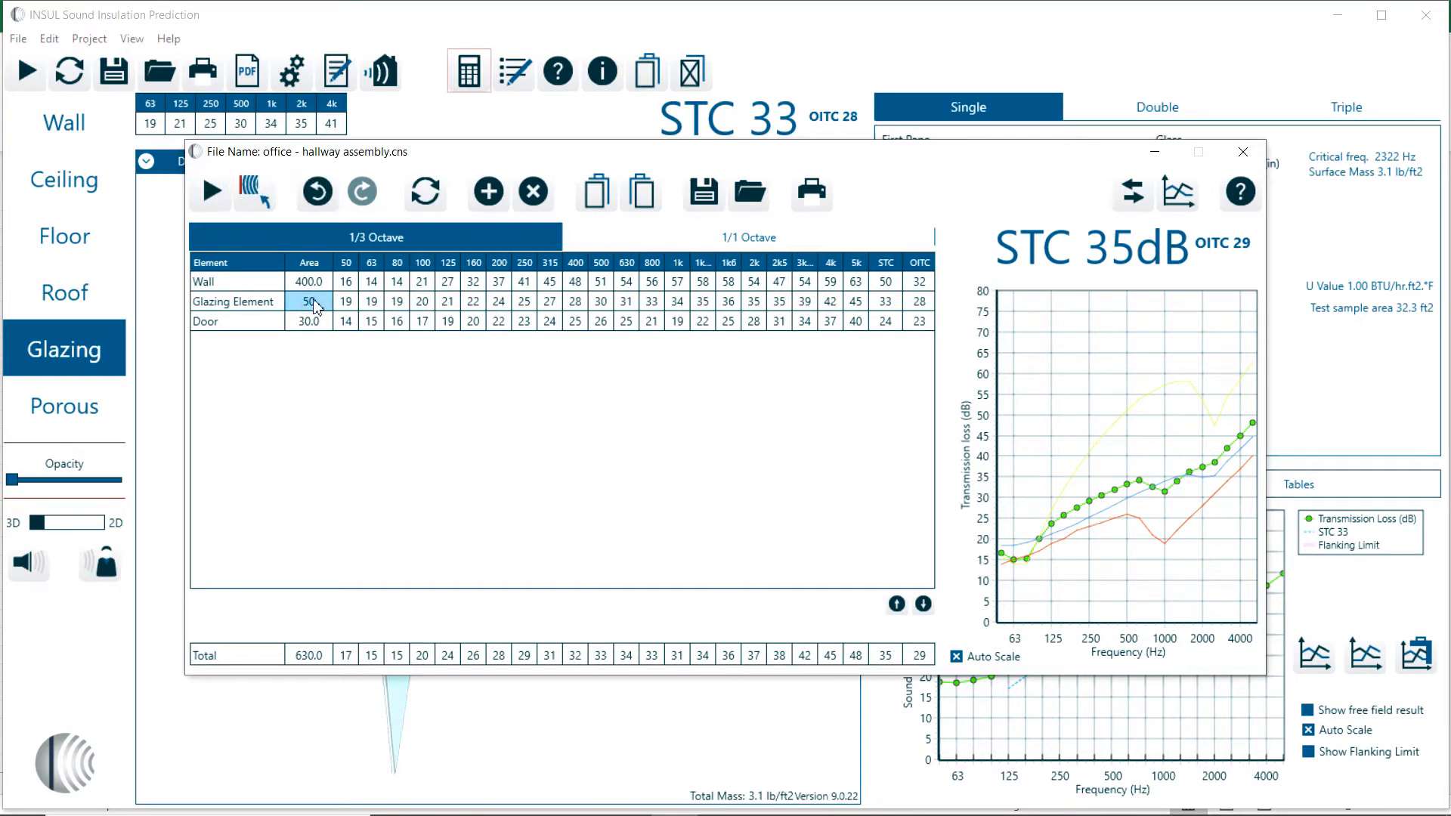
click(212, 192)
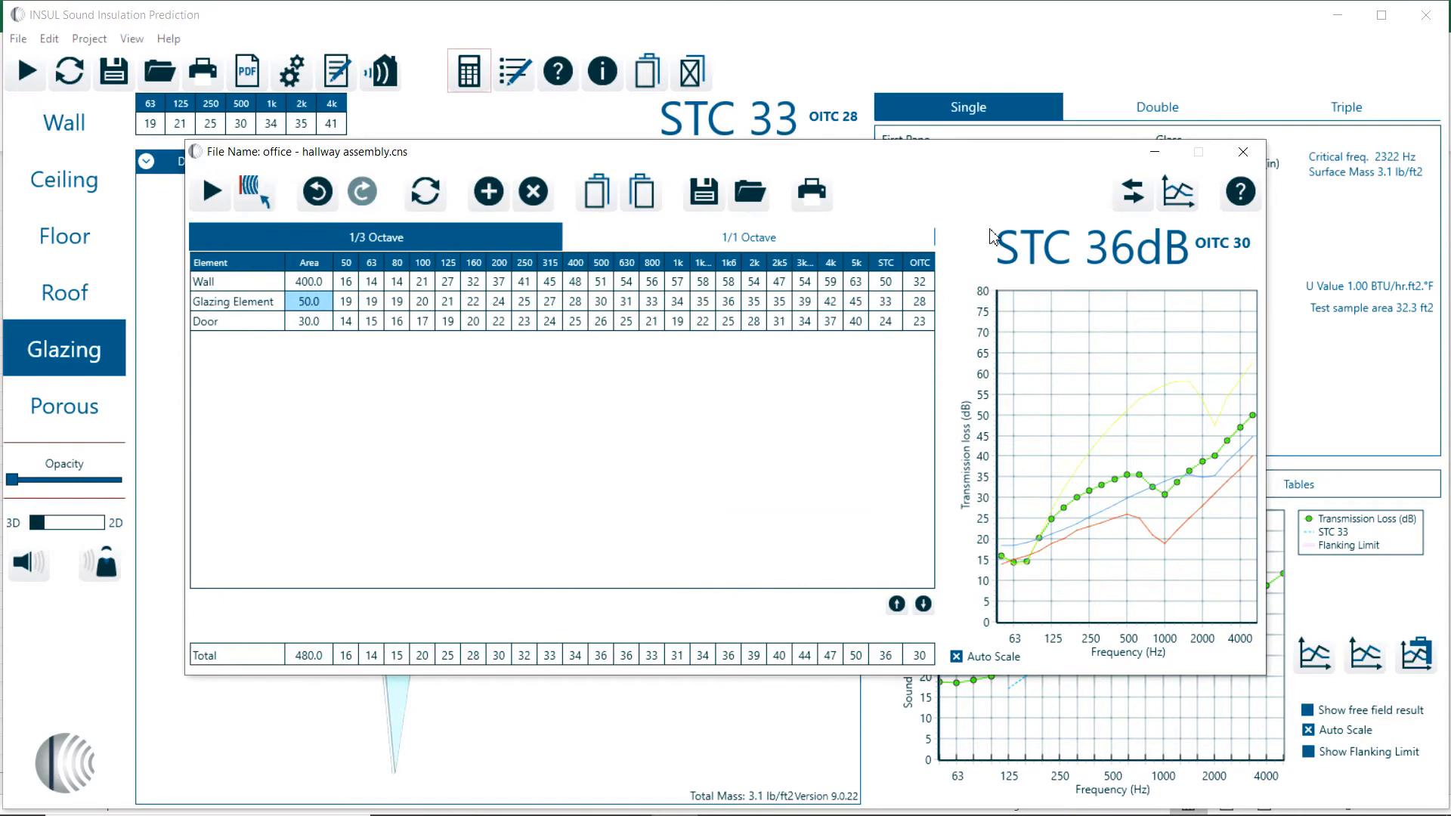
click(1243, 151)
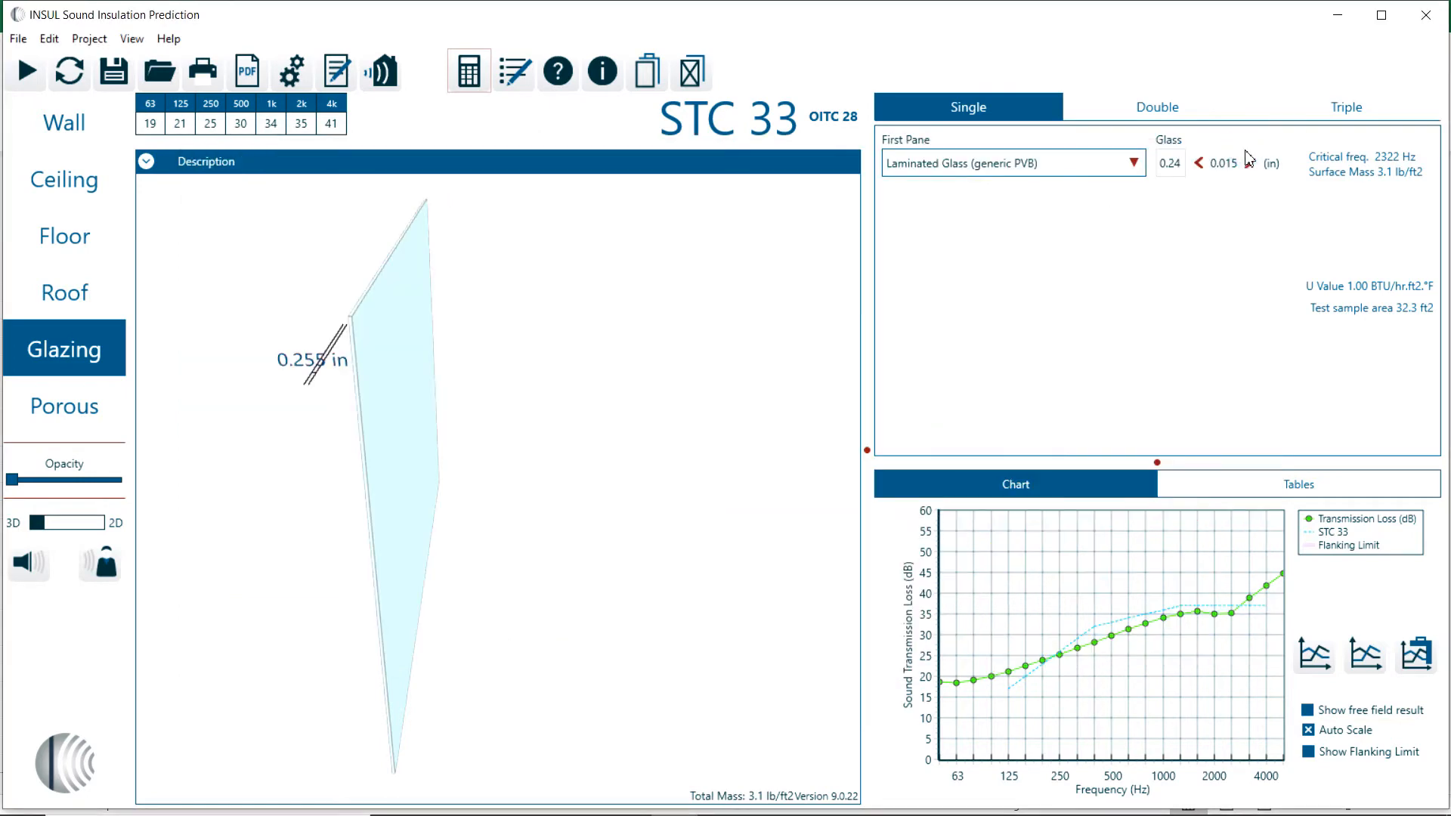
Make the wall a double-leaf build with a stucco first-panel layer, rated STC 57
click(64, 123)
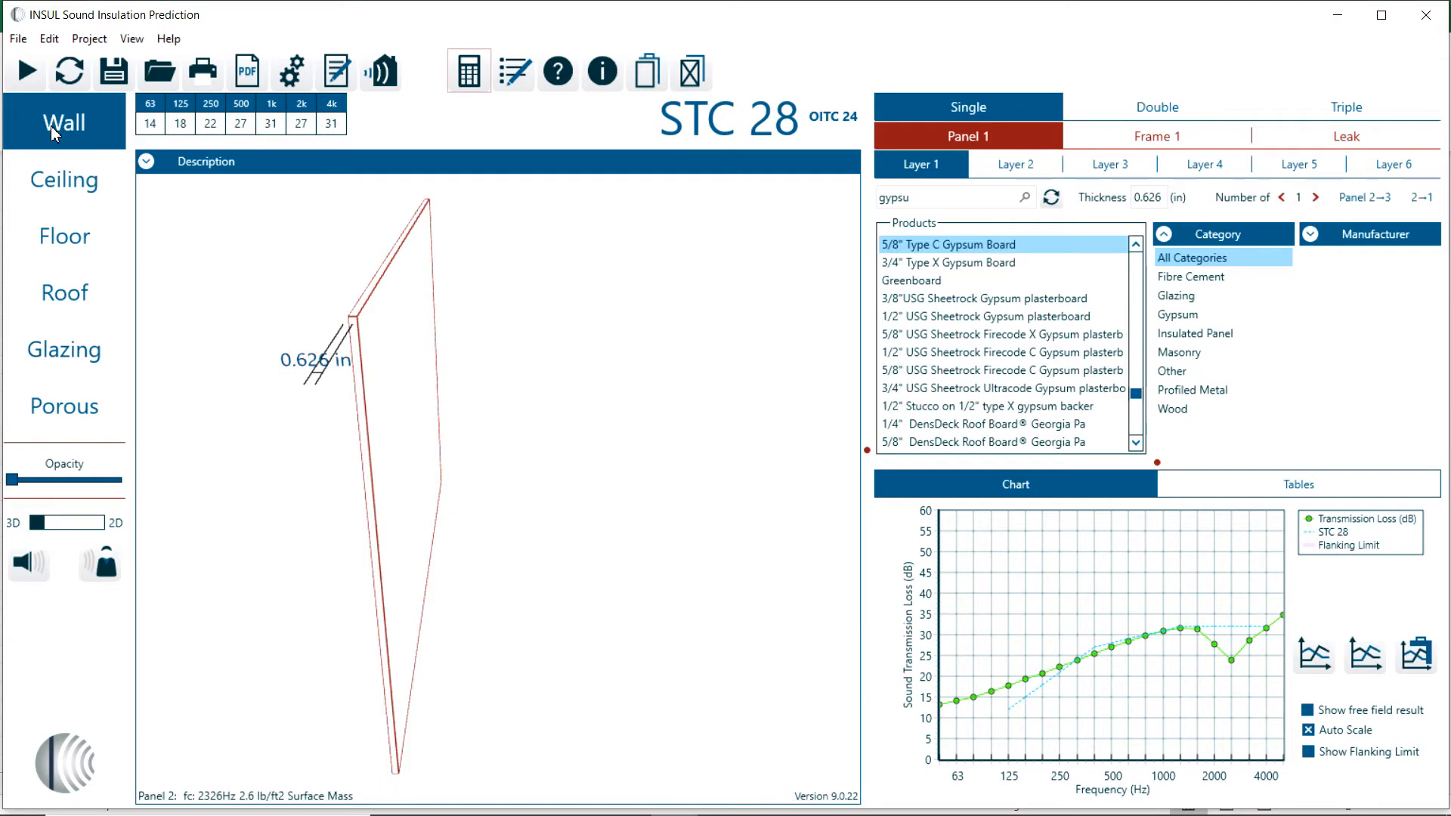
click(1154, 106)
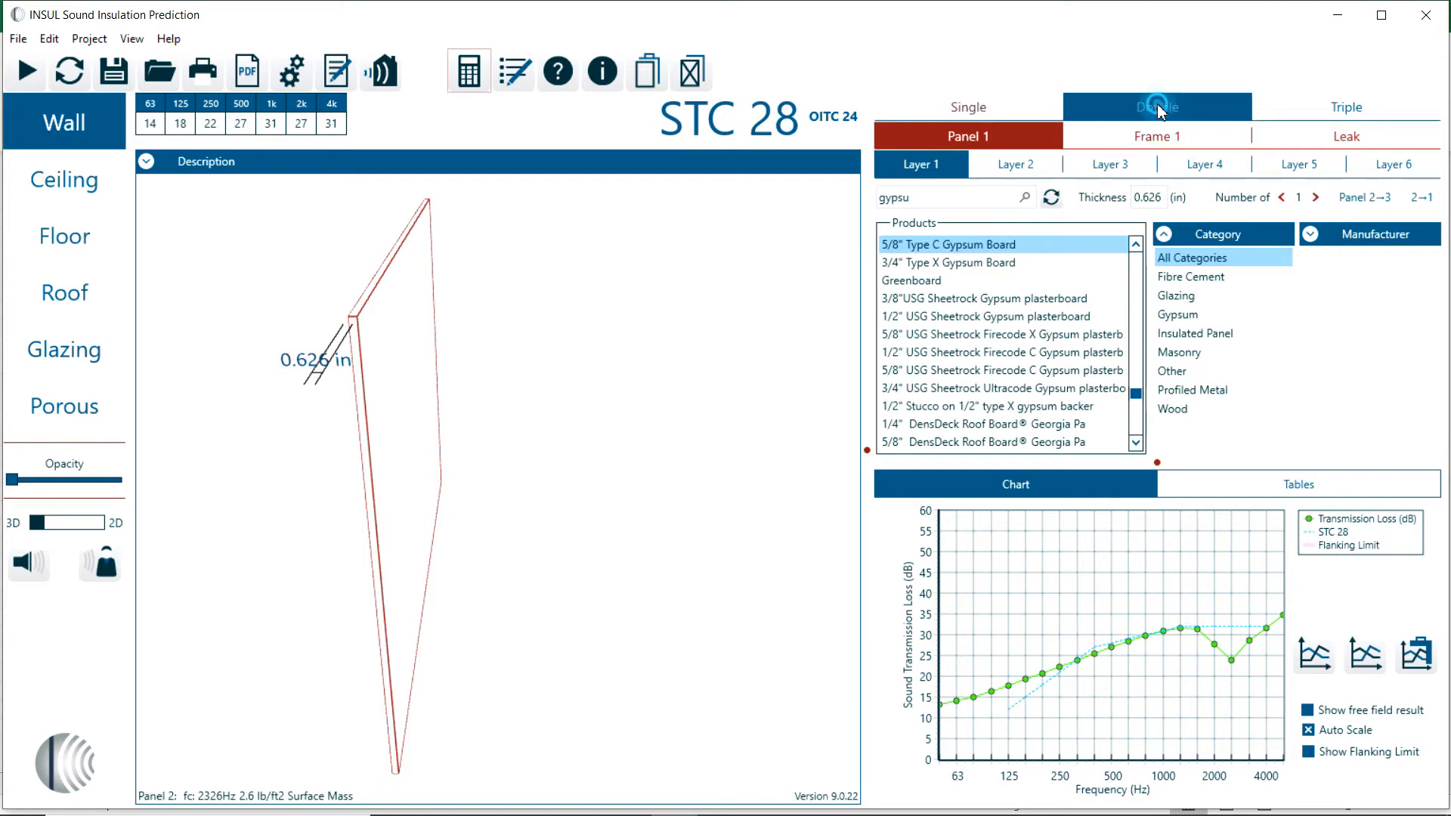
click(1154, 106)
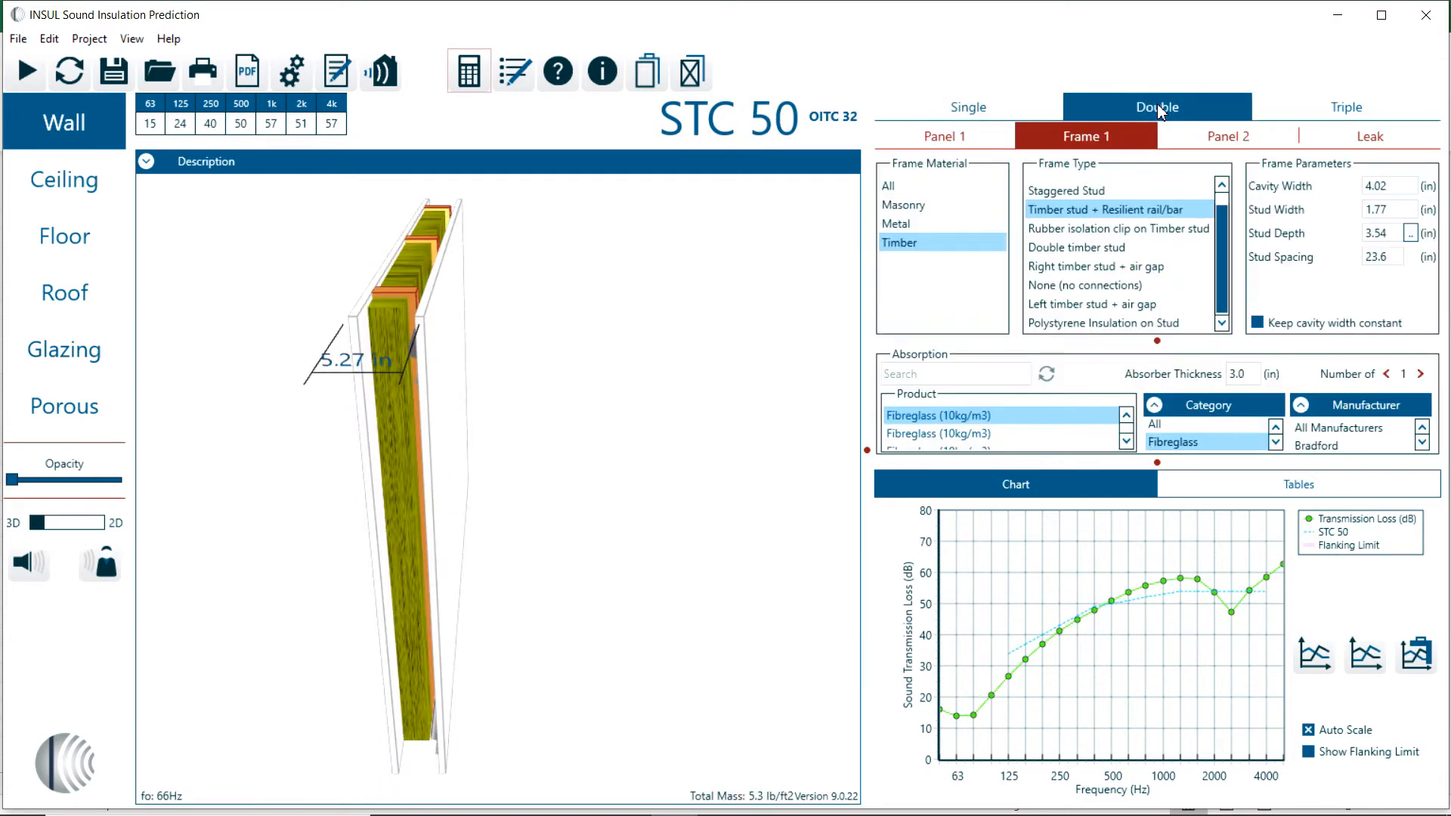
click(944, 136)
text(stucco)
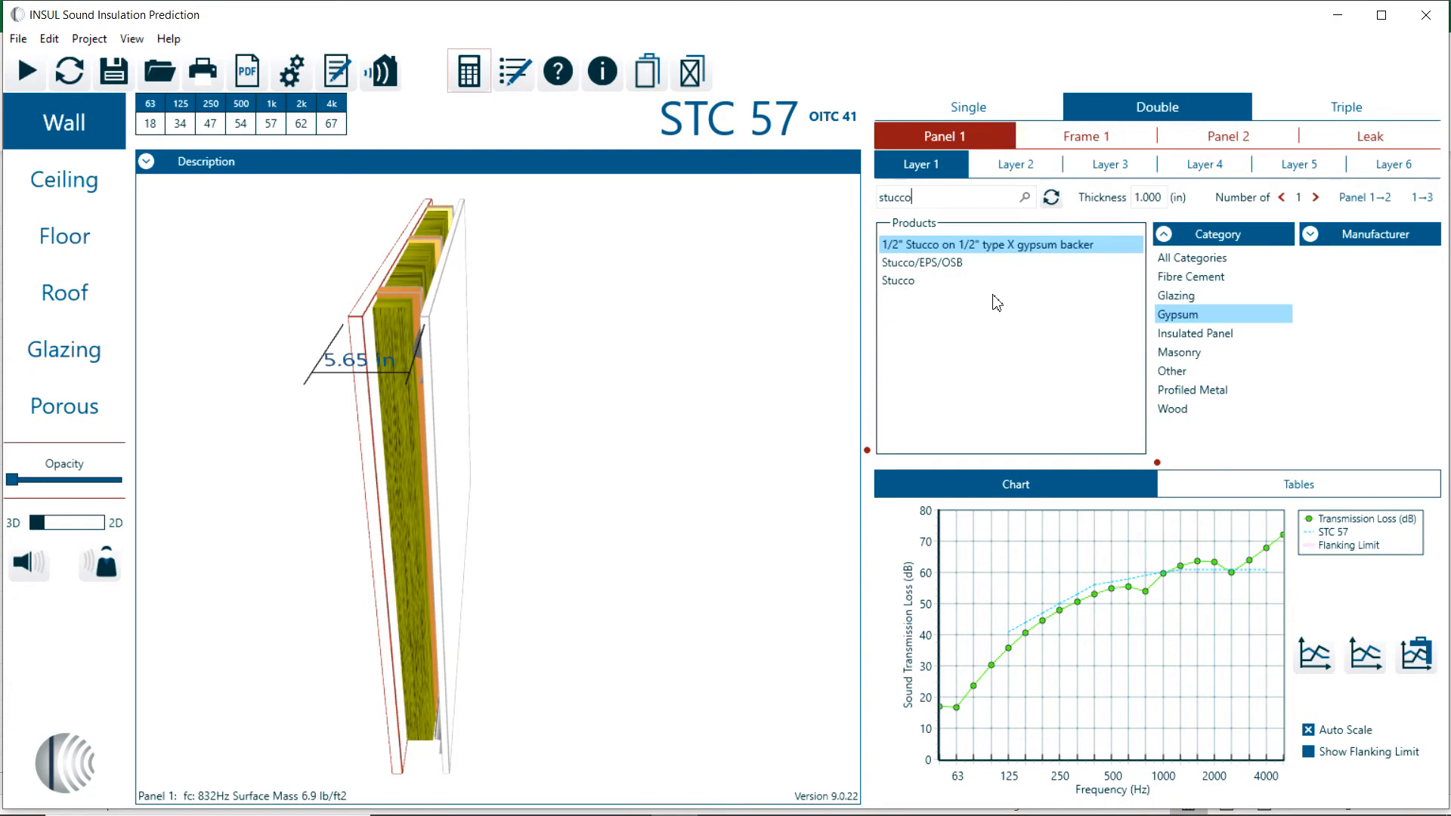
click(897, 281)
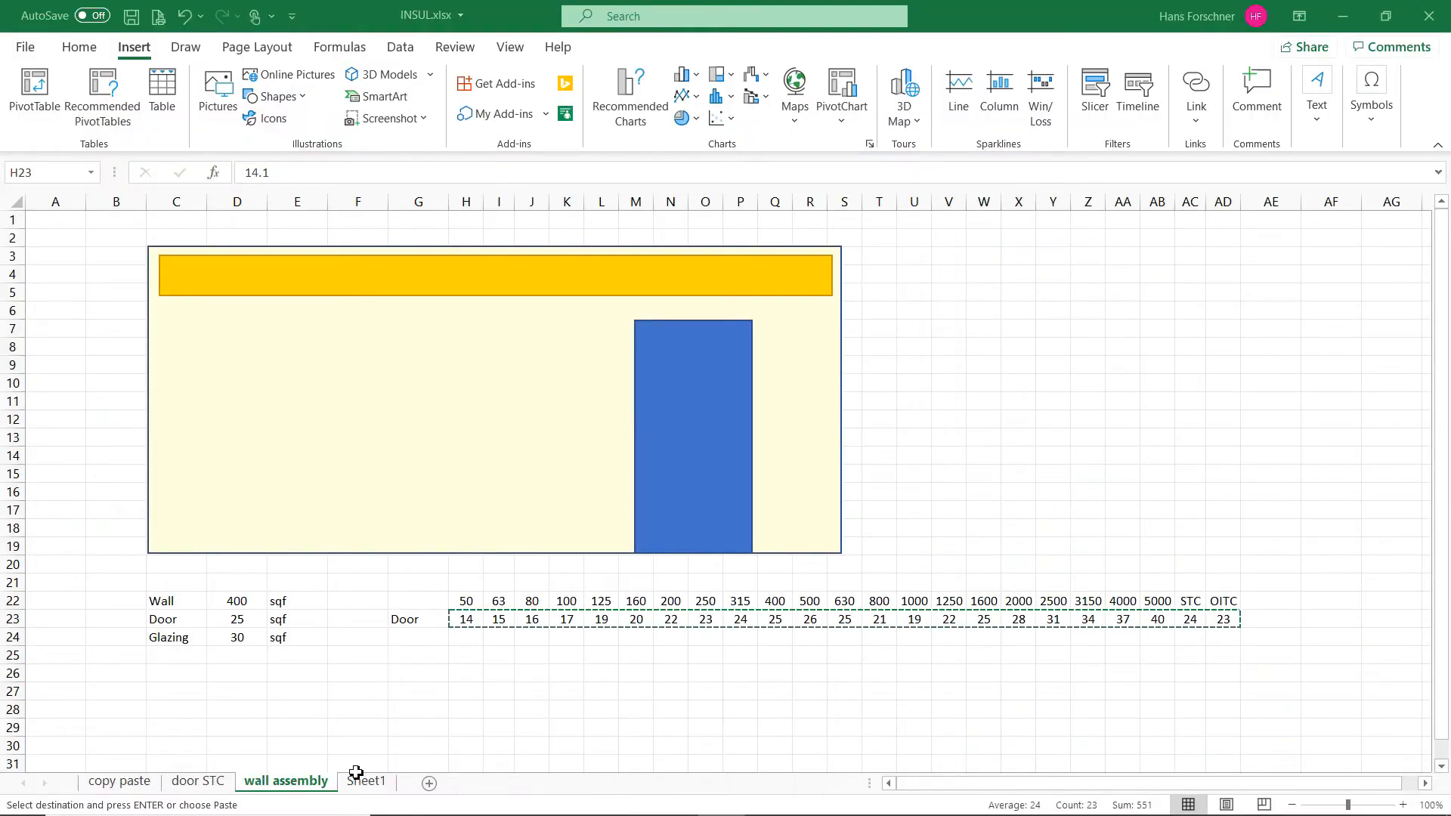
Switch to Sheet1's 3D box and start inking a door on its front face with a pen
click(365, 782)
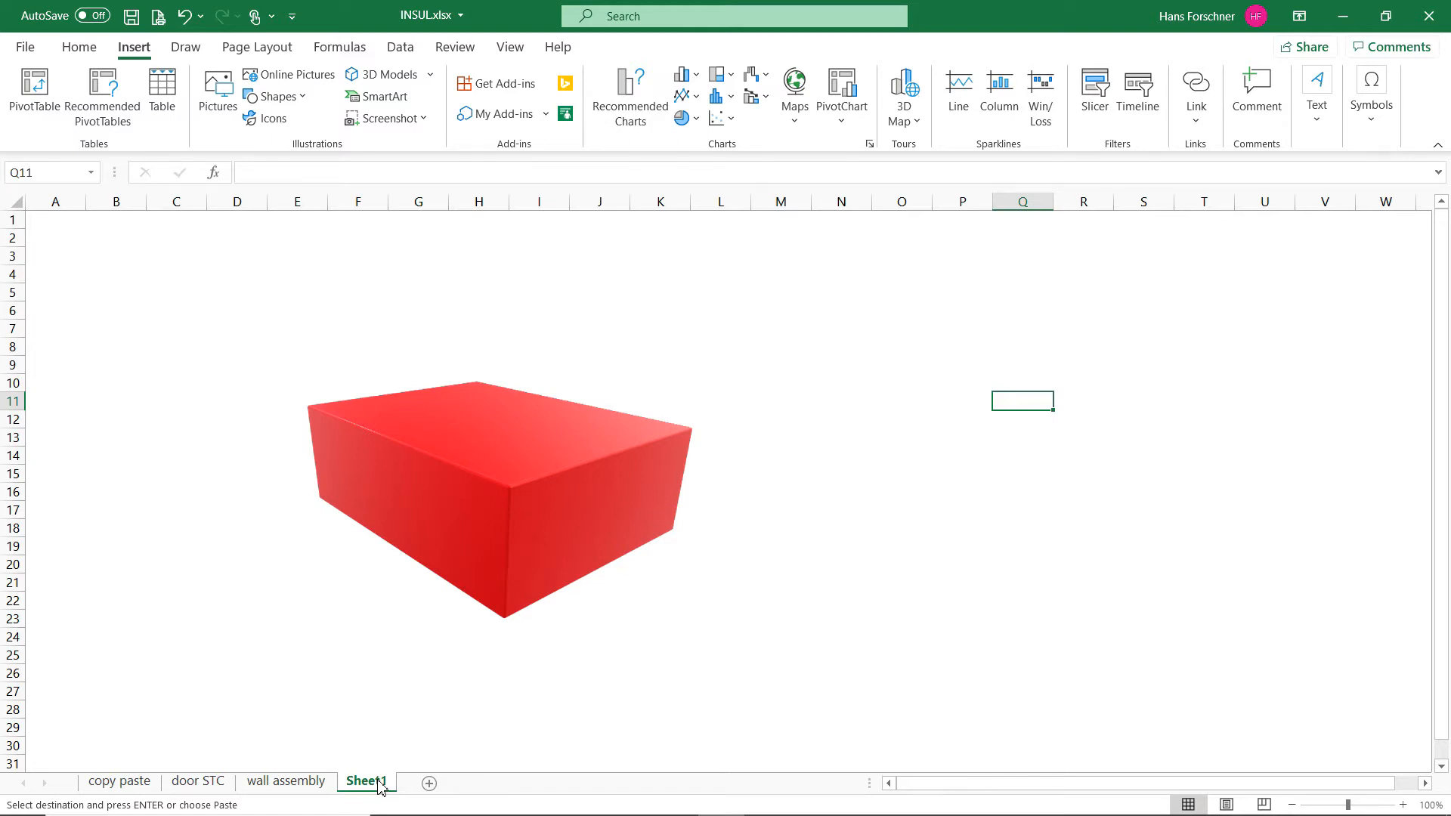
click(185, 47)
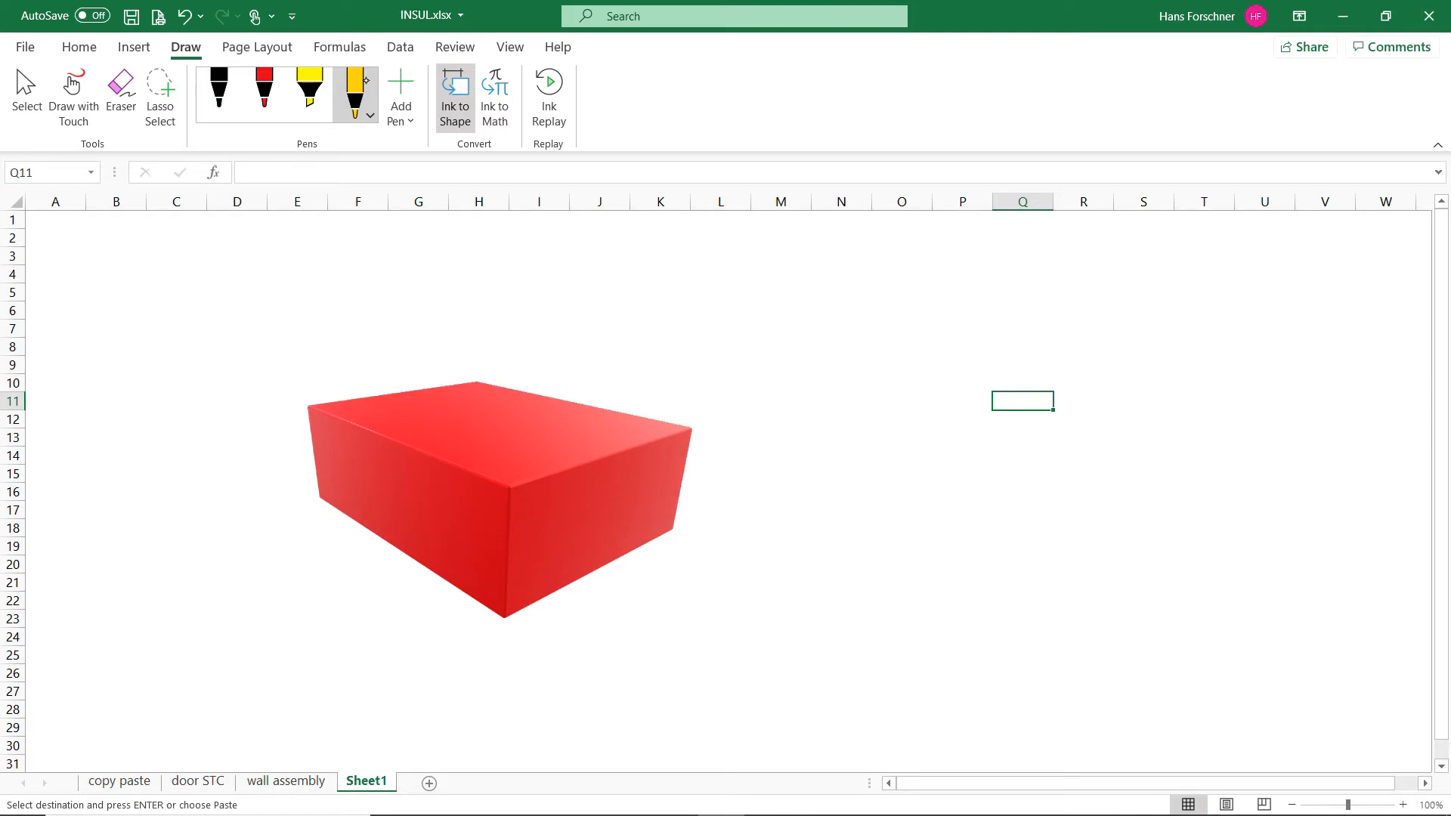
drag(585, 514, 566, 579)
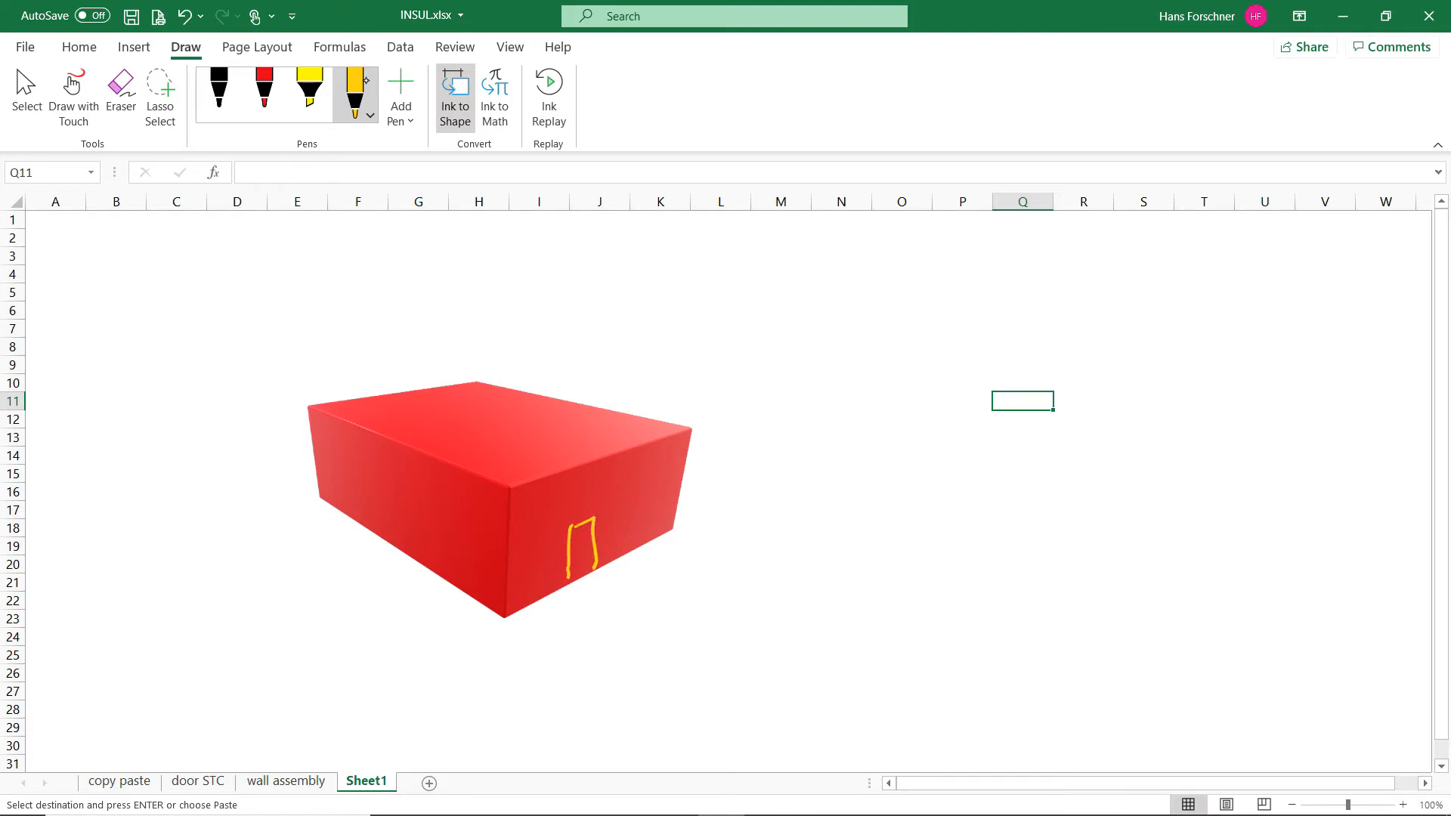
Sketch windows on the left, right and front faces plus arrows showing sound entering the box
click(367, 476)
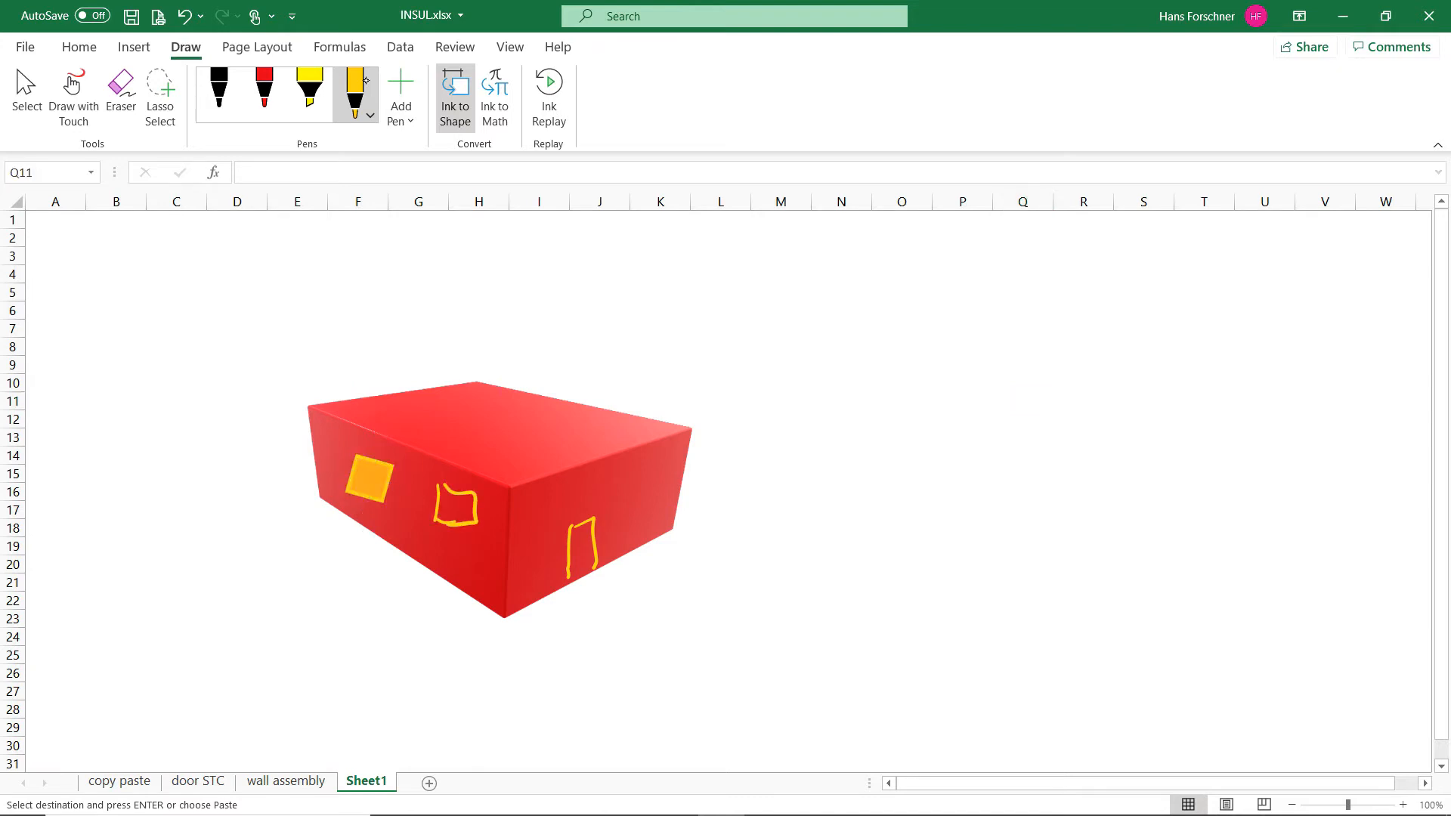
click(648, 481)
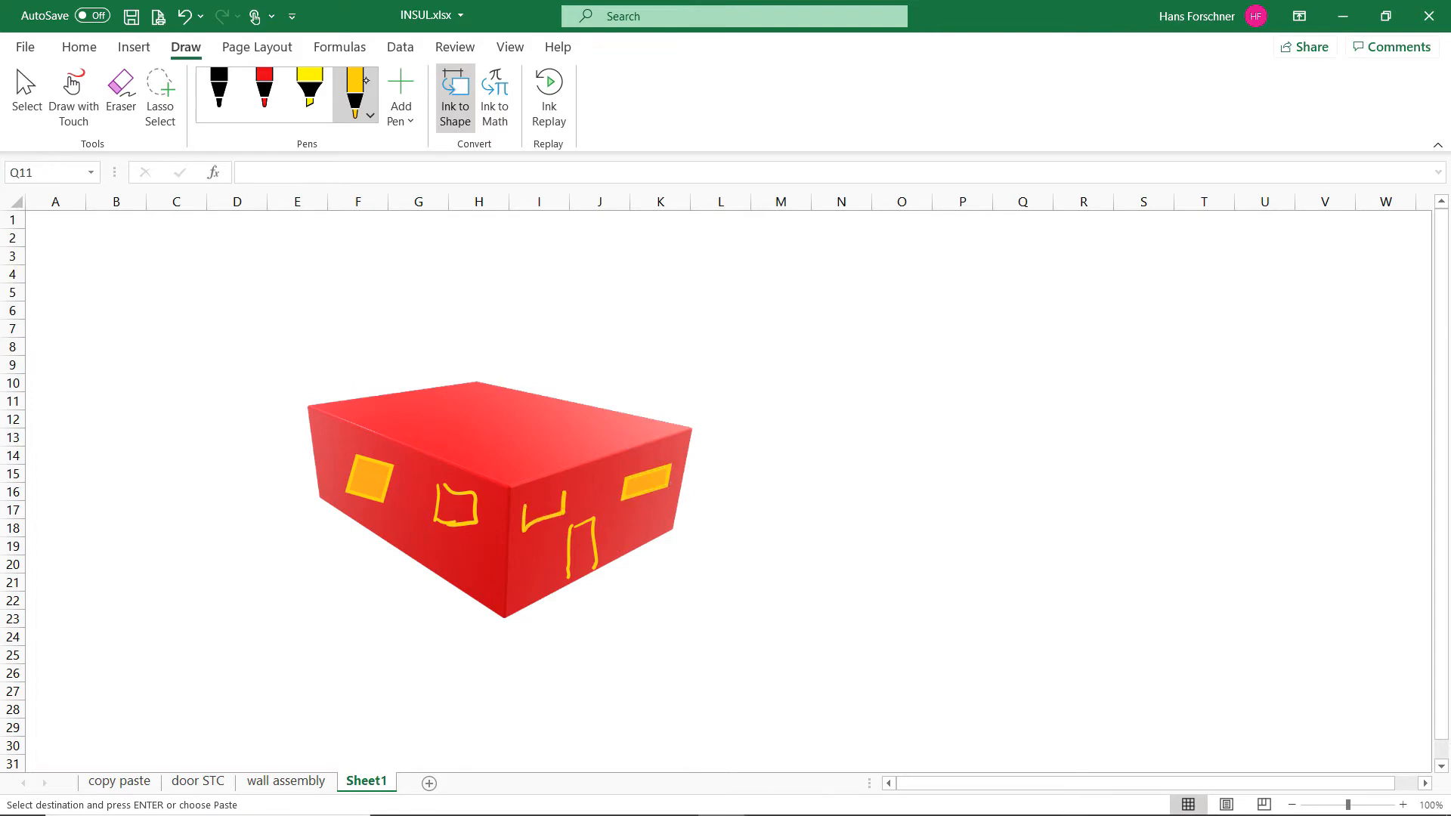
click(546, 508)
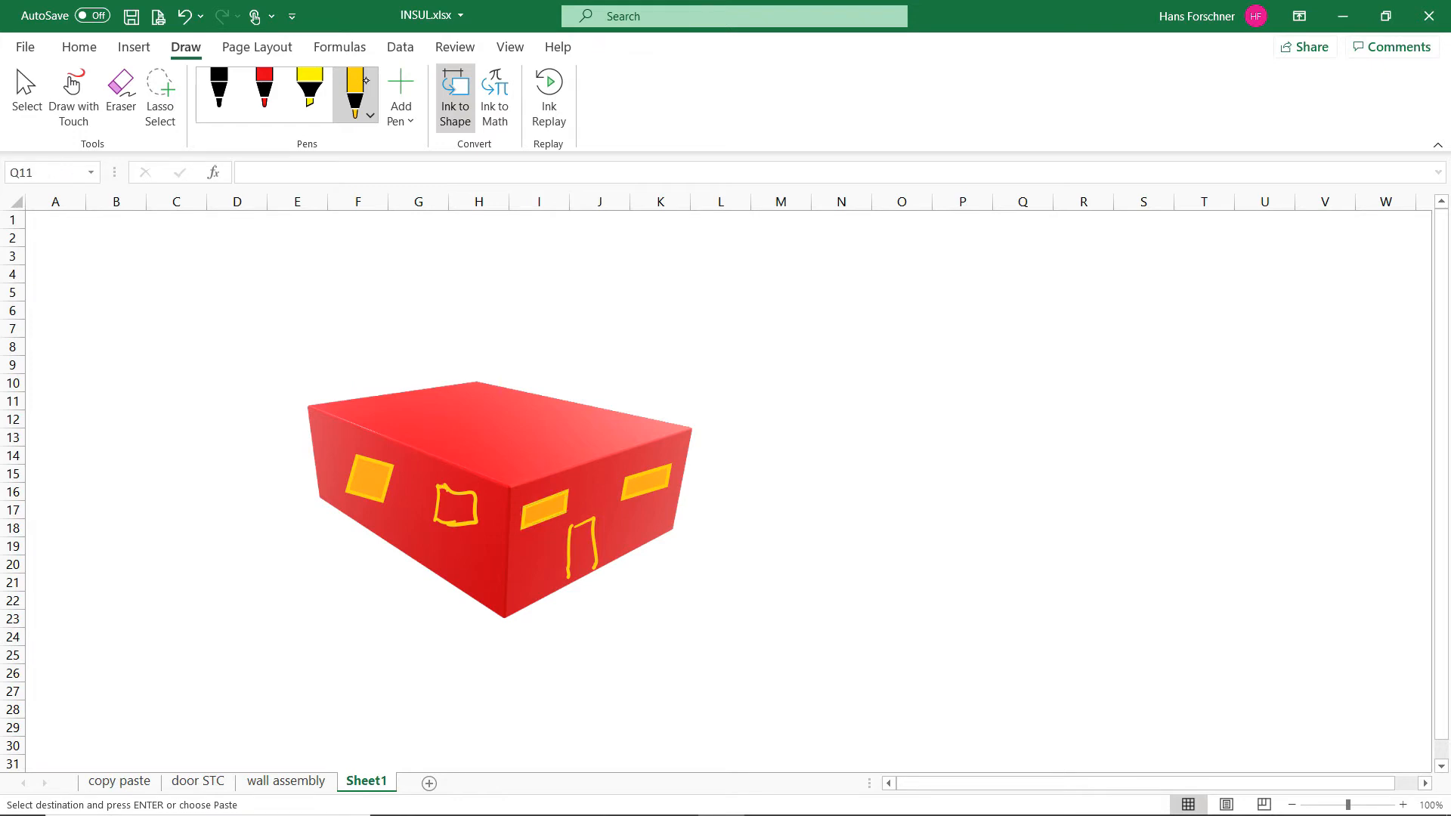
drag(322, 555, 411, 515)
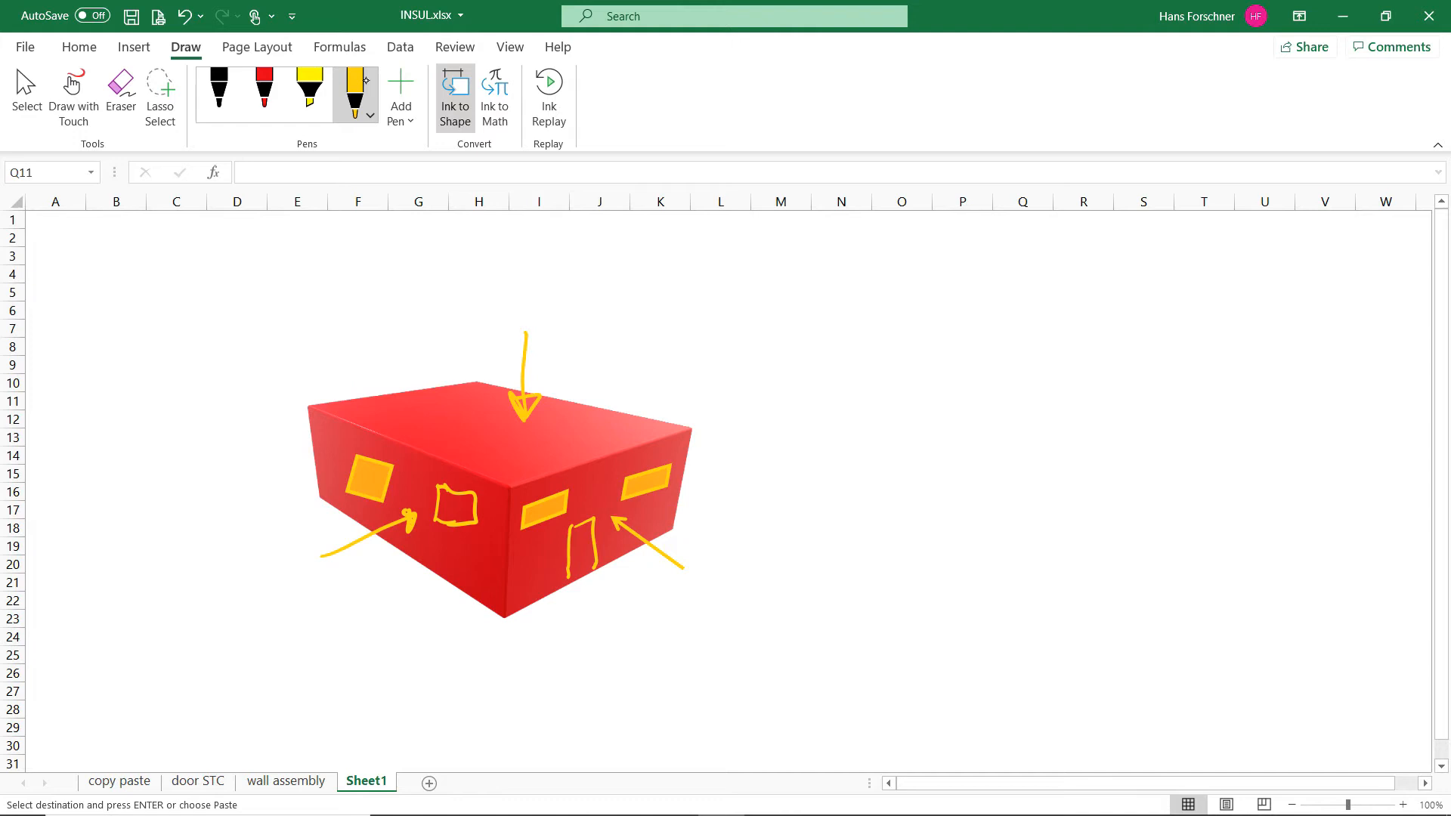
Shade the box's roof with a different pen and return to the INSUL window
click(309, 91)
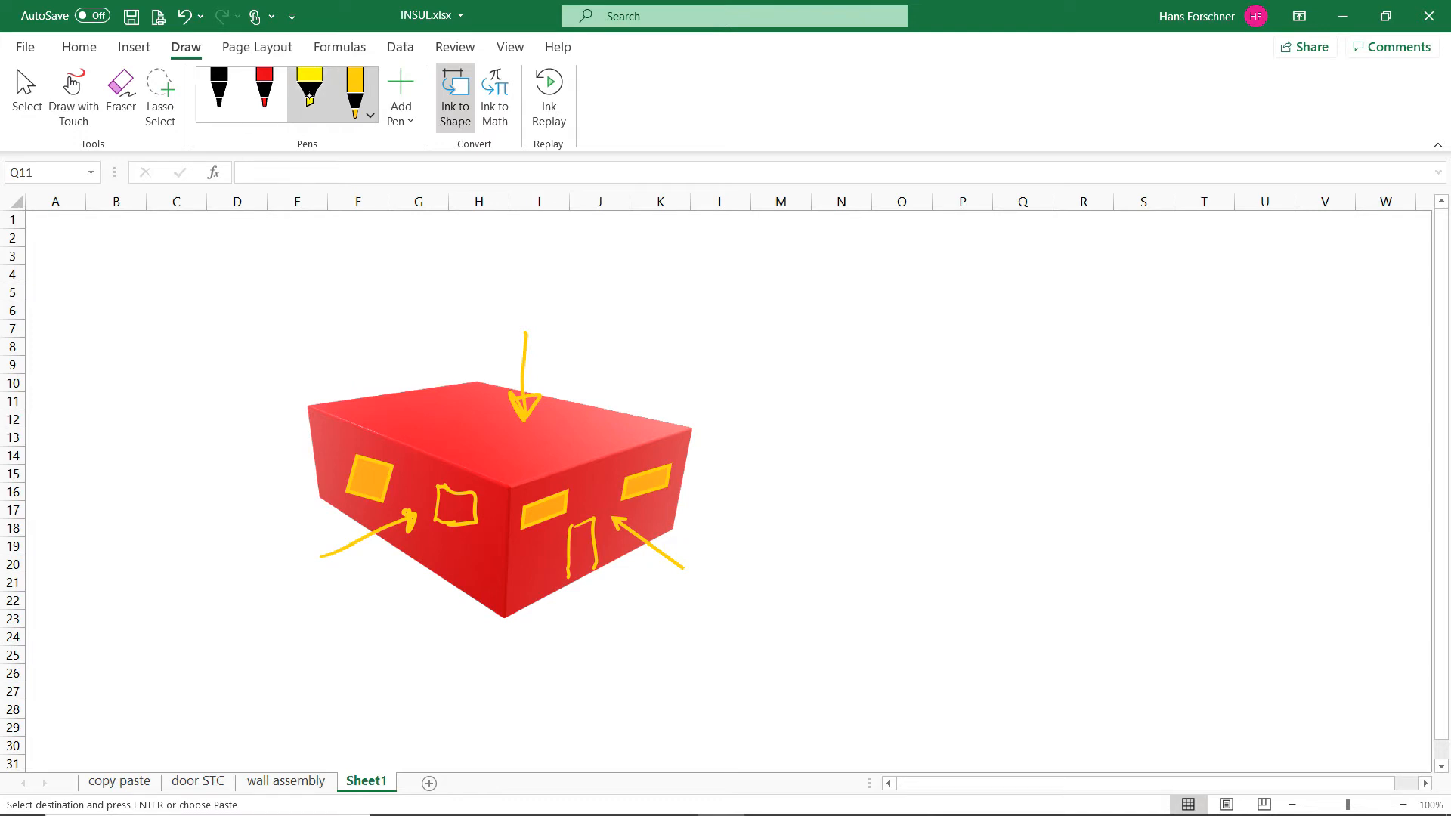
click(309, 92)
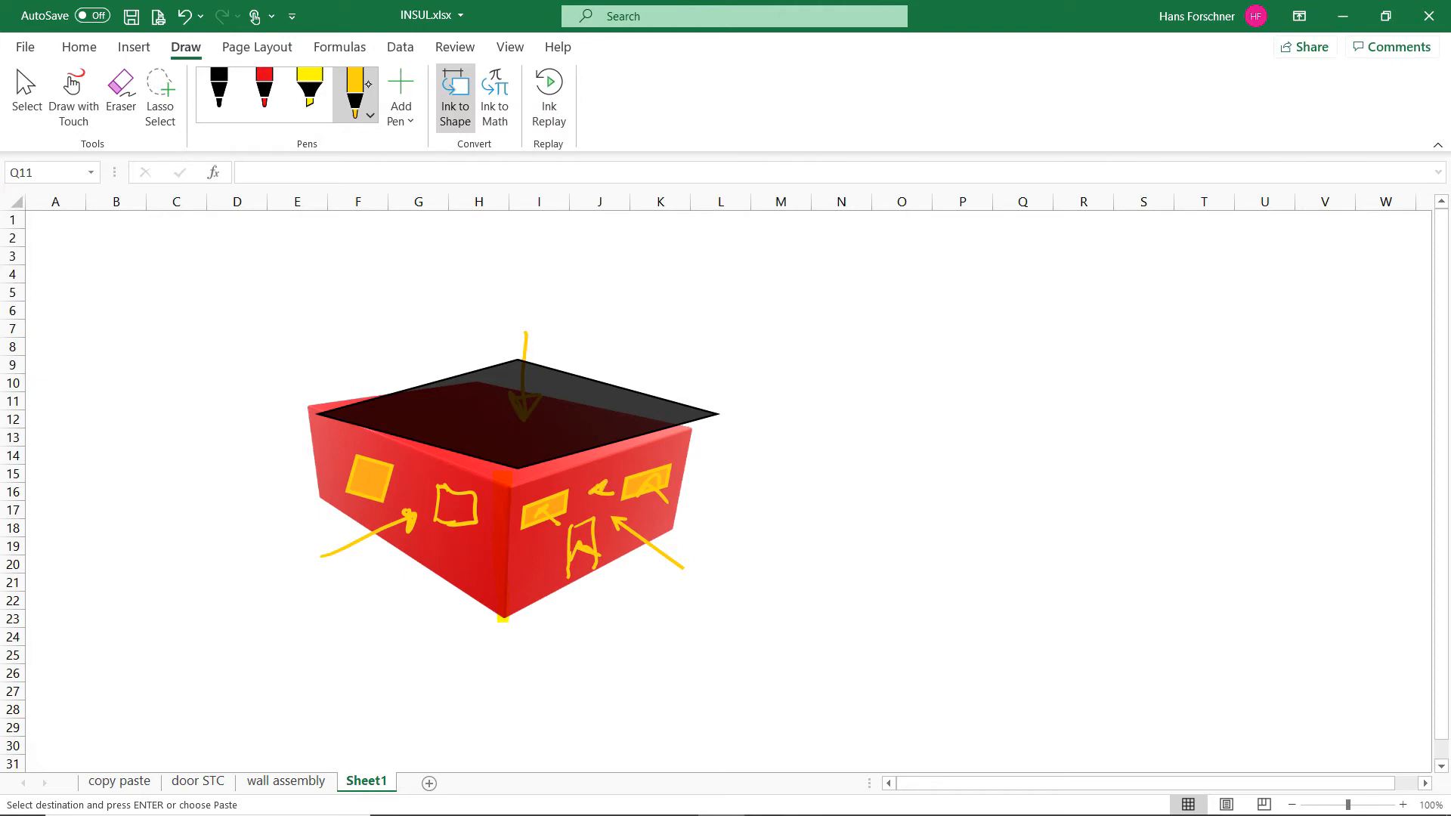
key(alt+tab)
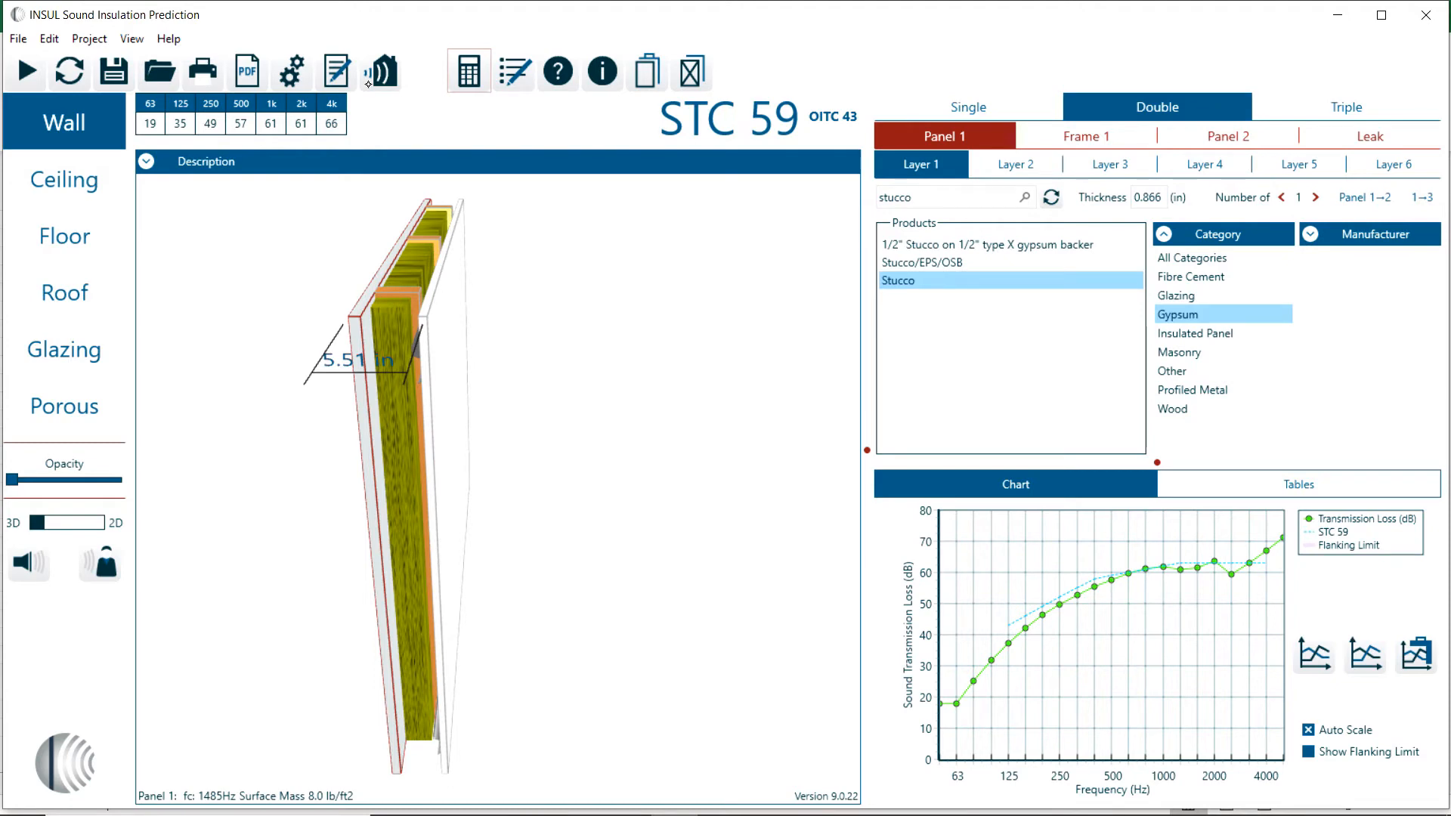
mouse_move(351, 47)
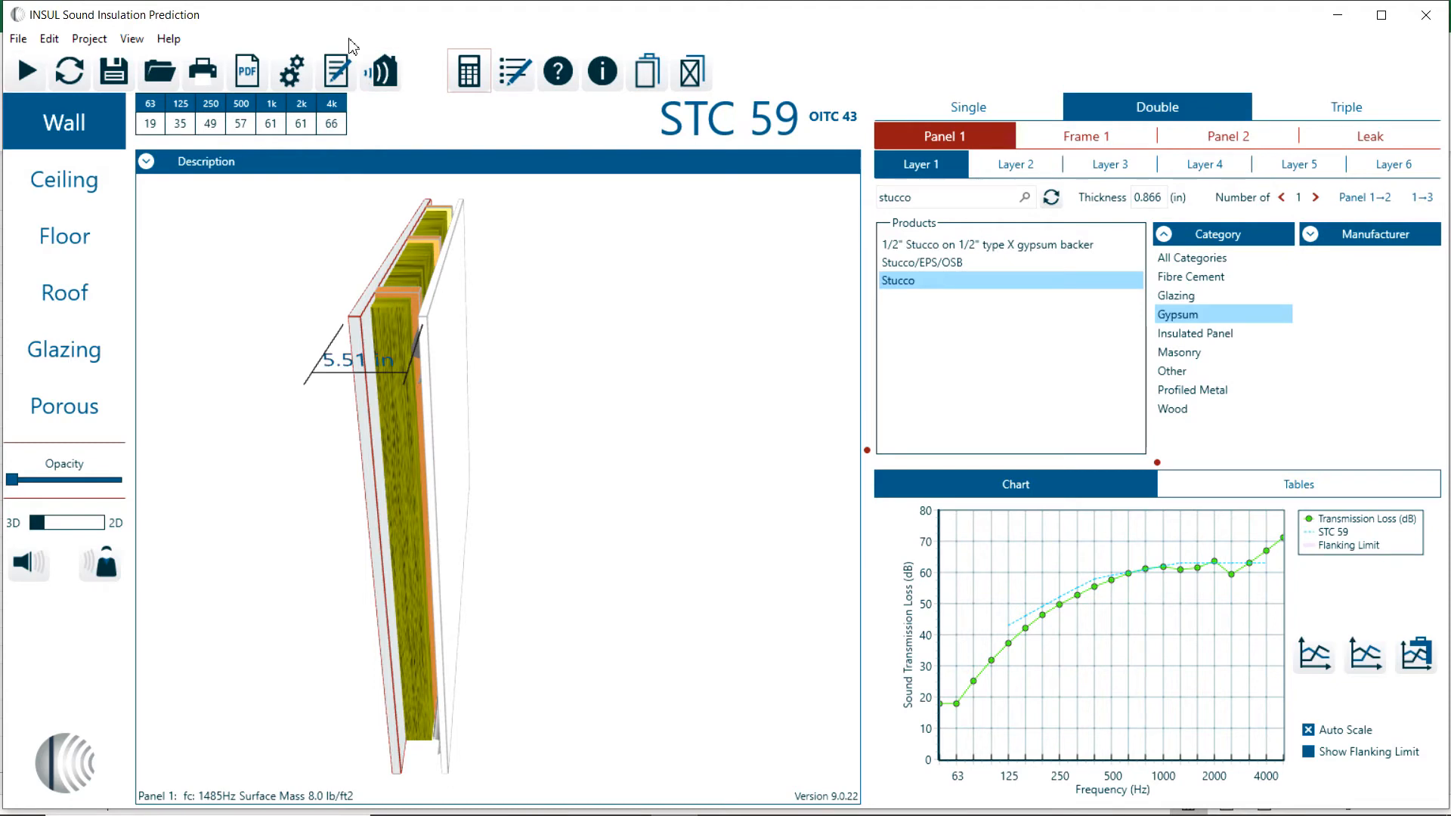
mouse_move(380, 72)
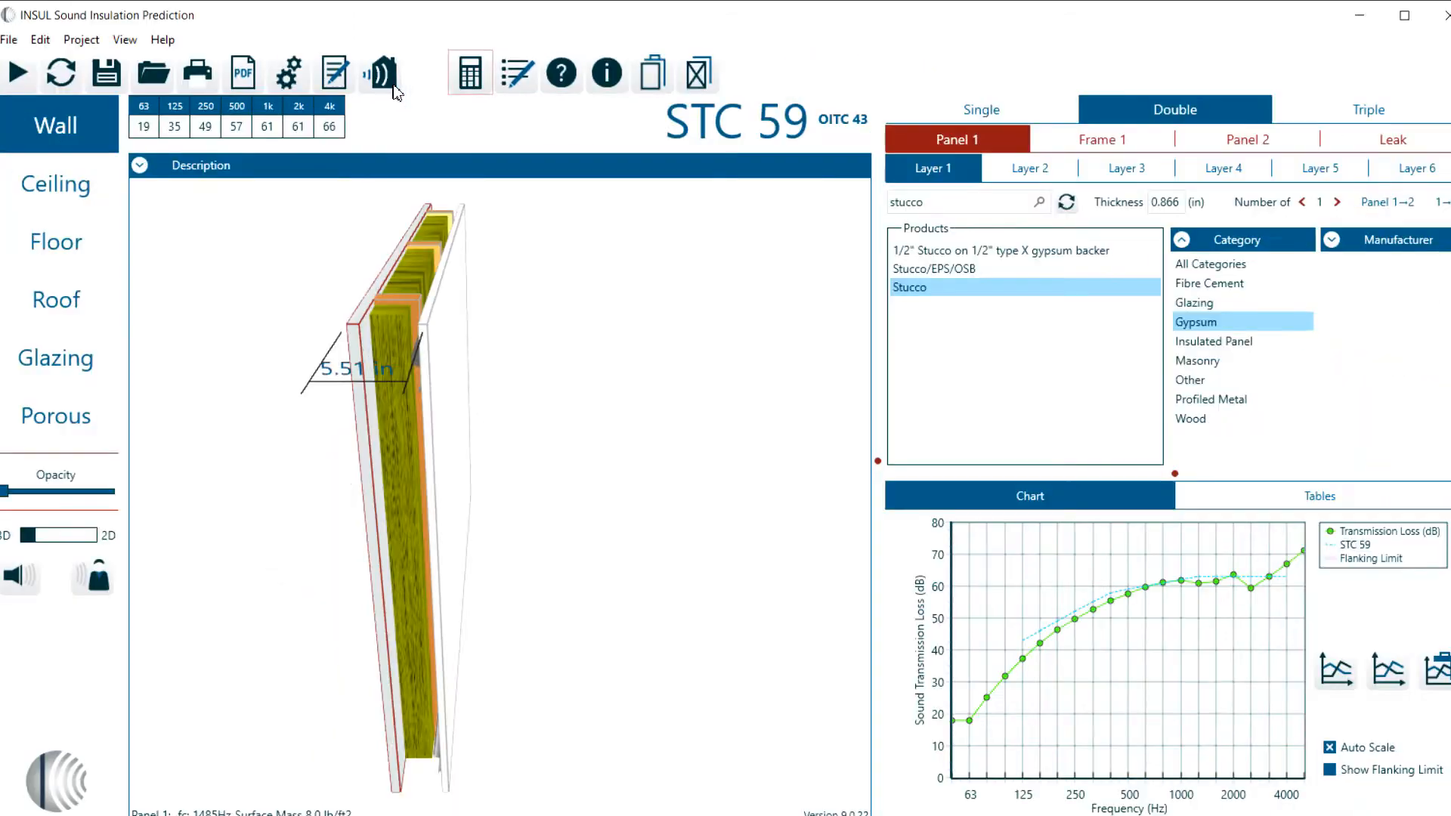
Launch the Outdoor to Indoor Calculator from the toolbar, tables still zeroed
click(379, 72)
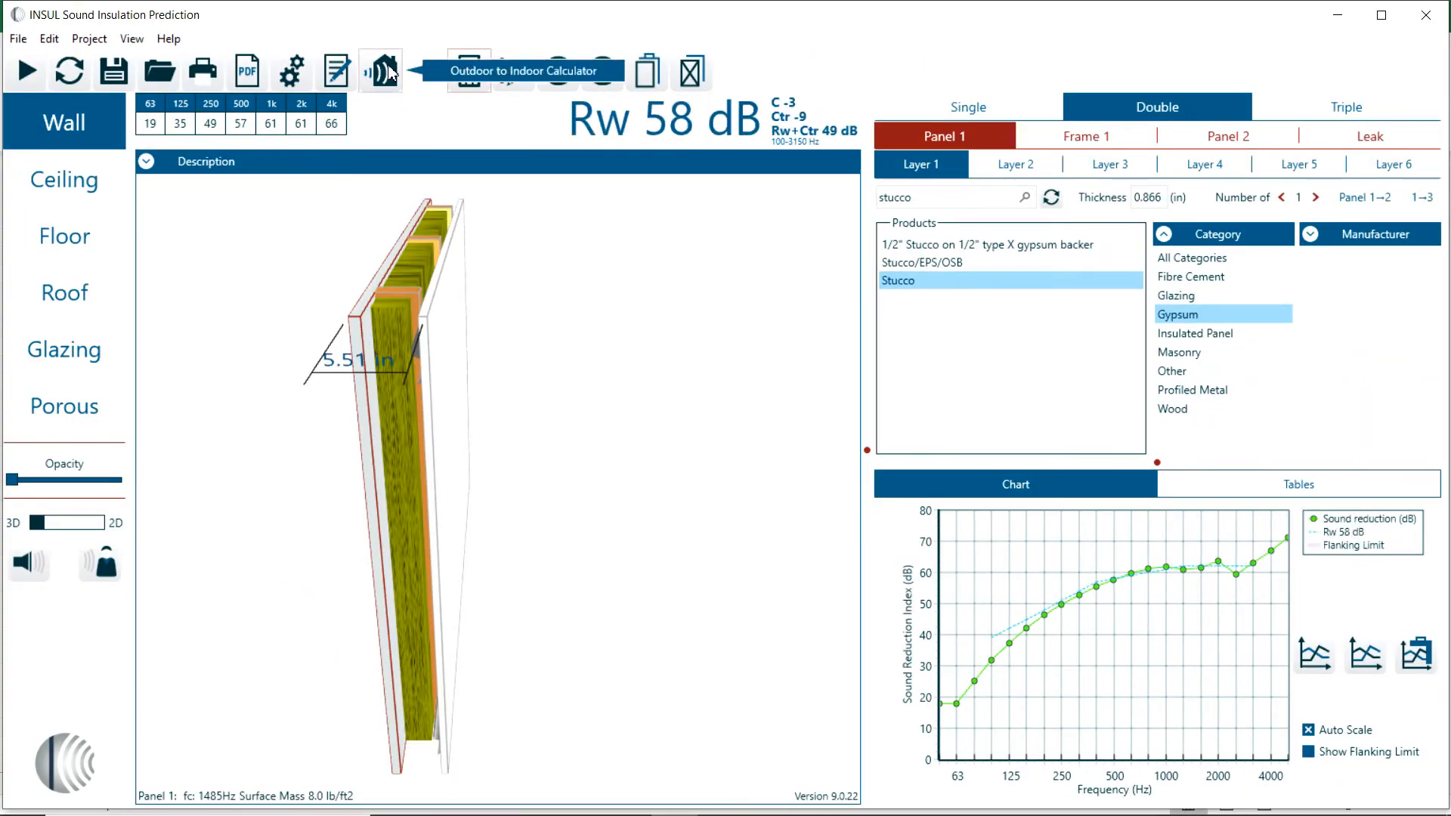
click(380, 71)
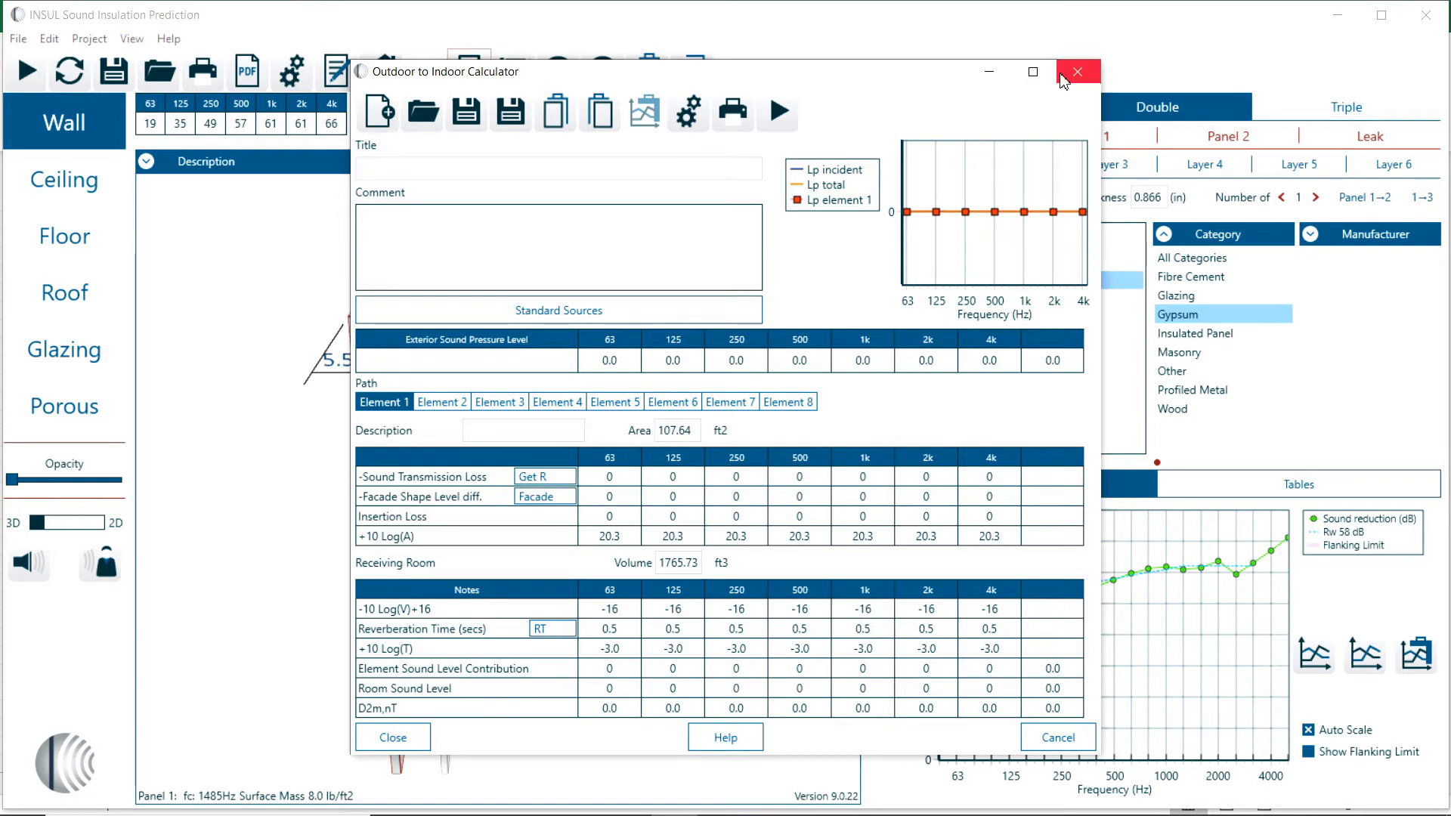
mouse_move(689, 113)
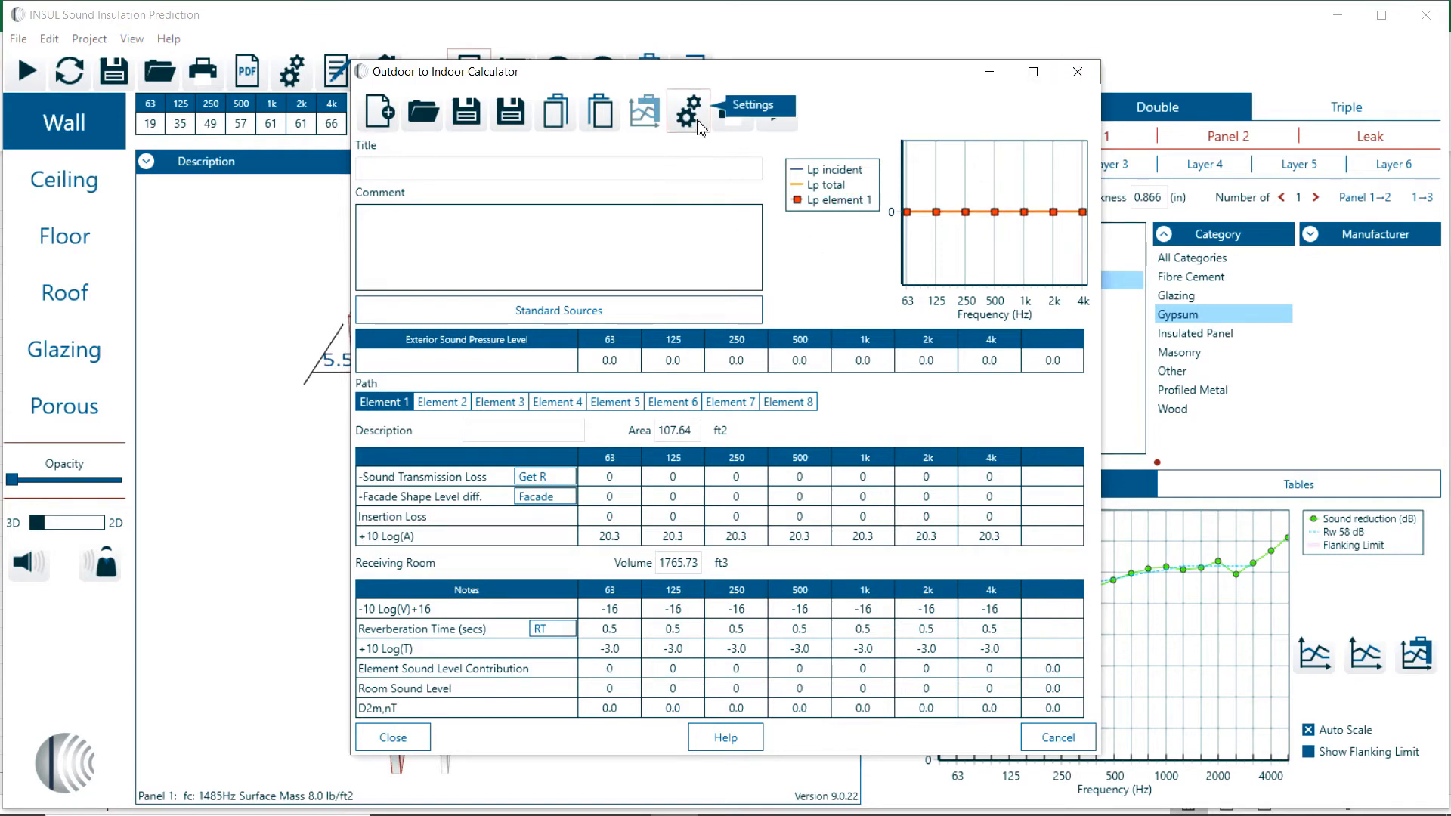
Set the calculator to 1/3 Octave bandwidth with dBA criteria and close the settings
click(686, 111)
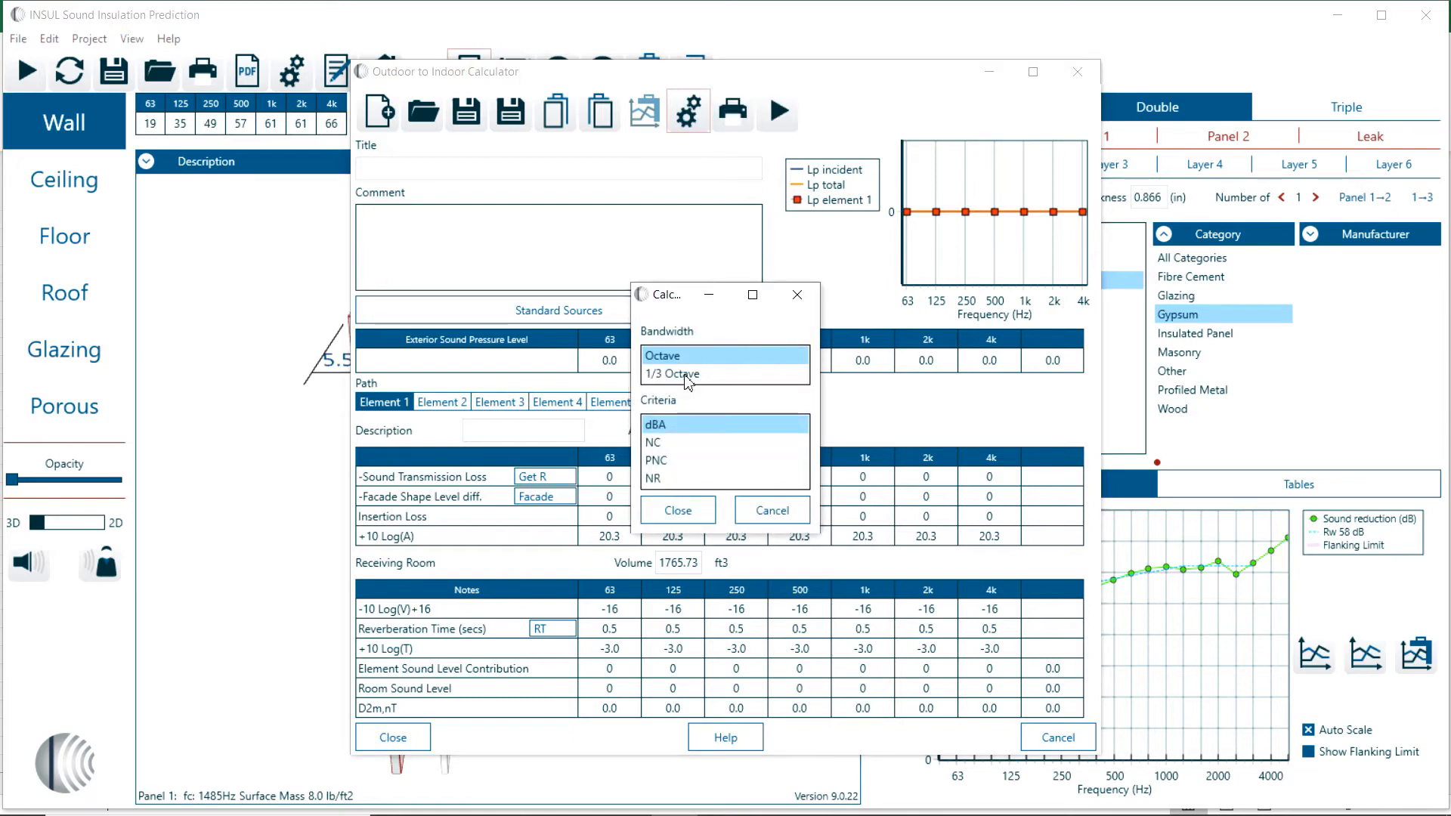
click(671, 373)
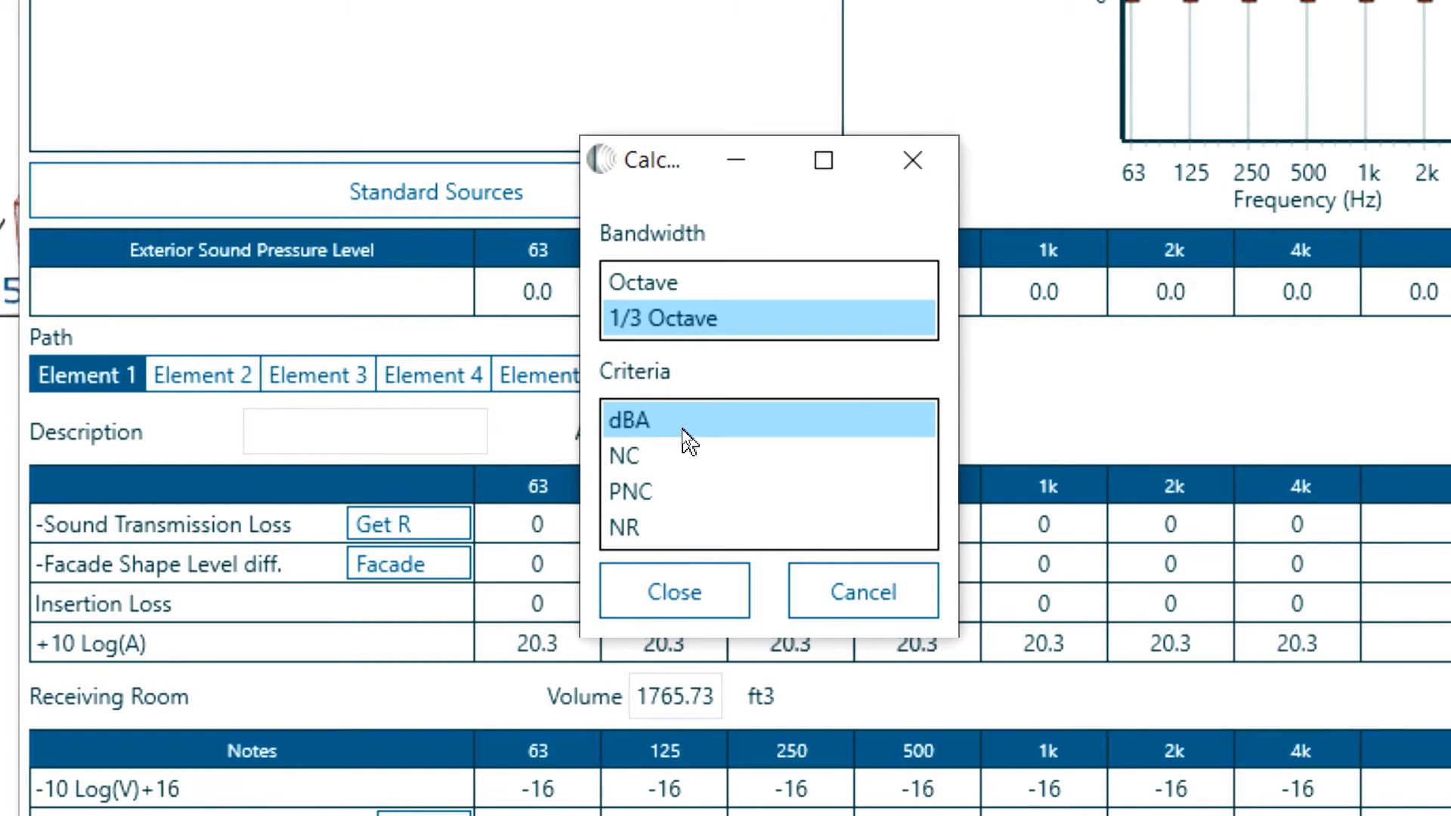
mouse_move(658, 475)
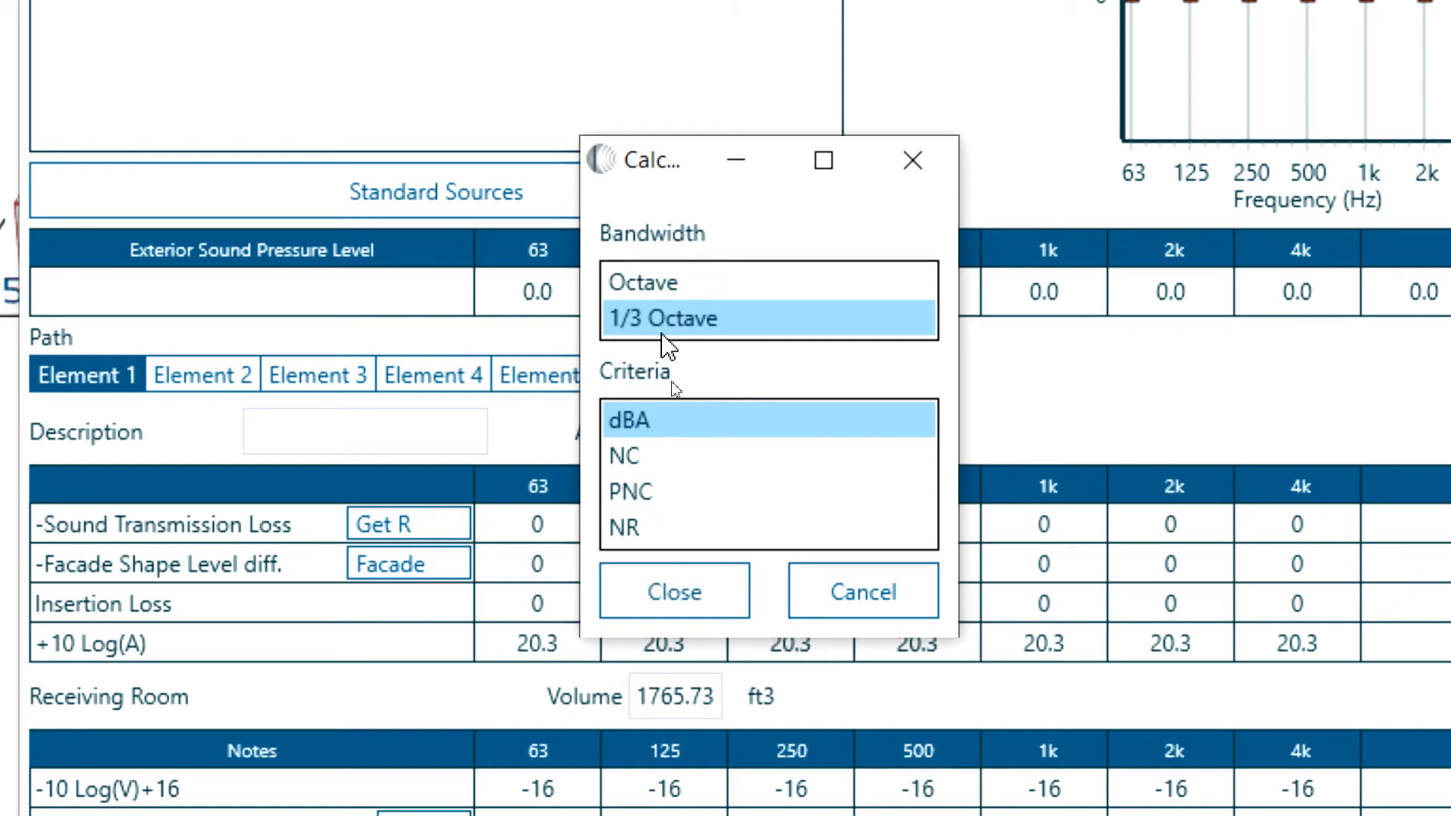
mouse_move(680, 500)
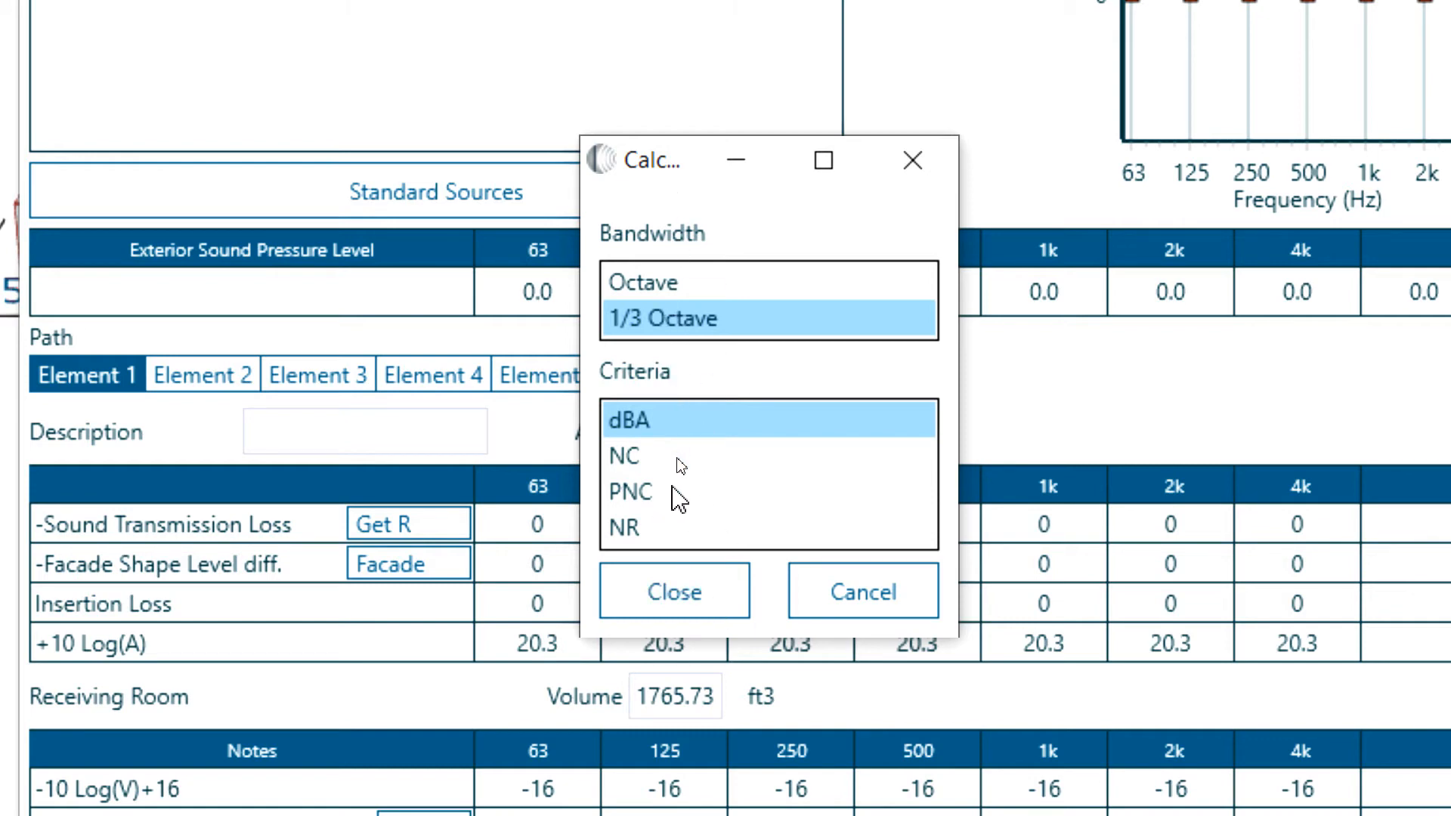
click(674, 591)
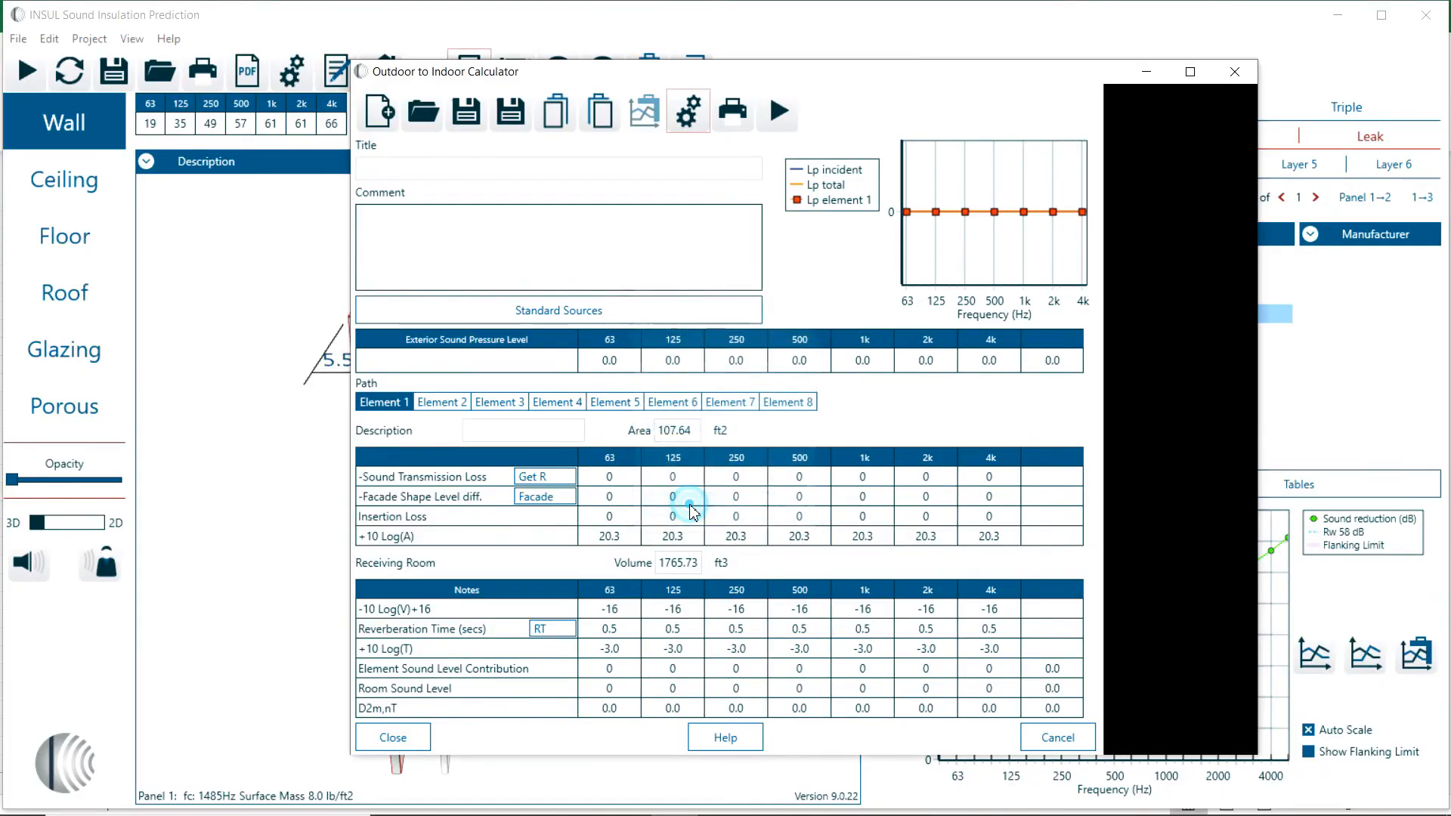
Title the calculation 'Hotel room in corner of building' over the 1/3-octave tables
click(686, 110)
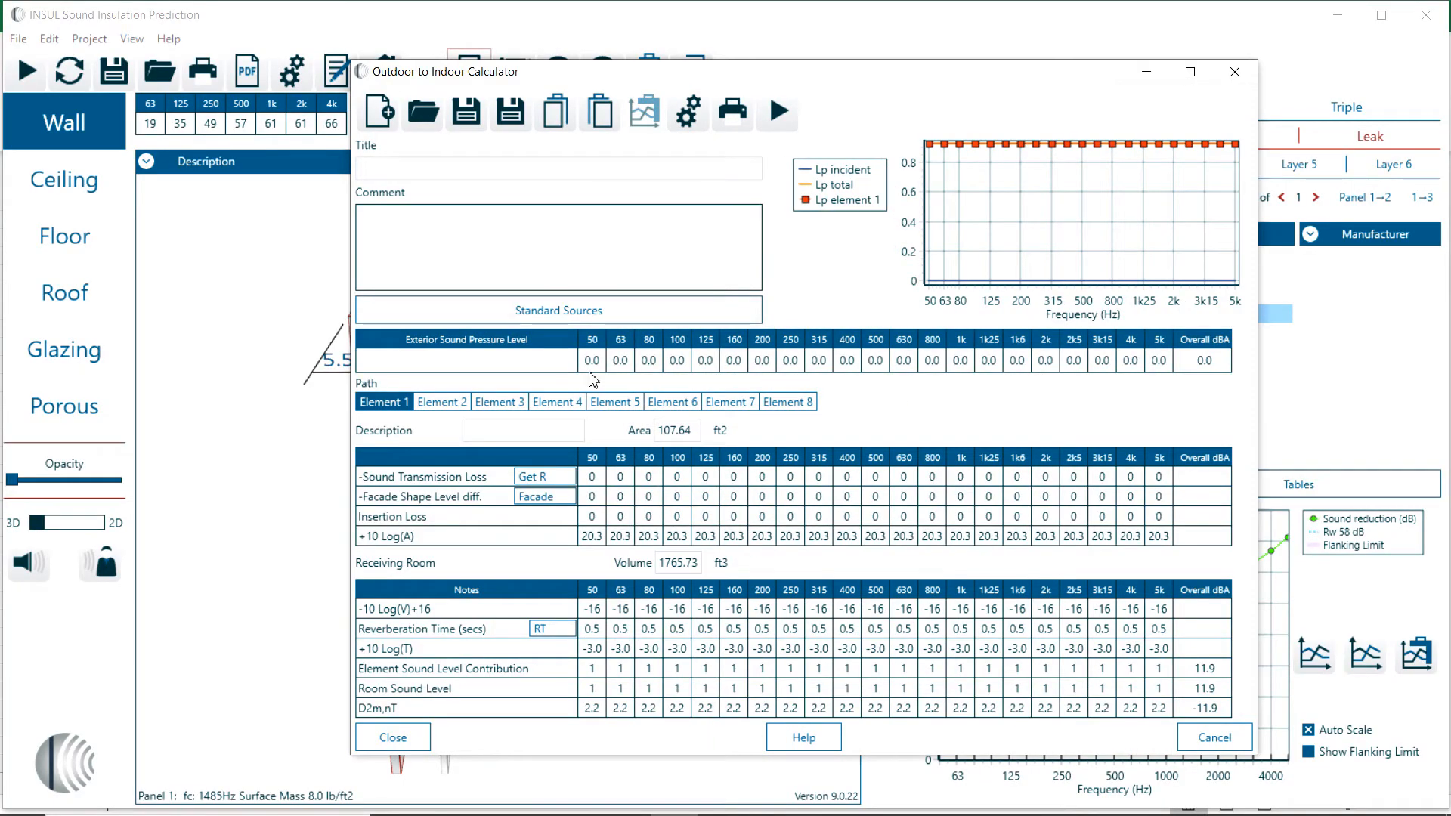
mouse_move(1420, 405)
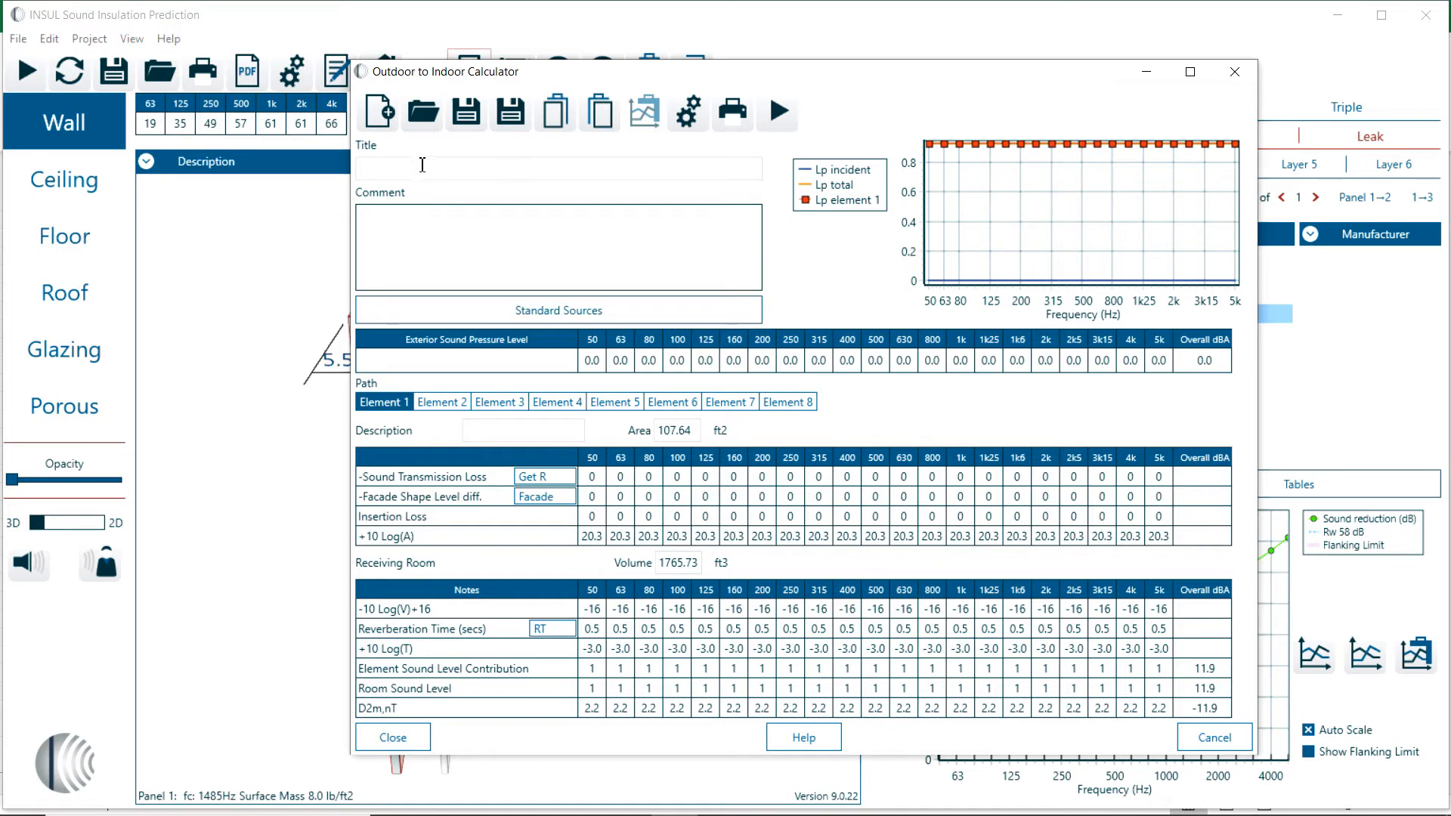
text(H)
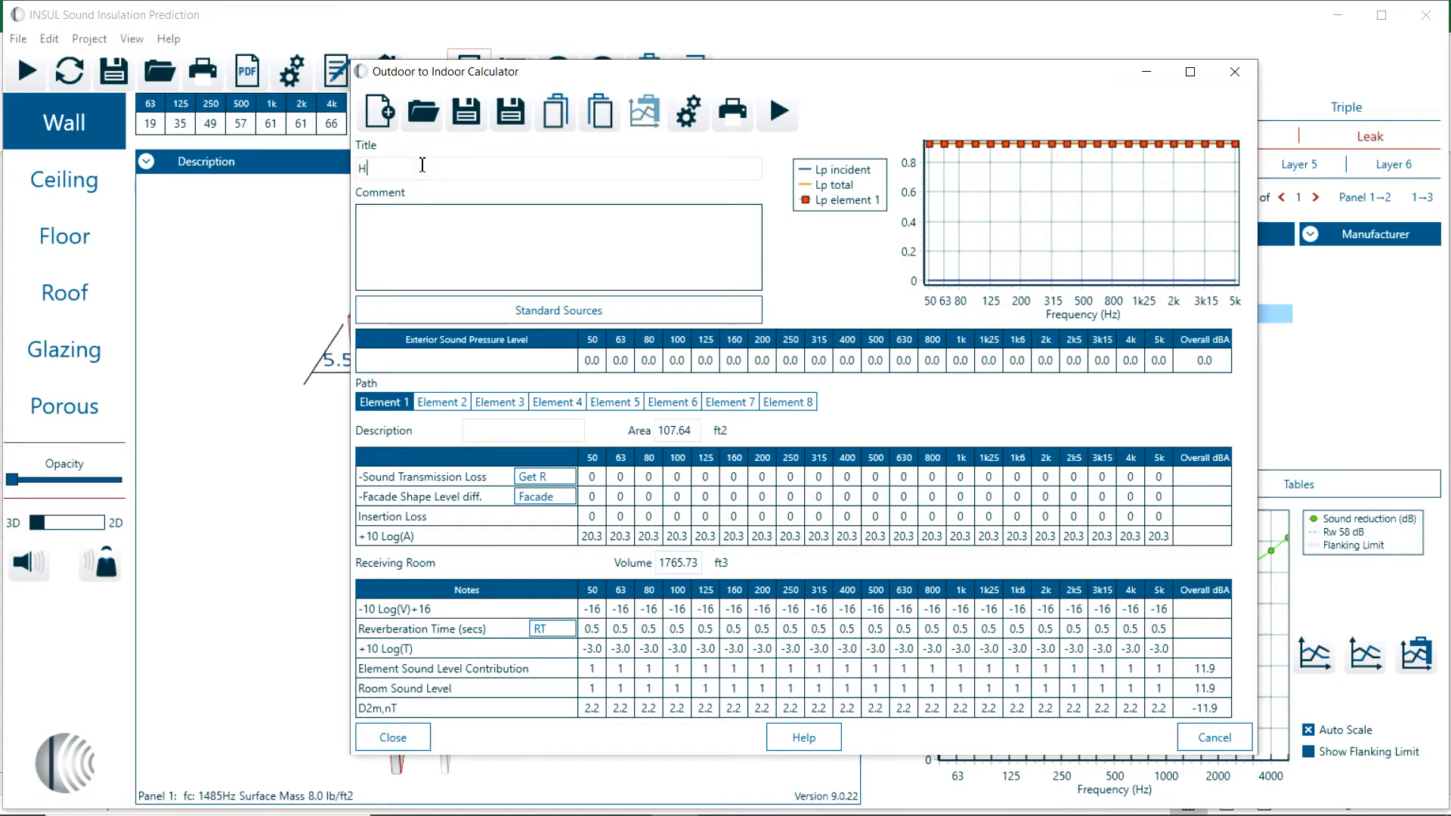
text(otel room to)
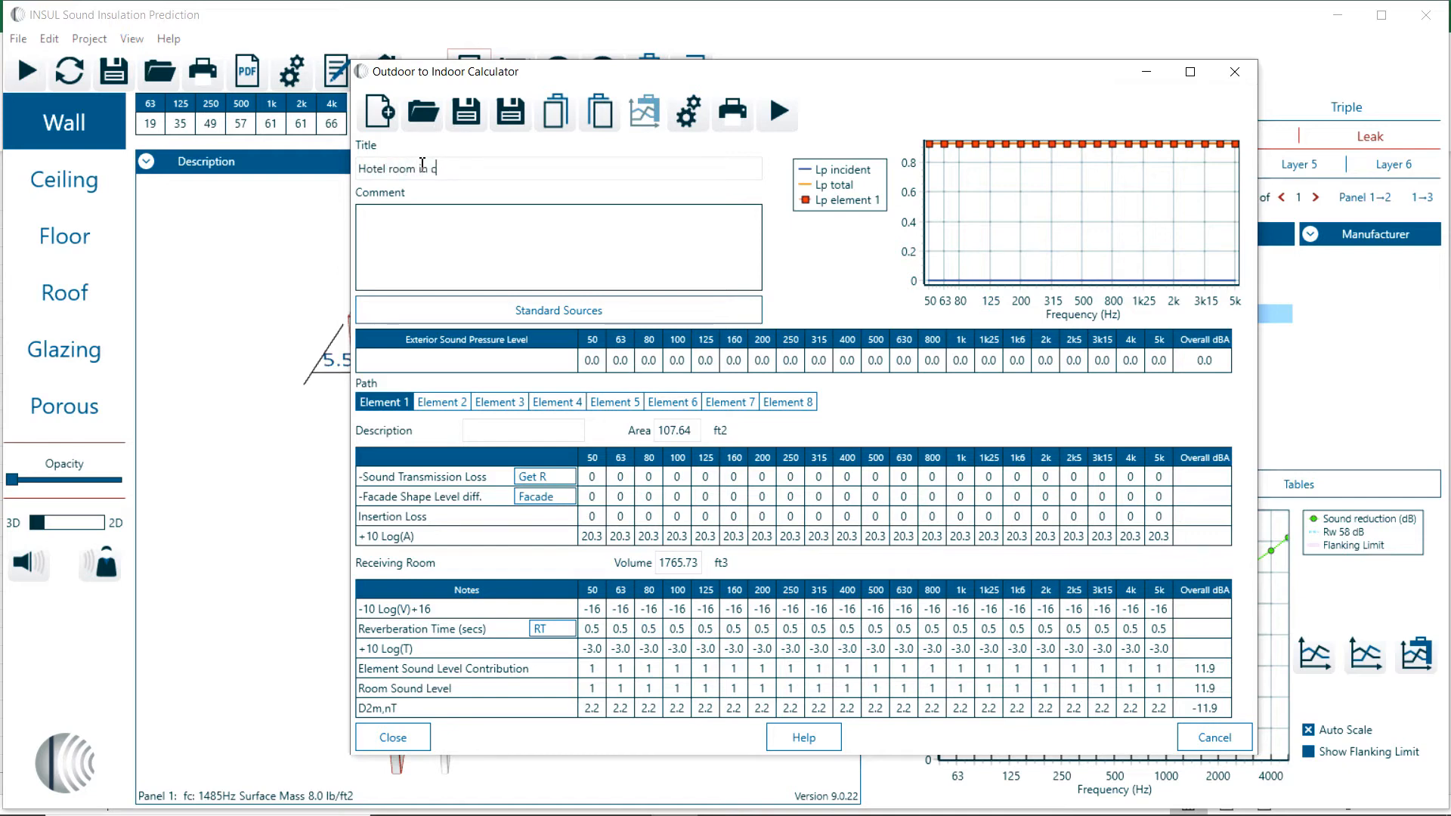
text(corner of building)
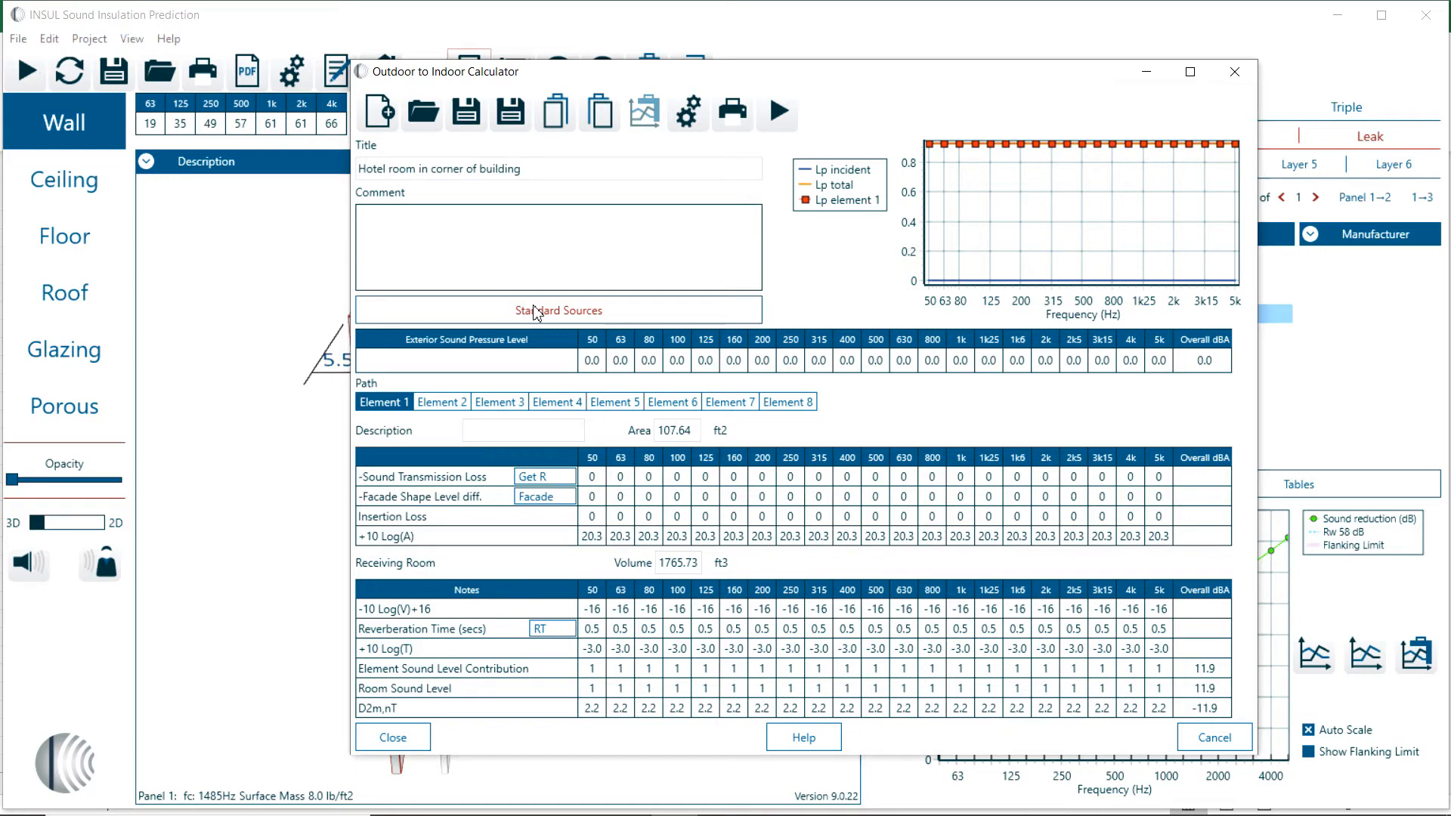
mouse_move(539, 390)
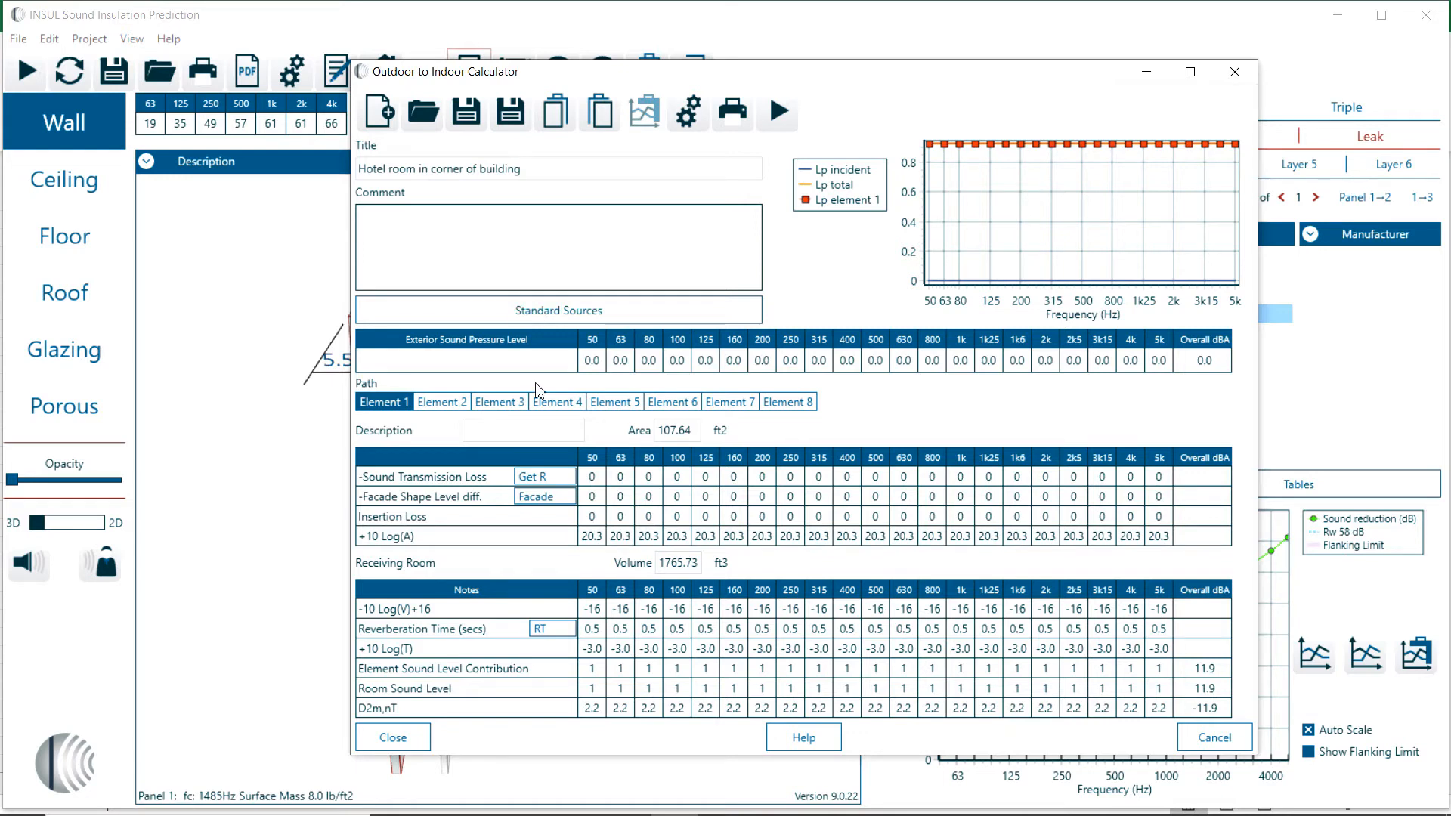
click(591, 360)
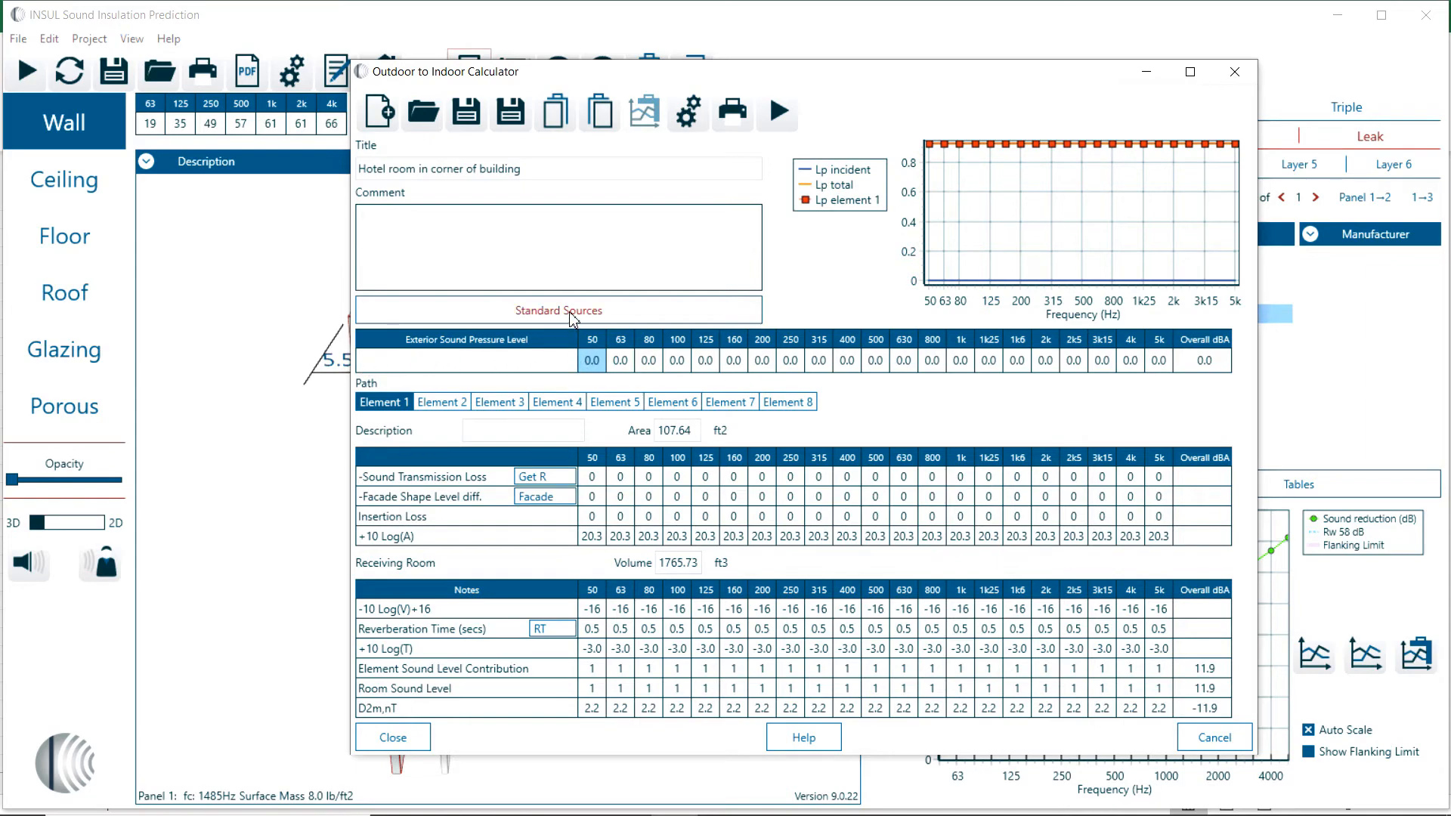
Set the exterior level to a Traffic (ISO 717) spectrum at 72 dBA and close the source calculator
click(558, 309)
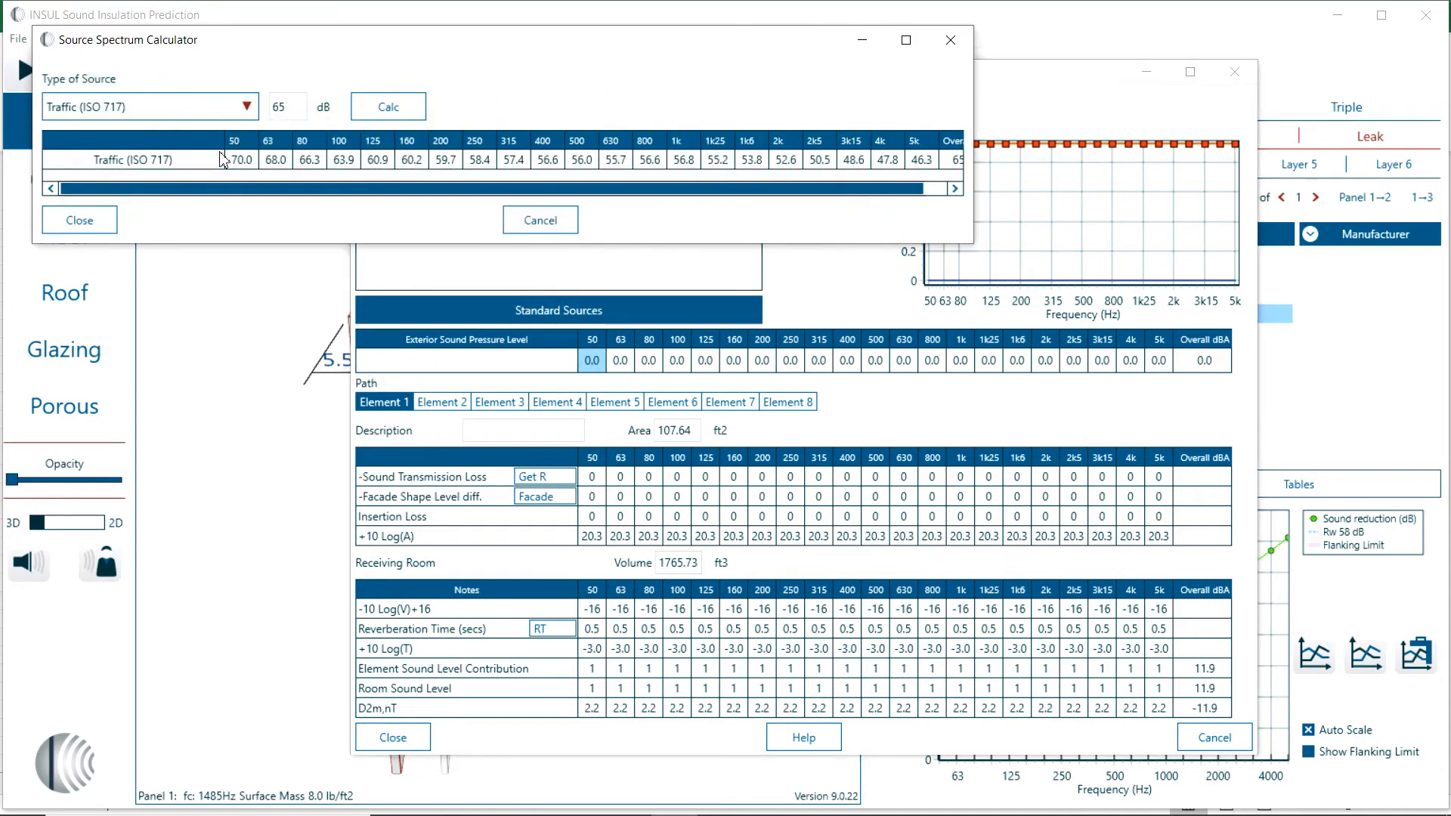
click(245, 105)
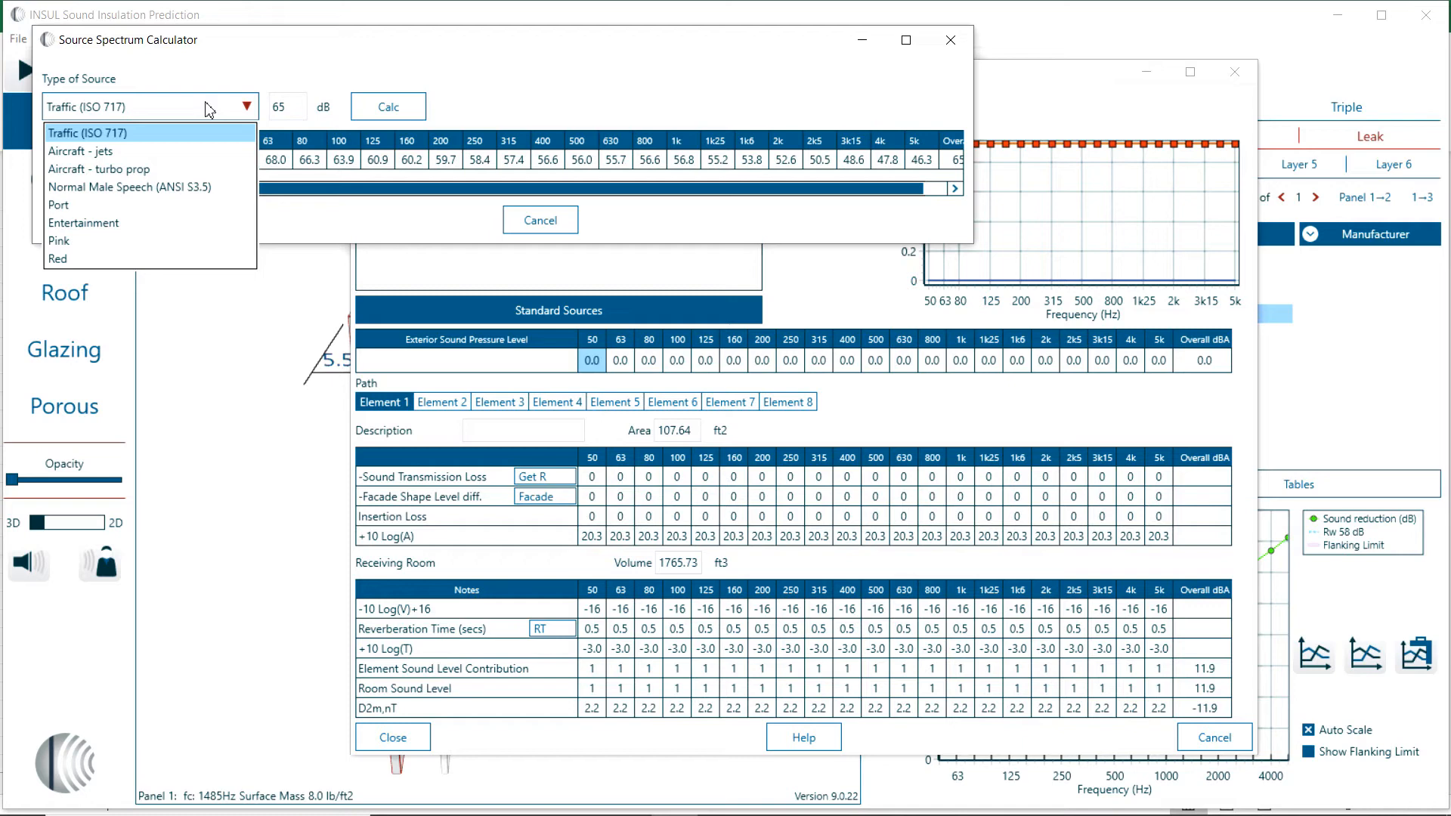
mouse_move(166, 130)
text(56)
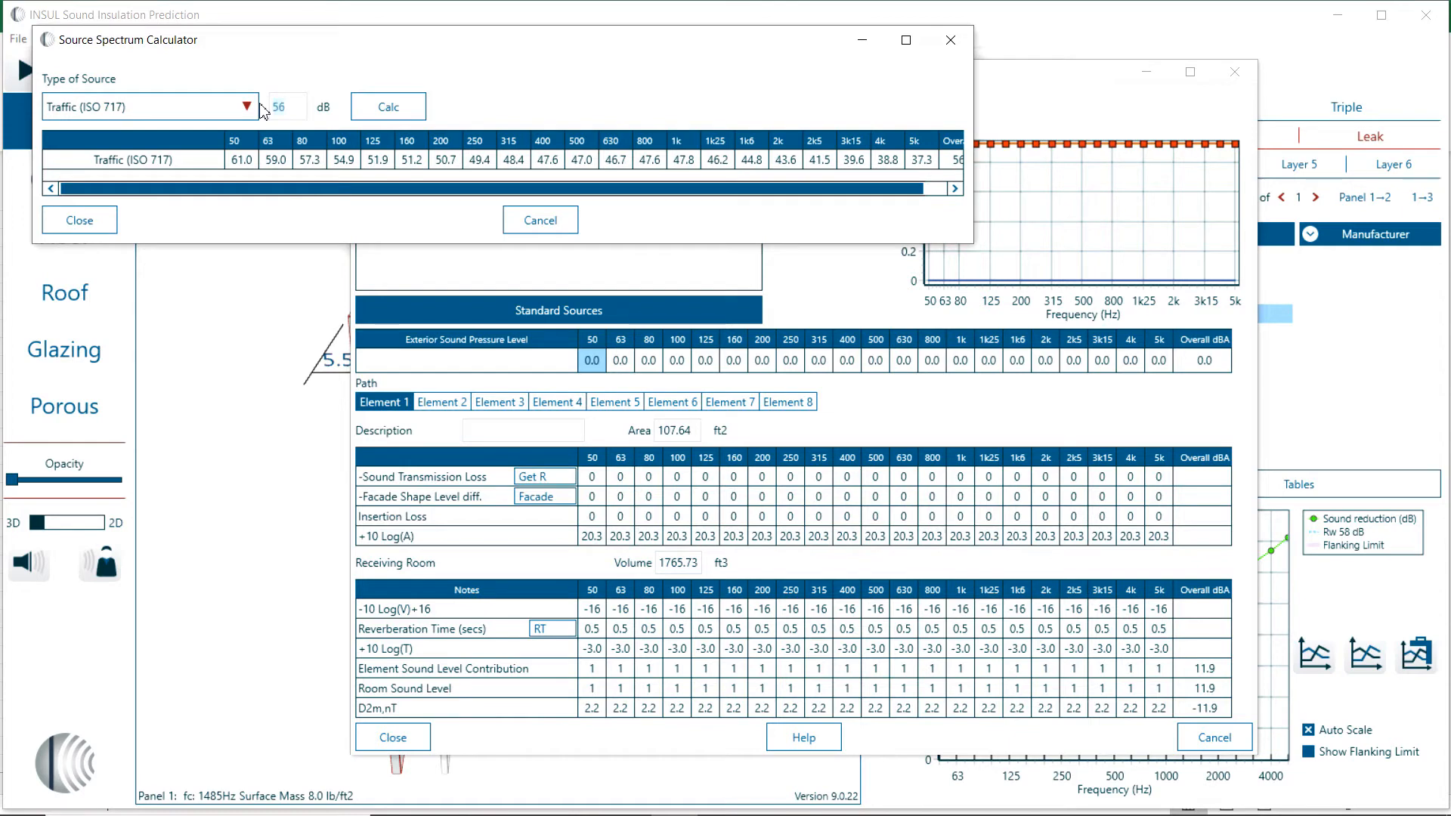
text(75)
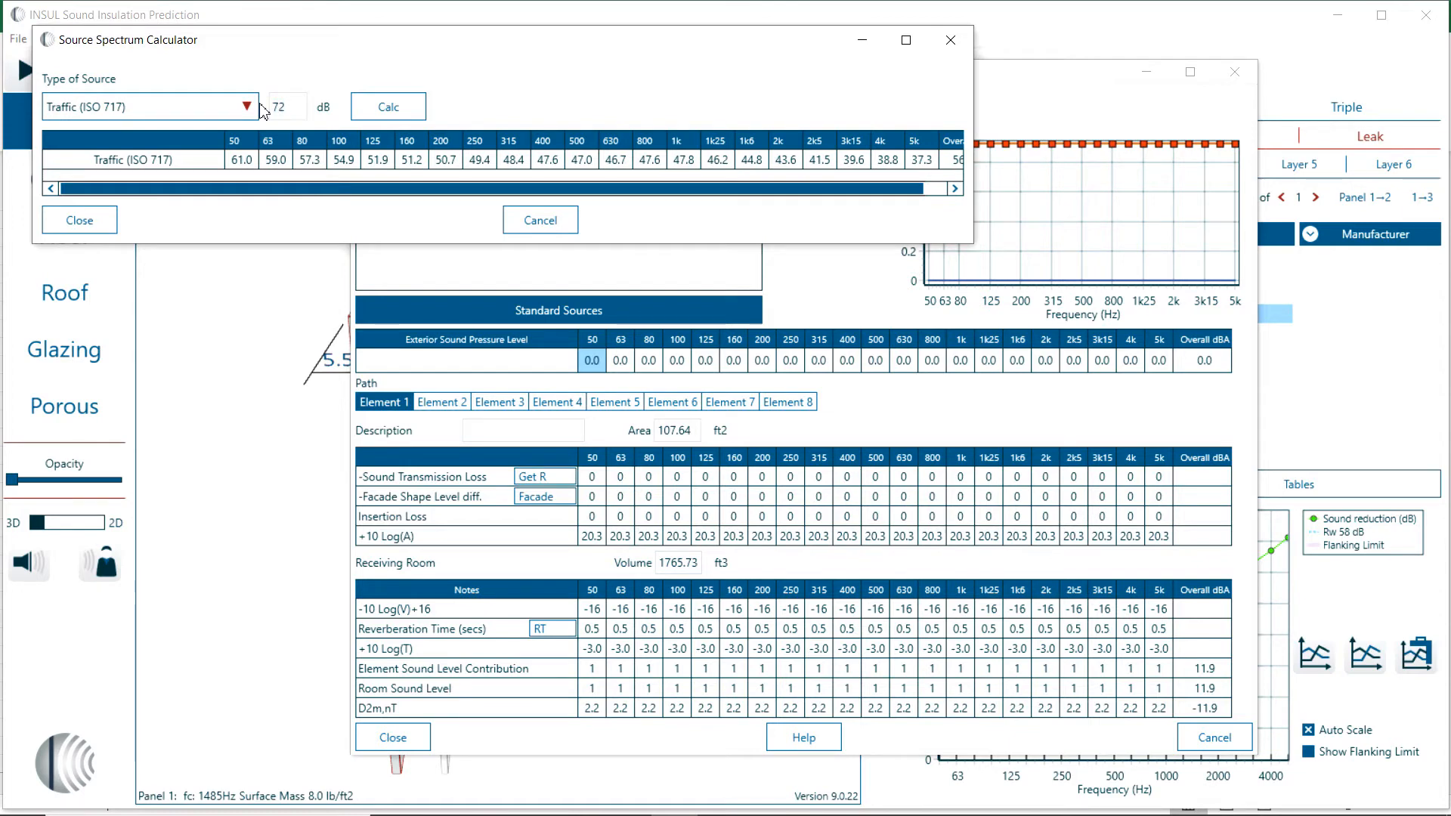
click(387, 106)
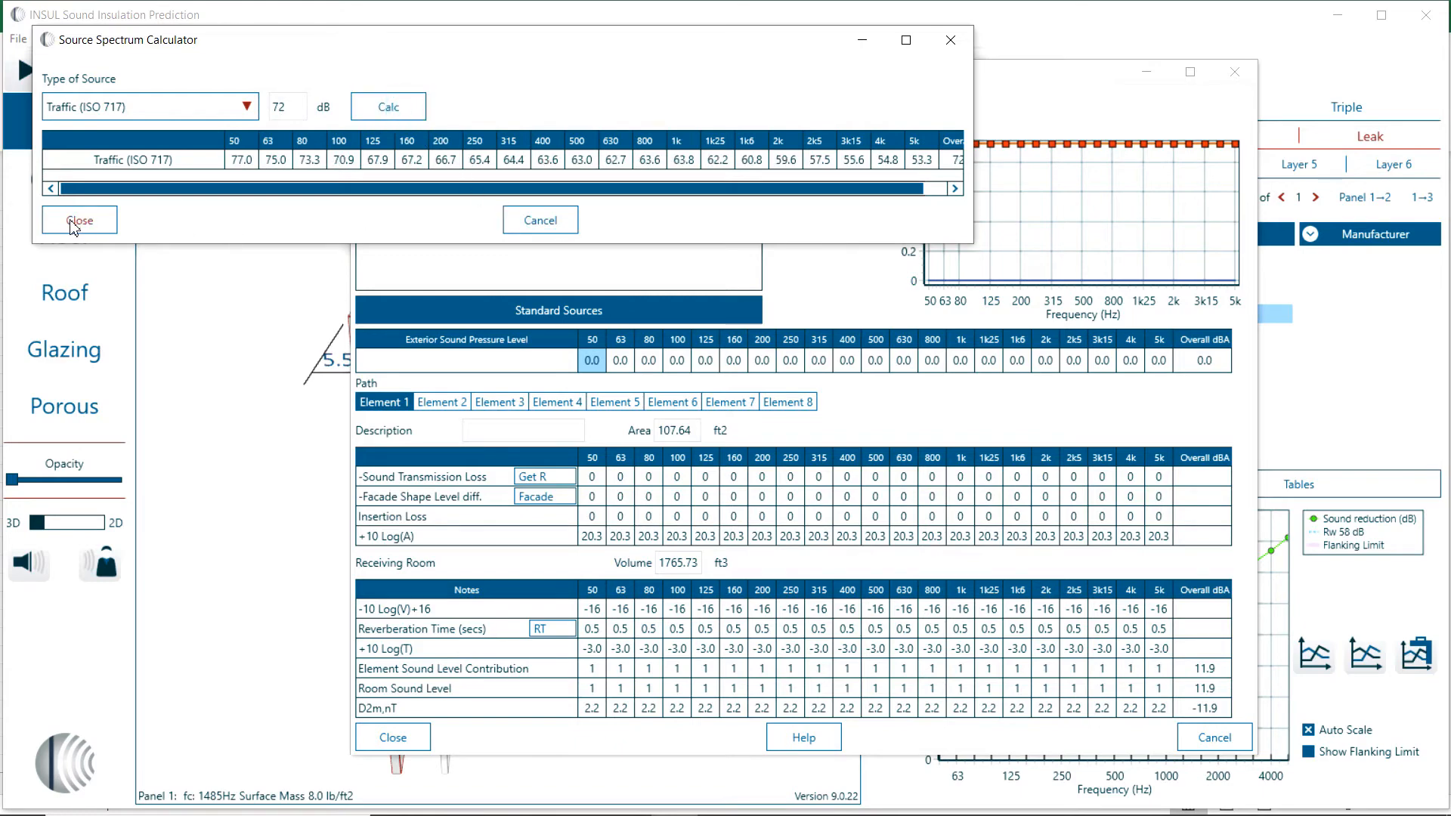
click(78, 221)
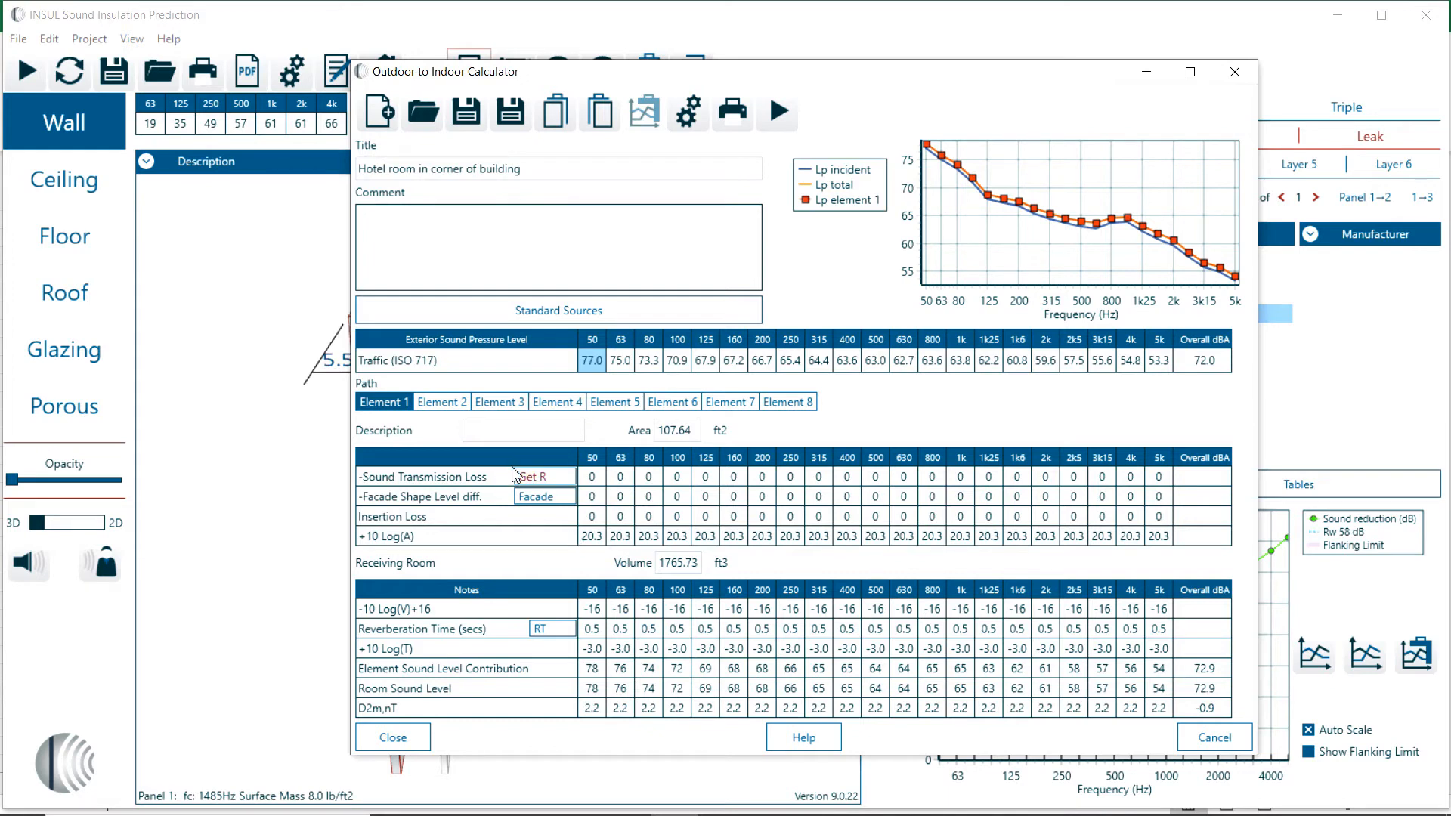
Name Element 1 'Facade 1', set its area to 350 ft² and load the wall's transmission loss
text(Facade 1)
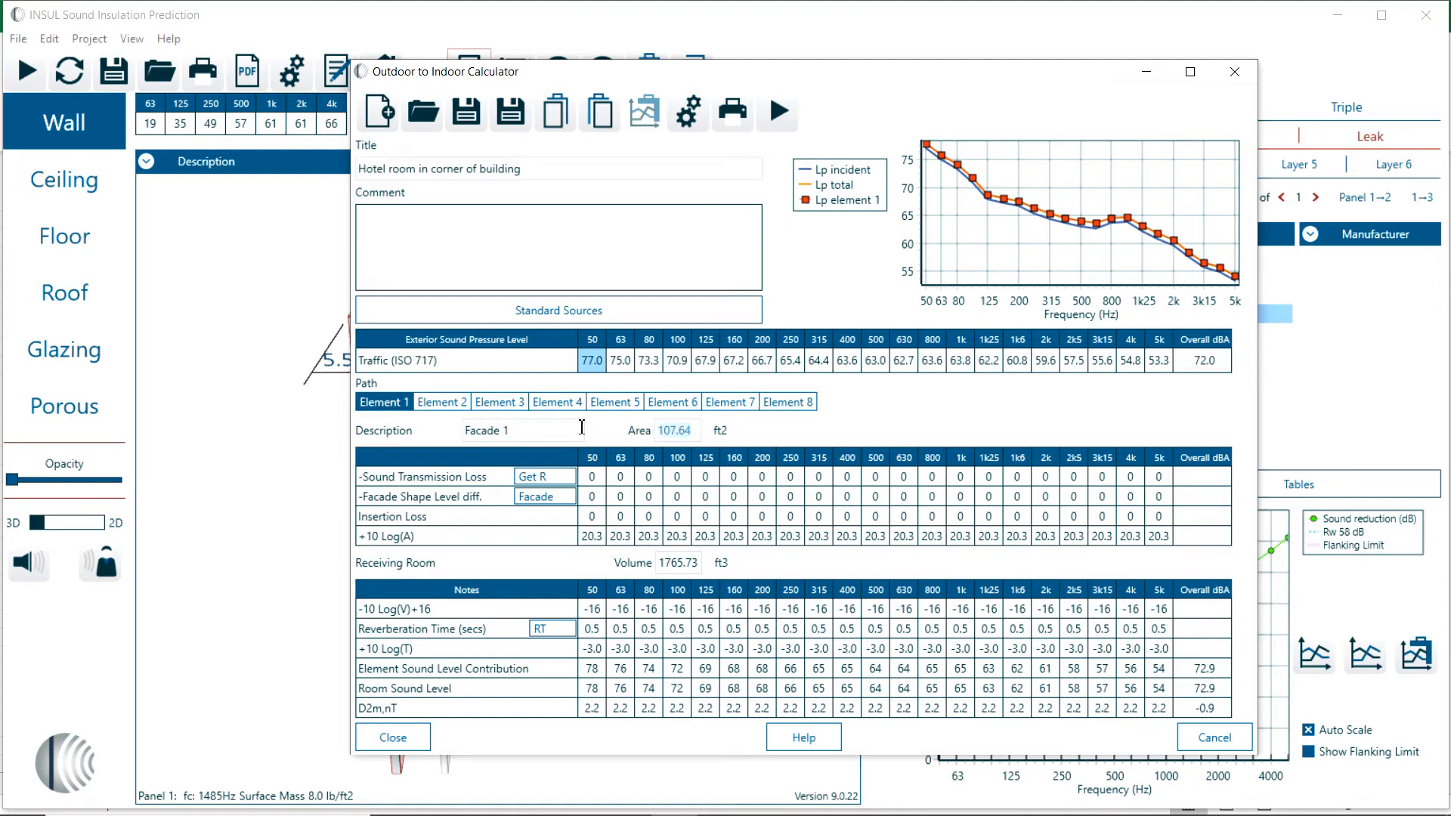
text(350.00)
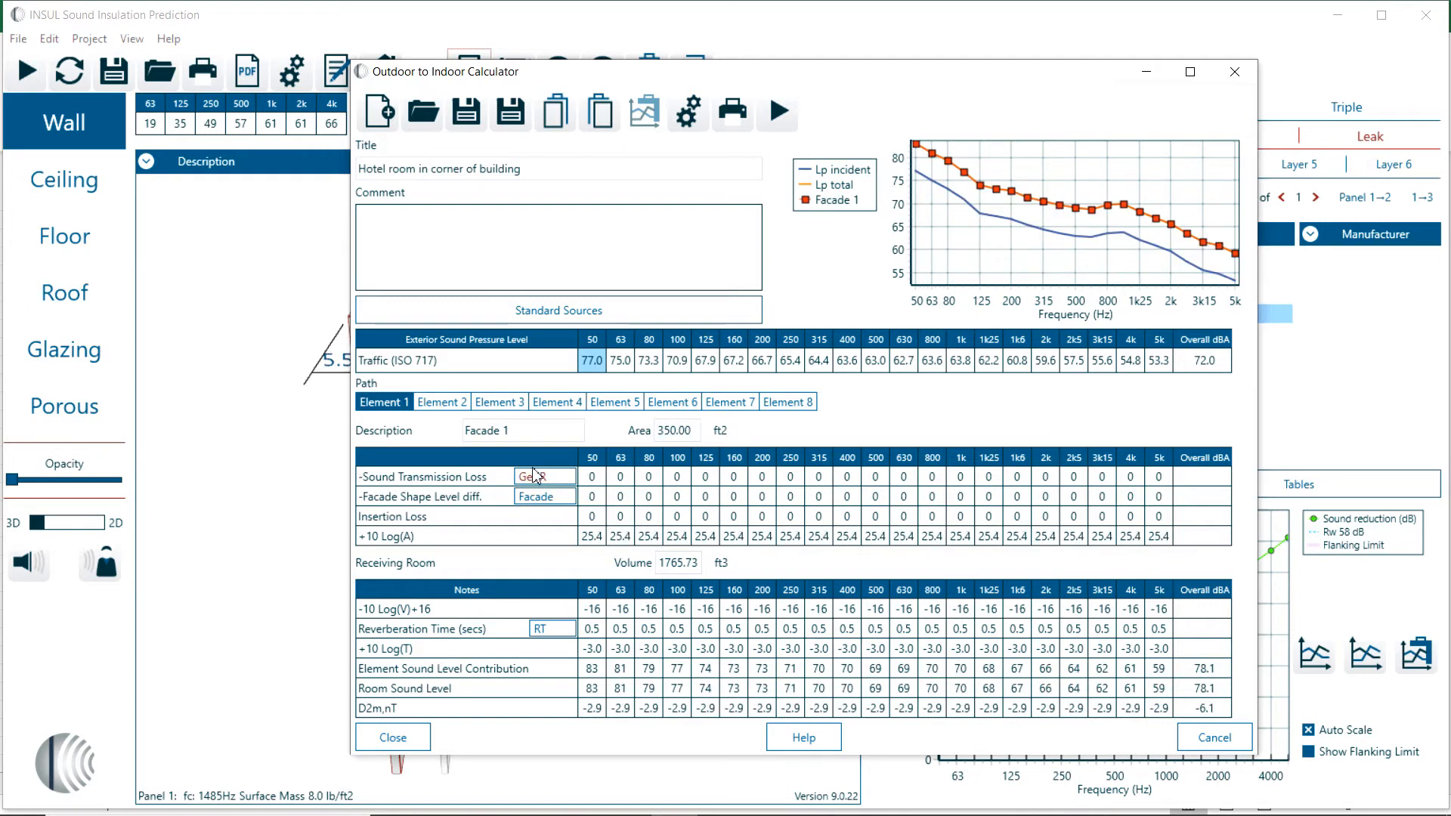
mouse_move(541, 479)
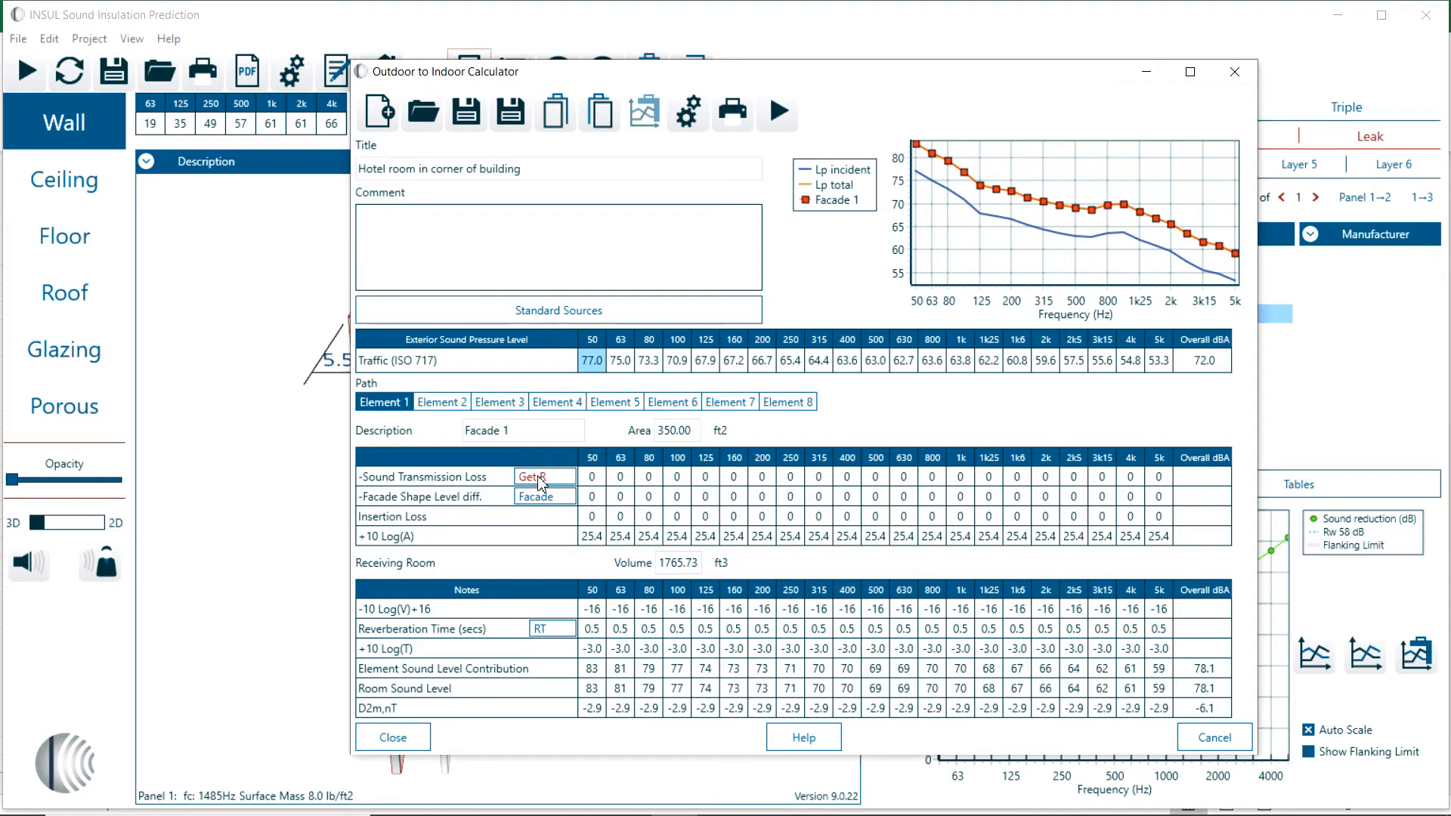
click(544, 476)
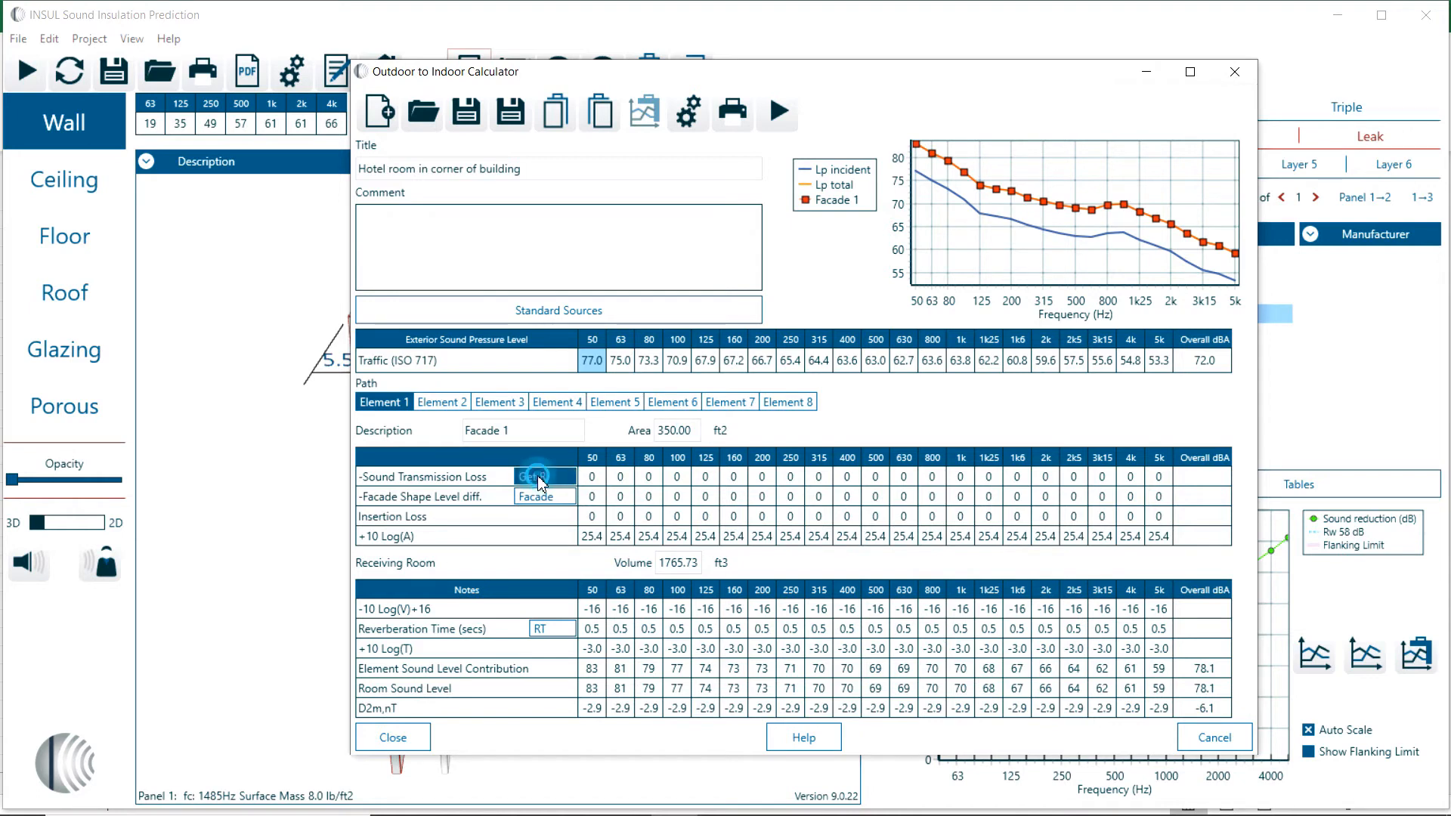
click(538, 476)
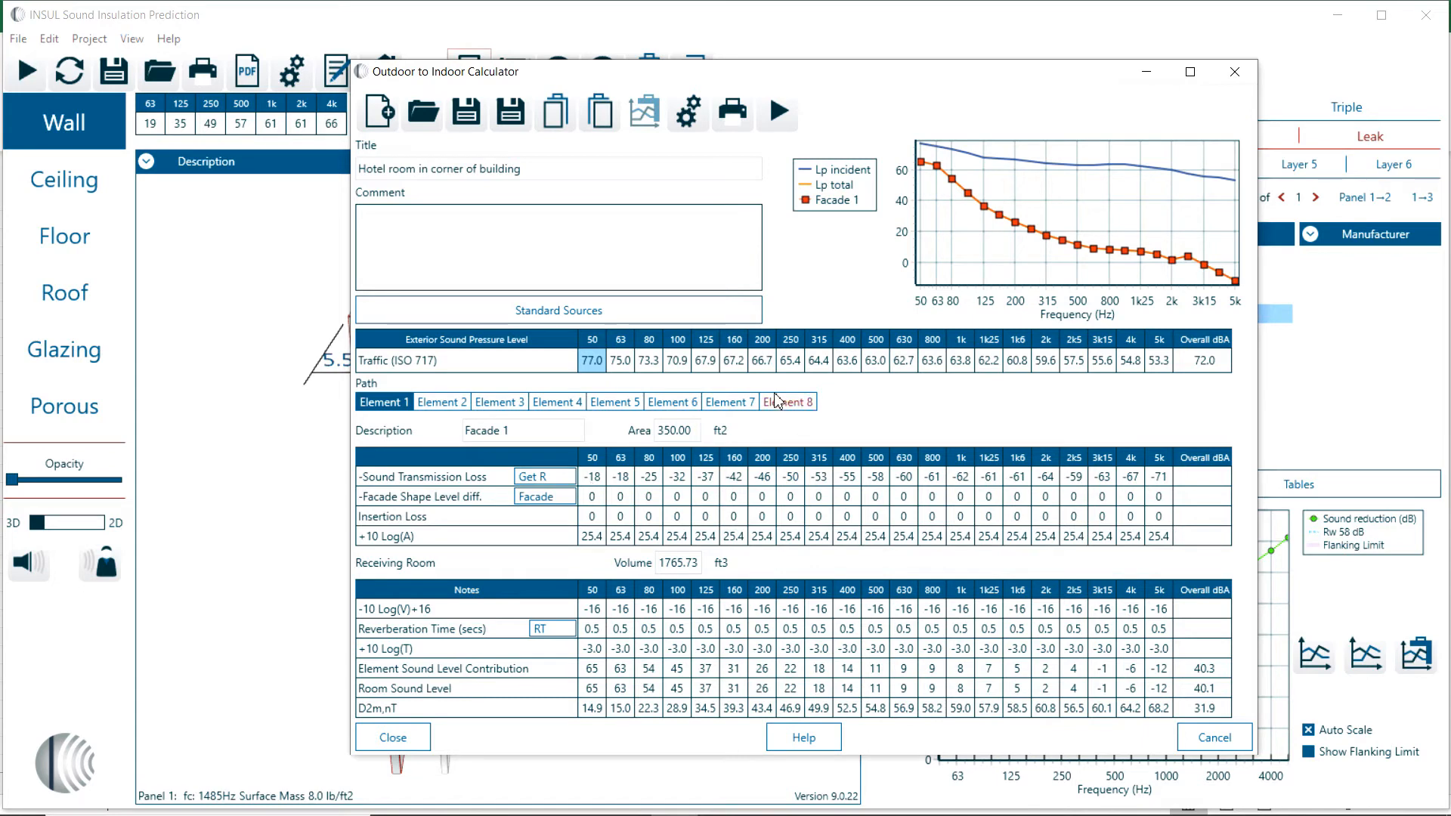
mouse_move(243, 412)
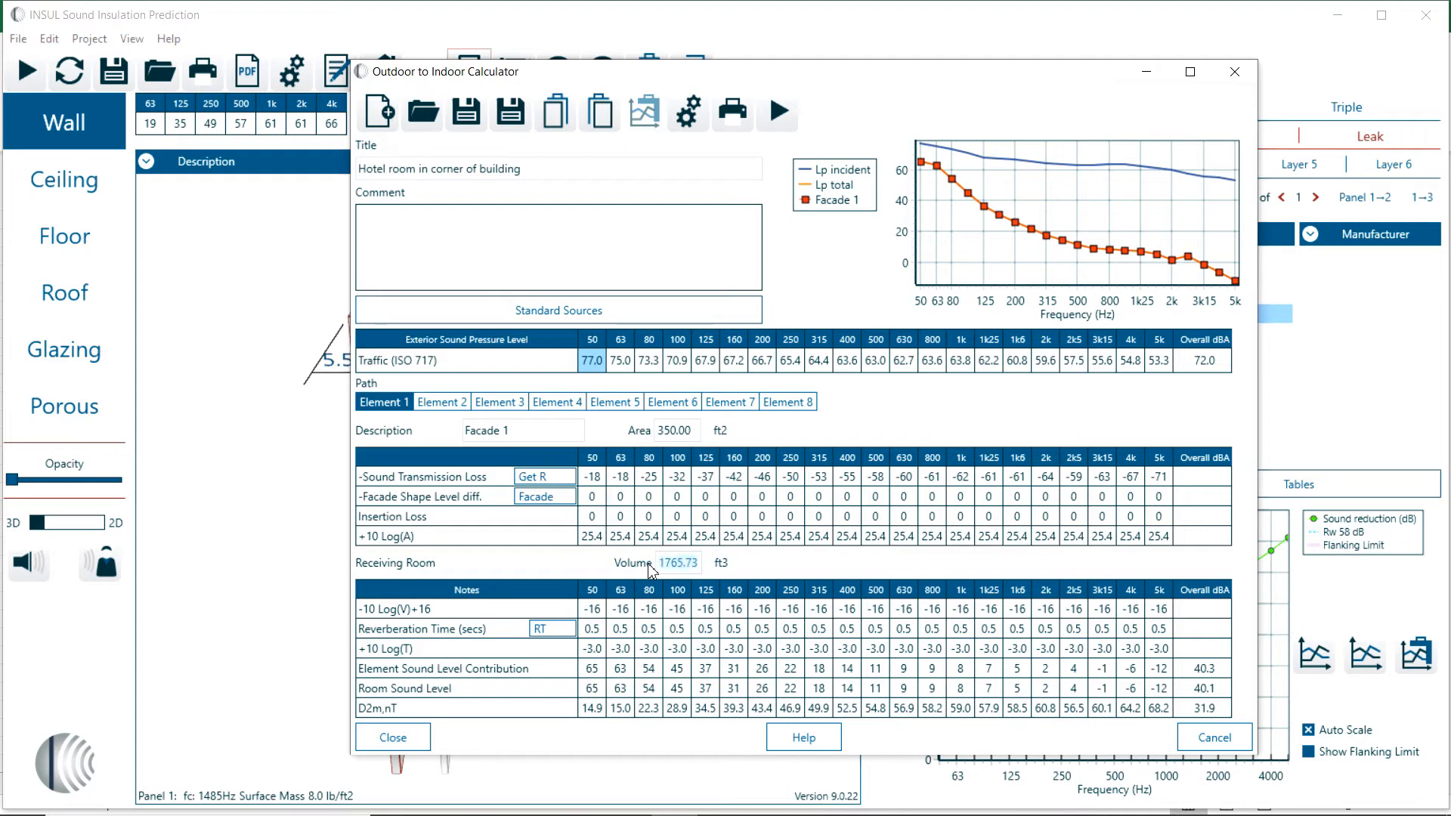
Enter a receiving room volume of 2000 ft³
text(2000.00)
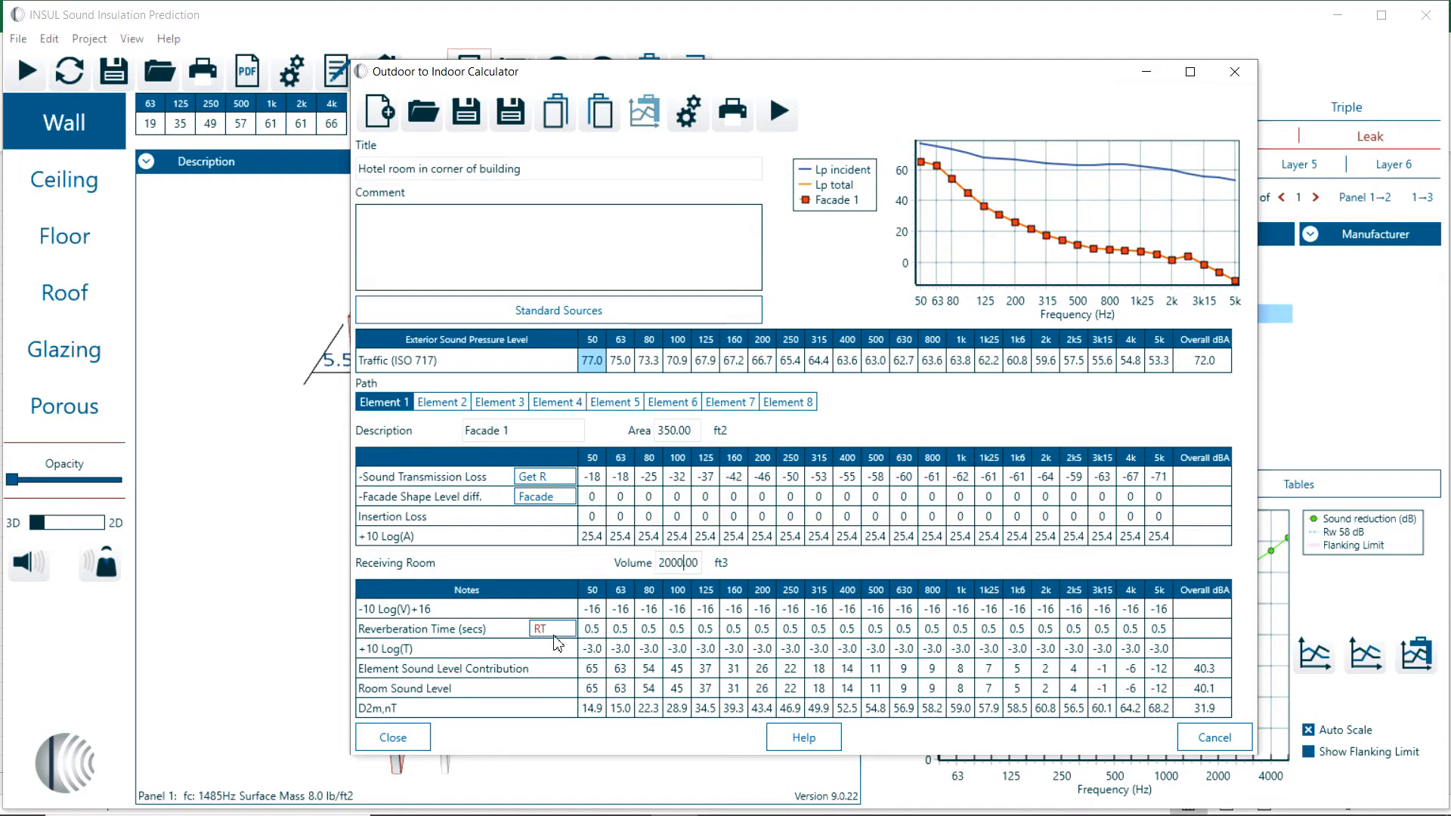
mouse_move(716, 662)
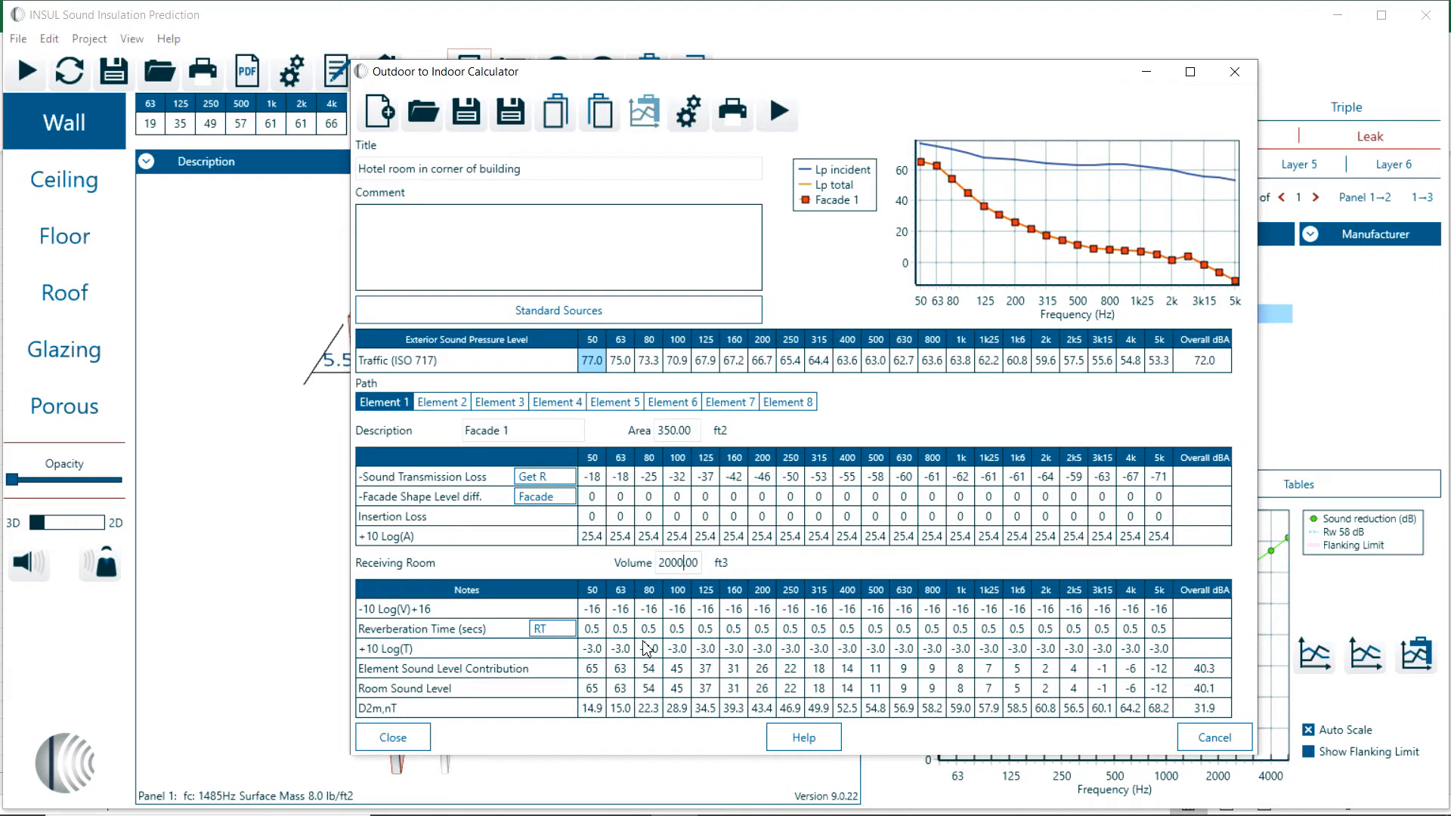
mouse_move(610, 659)
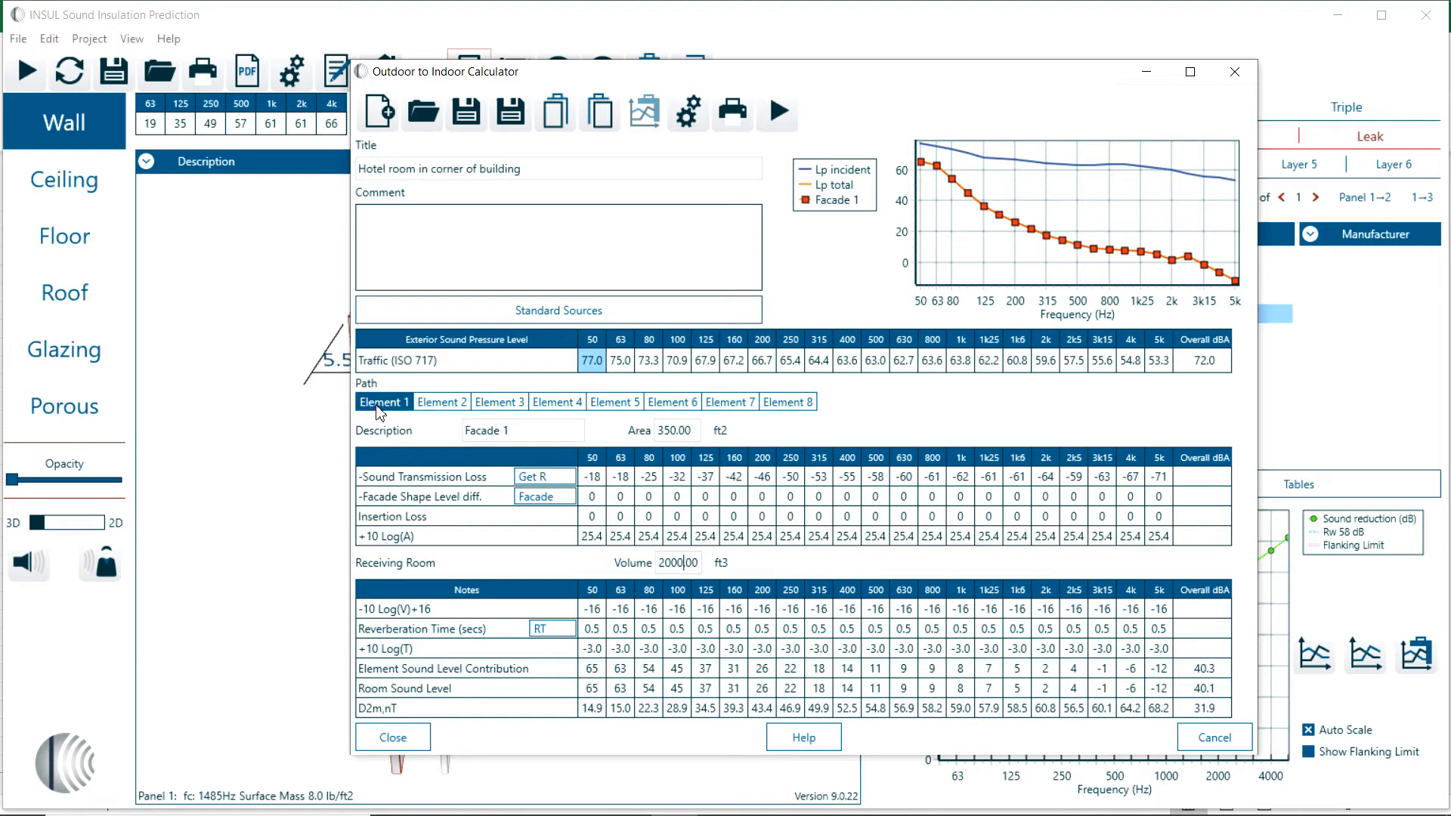
Name Element 2 'Facade 2' and bring up its facade shape level difference options
click(442, 402)
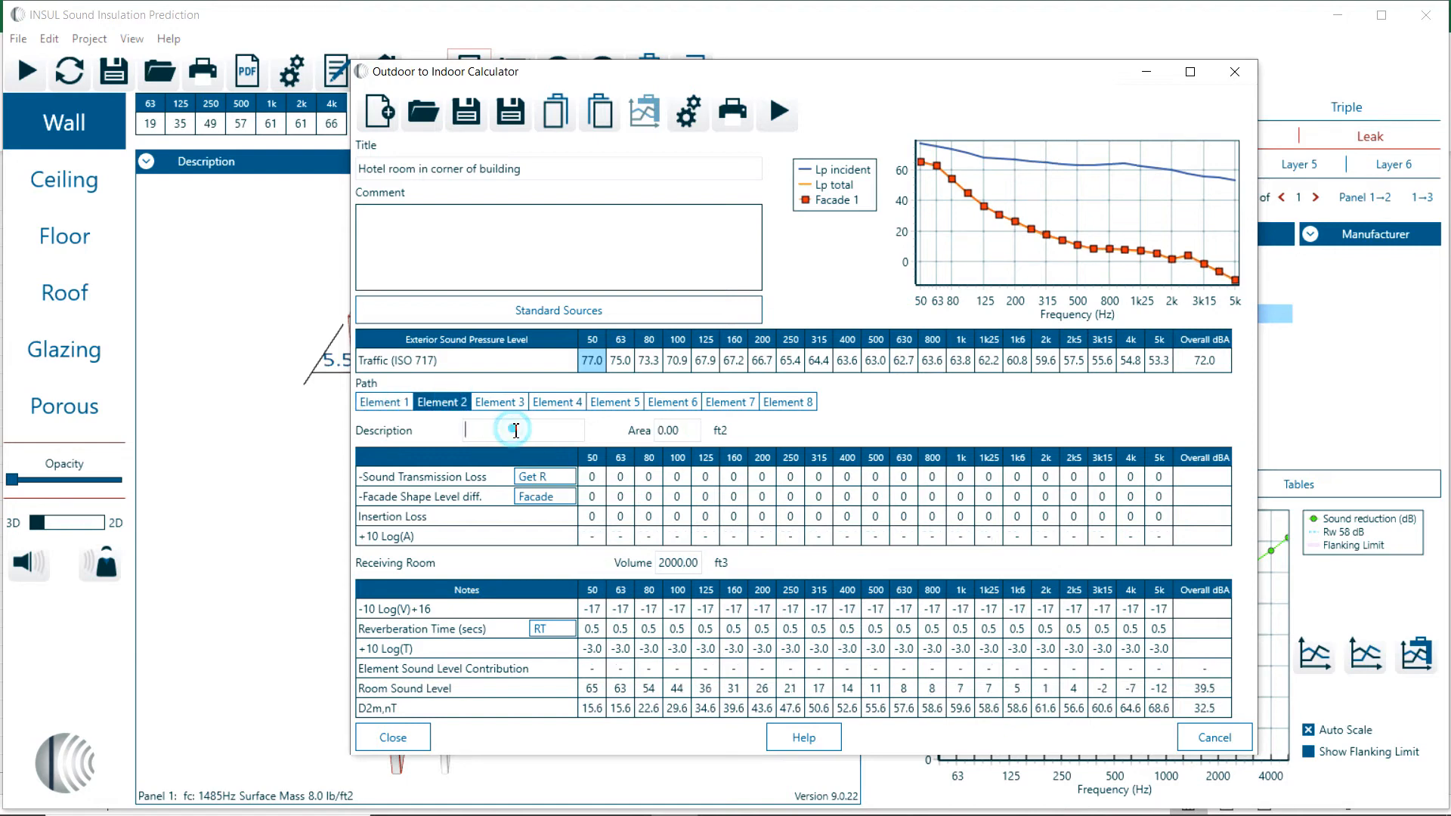
text(Facade 2)
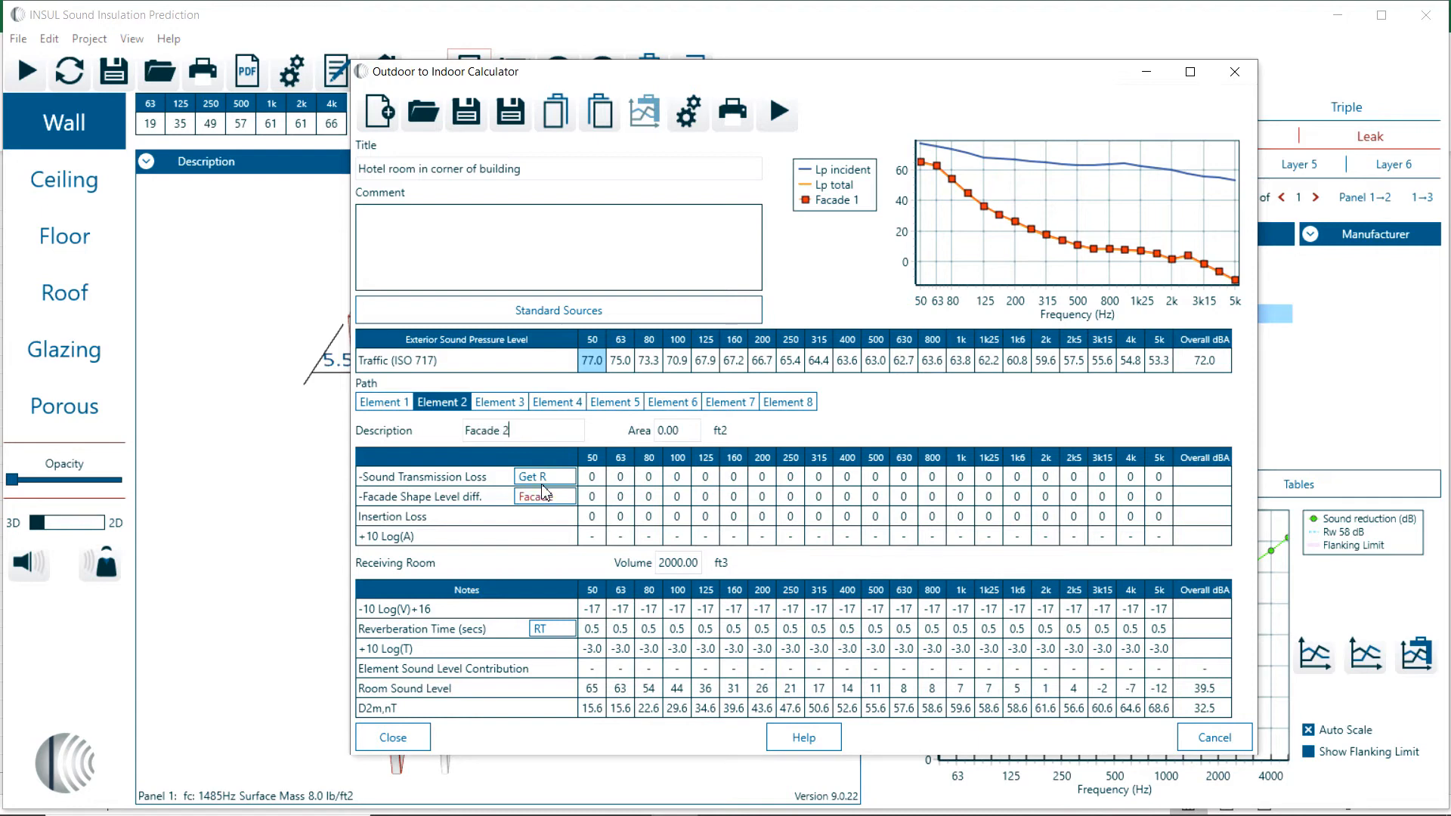
click(540, 476)
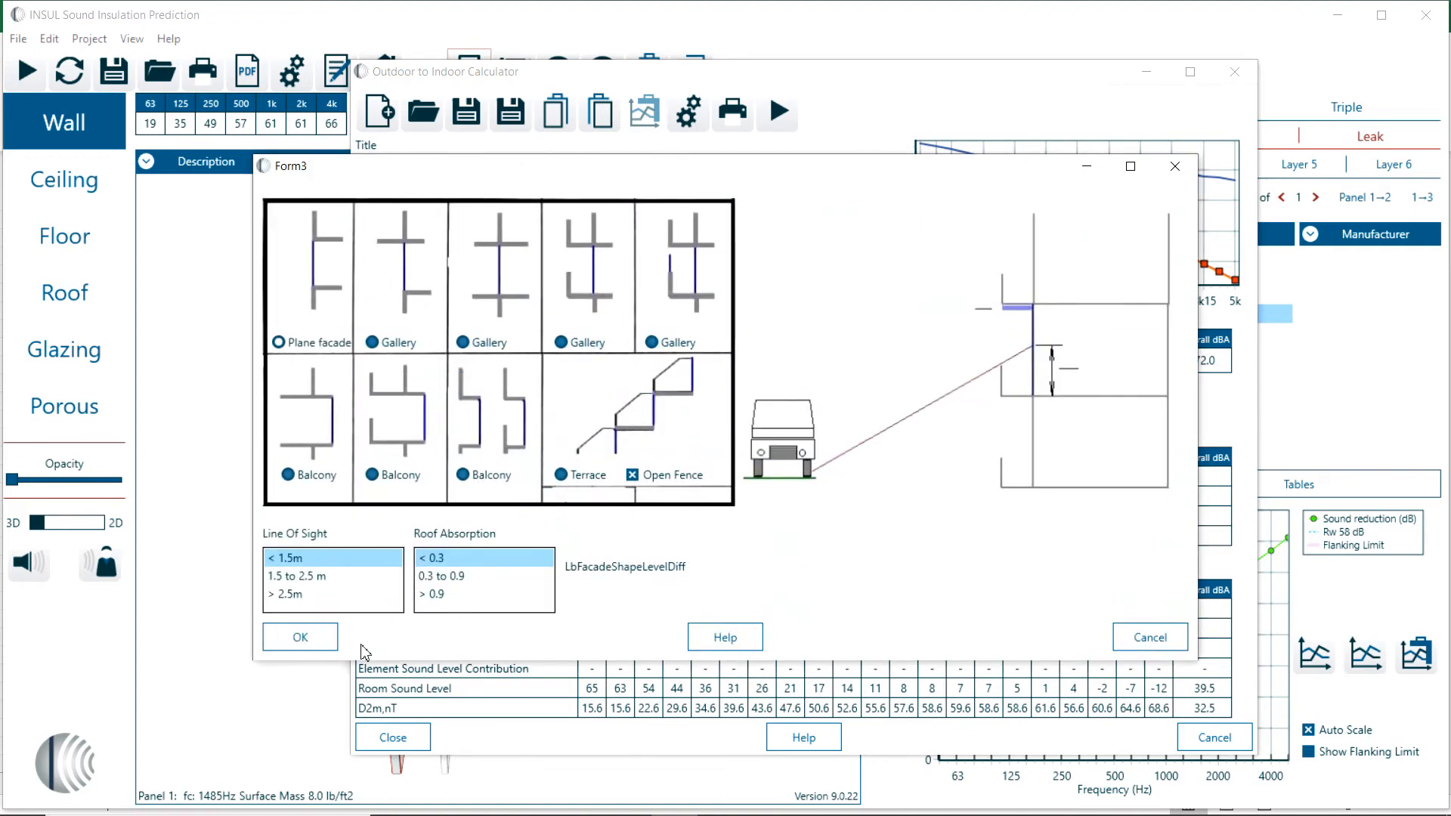
mouse_move(311, 607)
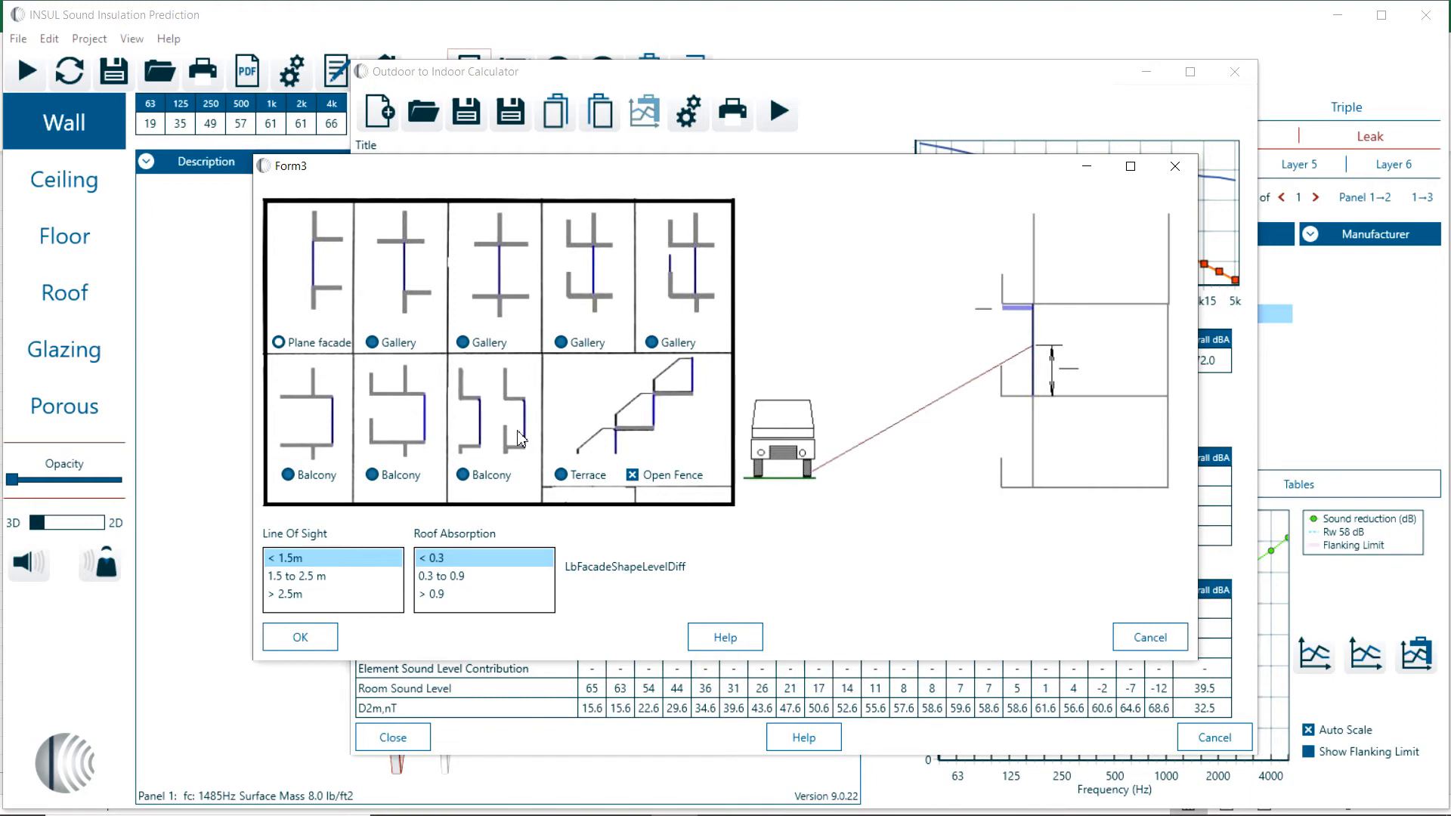
mouse_move(354, 489)
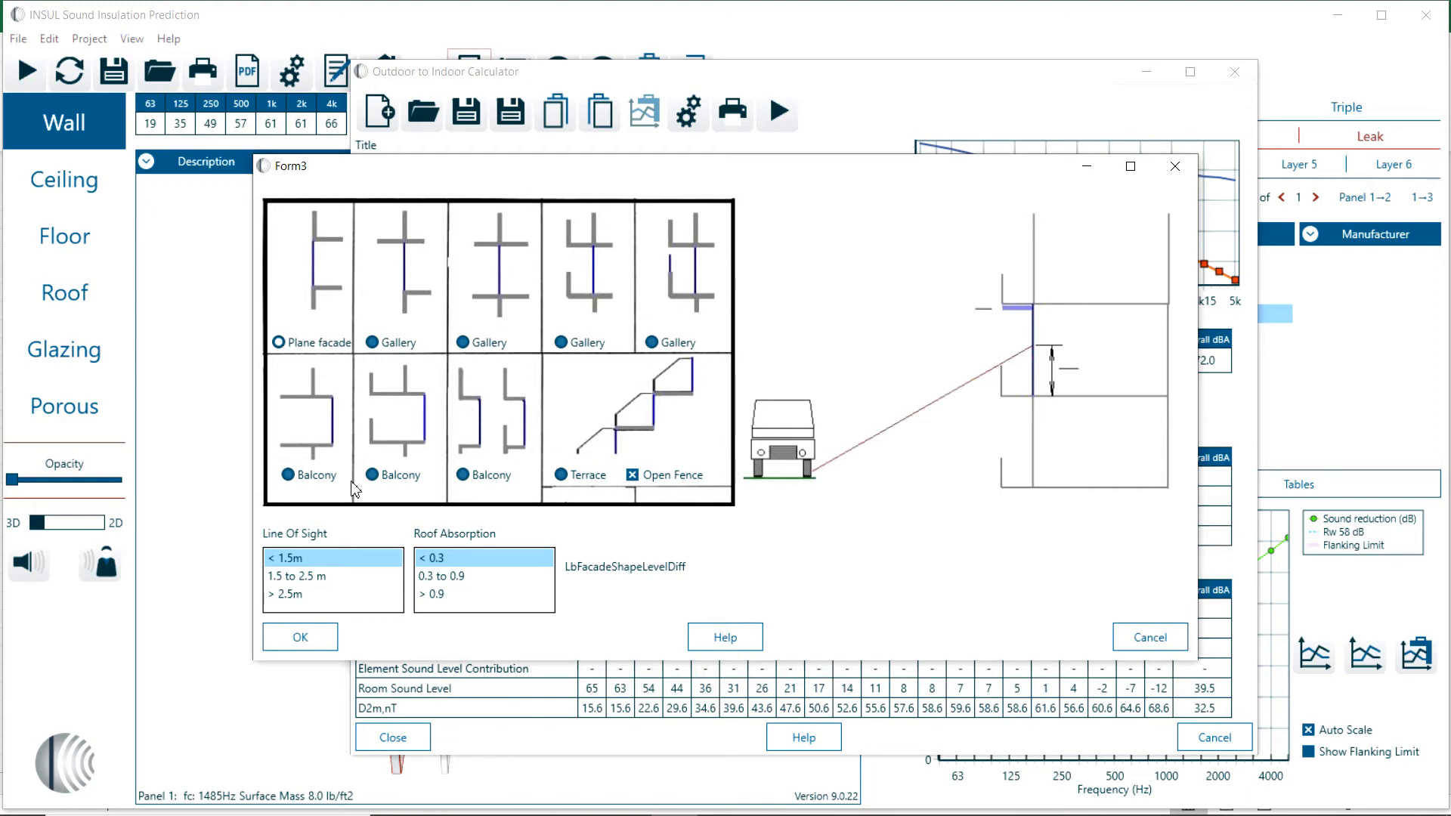
Try the balcony and terrace shapes, settle on the second balcony with roof absorption < 0.3, giving −3 dB in every band
click(287, 475)
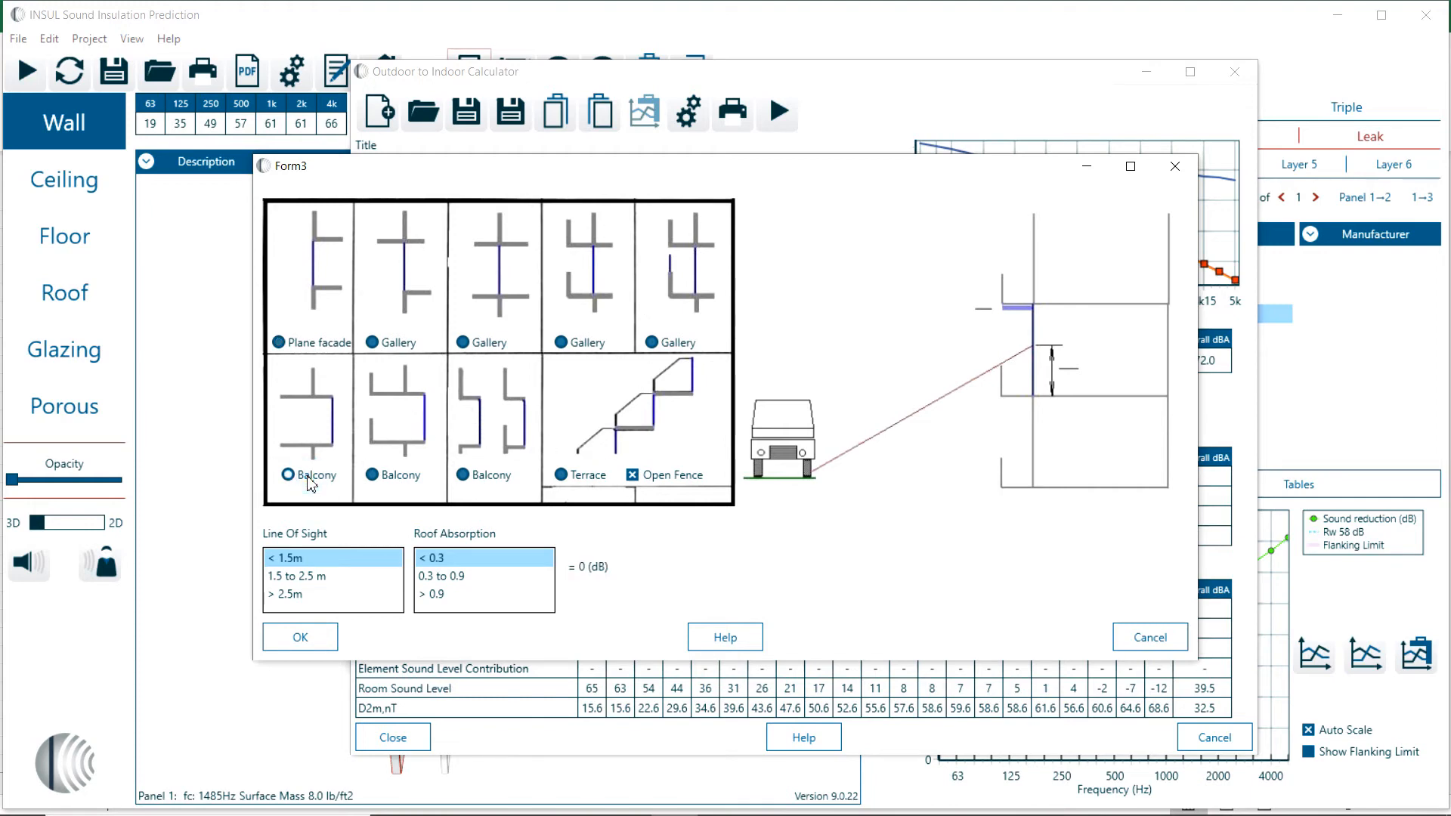
click(374, 476)
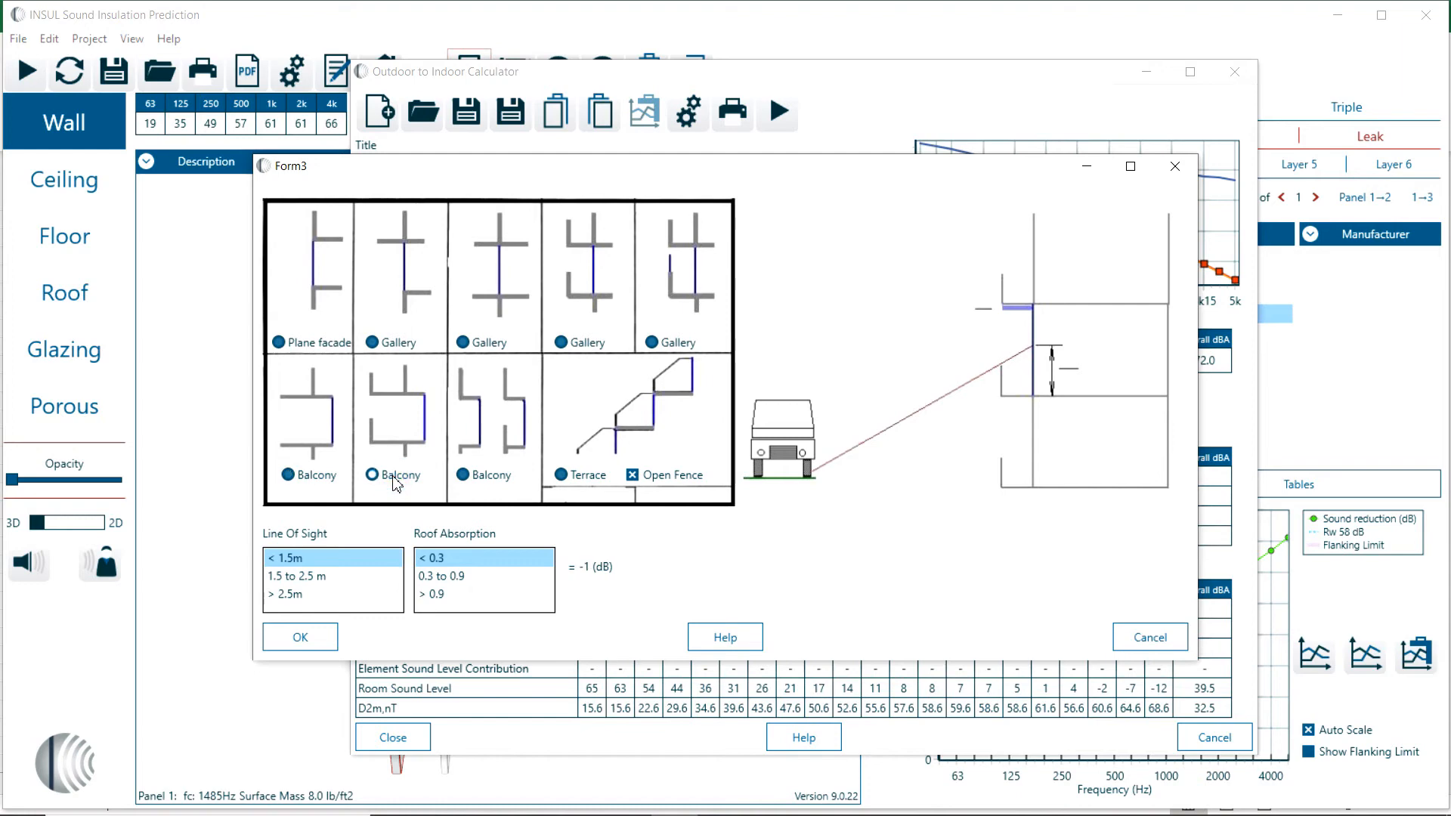
click(459, 474)
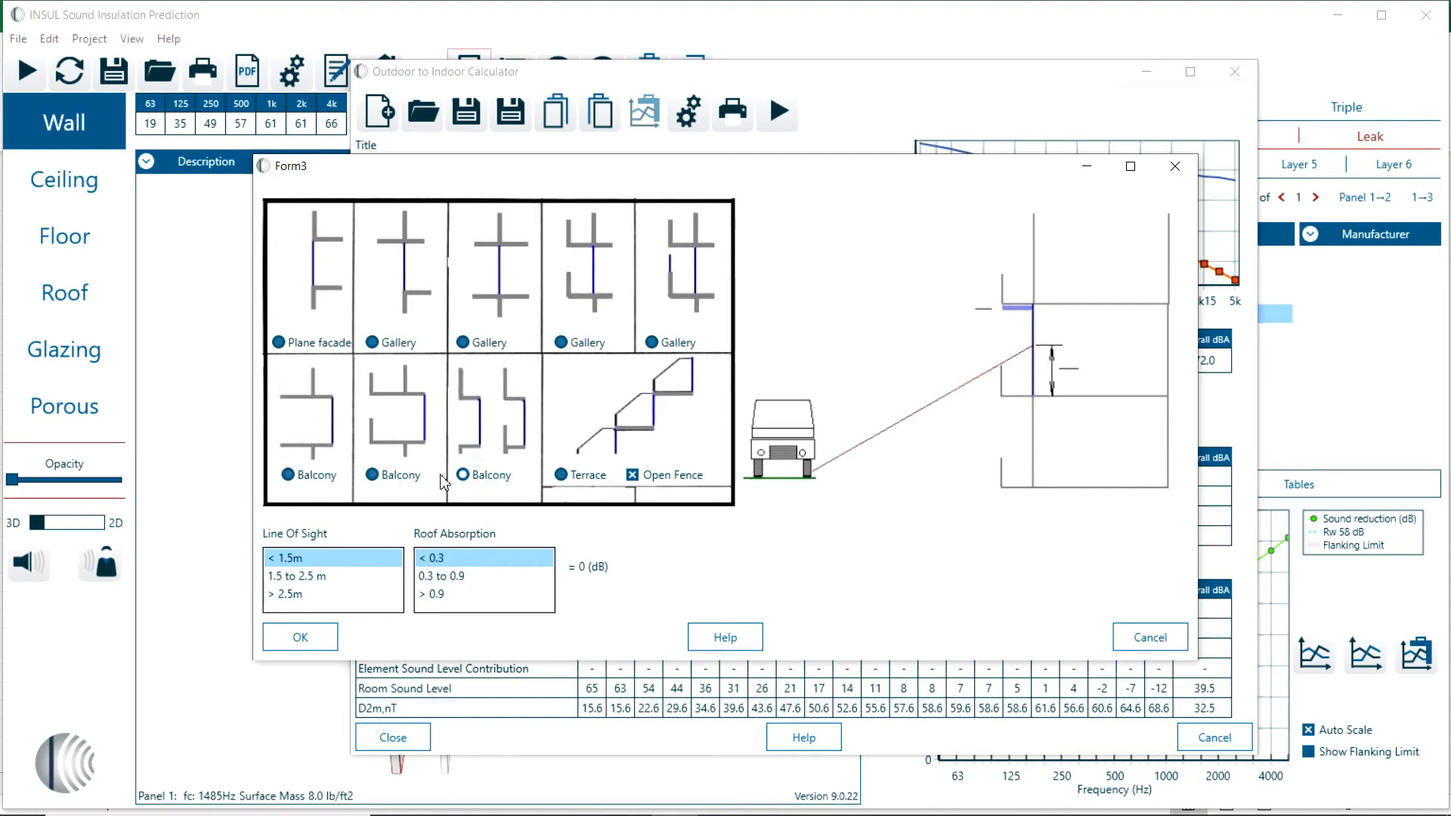
click(559, 475)
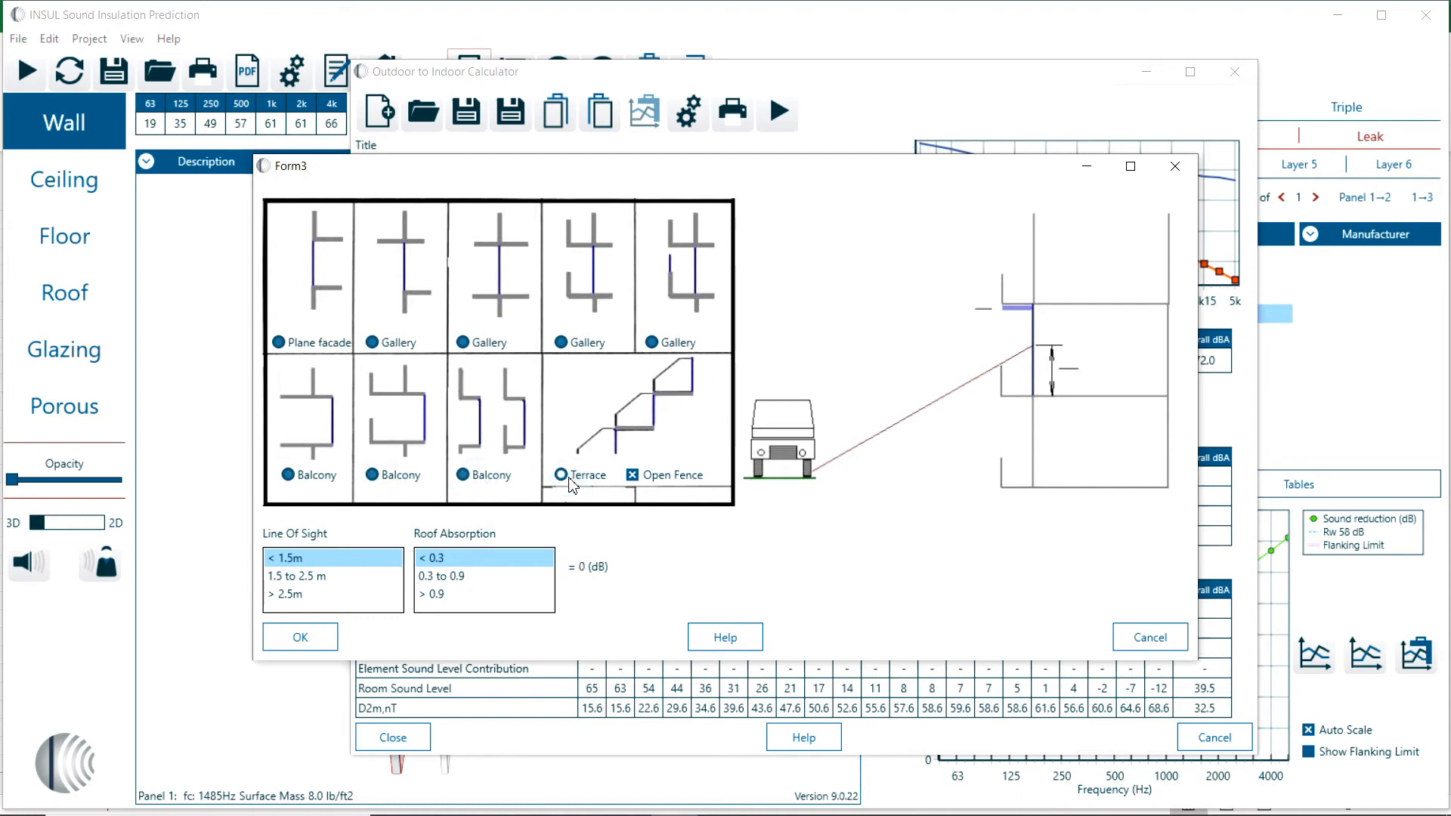
click(561, 475)
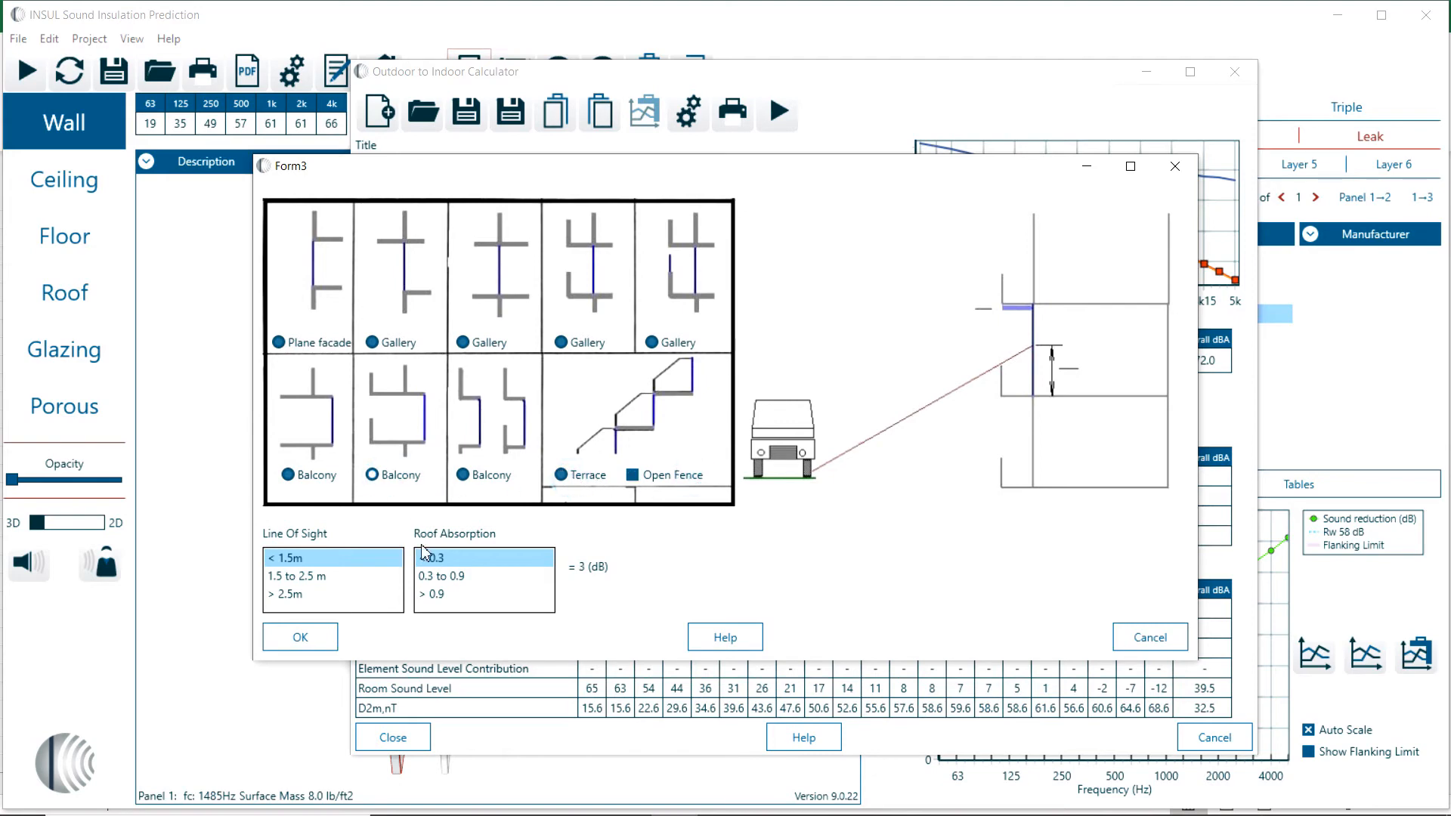
click(432, 558)
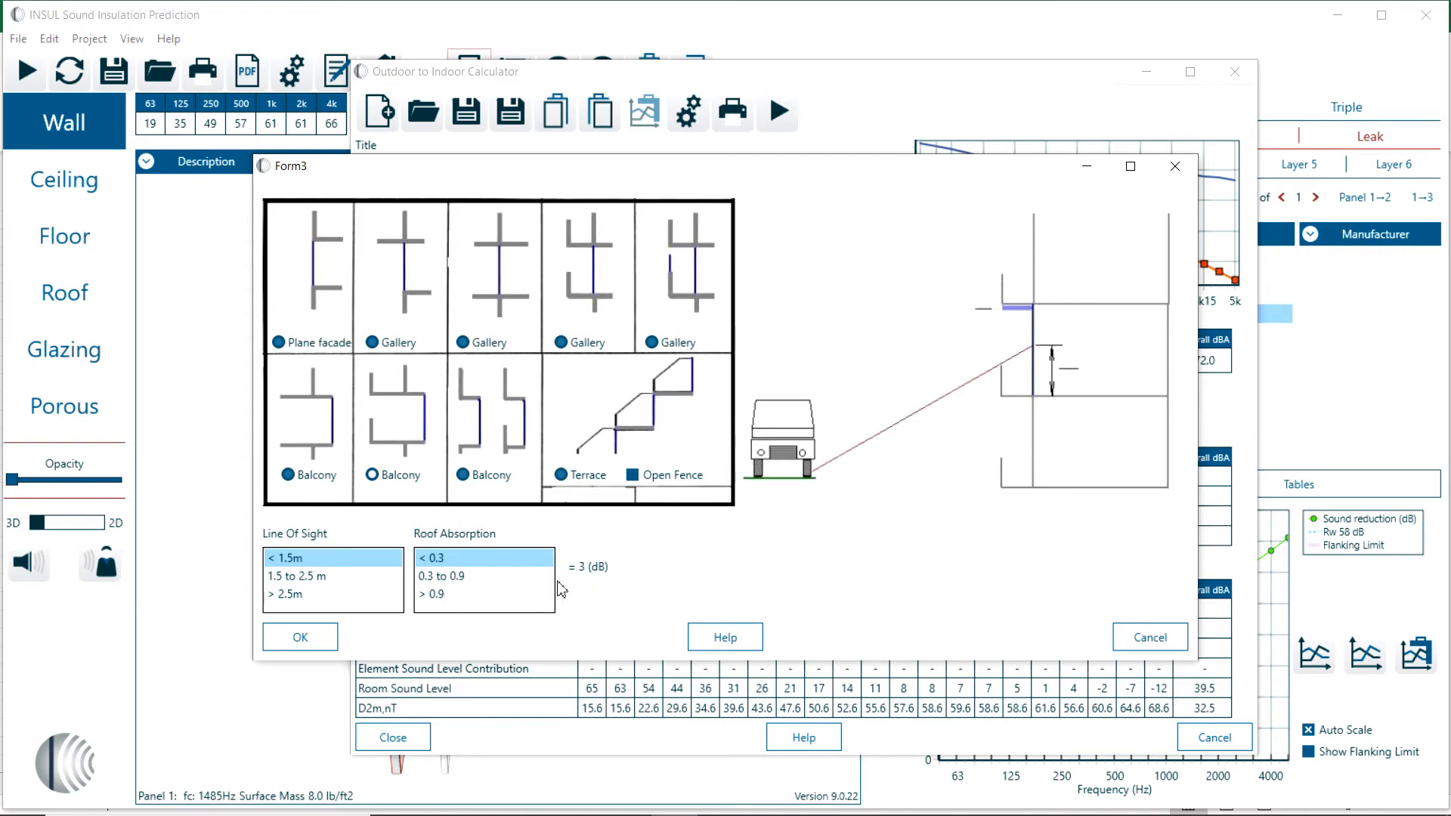
mouse_move(299, 636)
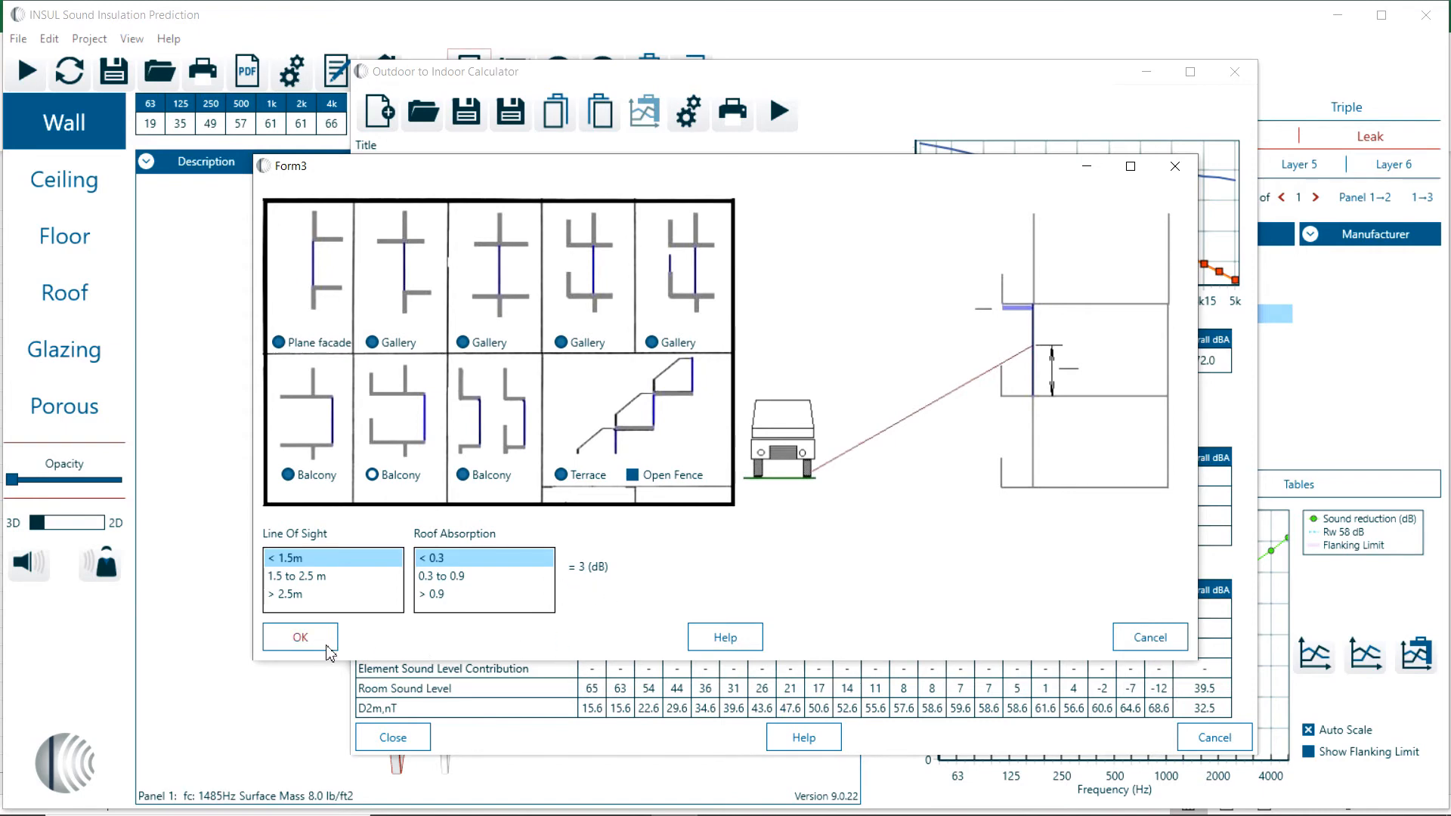
click(299, 637)
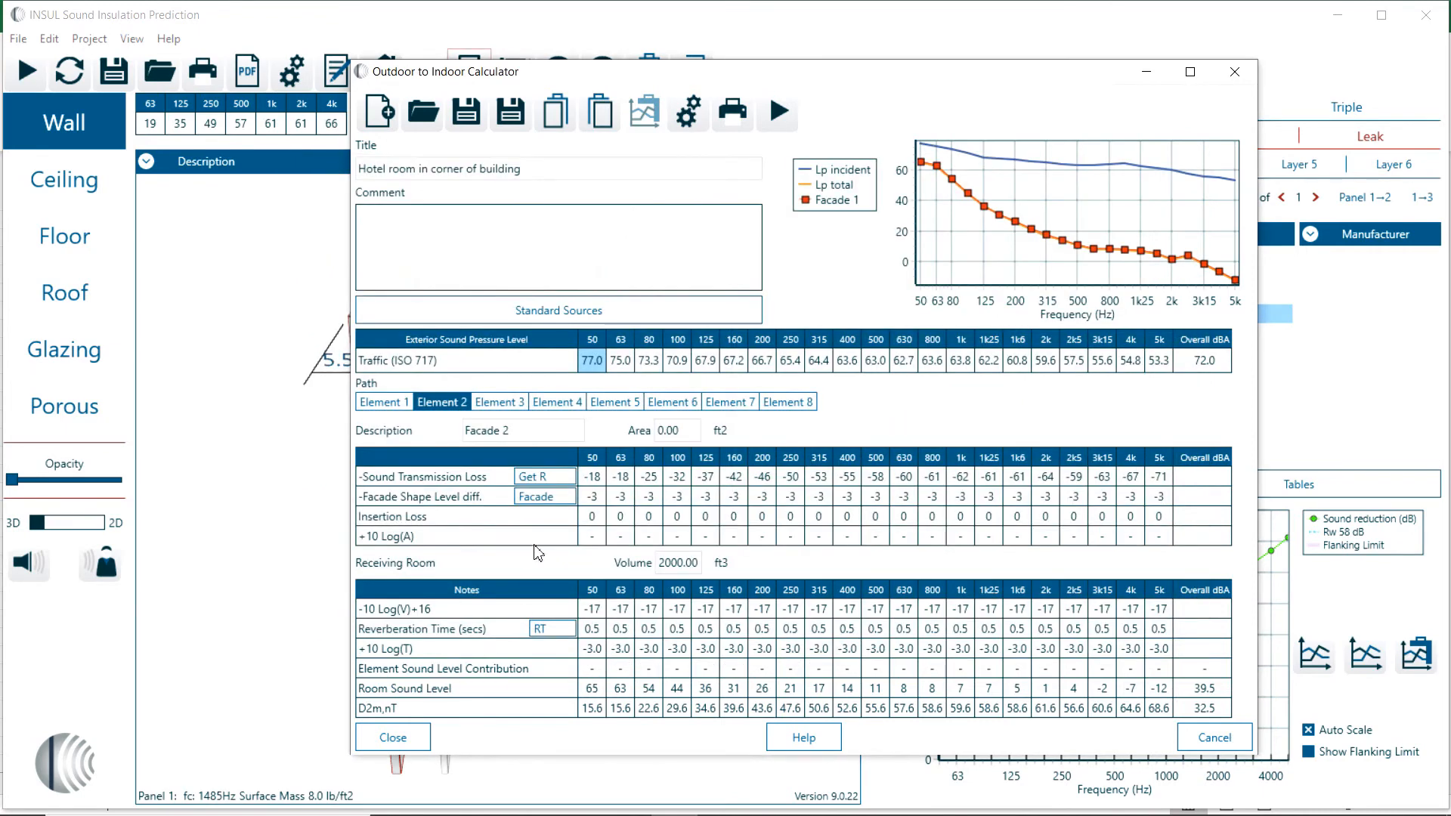
mouse_move(615, 501)
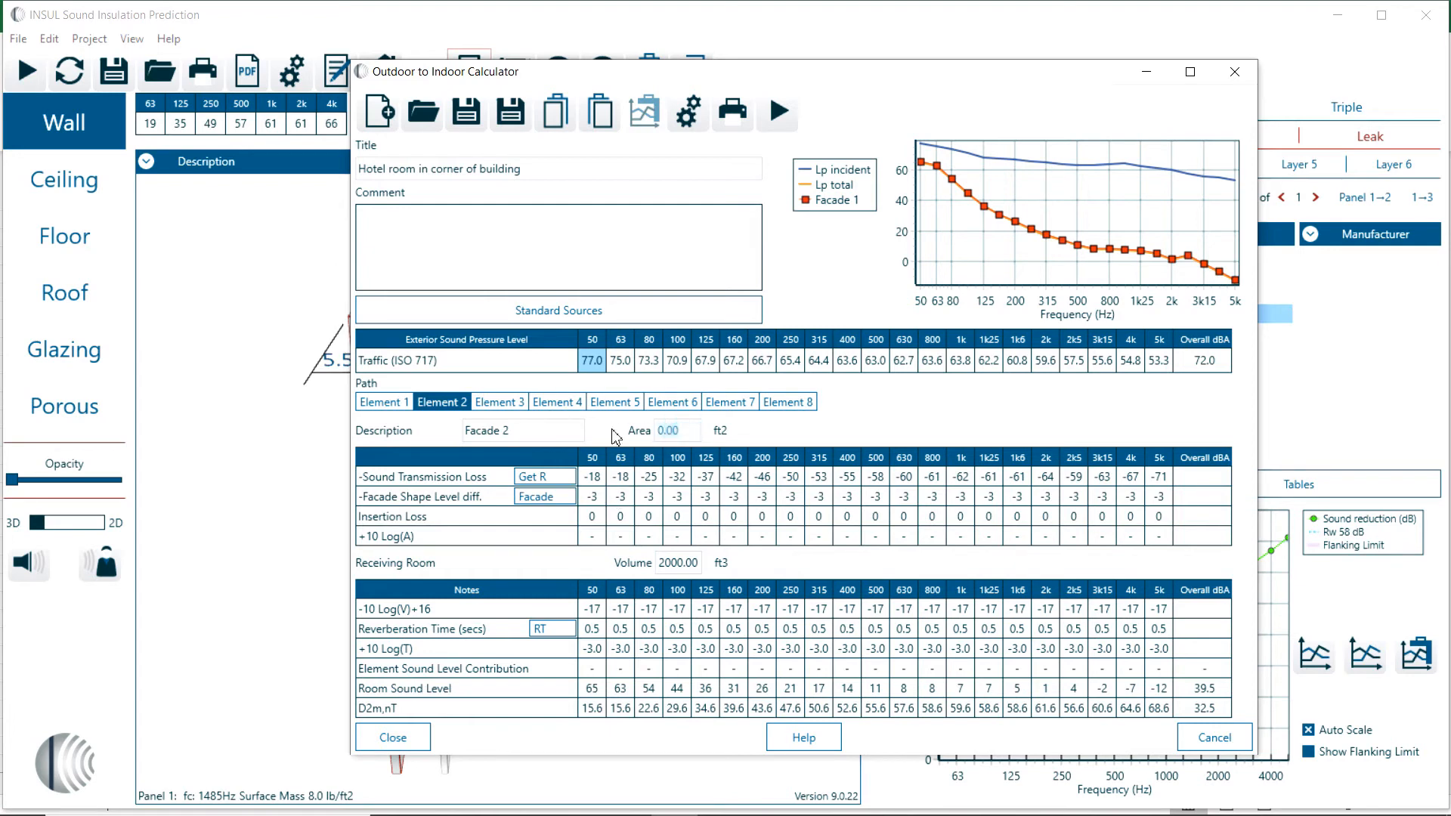
Set Facade 2's area to 300 ft2, bringing the room level to 41.0 dBA
text(300)
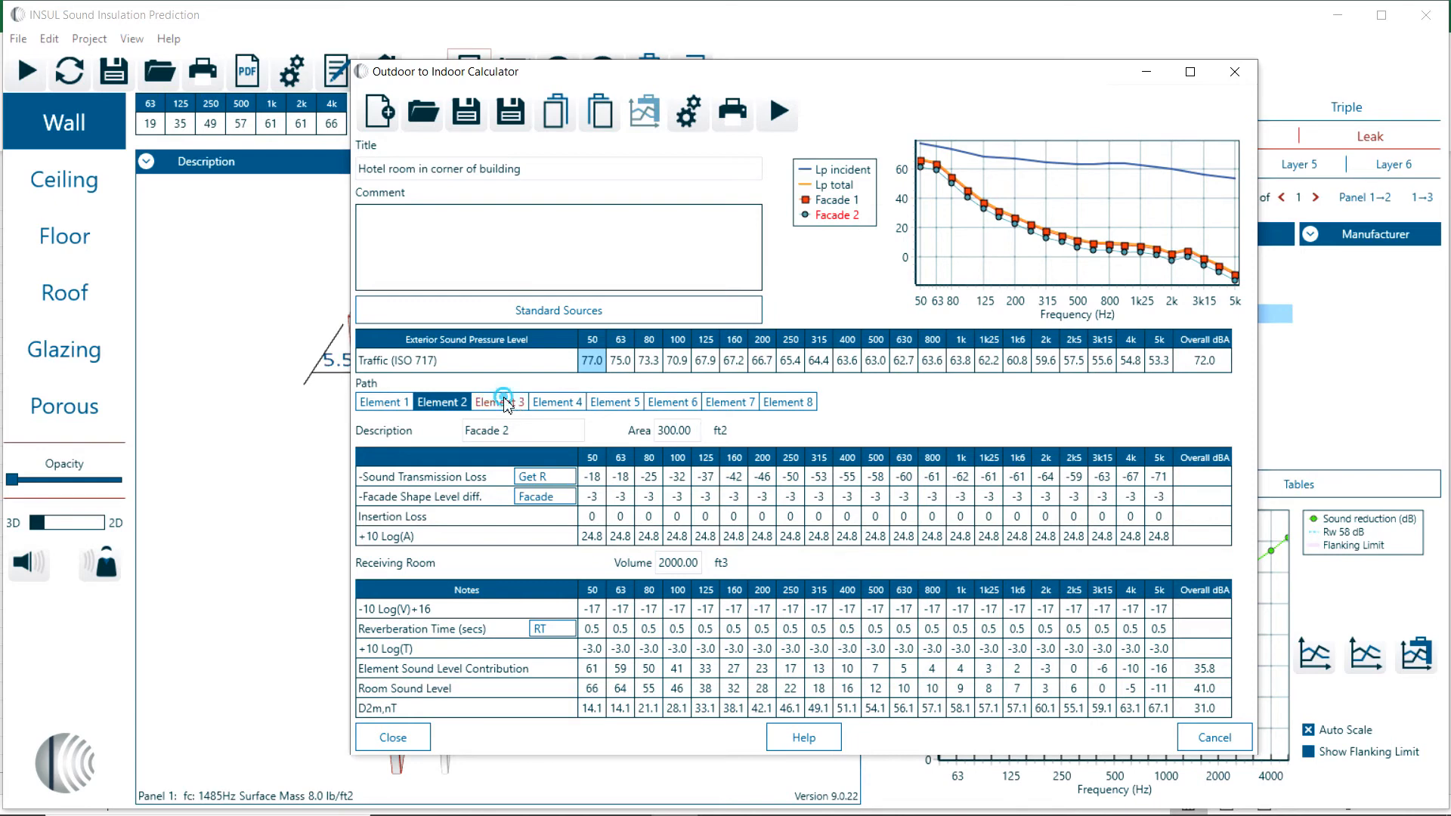
Name path element 3 'Window 2' and return to the main glazing construction window
click(497, 401)
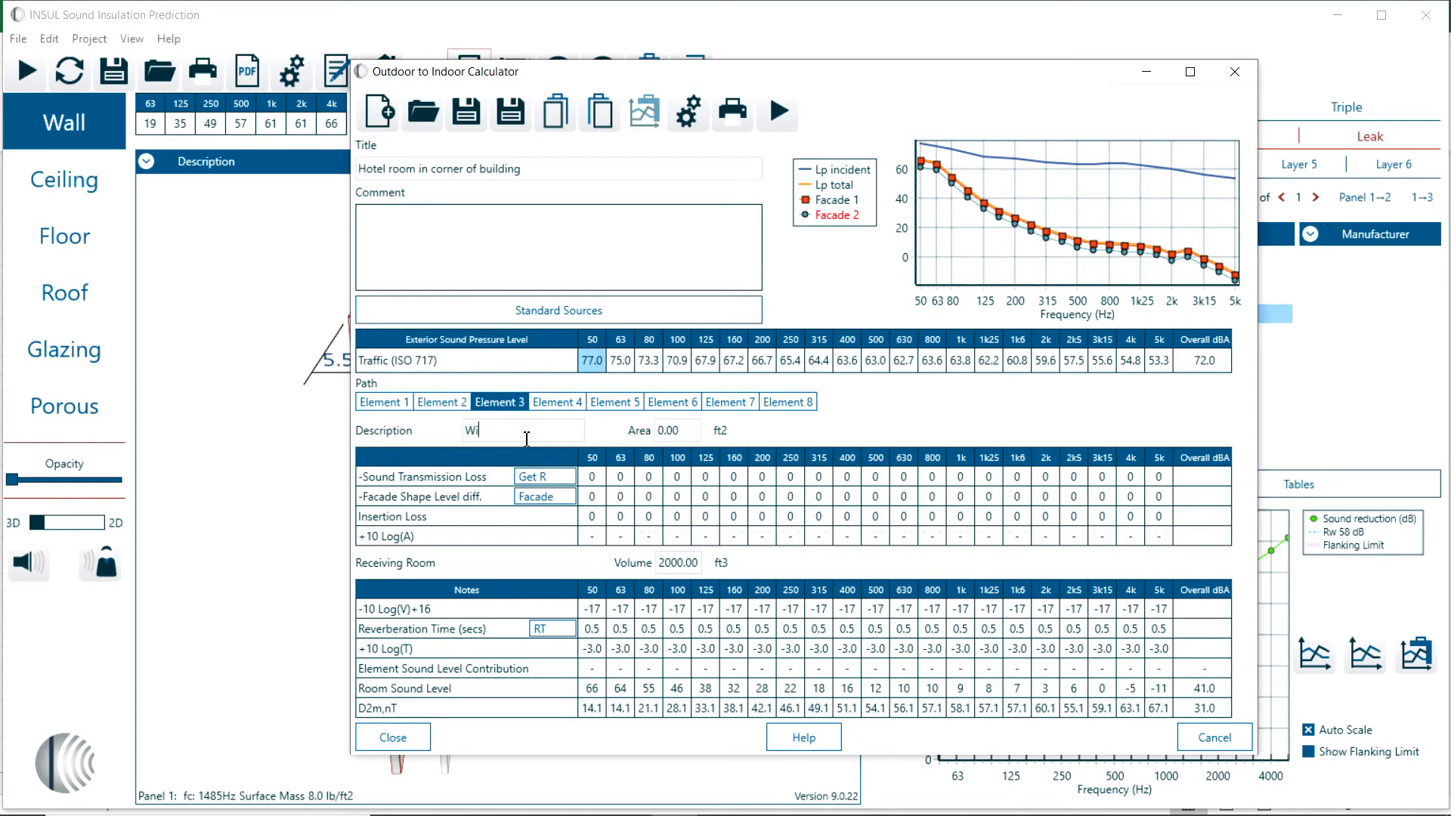
text(indow 2)
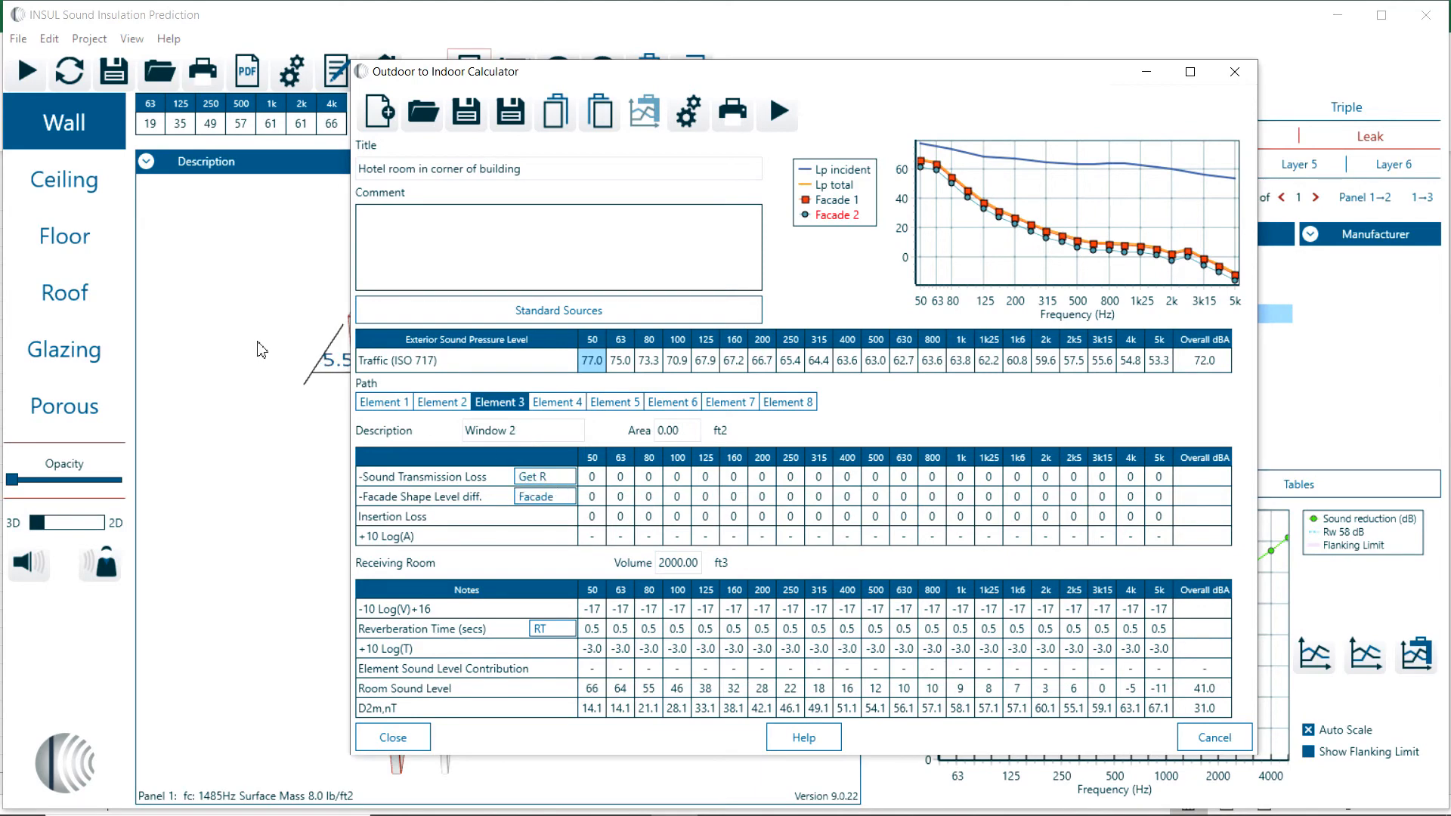
click(391, 738)
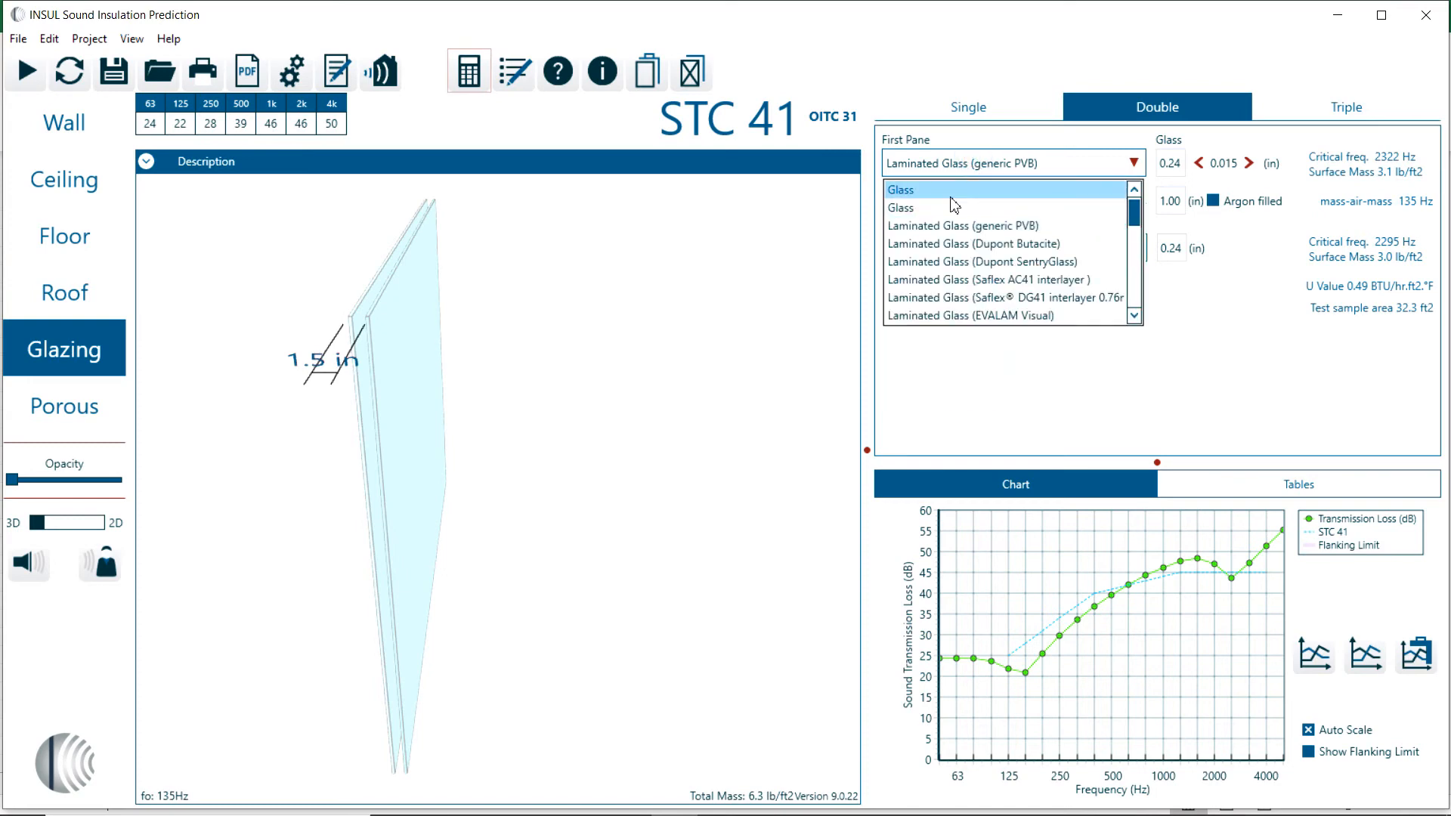
Make the glazing's first pane plain Glass (STC 39) and reopen the outdoor-to-indoor calculator
click(899, 191)
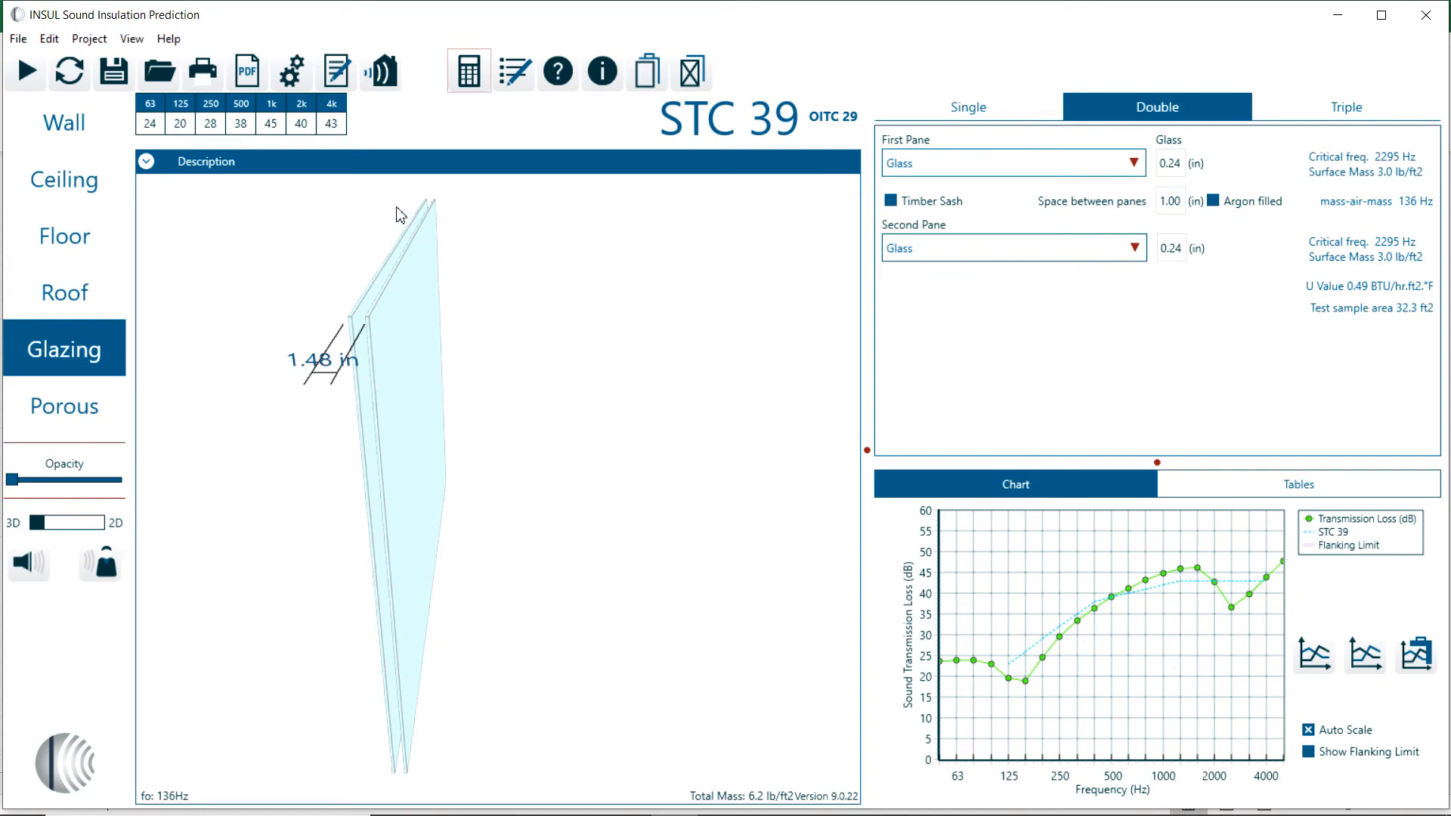
mouse_move(379, 71)
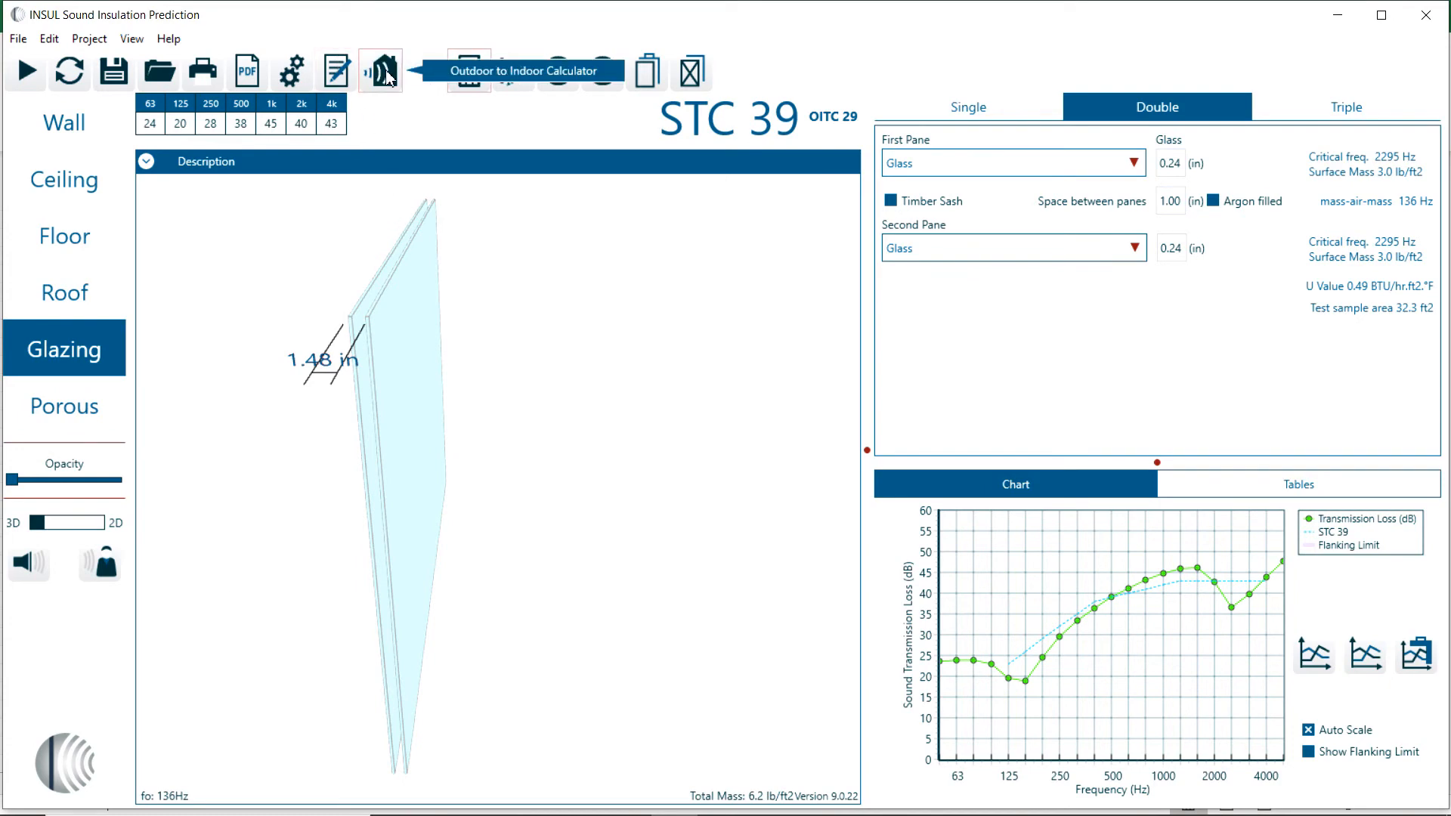
click(381, 71)
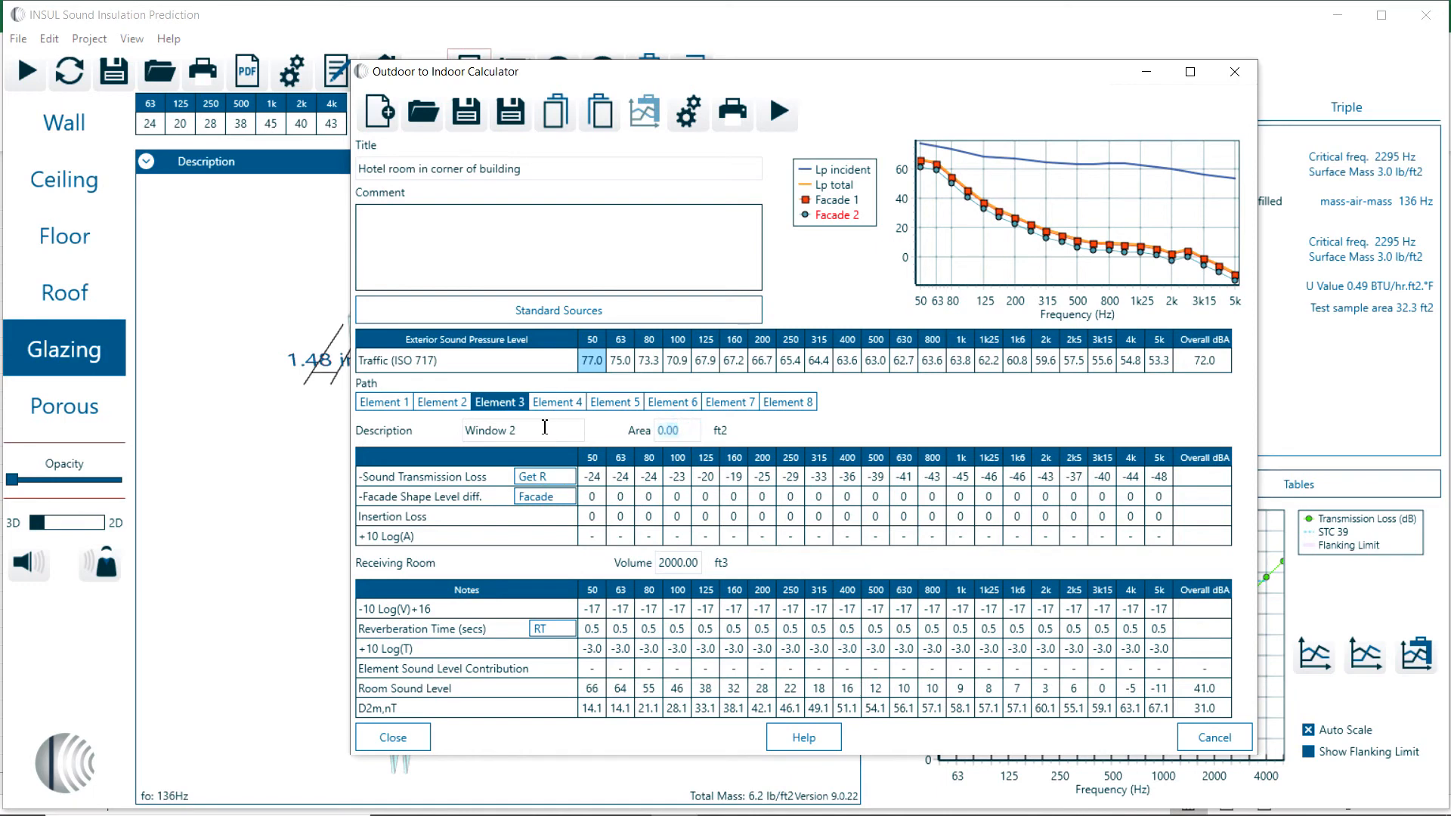
Set Window 2's area to 200 ft2 (room level 45.0 dBA) and bring up its facade shape choices
text(20)
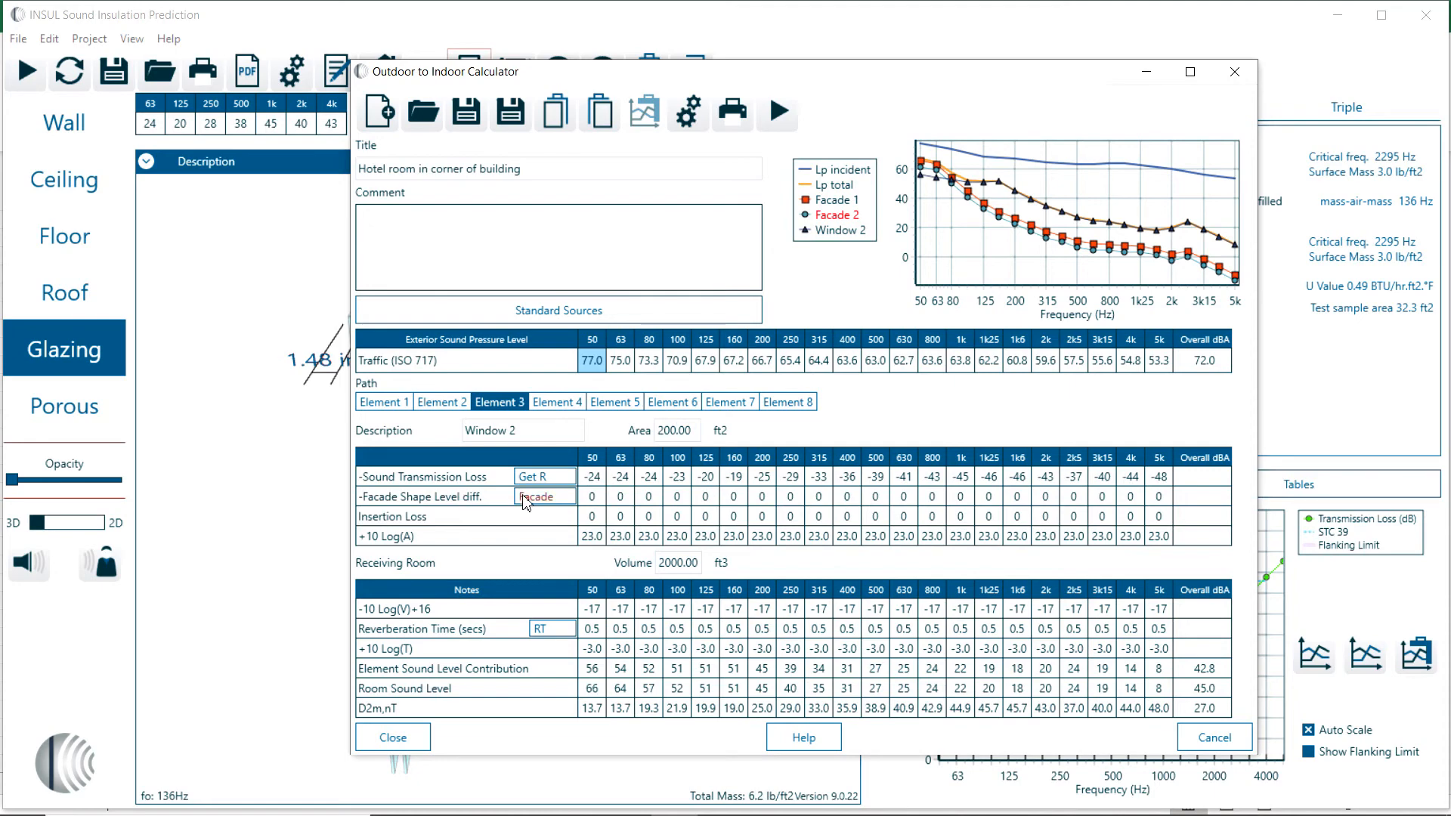
click(542, 496)
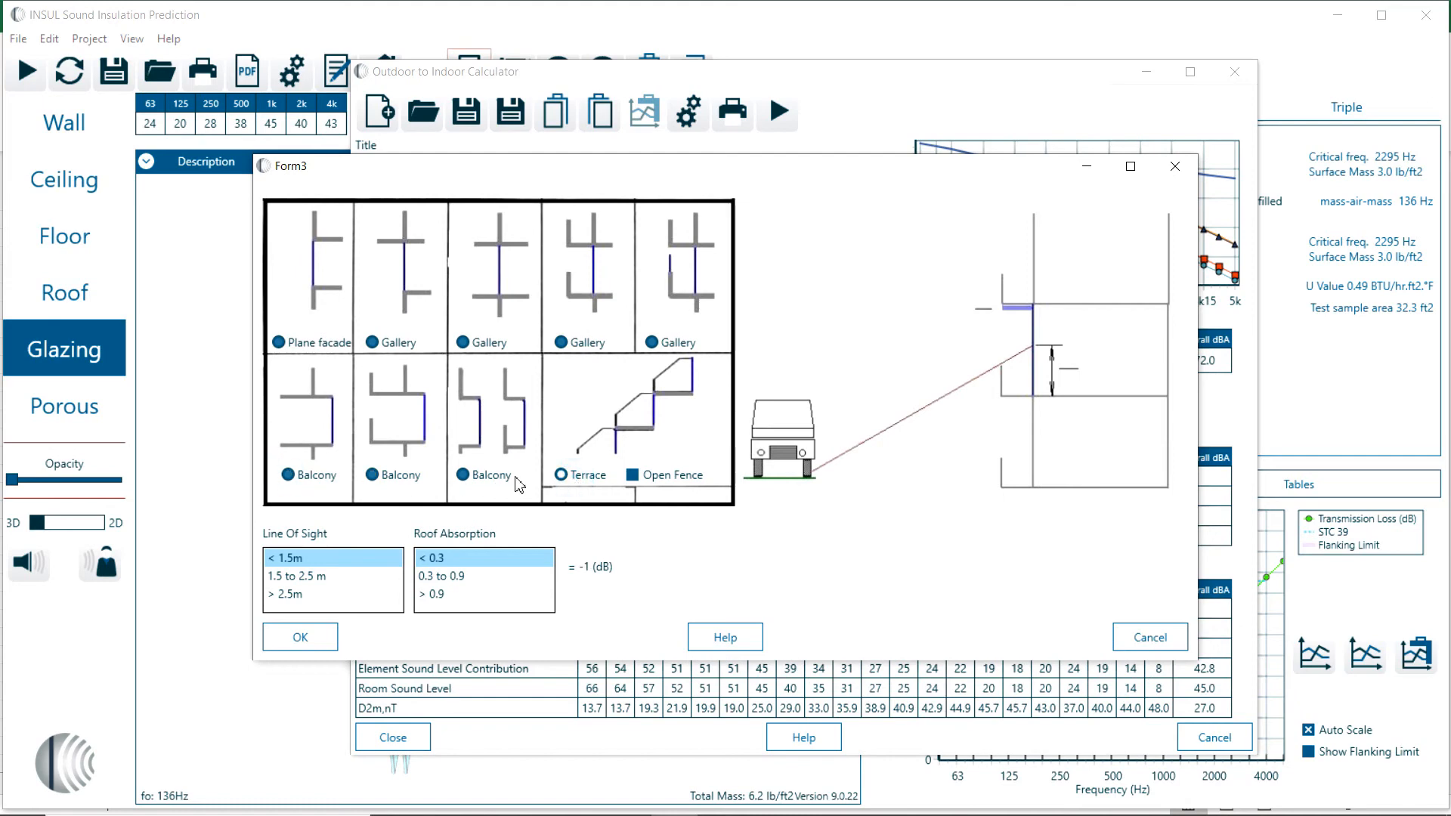
Give Window 2 a balcony facade shape with -3 dB correction, lowering the room level to 43.5 dBA
click(561, 474)
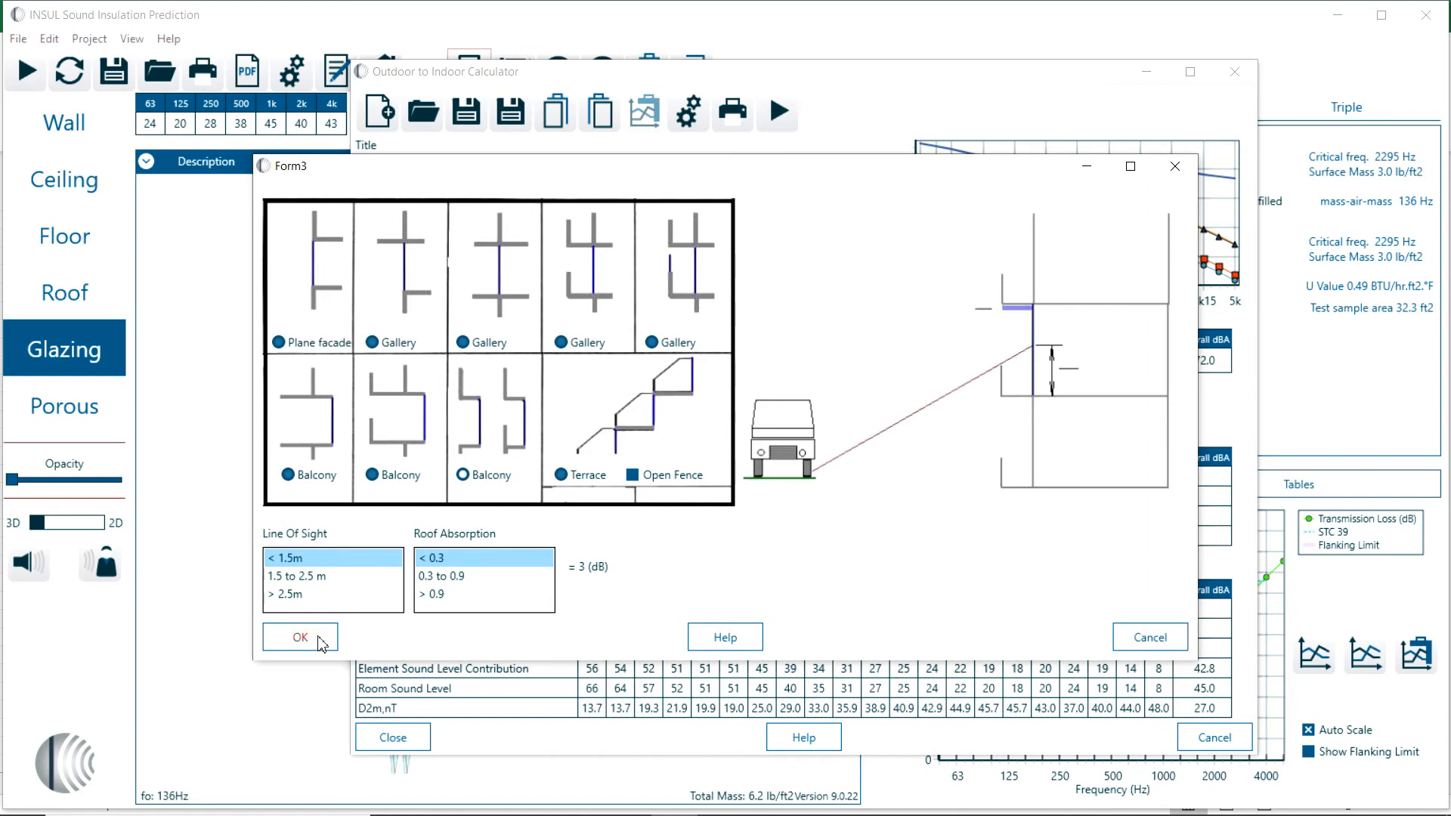
click(298, 636)
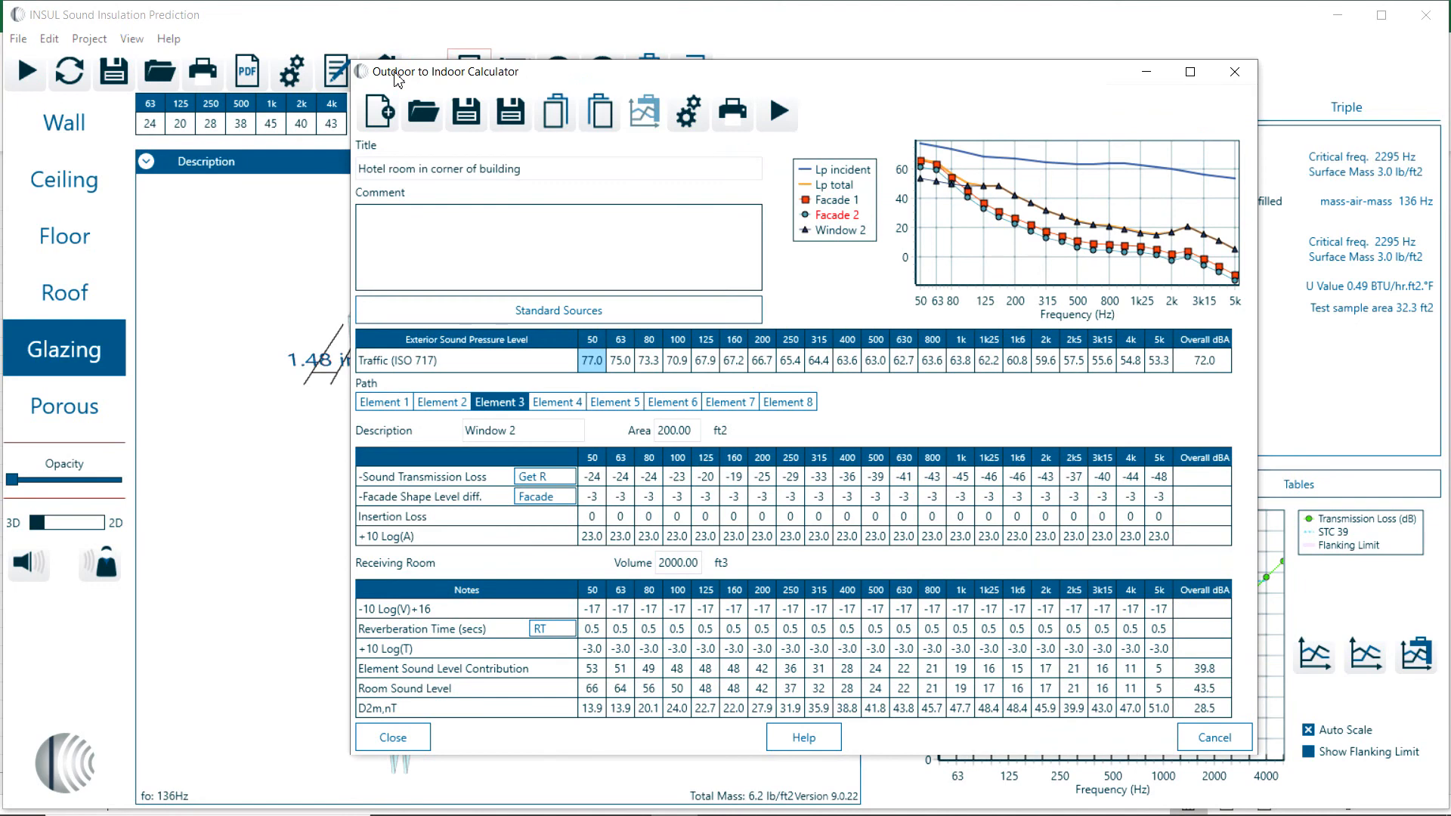
mouse_move(926, 230)
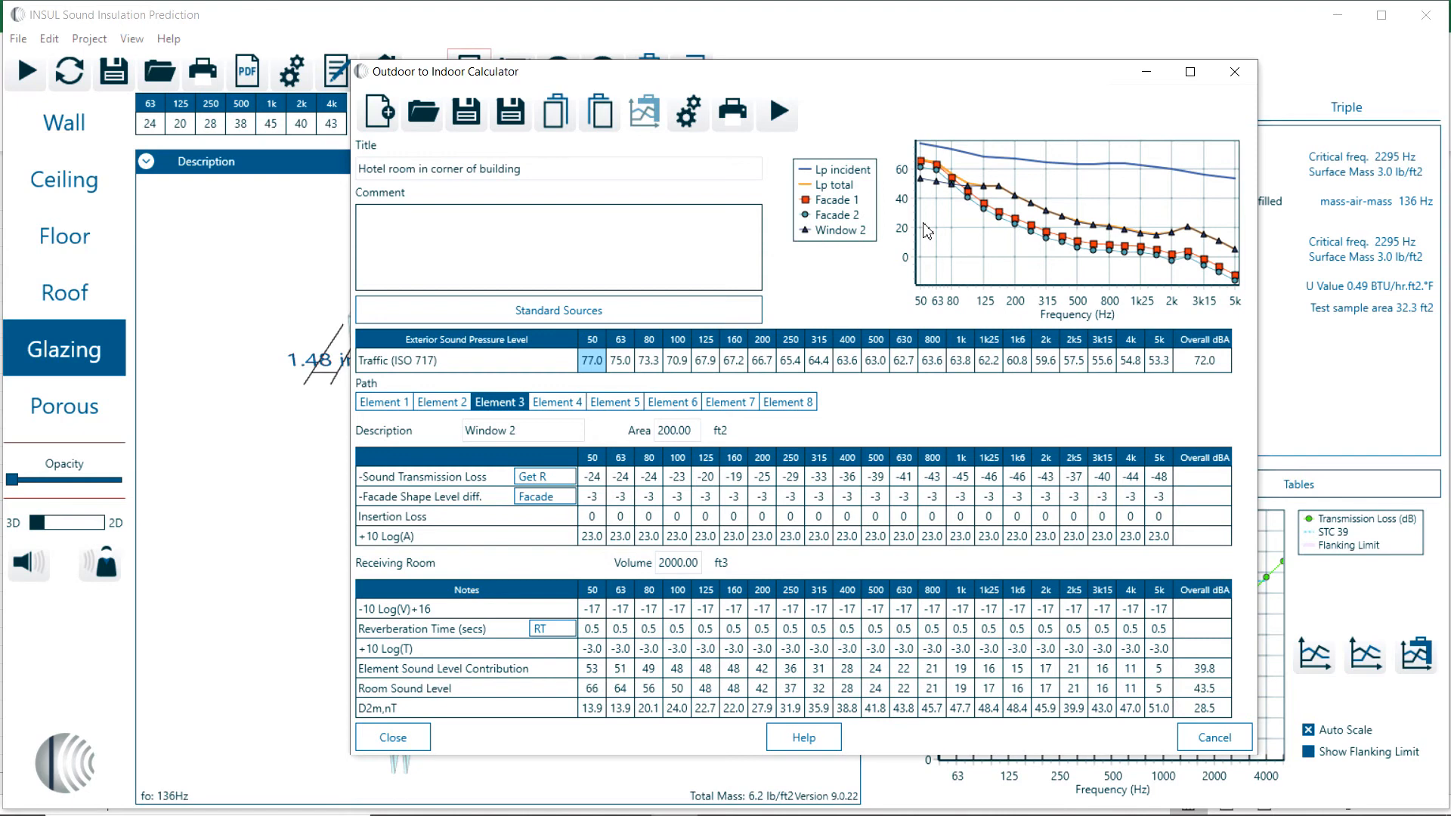
Make element 4 a 50 ft2 'Window 1' using the glazing's transmission loss, then reach its facade shape choices
click(556, 402)
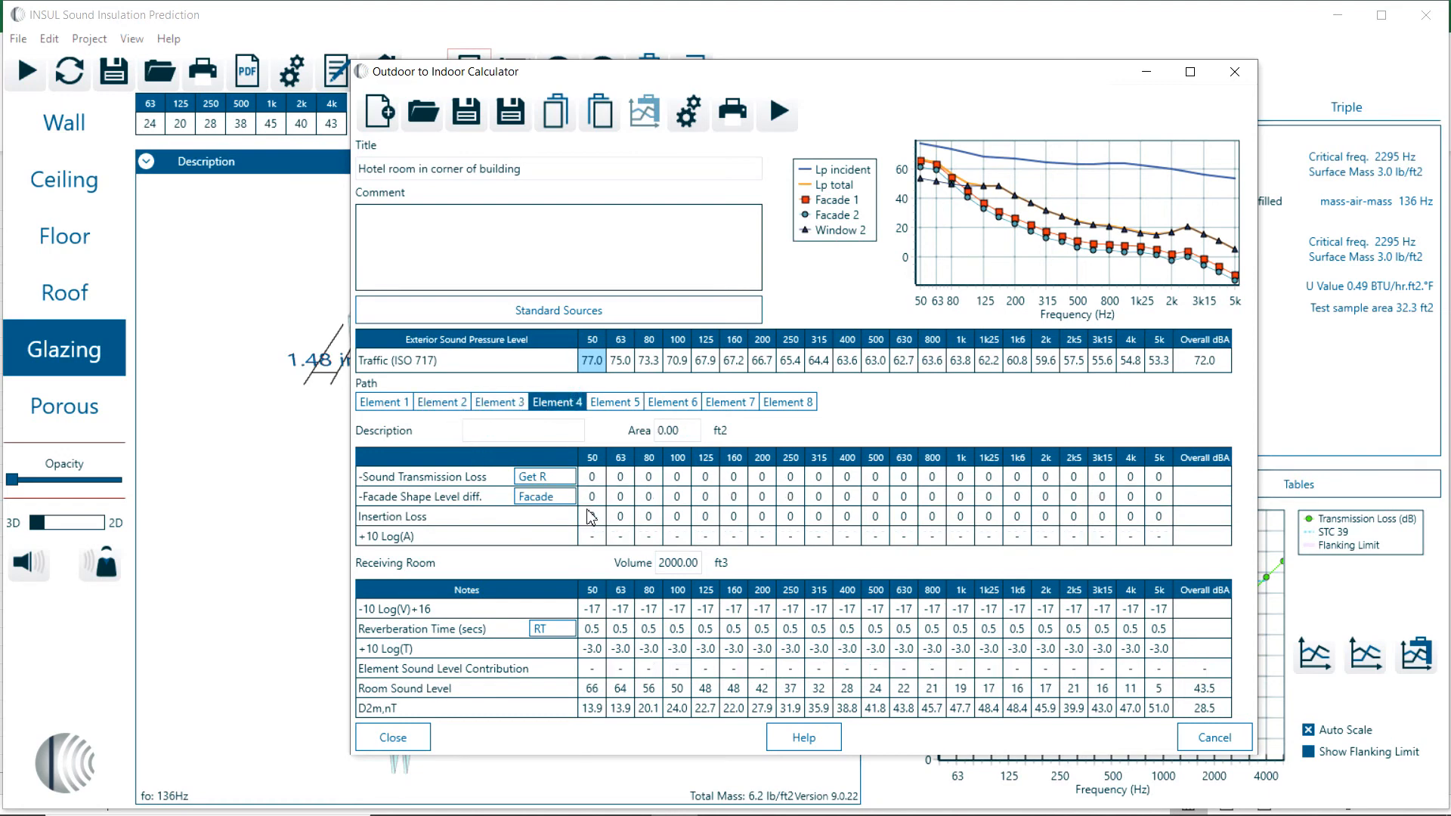
click(535, 476)
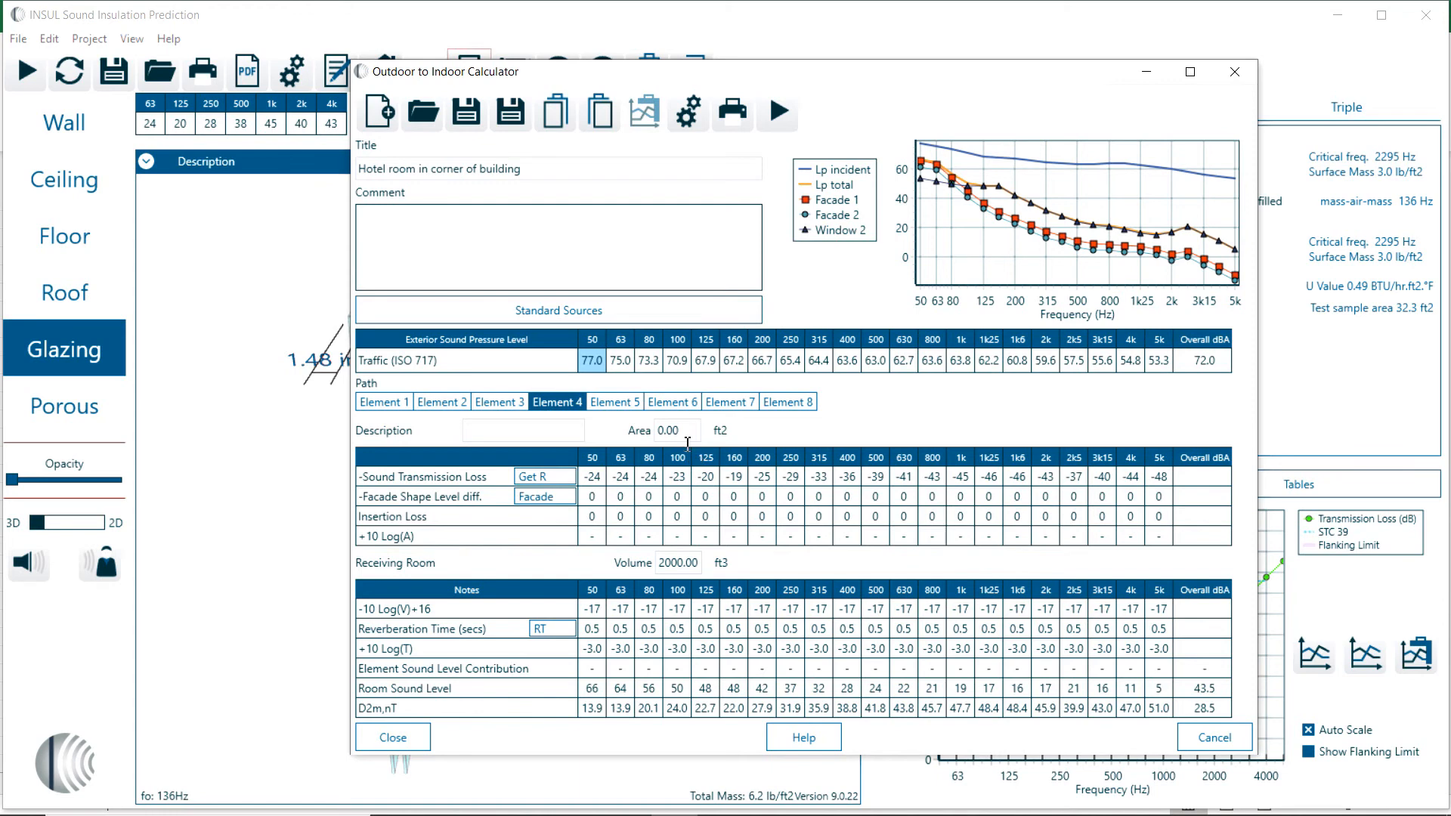
text(5)
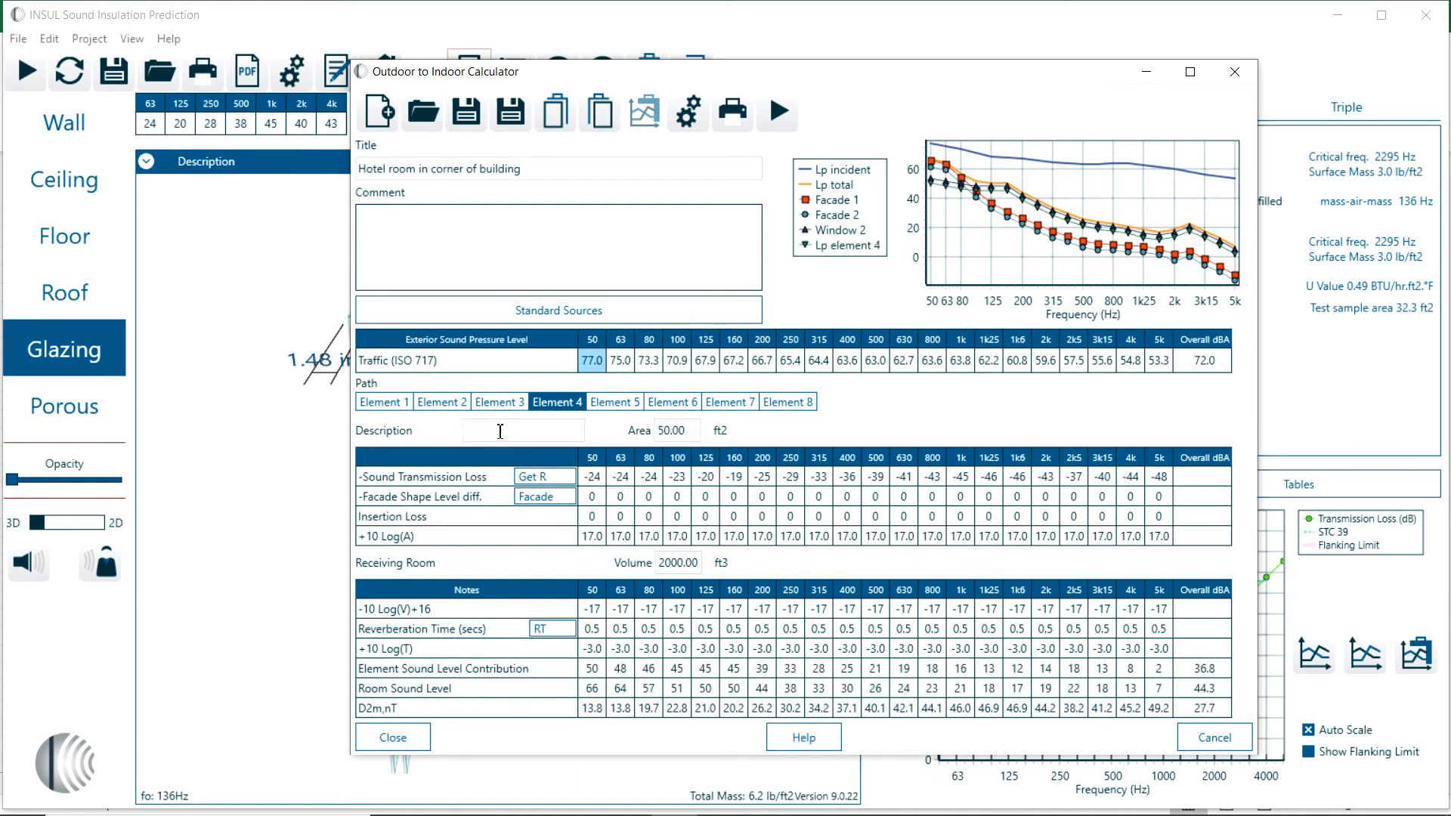
text(Window 1)
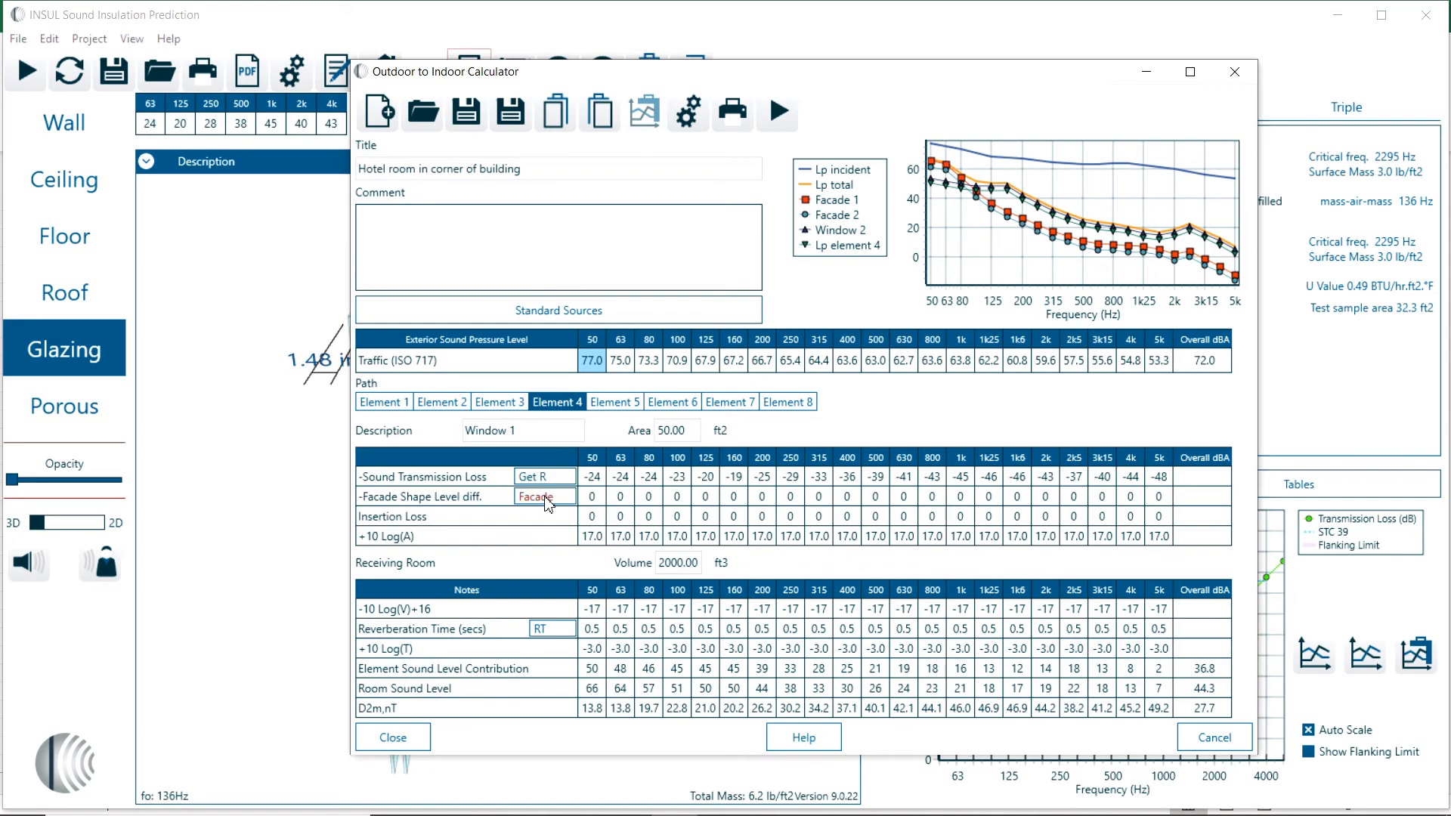
click(535, 497)
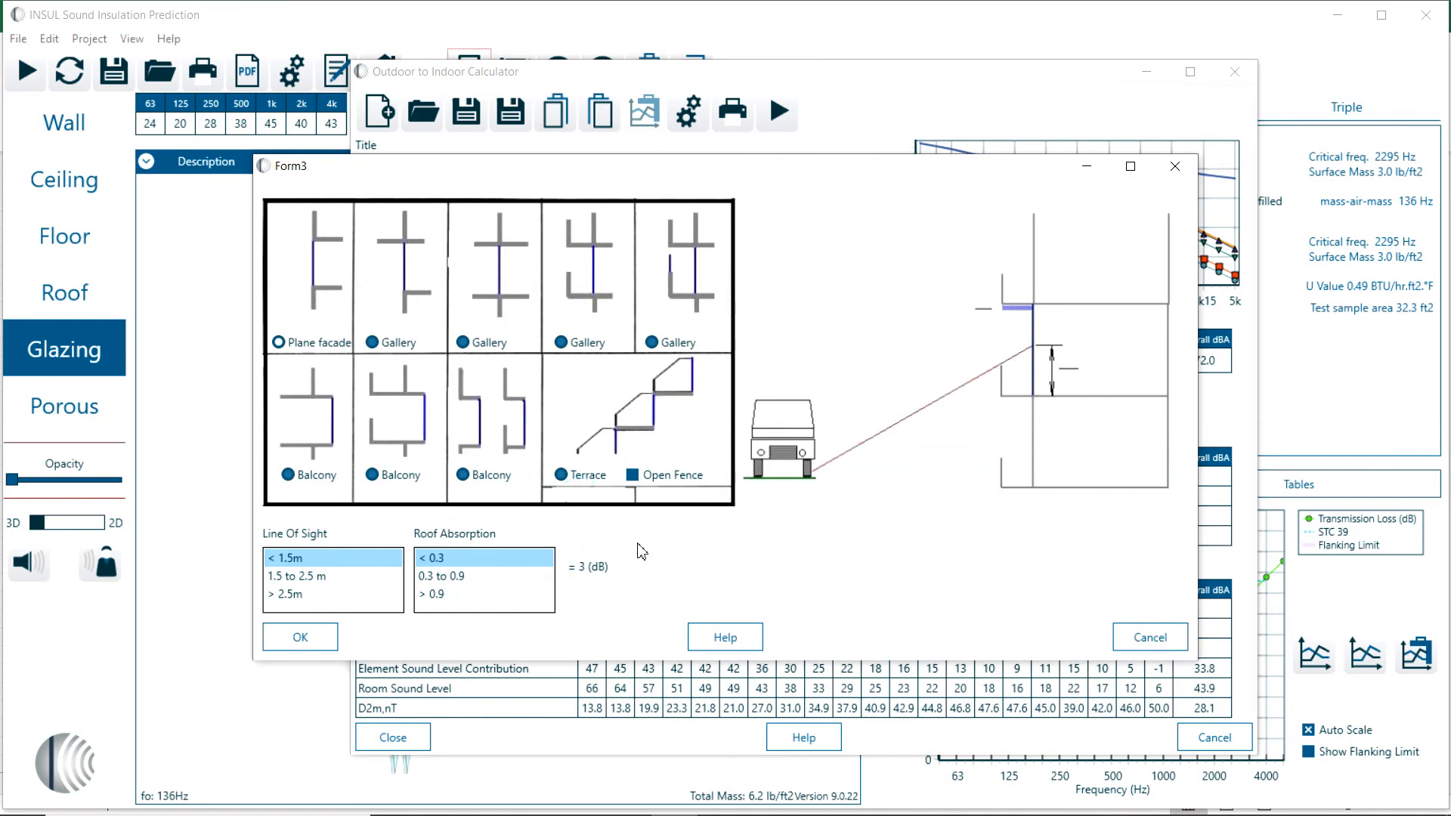
mouse_move(315, 249)
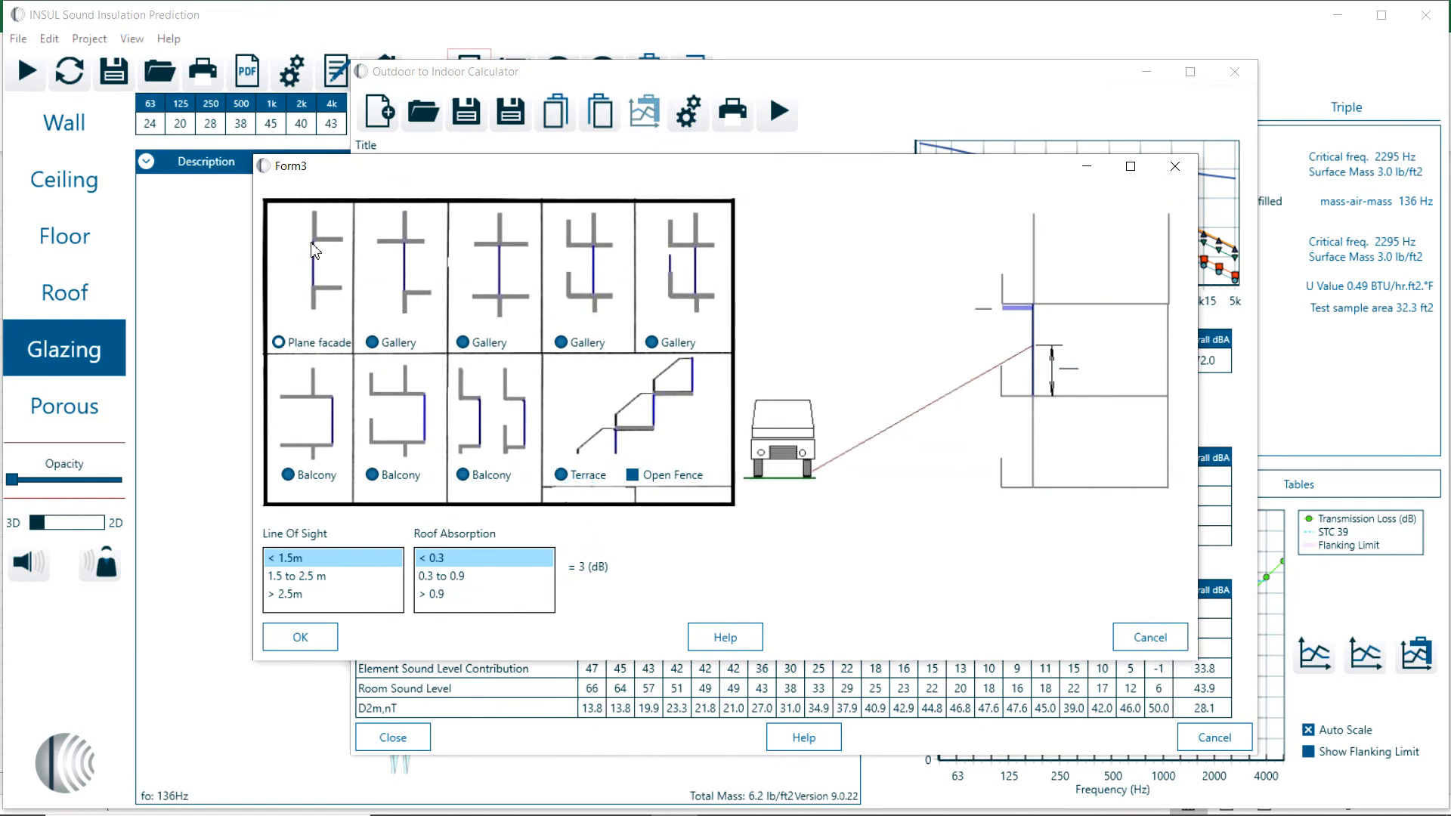
Give Window 1 a plane facade with 0 dB correction, leaving the room level at 44.3 dBA
click(276, 342)
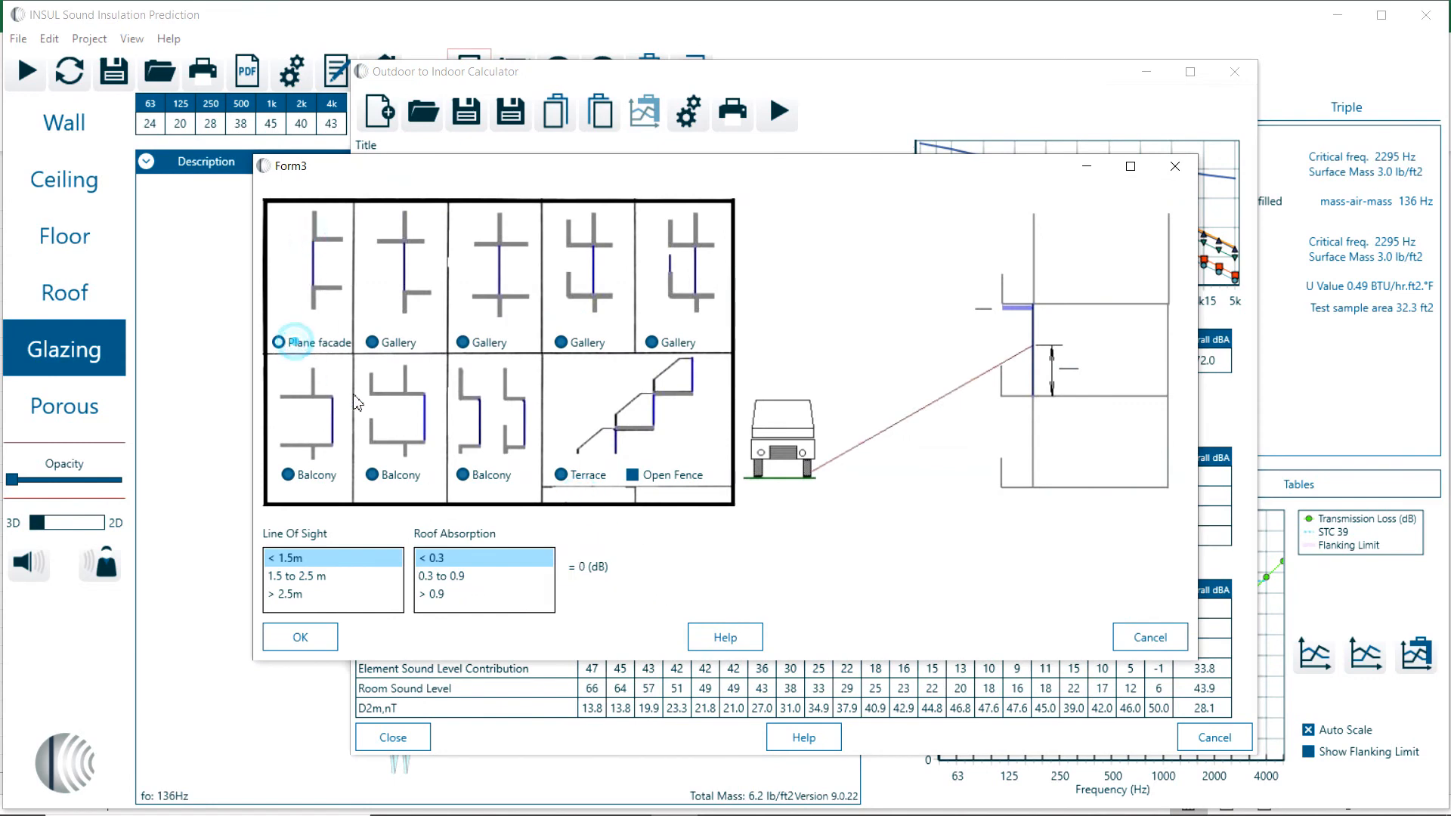
click(299, 637)
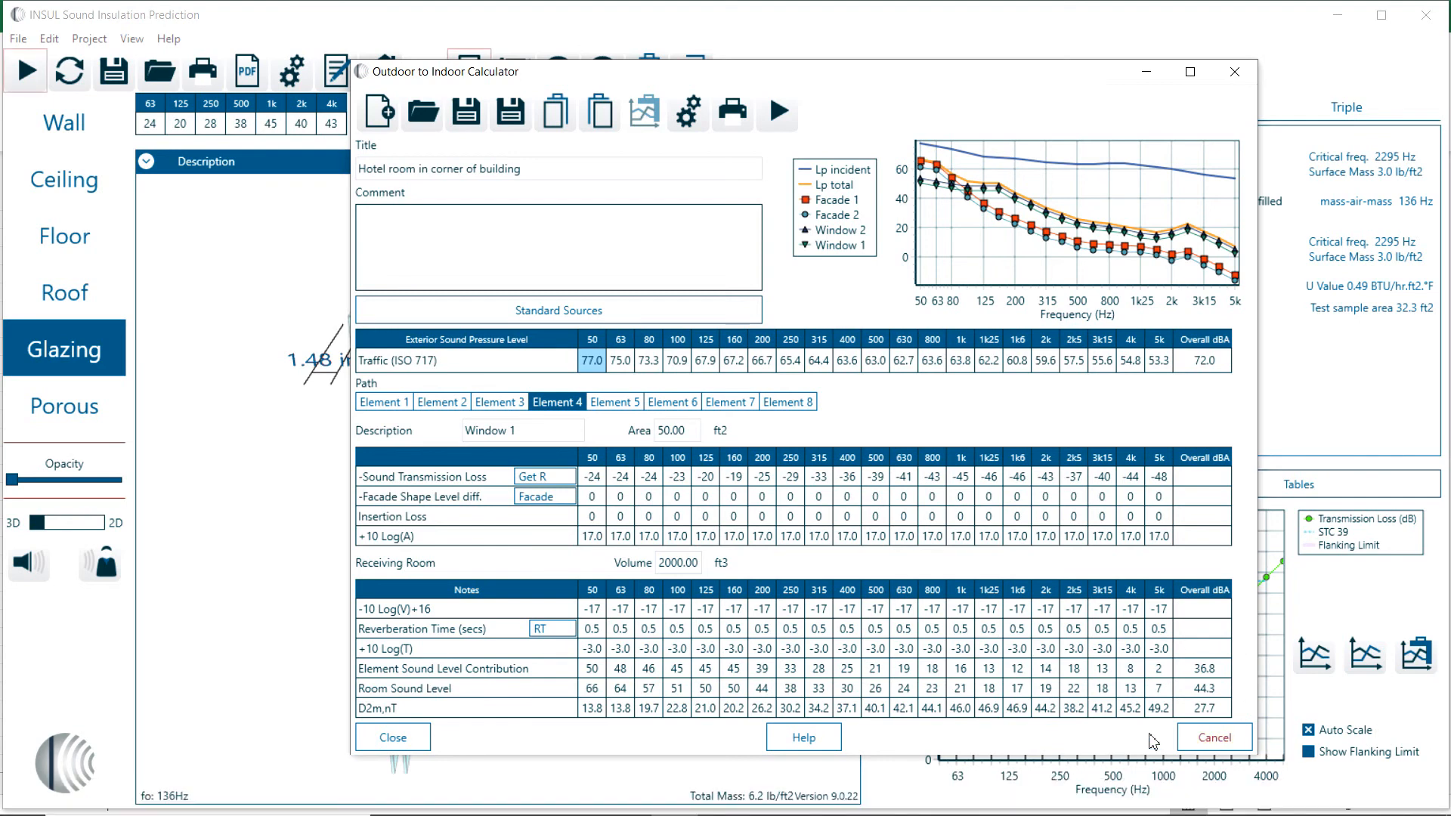
Review the Facade 1, Window 2 and Window 1 path elements in turn and start saving the calculation
click(382, 402)
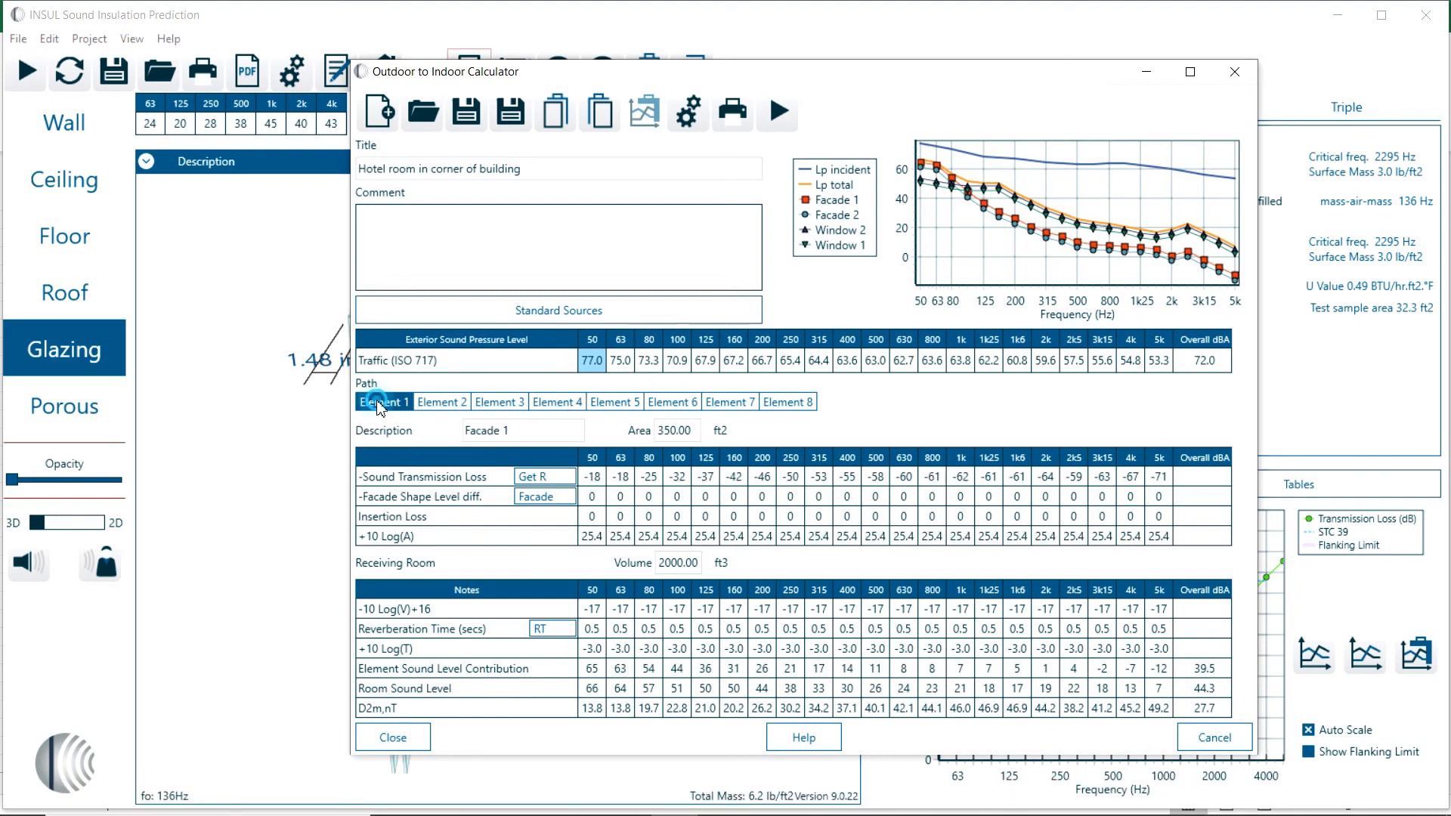
click(499, 402)
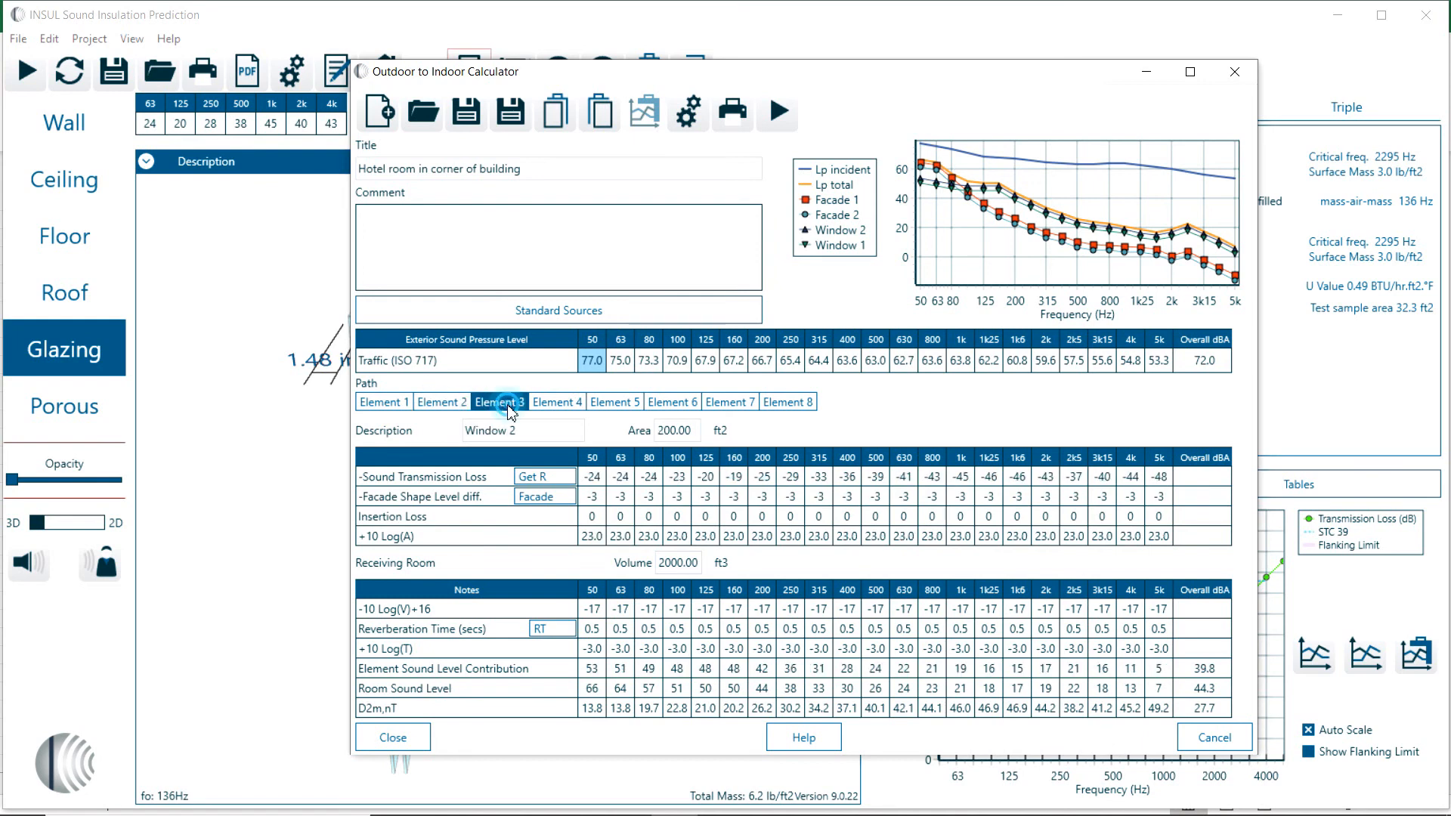
click(382, 402)
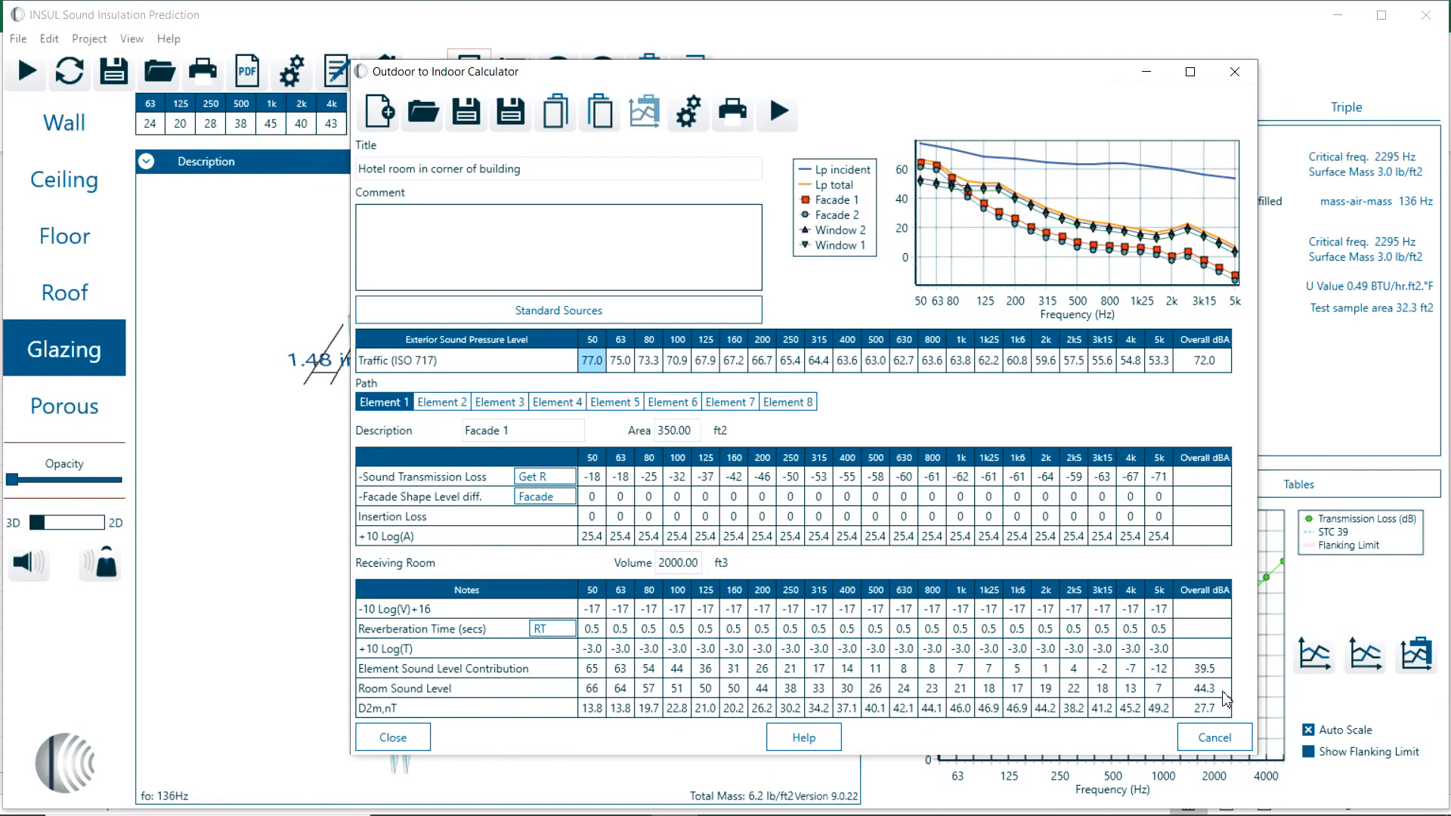
mouse_move(1204, 696)
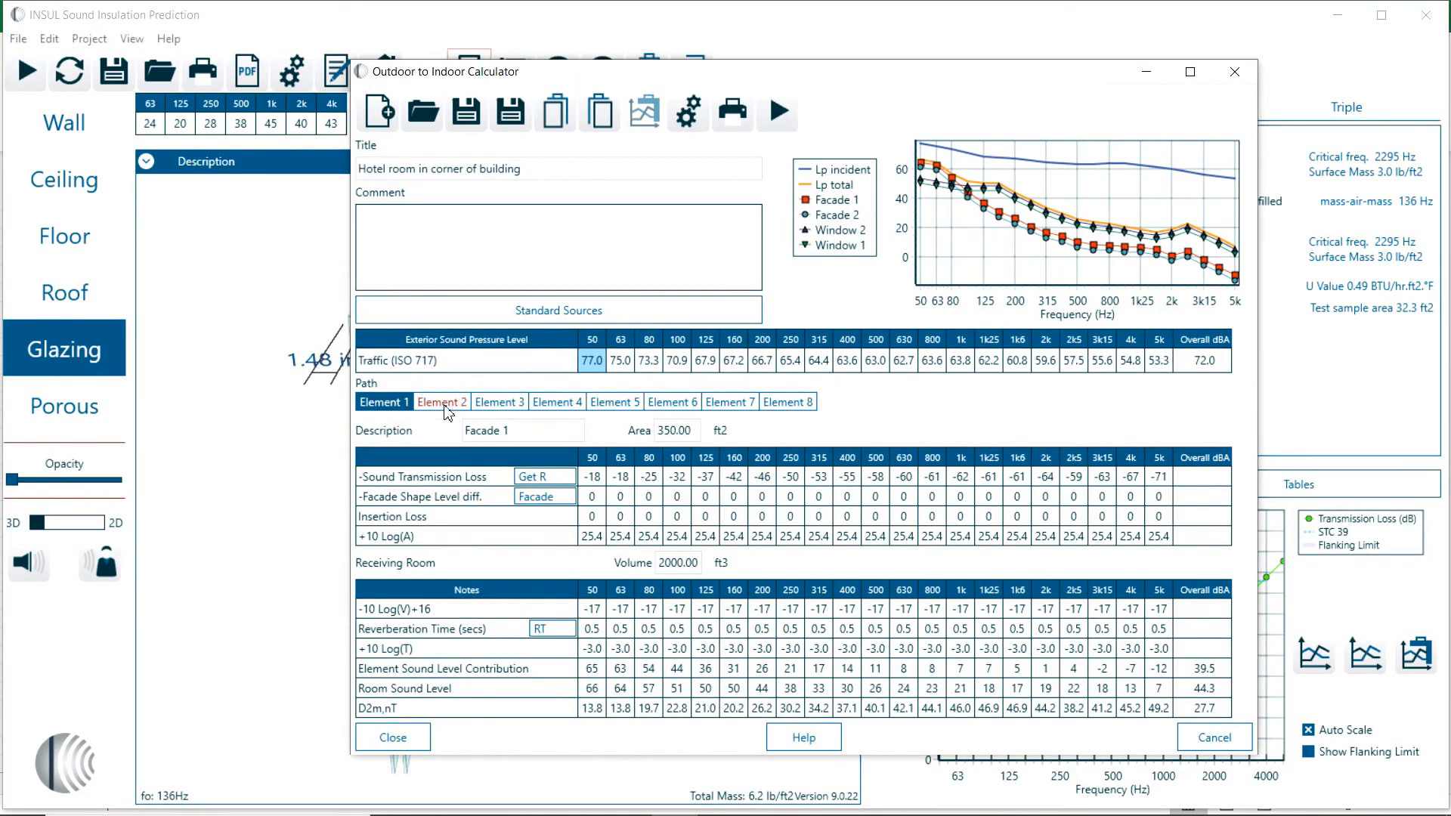
click(499, 402)
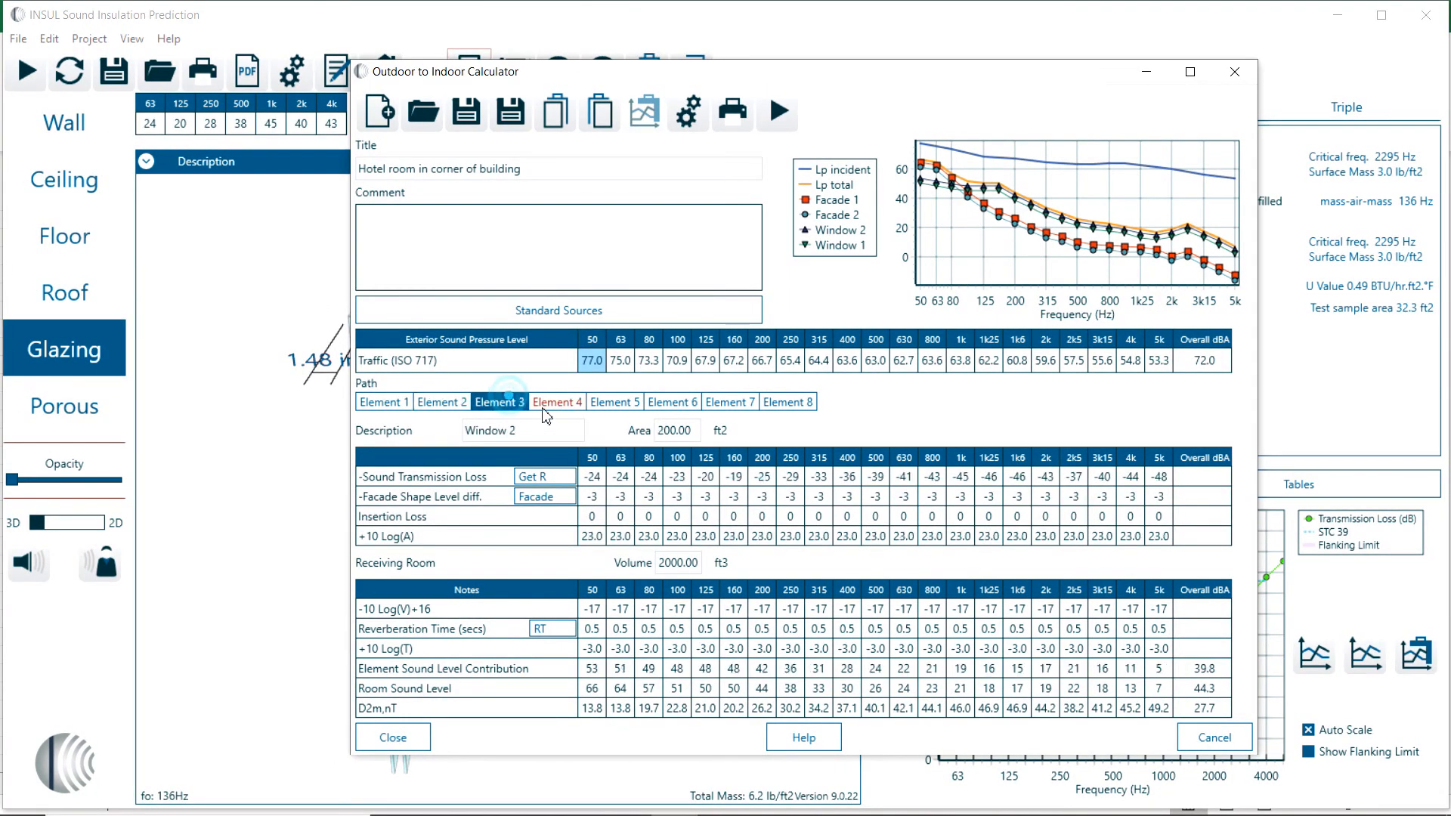
click(556, 402)
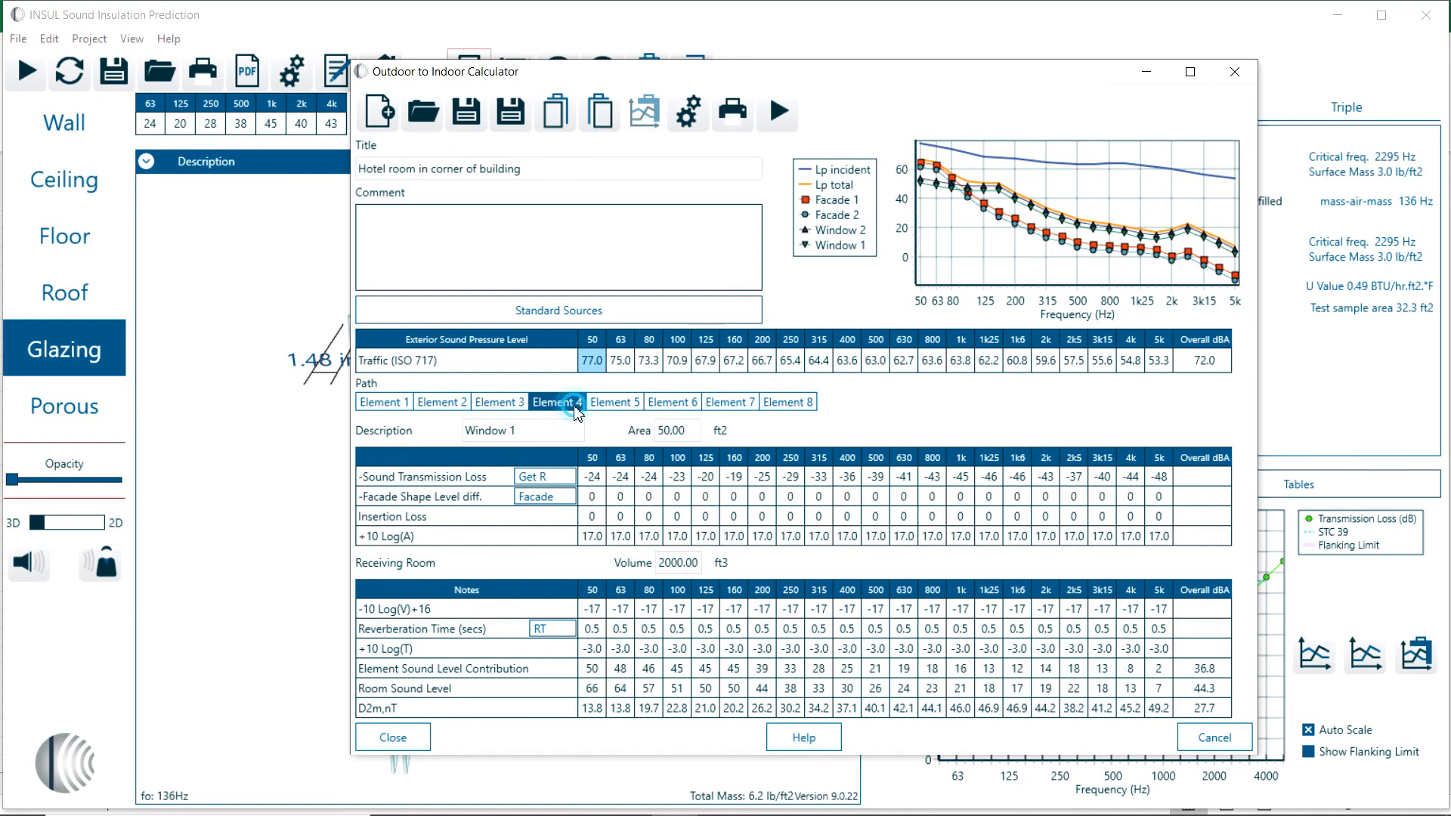
click(383, 402)
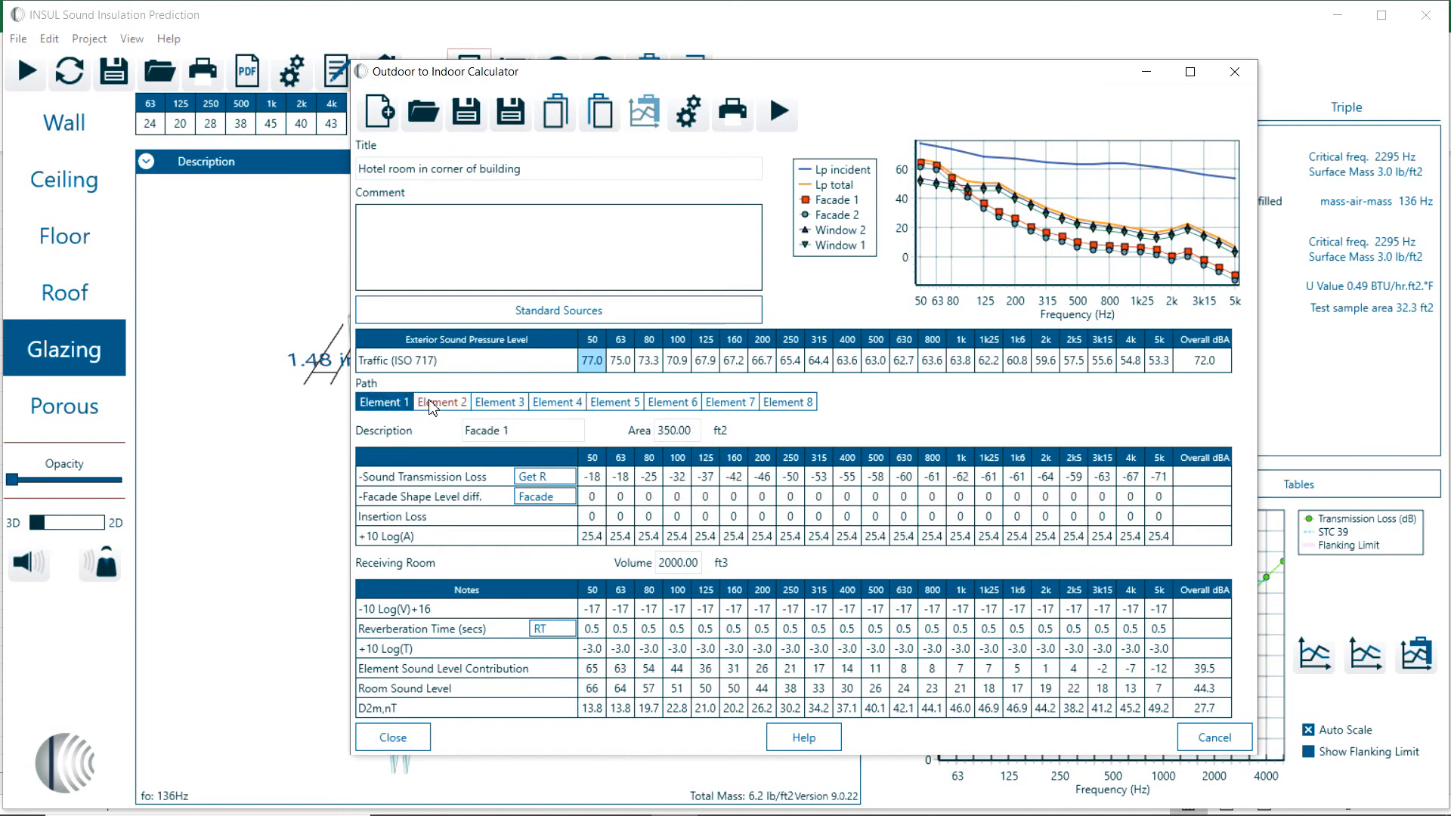
click(556, 402)
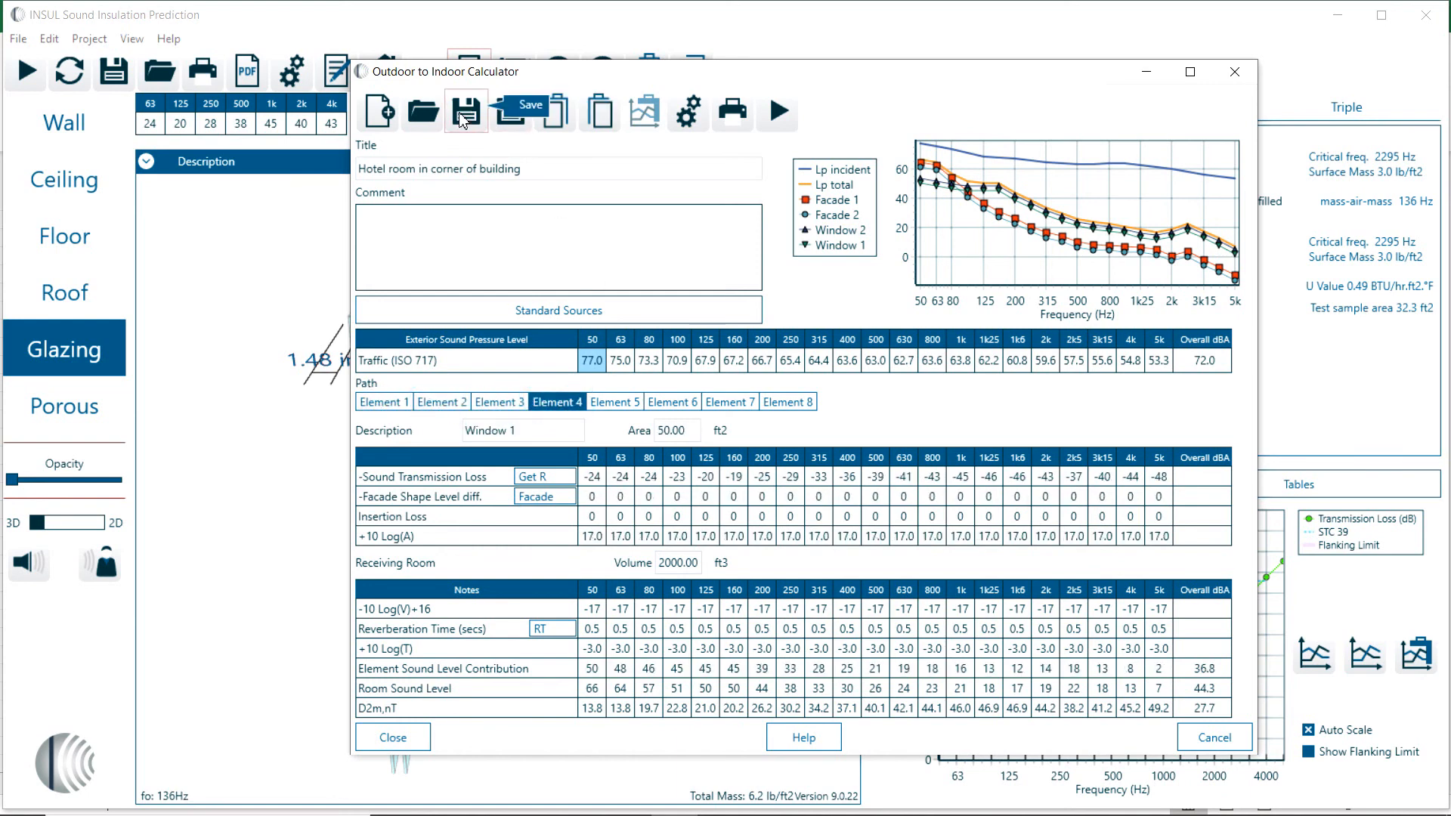
Save the calculation as 'Hotel Room Outdoor to Indoor 72 dB Traffic Noise.inz' in the INSUL documents folder
click(466, 111)
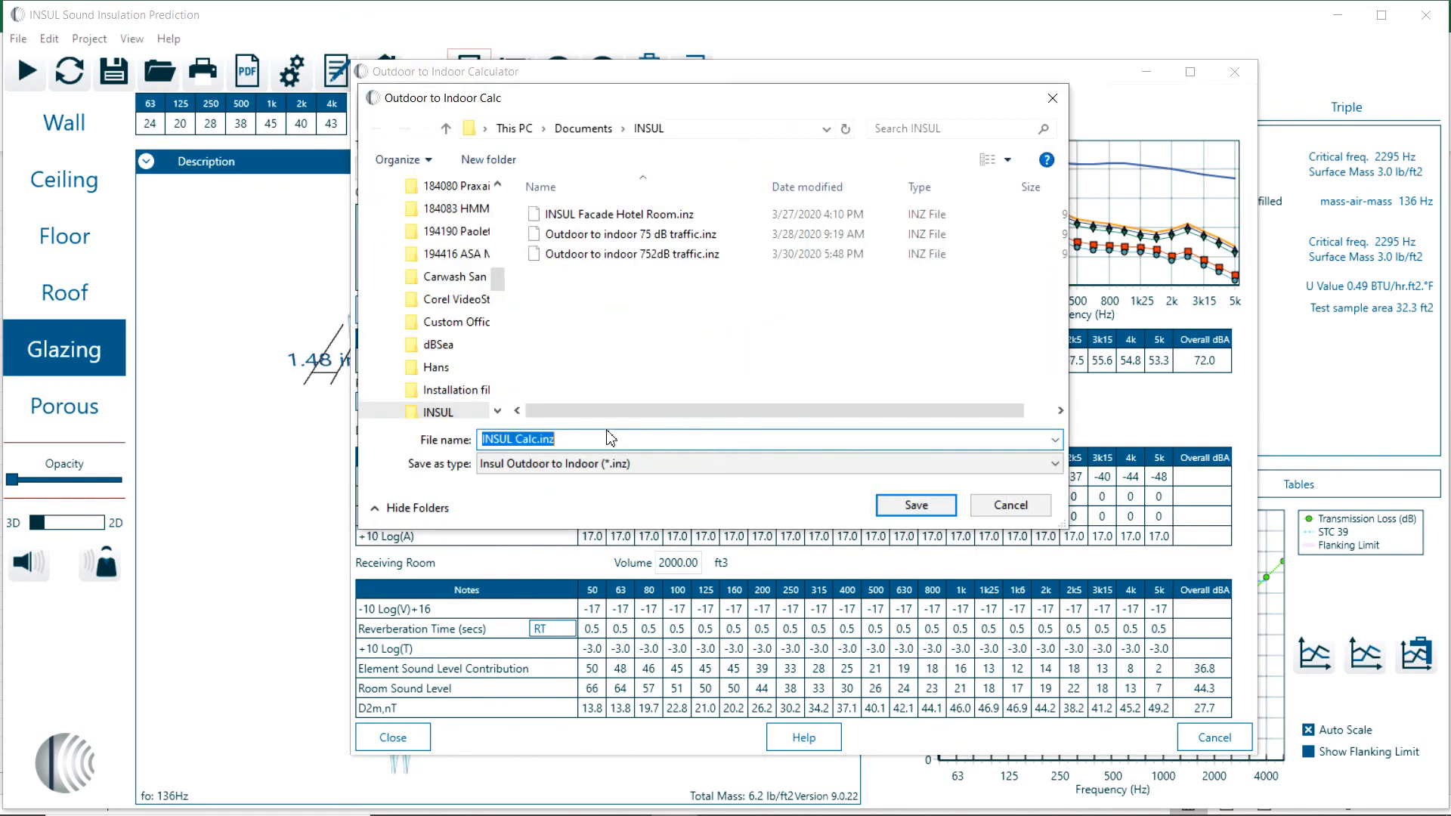
text(Hotel Room Outdoor to i)
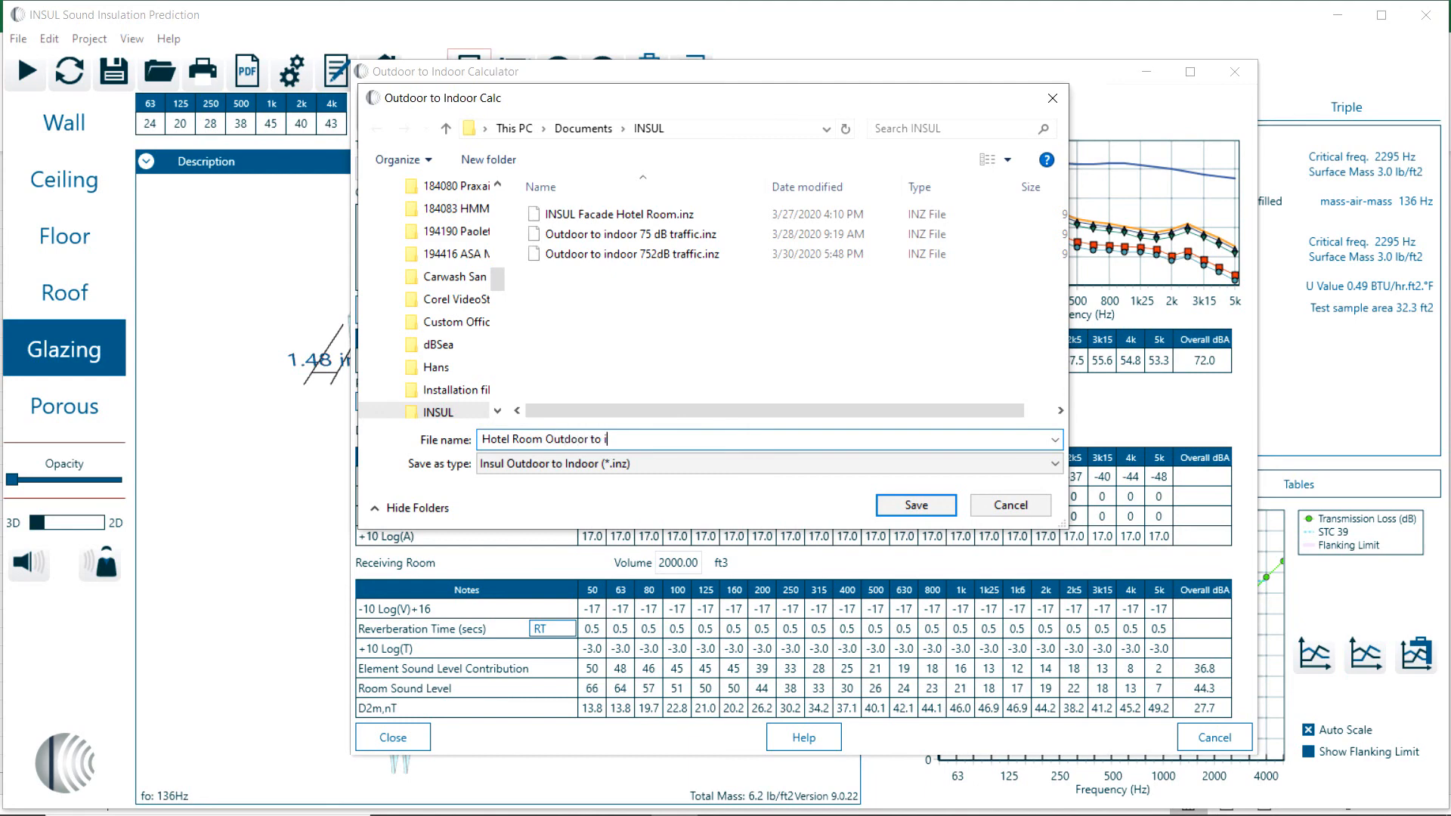
text(ndoor)
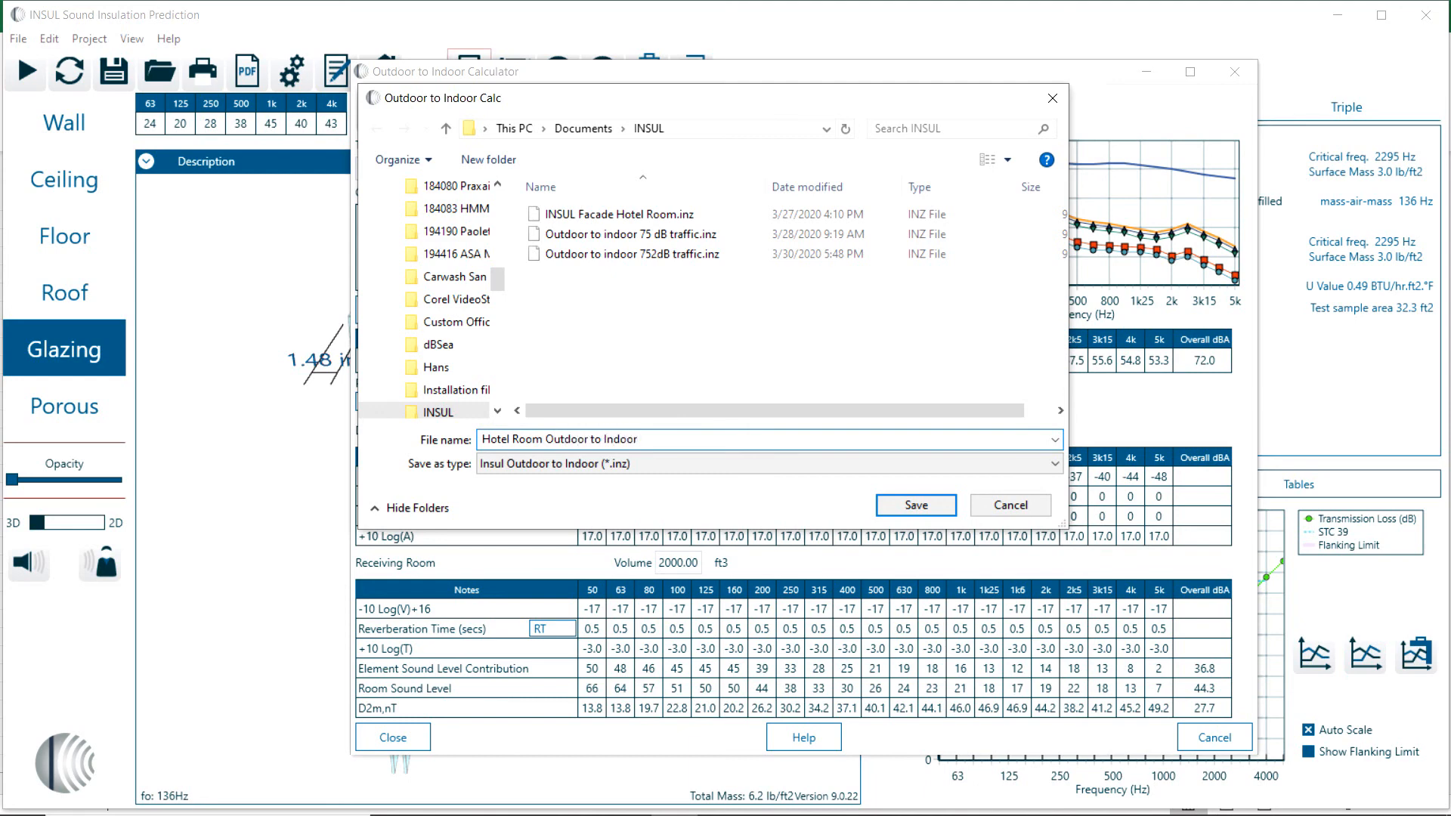
text(72 d)
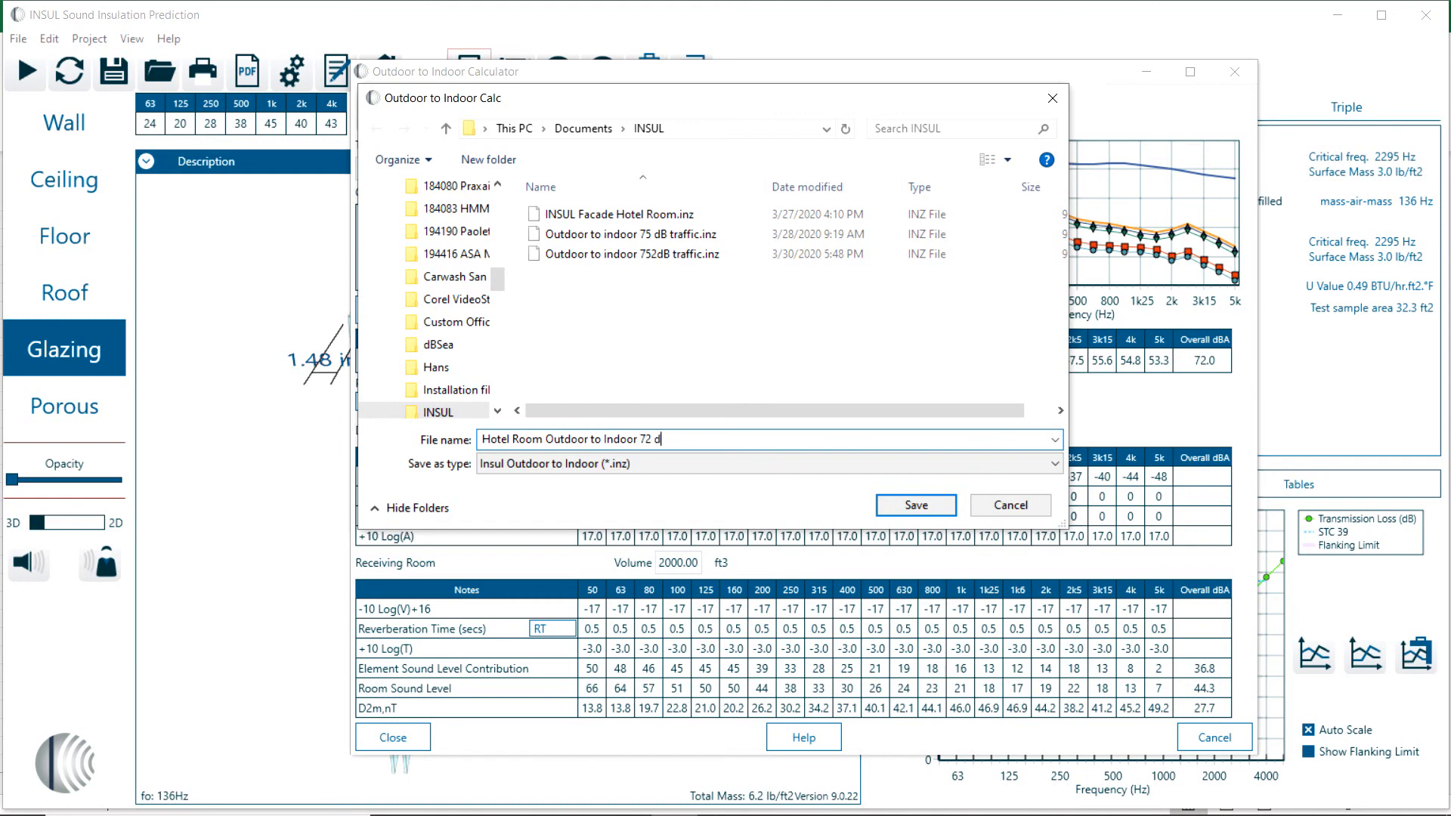
text(B Traffic NO)
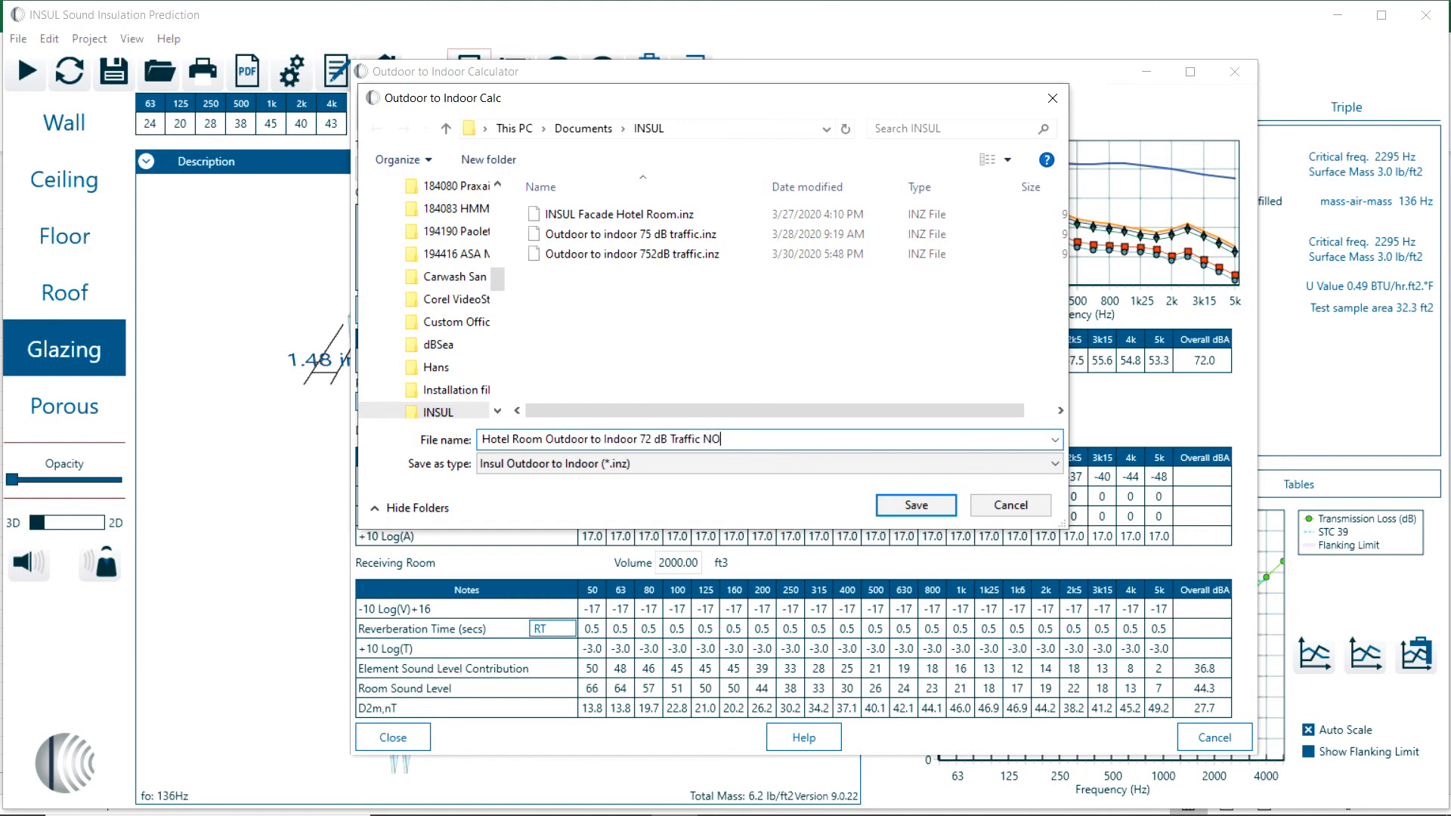
click(914, 505)
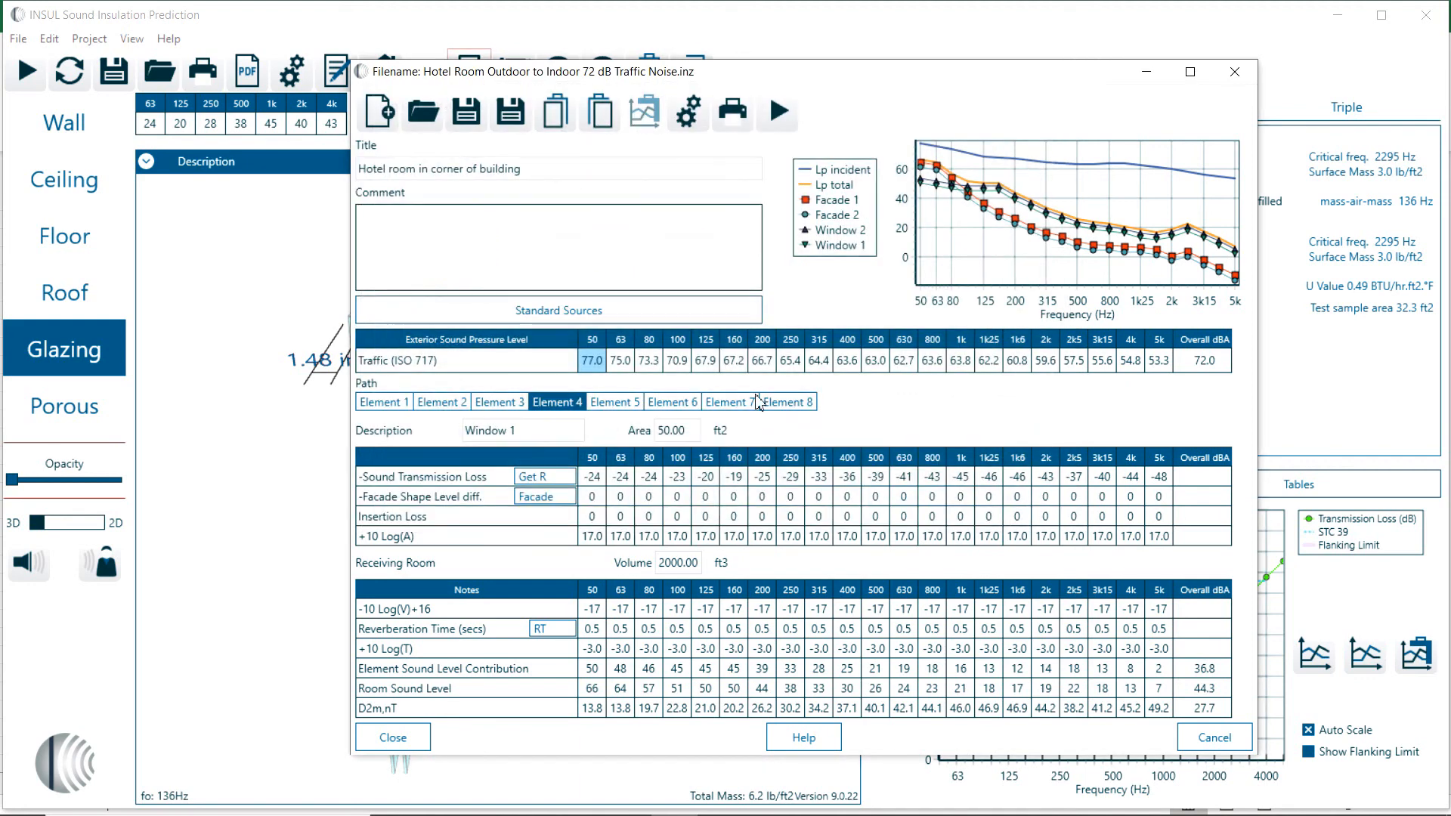
Set the exterior source to Normal Male Speech (ANSI S3.5), dropping the room level to 36.8 dBA
click(558, 310)
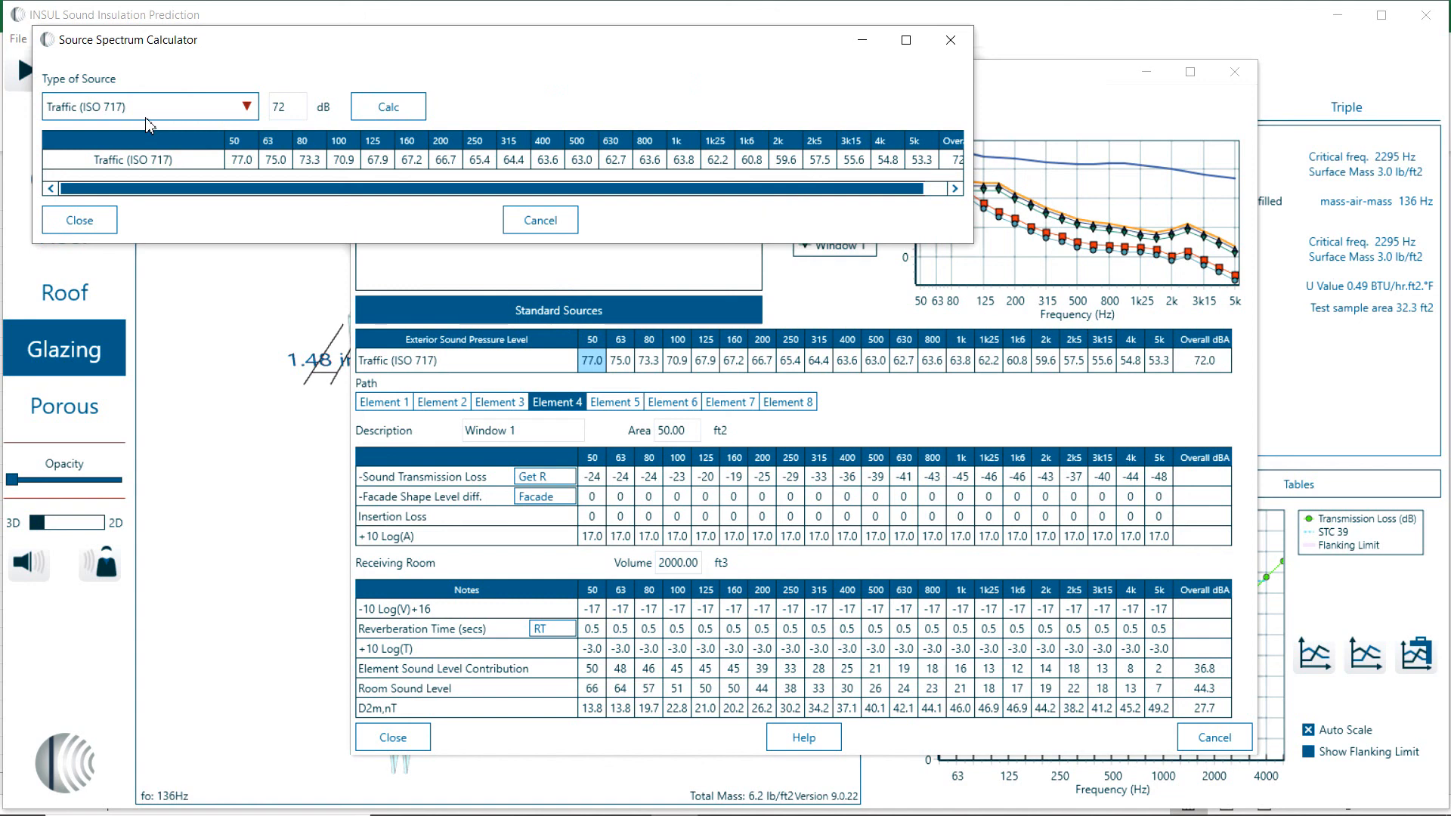
click(249, 105)
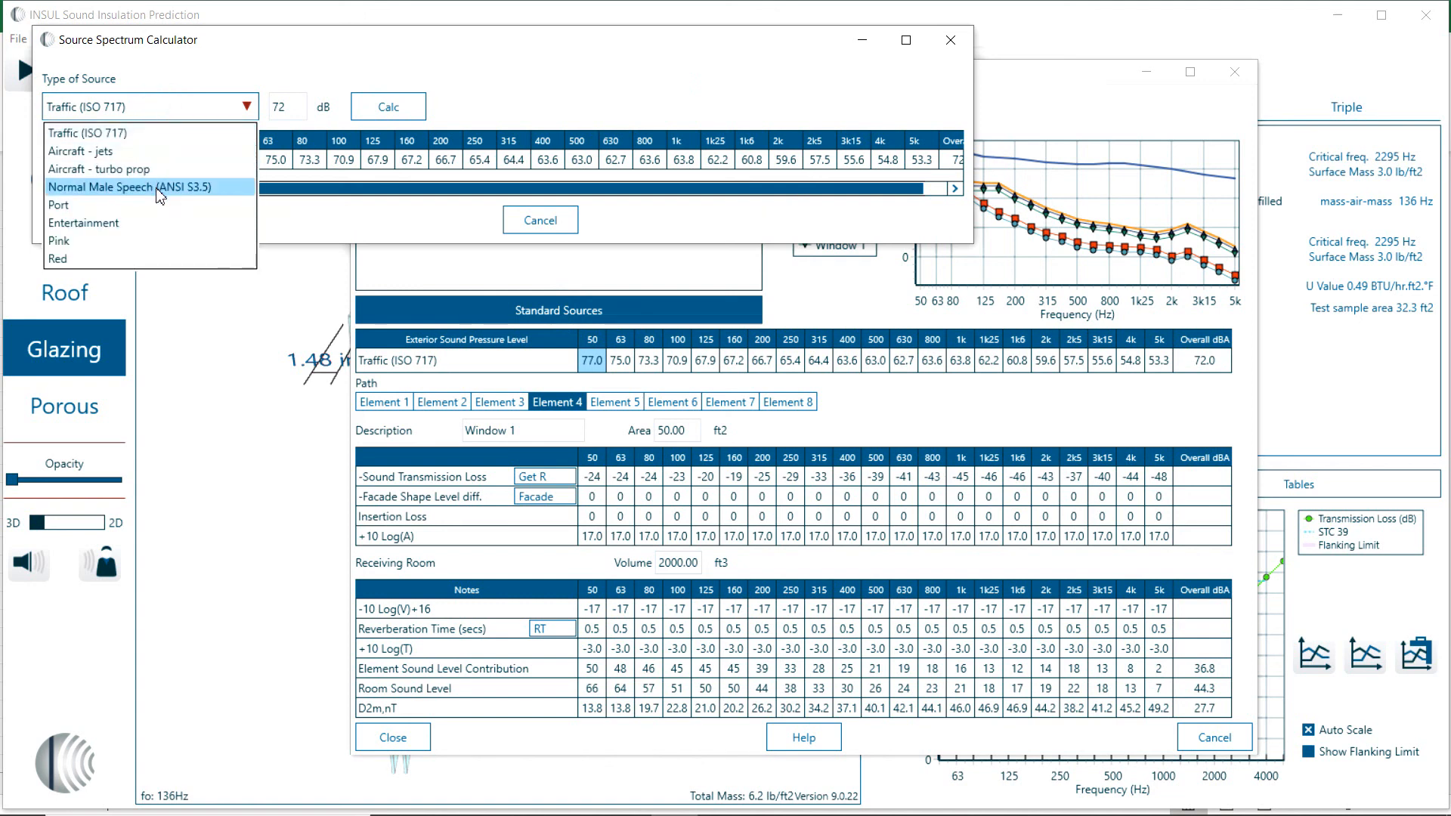
click(139, 186)
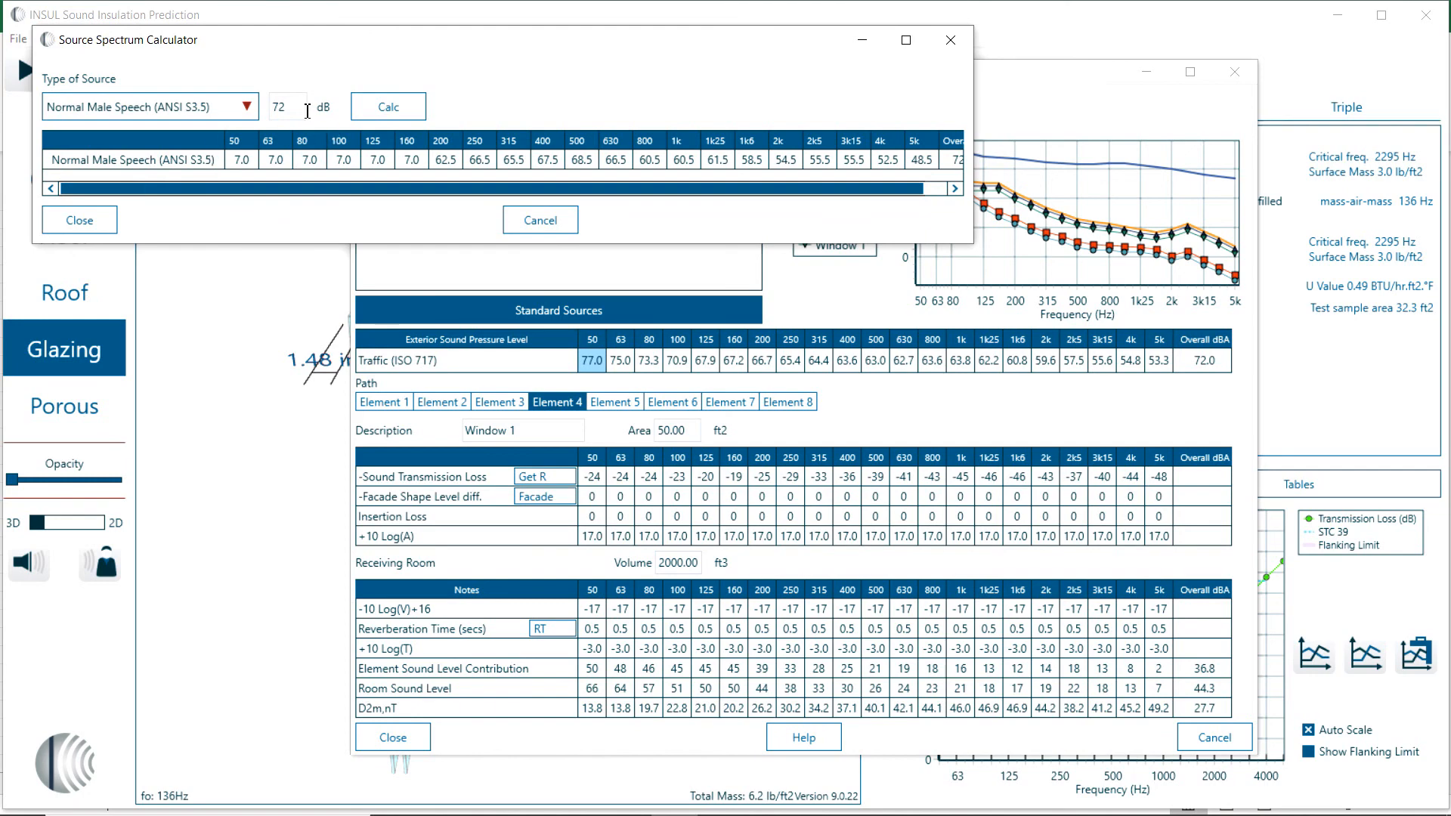
mouse_move(389, 331)
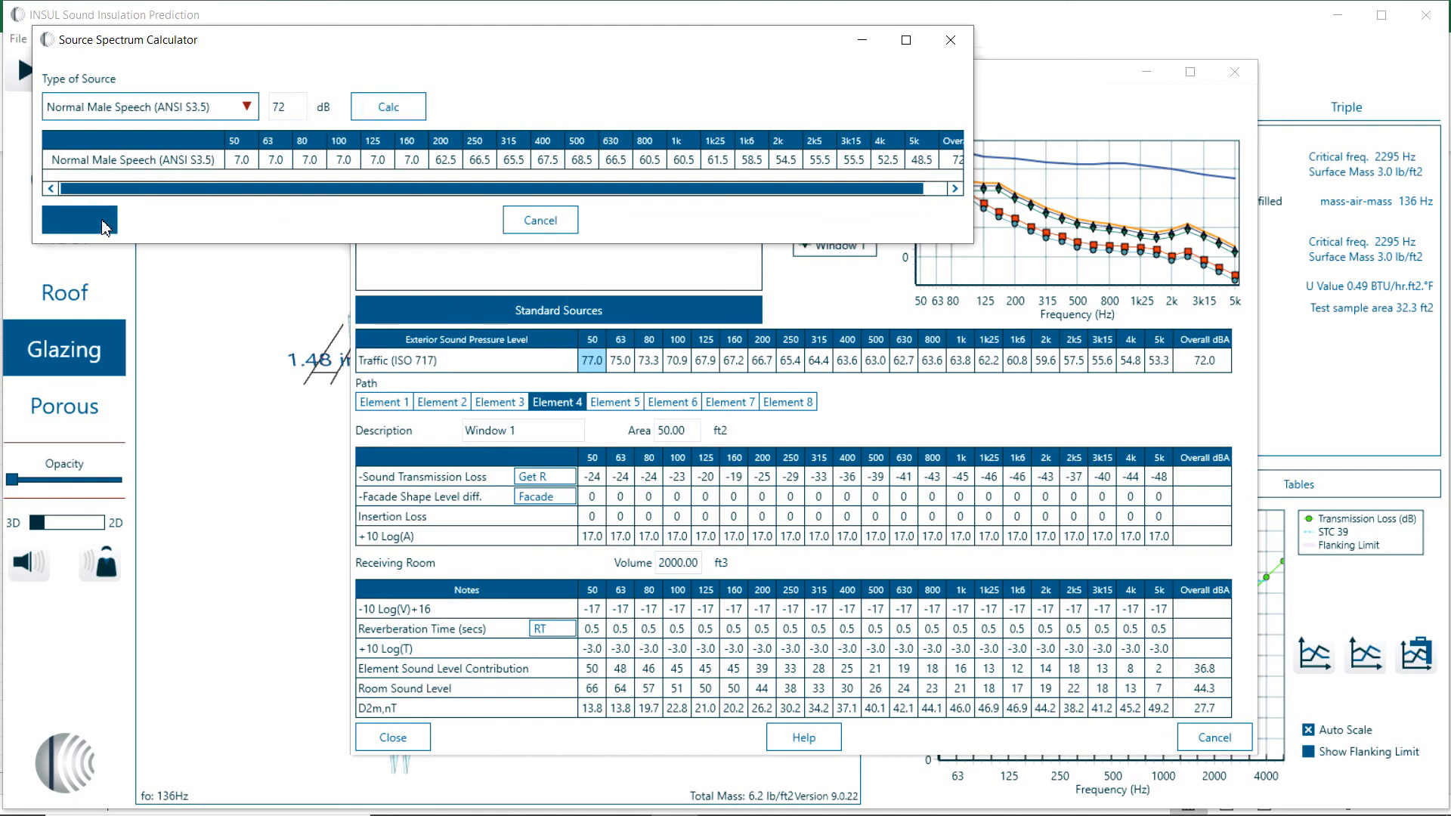
click(78, 221)
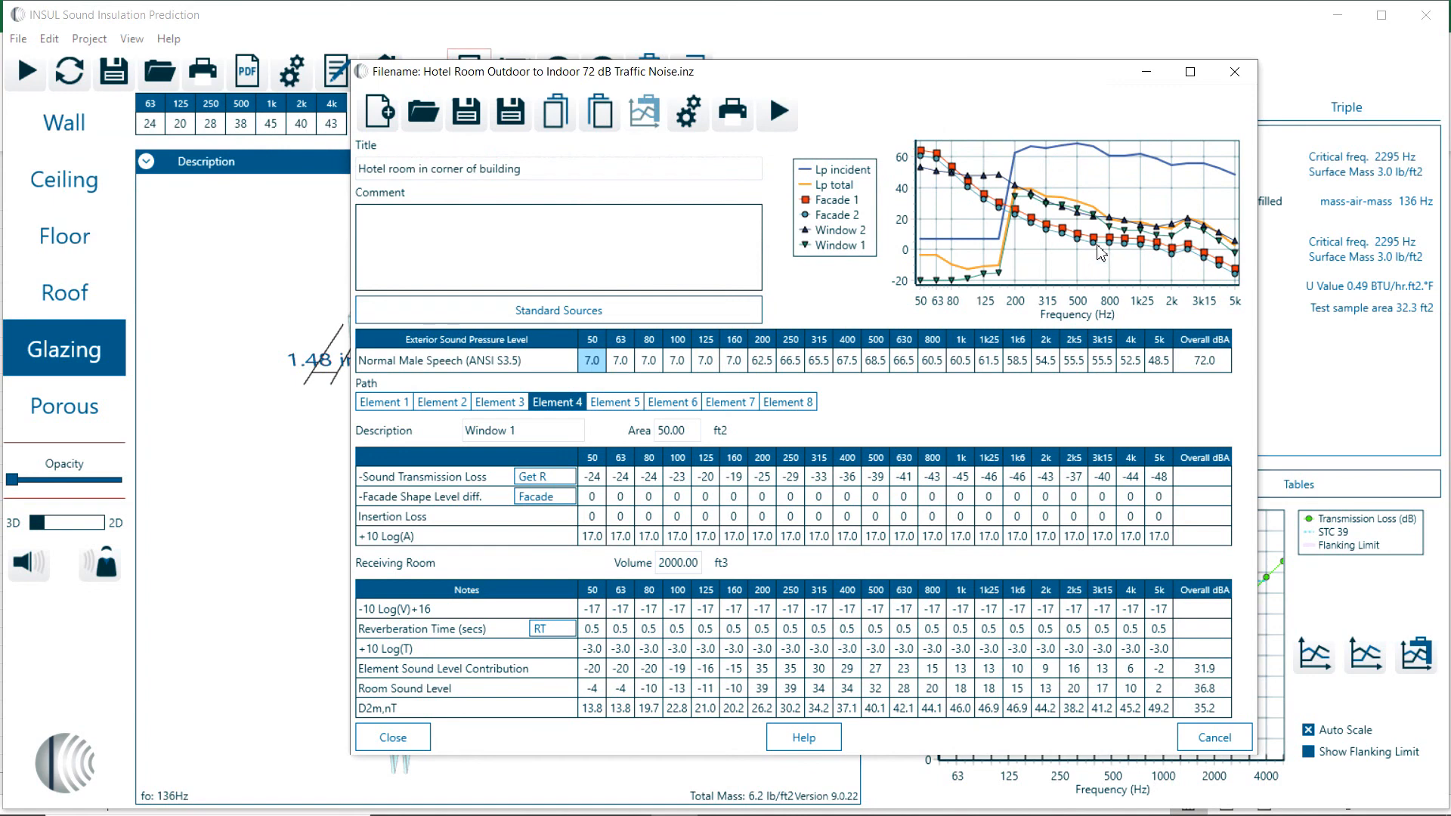
mouse_move(1154, 568)
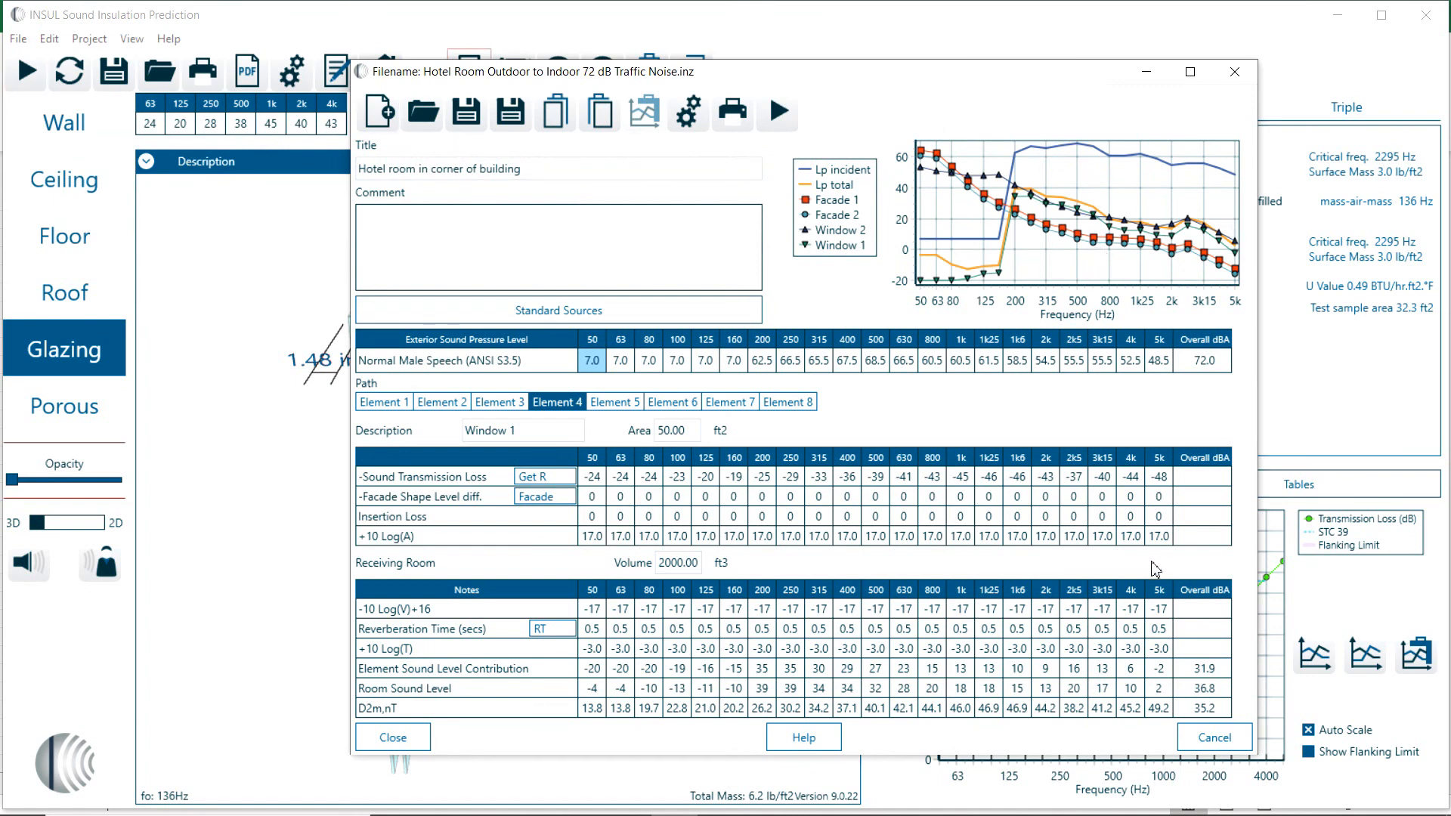
mouse_move(1063, 273)
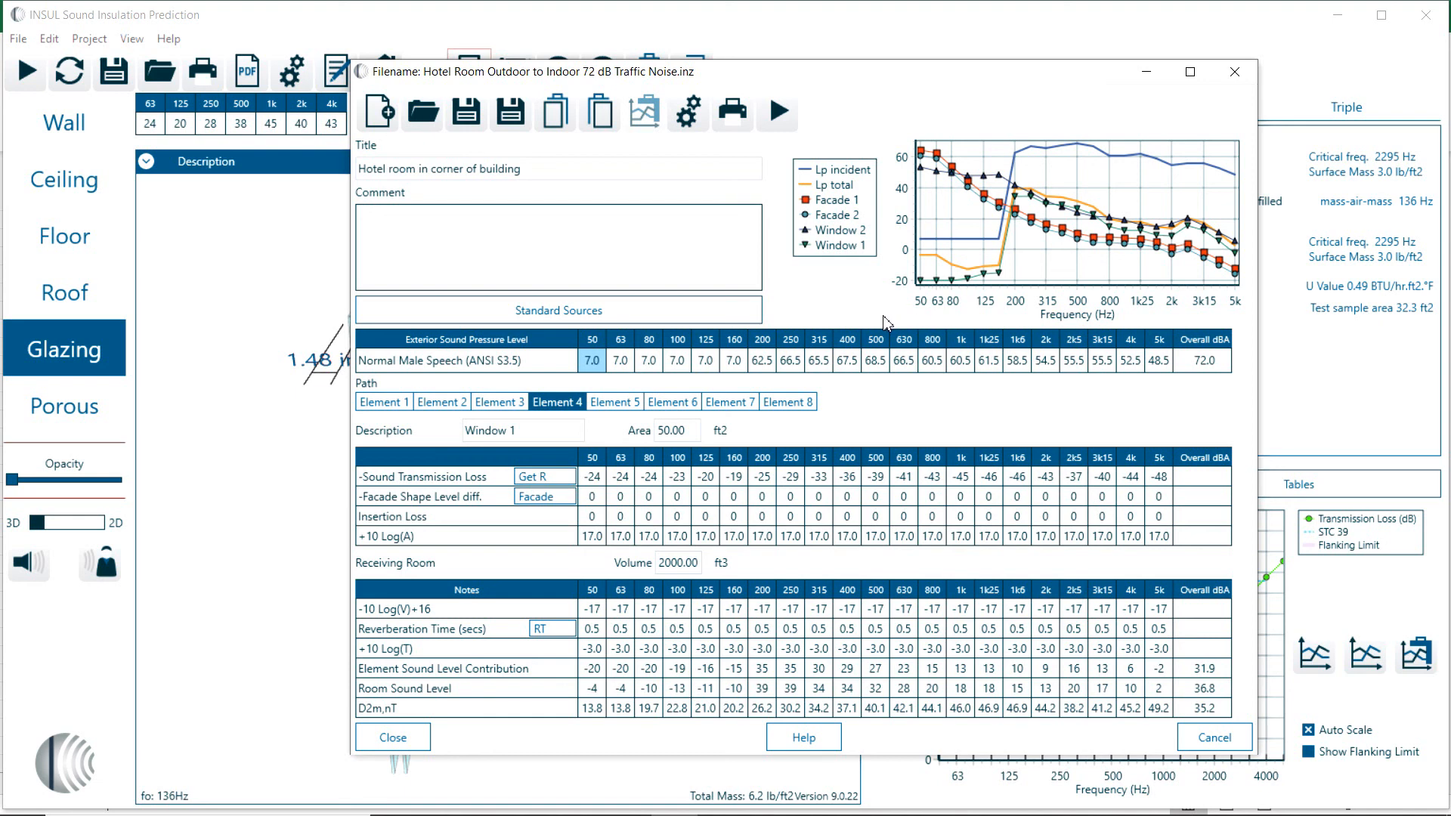
mouse_move(686, 113)
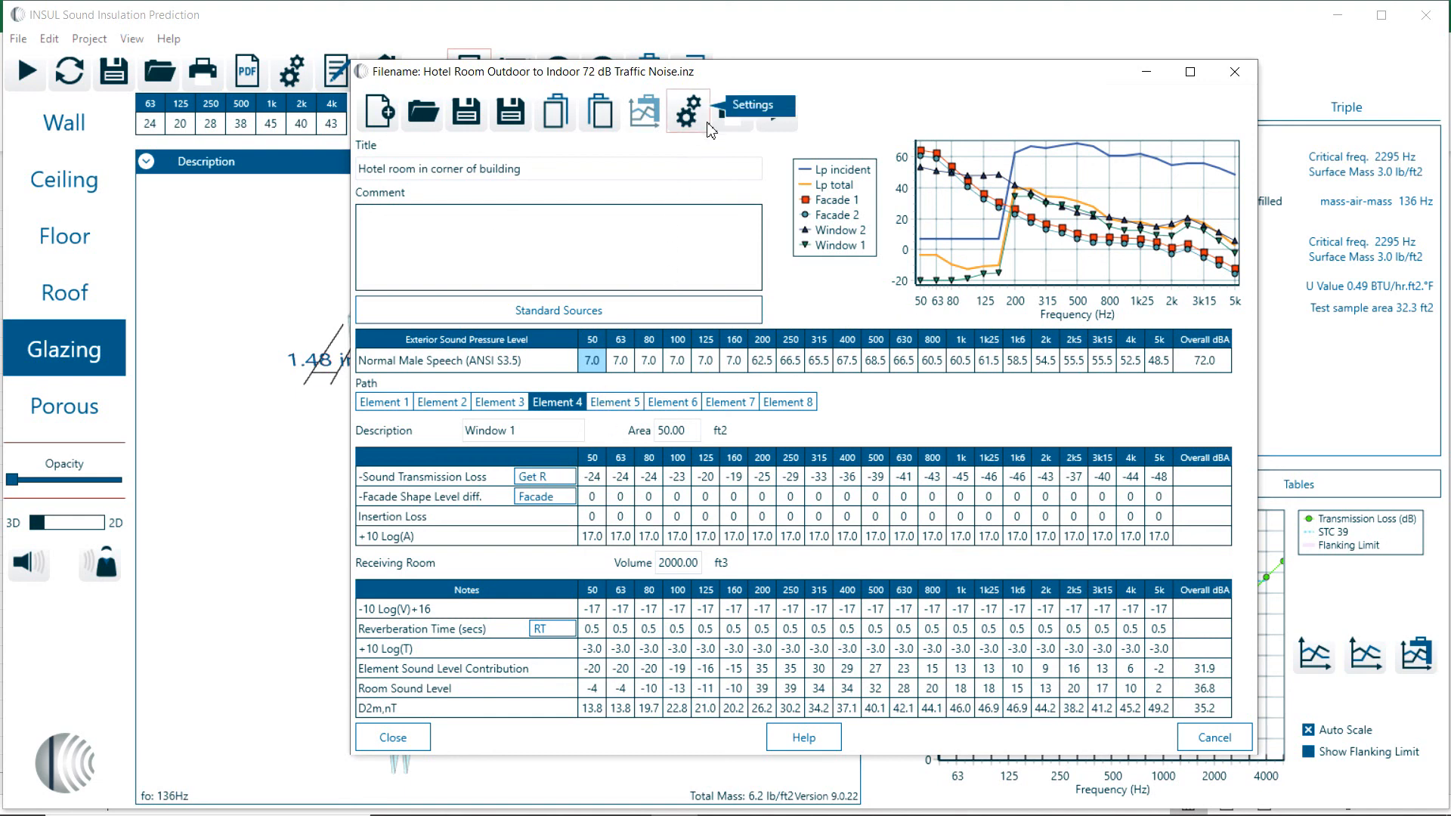
mouse_move(780, 110)
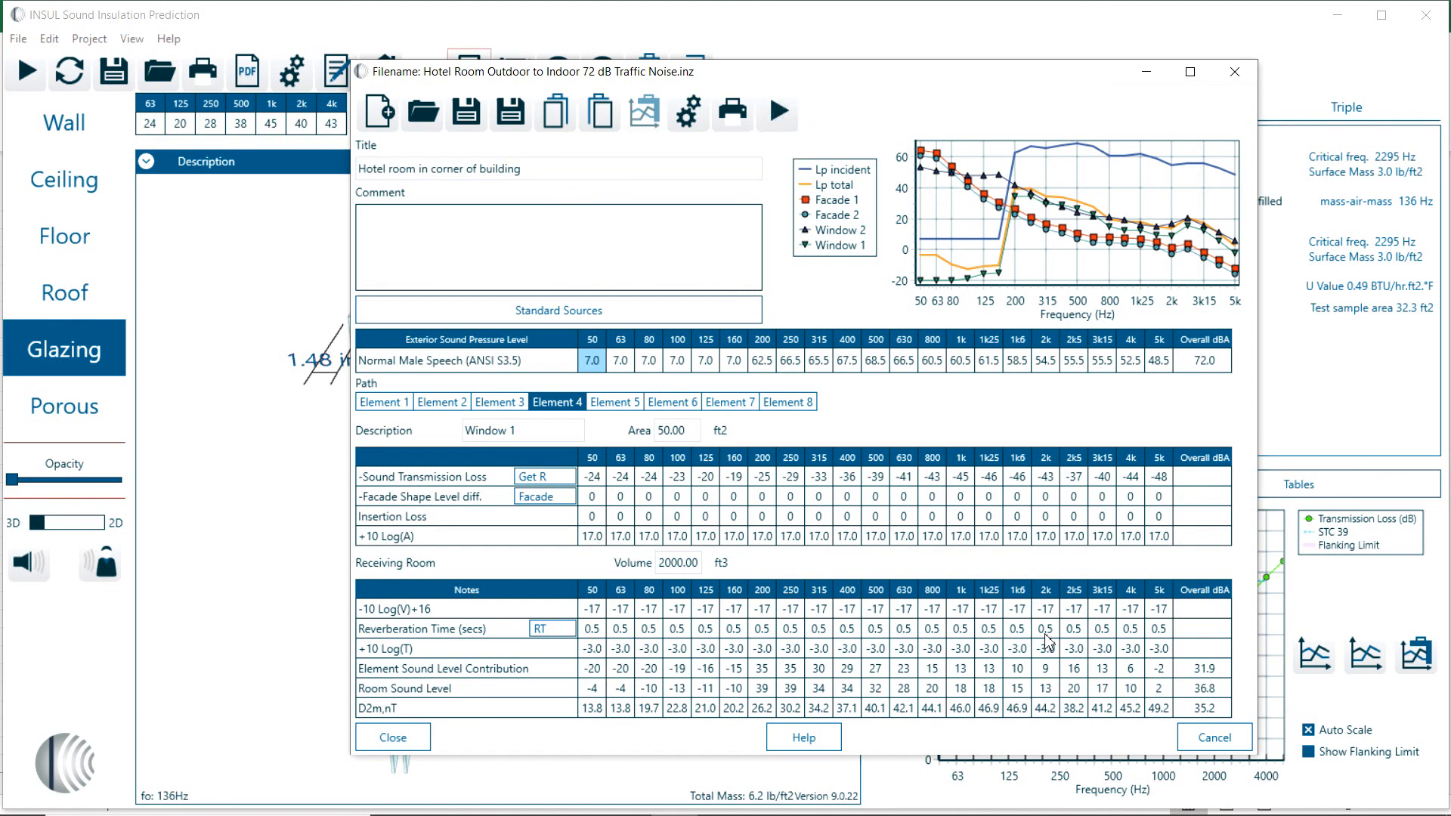
mouse_move(1221, 701)
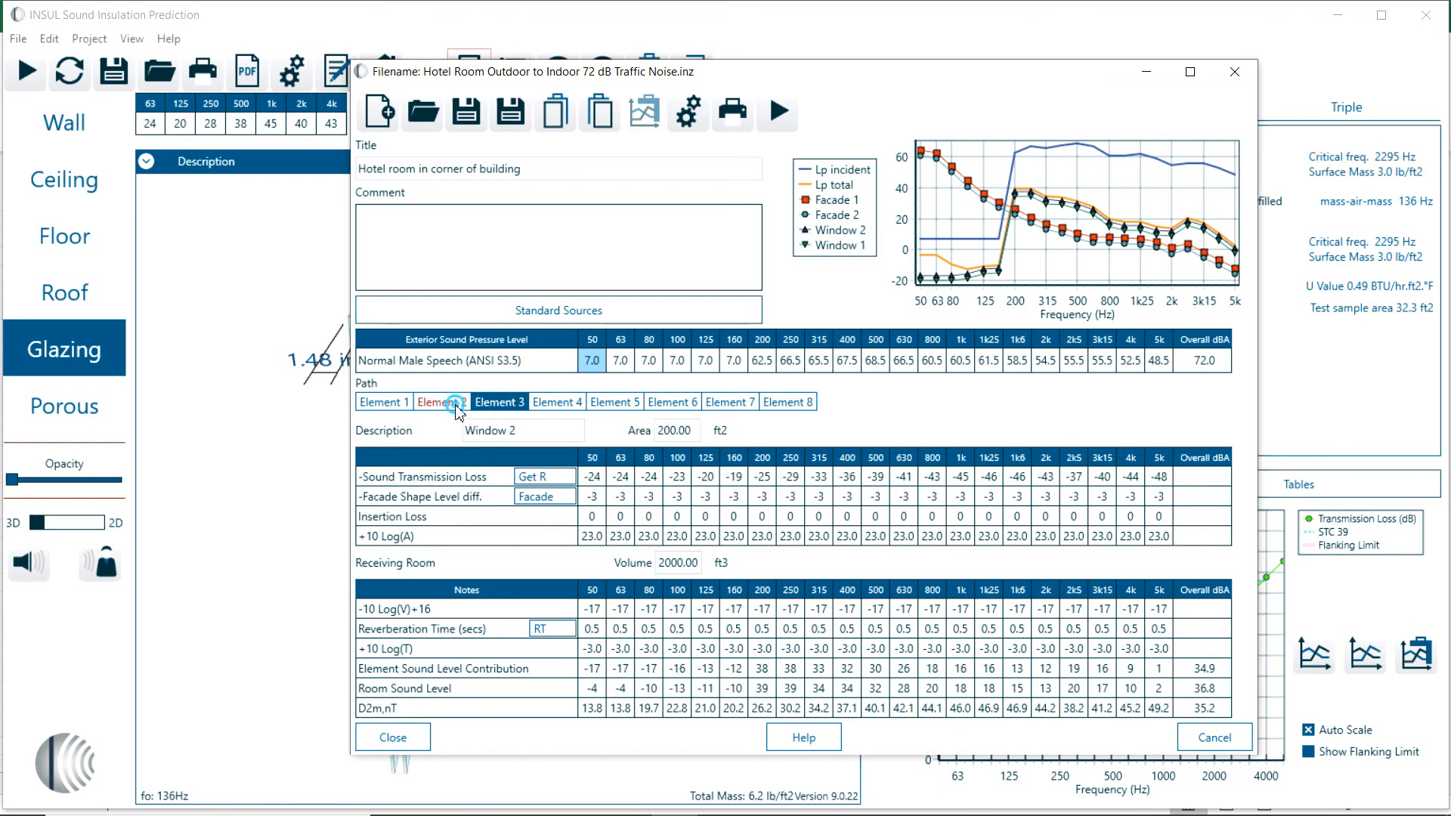
click(382, 402)
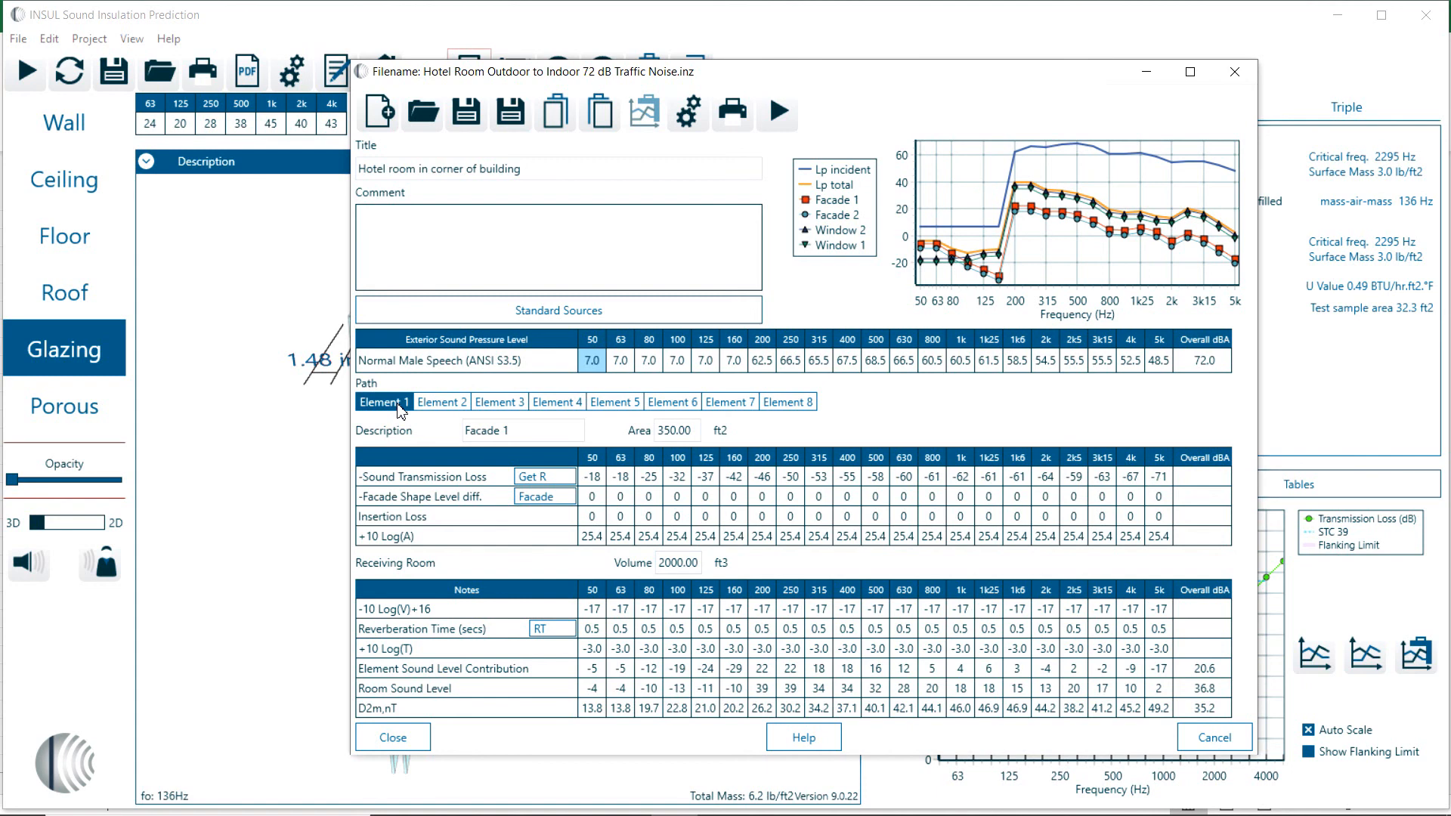
click(555, 402)
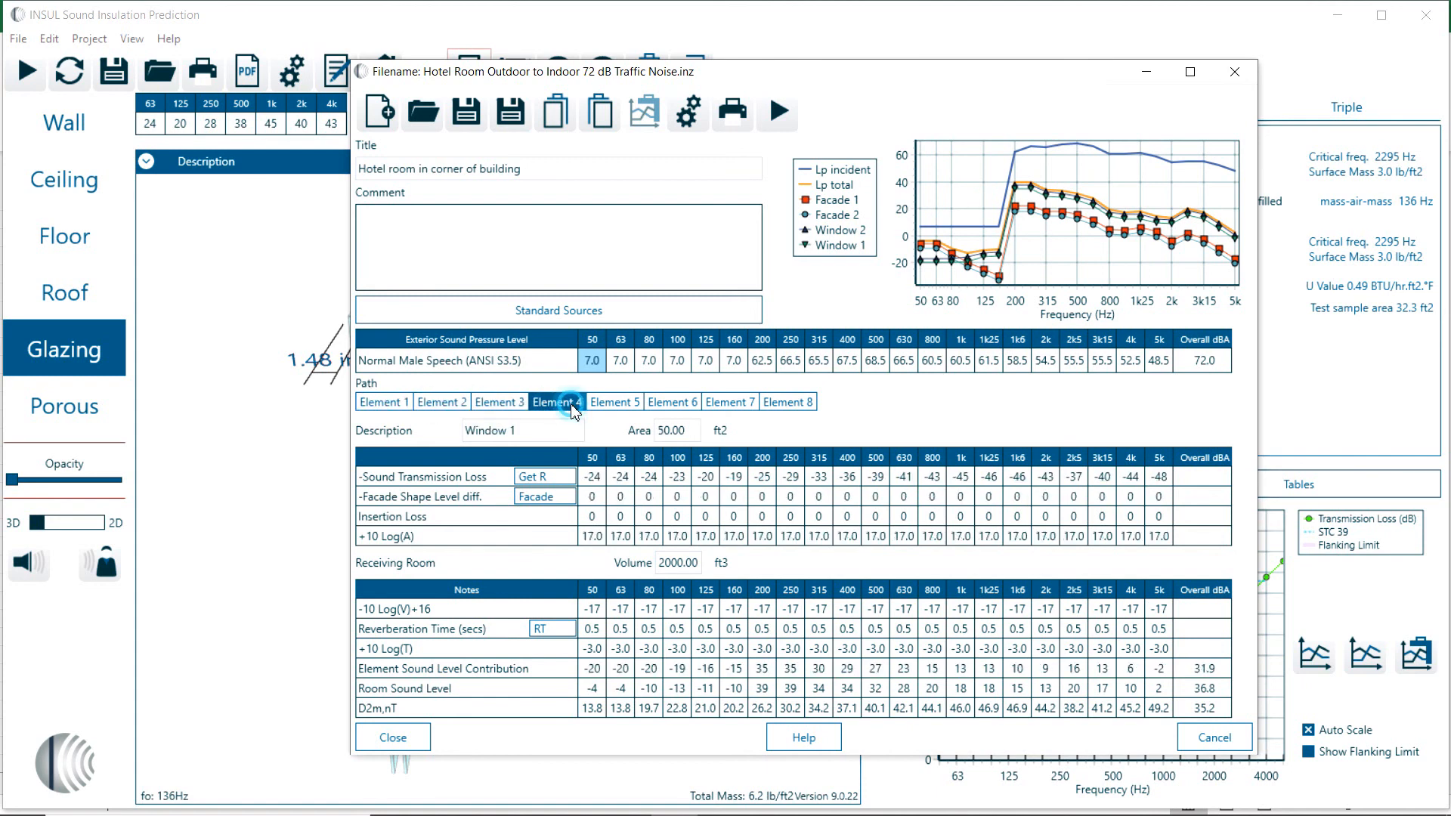
click(382, 402)
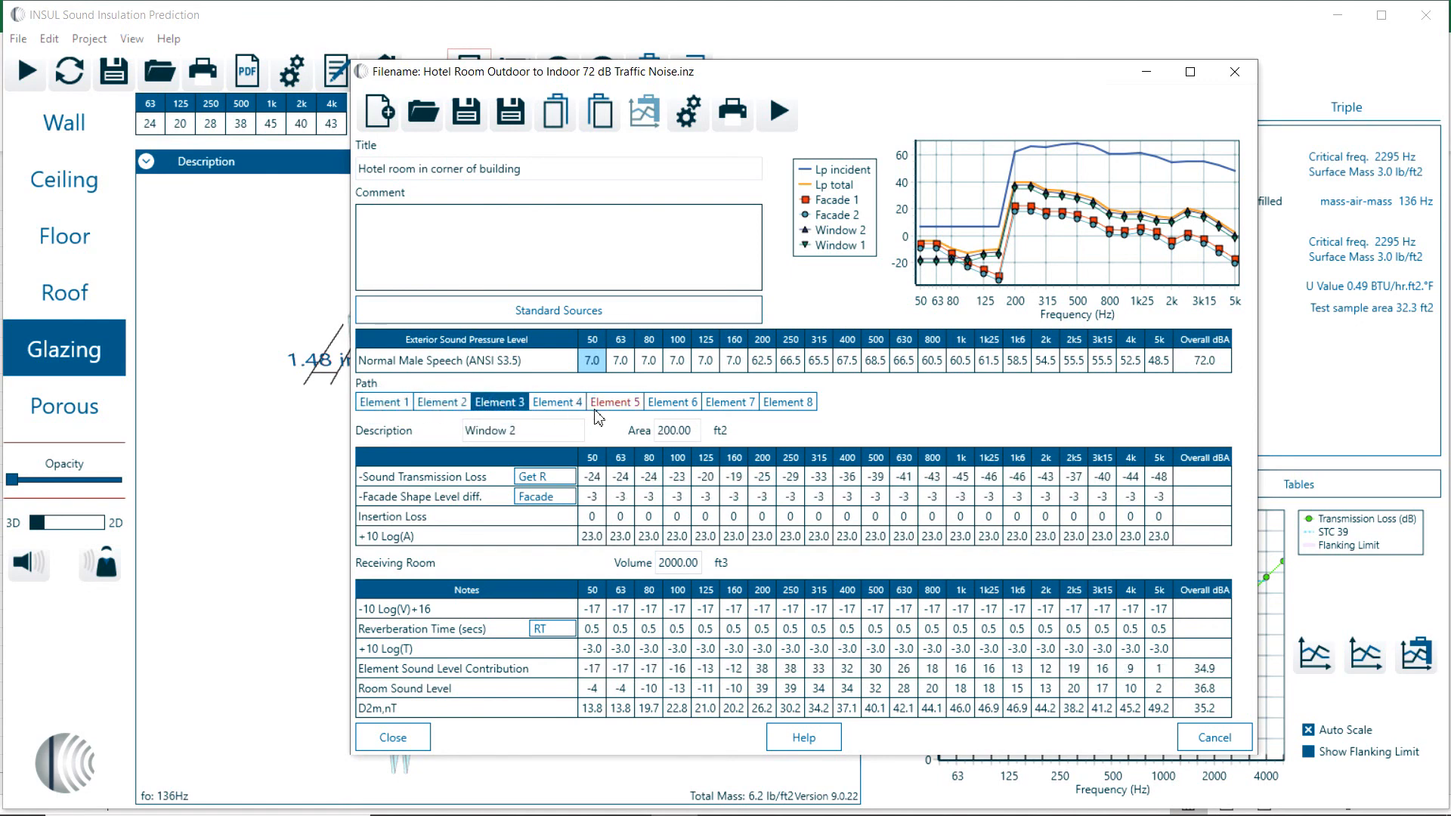
click(558, 402)
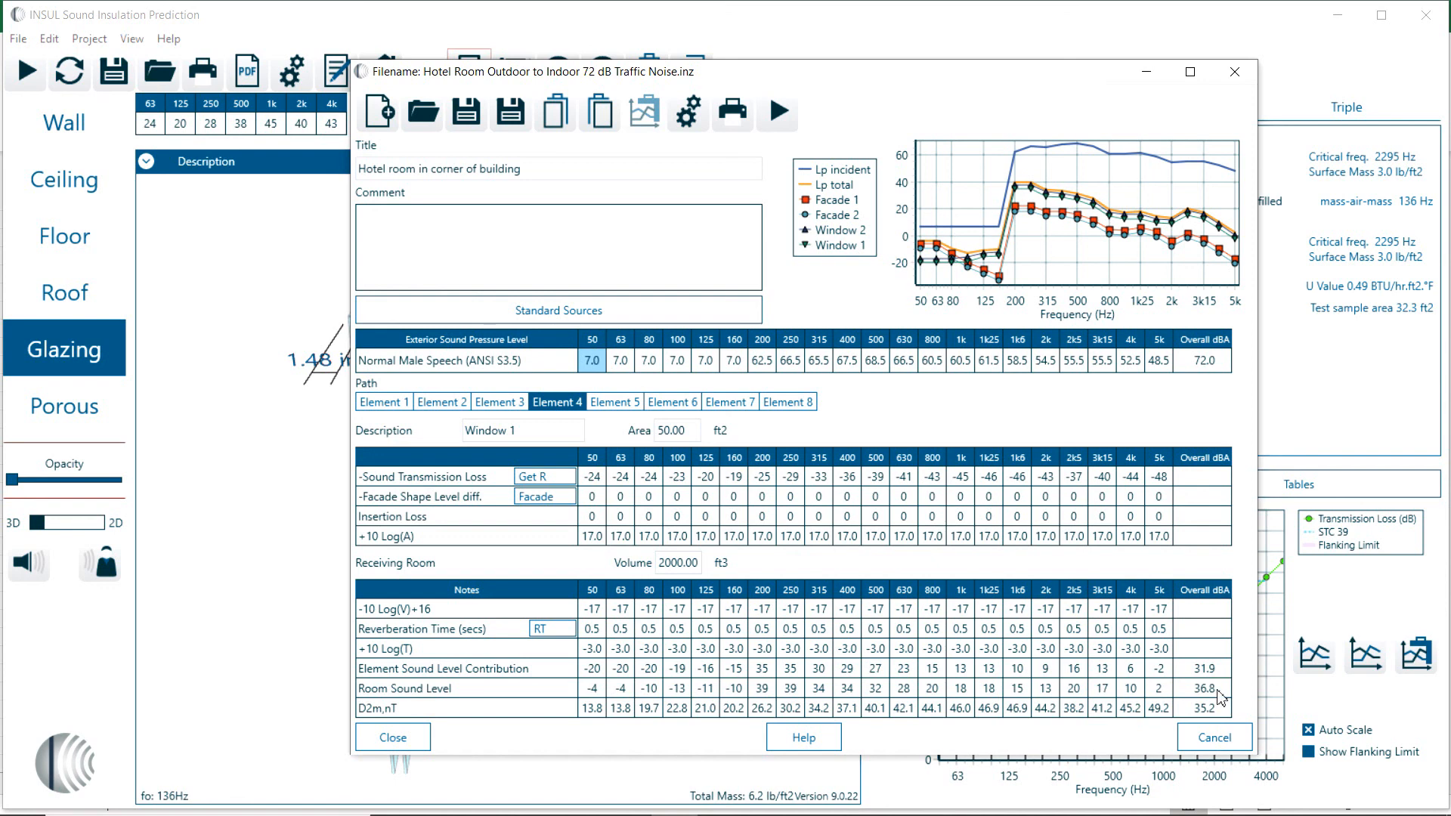
mouse_move(466, 110)
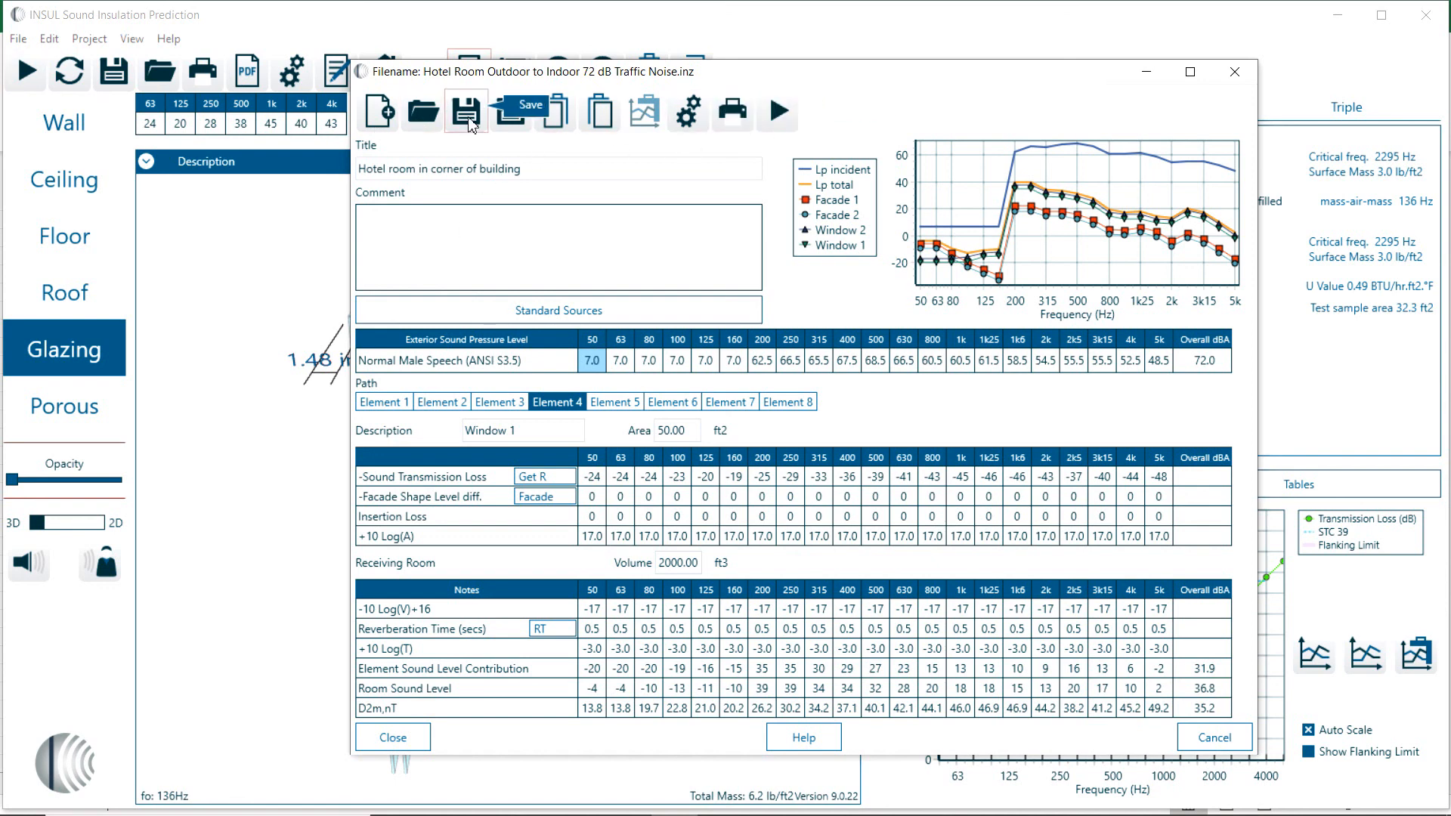
mouse_move(508, 116)
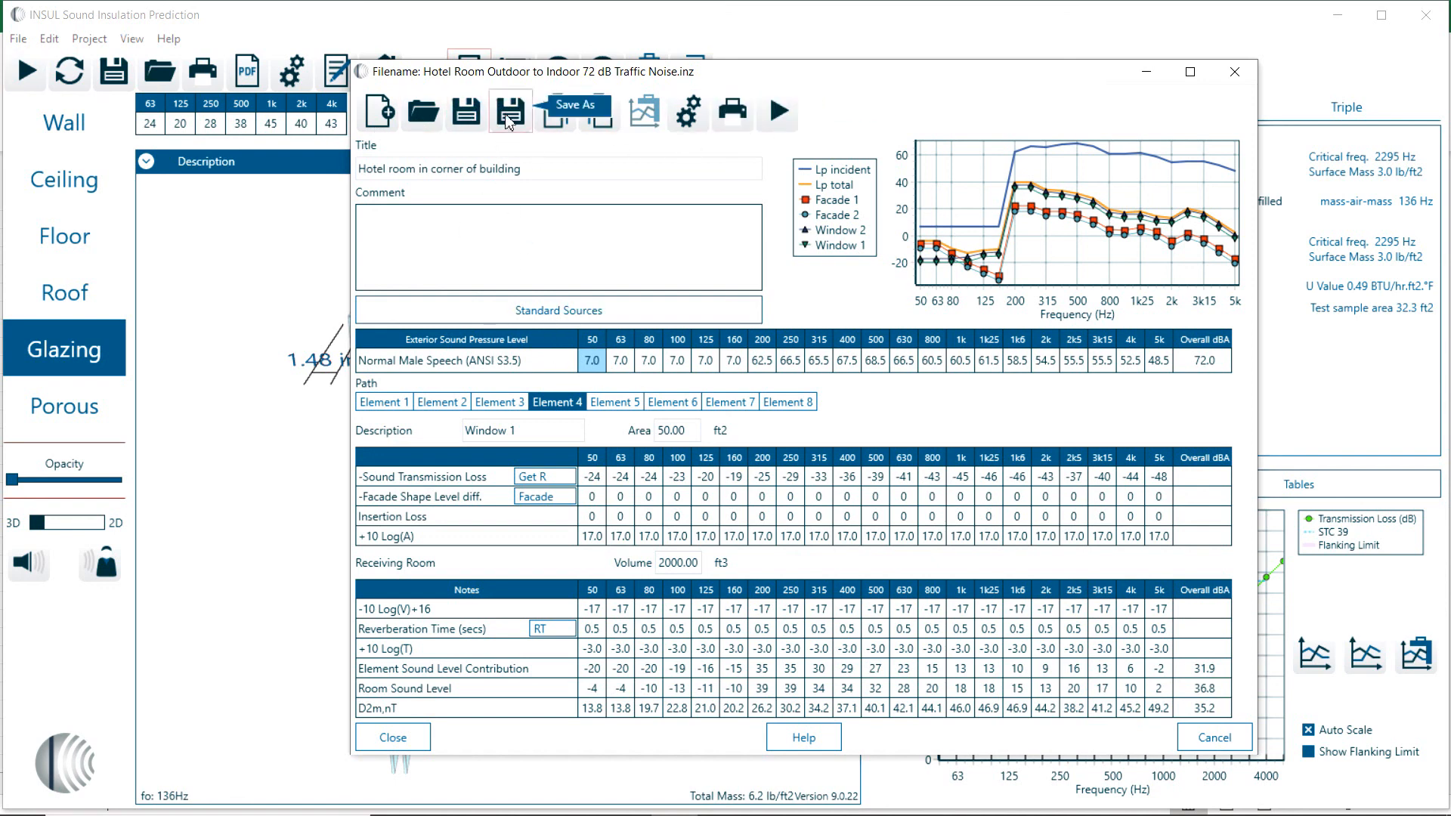
Save a copy as 'Hotel Room Outdoor to Indoor 72 dB Male Voise', replacing 'Traffic' with 'Male V'
click(509, 110)
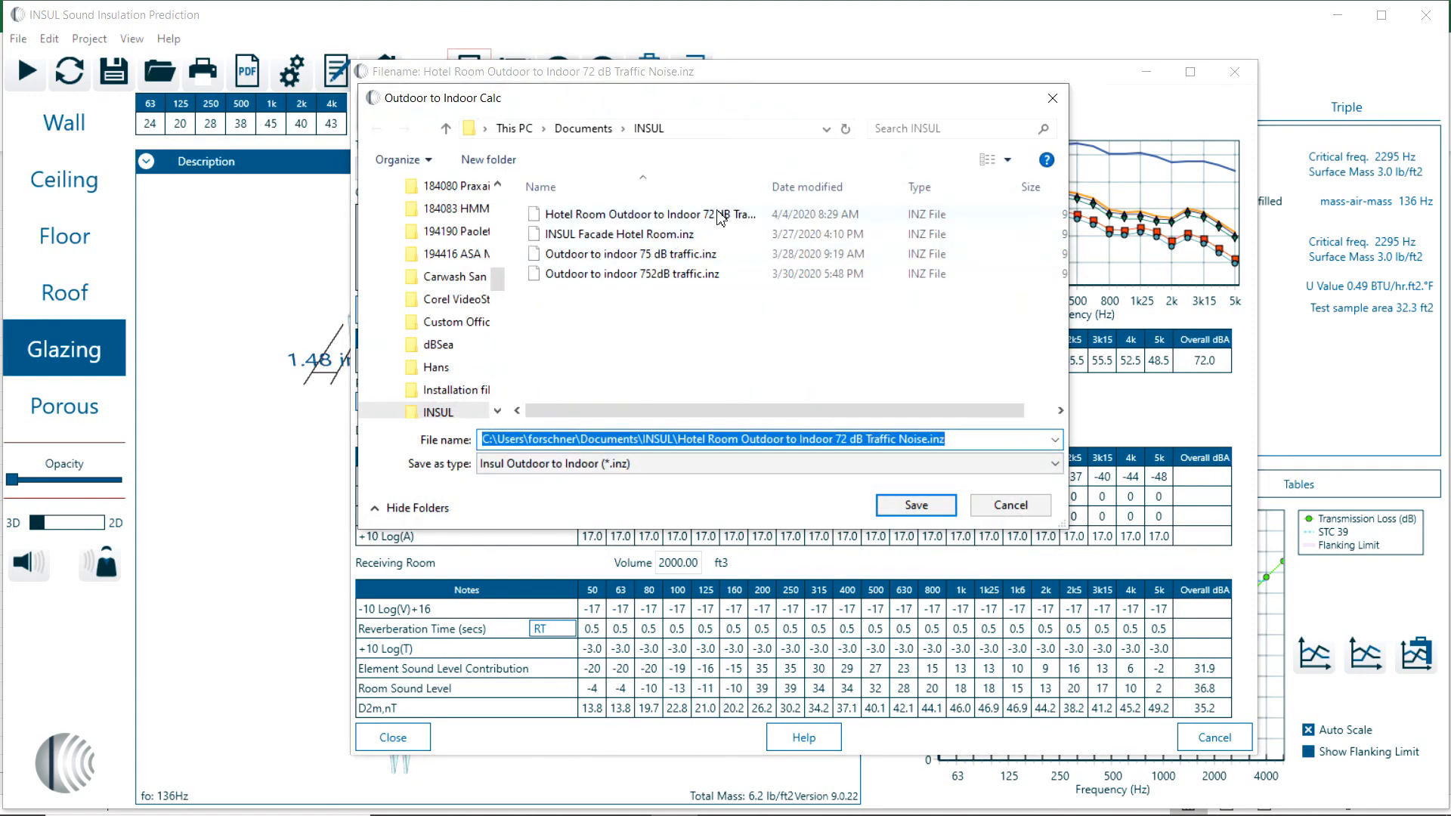
click(648, 213)
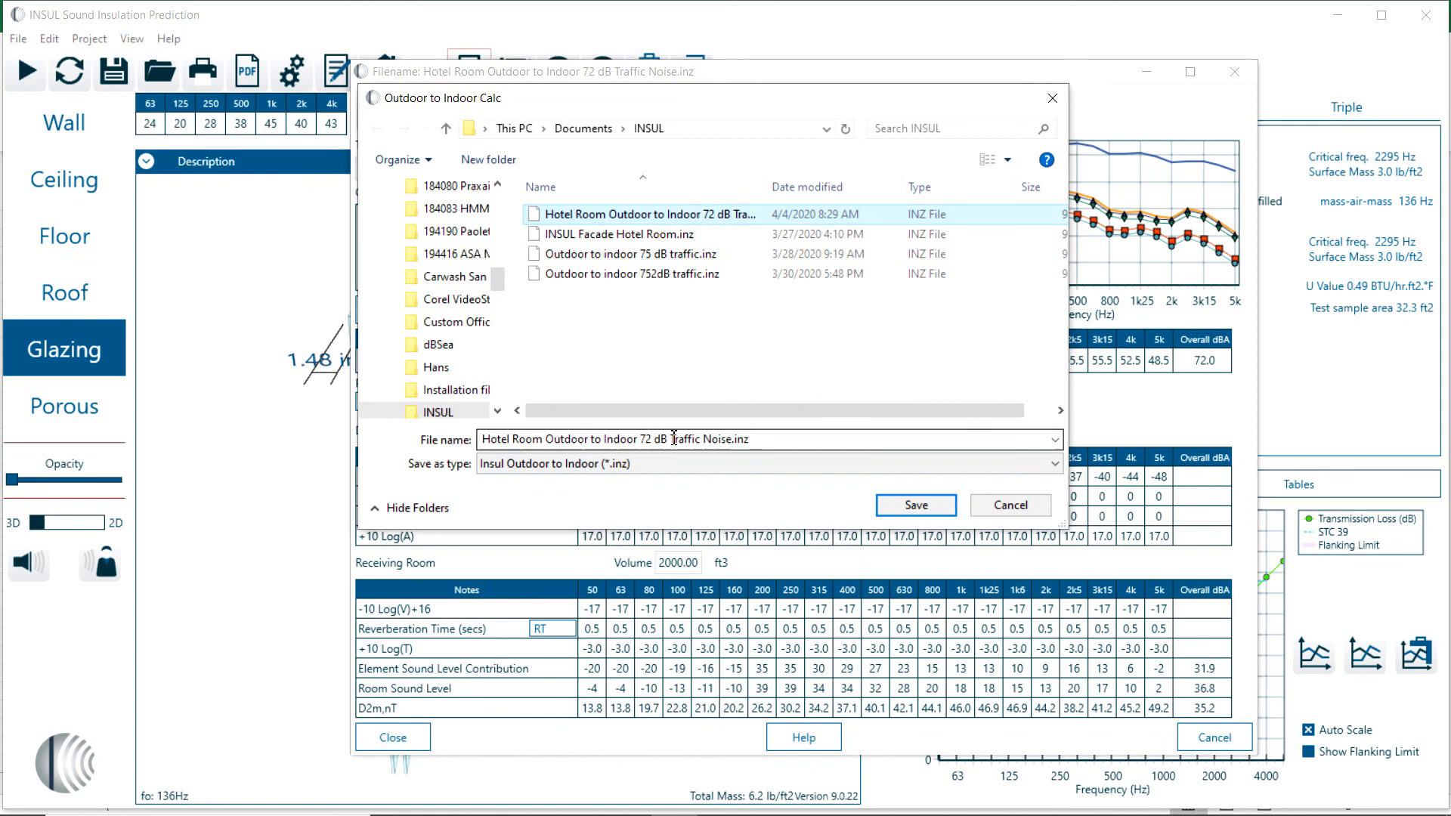
double_click(683, 439)
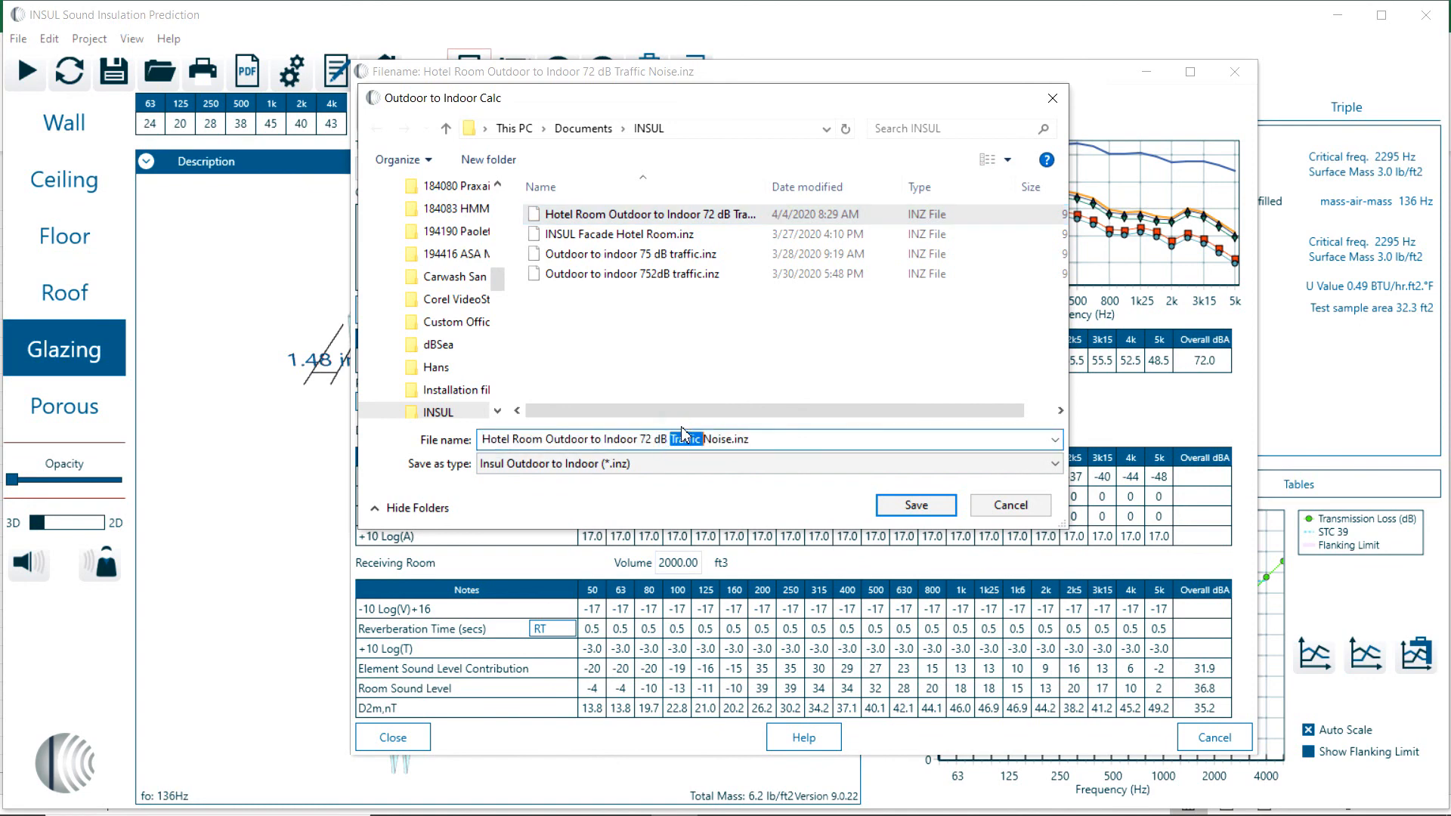
text(Male V)
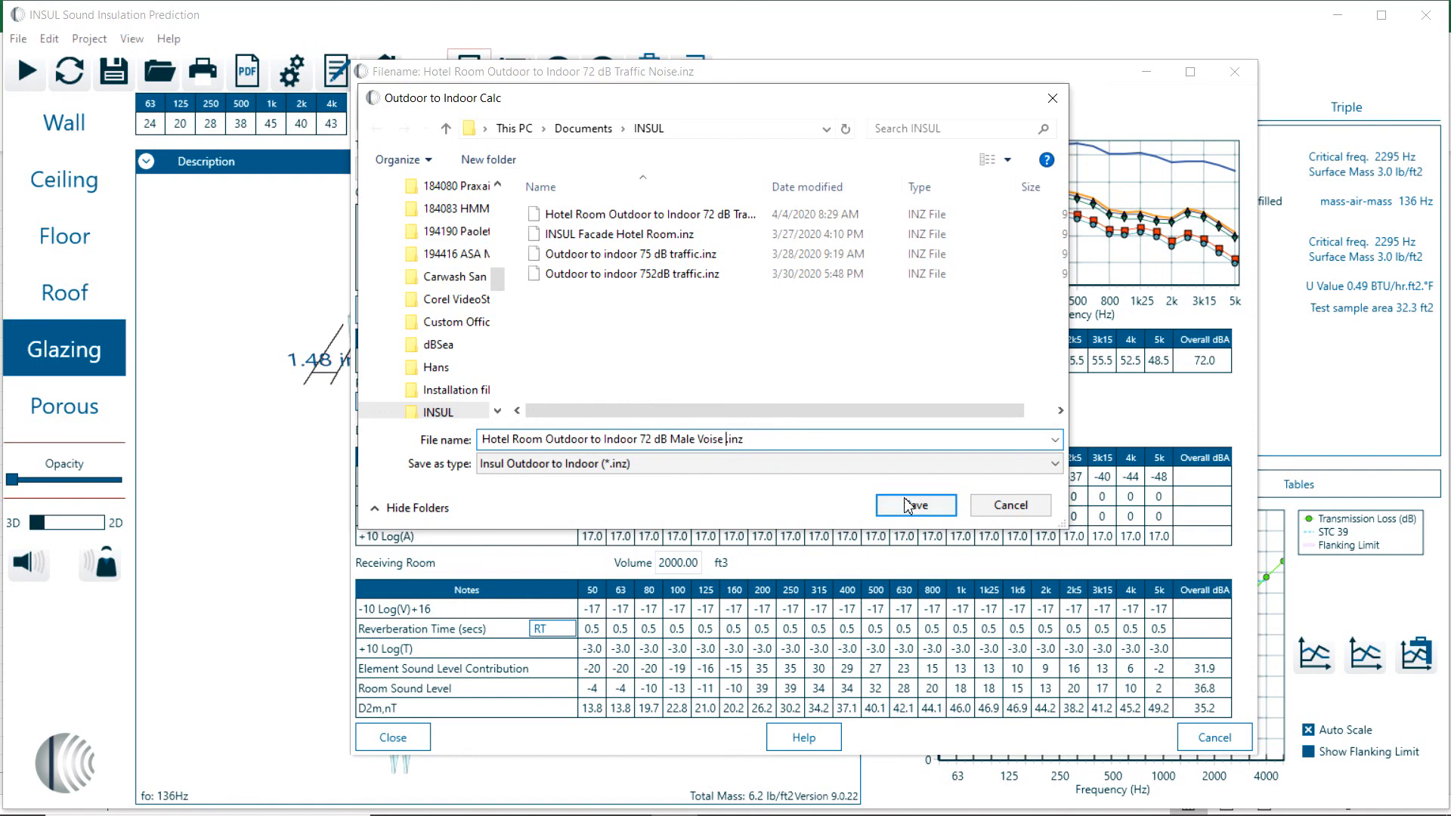
click(915, 504)
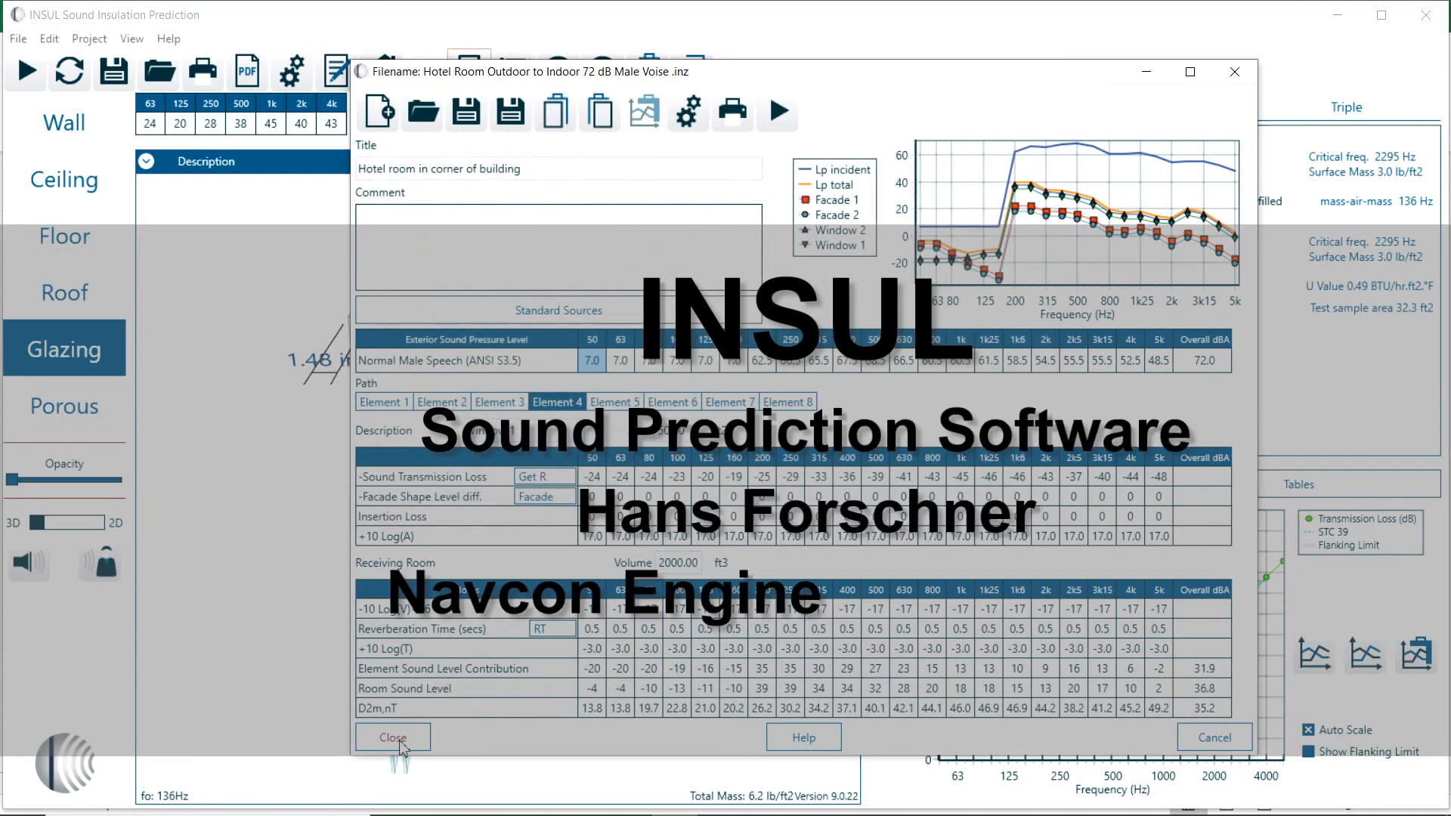